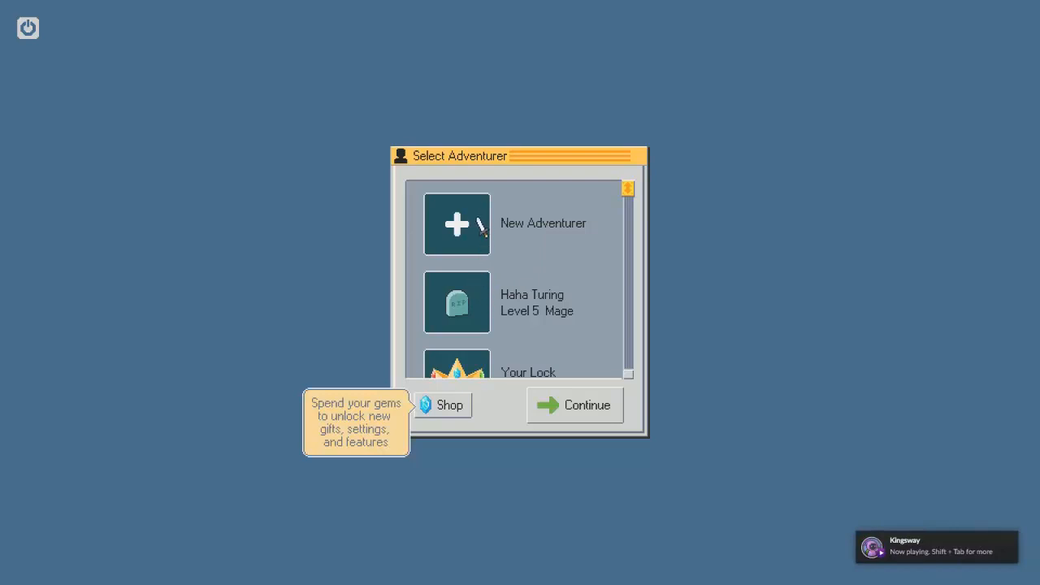
Choose the Ascended class for the new adventurer and bring up Edit Portrait
scroll("down", 3)
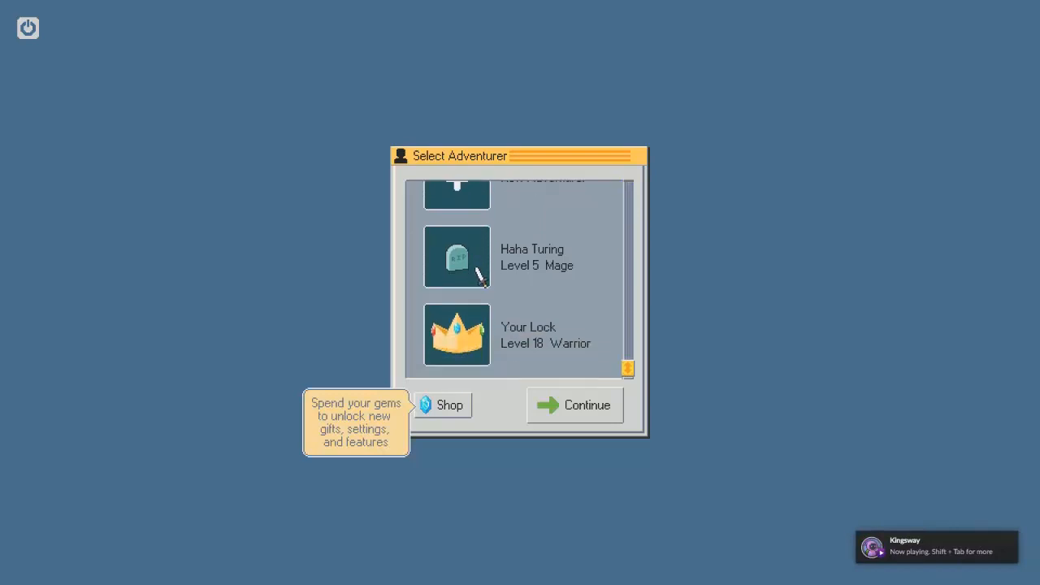
mouse_move(463, 344)
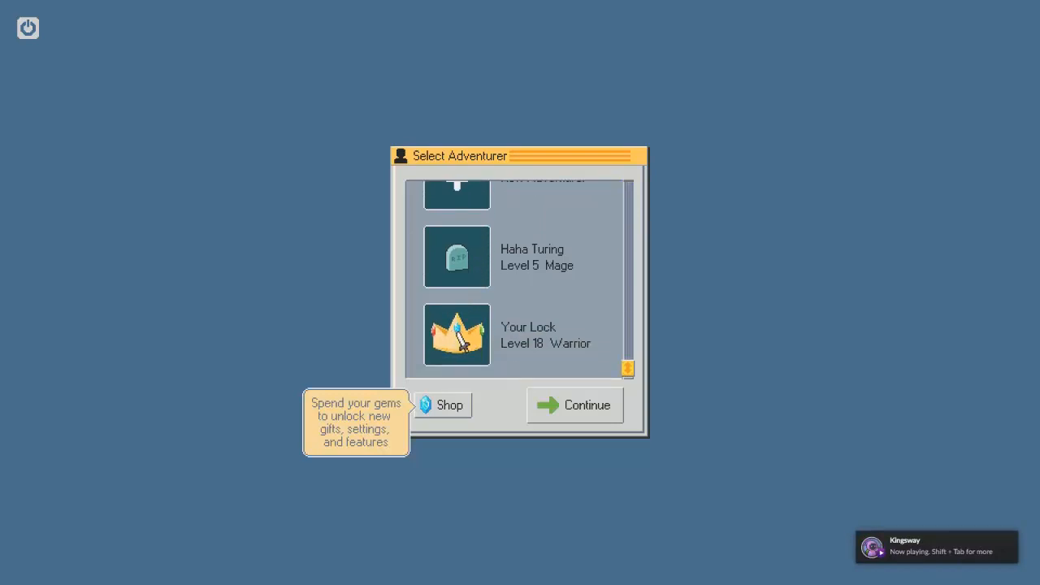
mouse_move(533, 341)
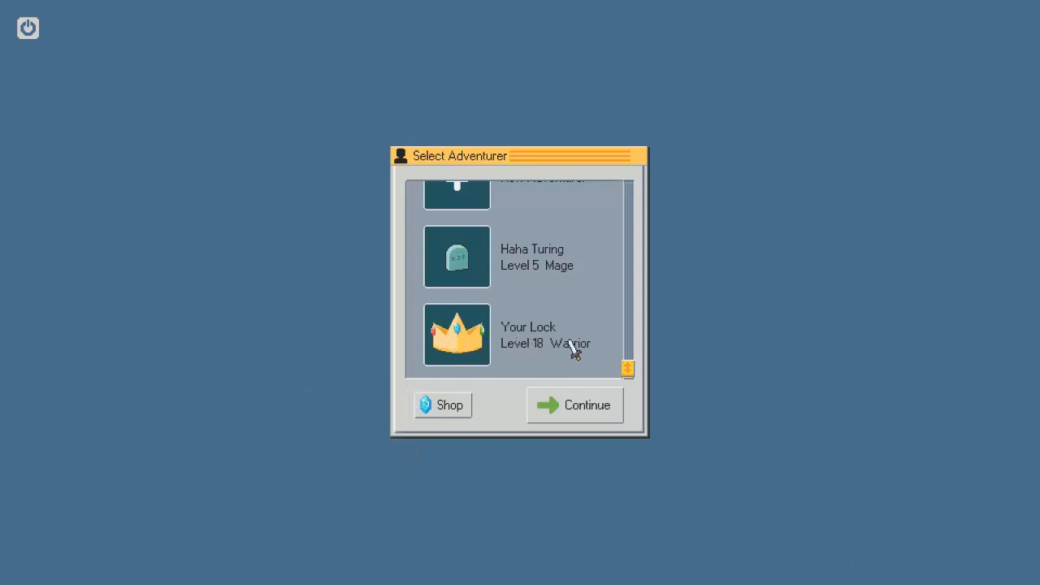
scroll("up", 3)
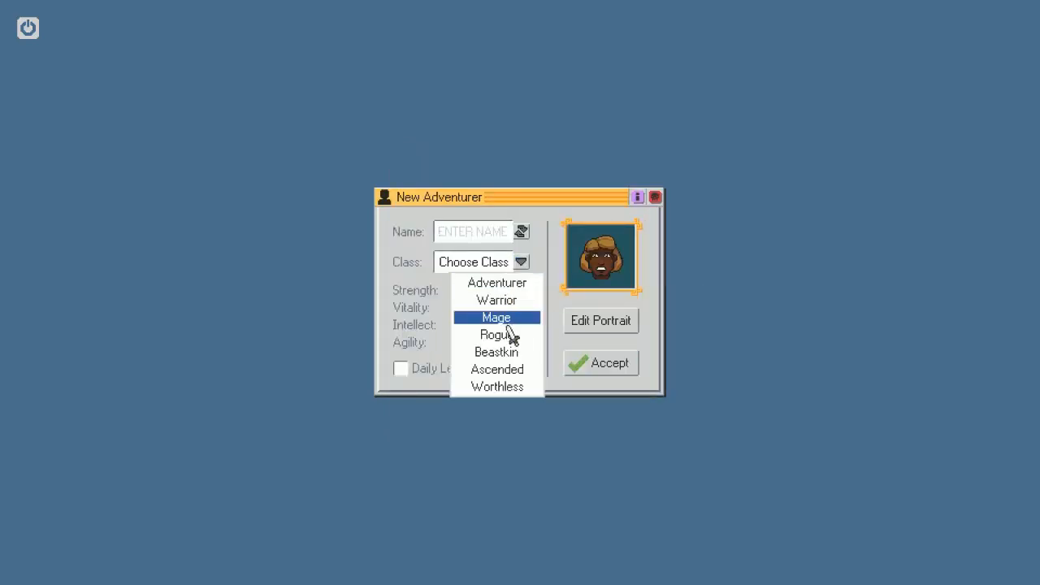
mouse_move(497, 369)
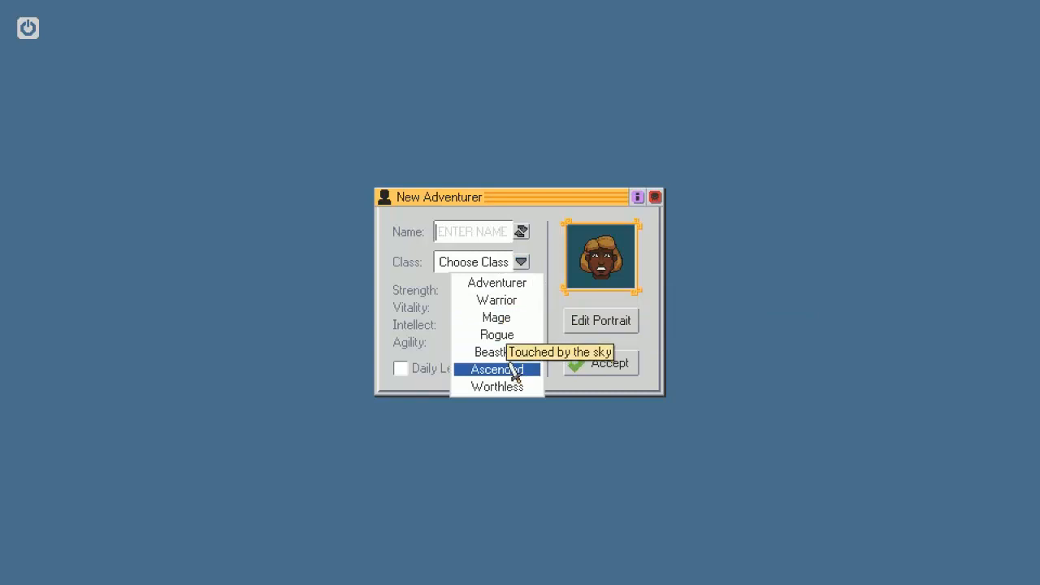
mouse_move(518, 381)
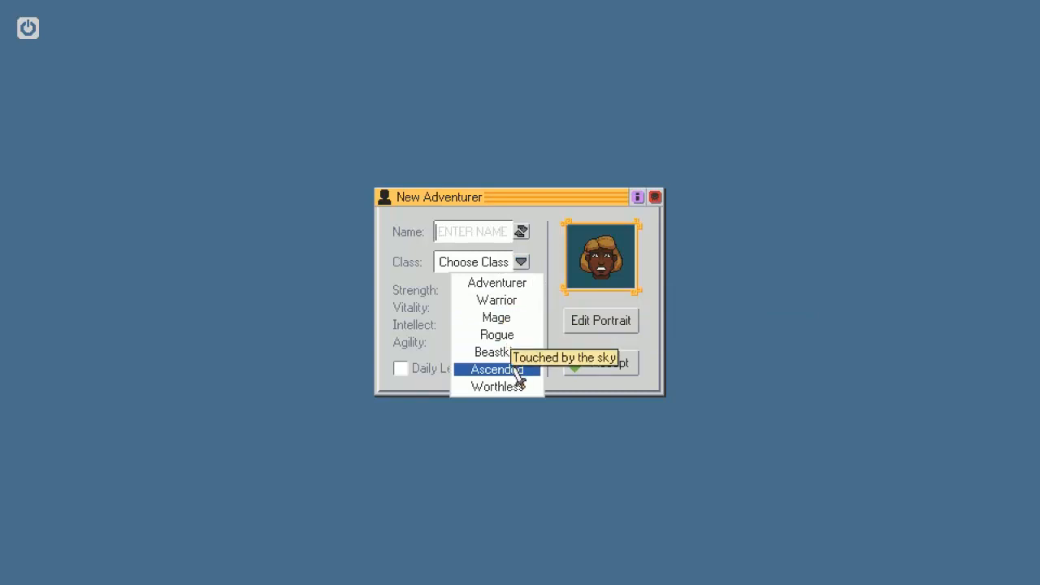
left_click(498, 369)
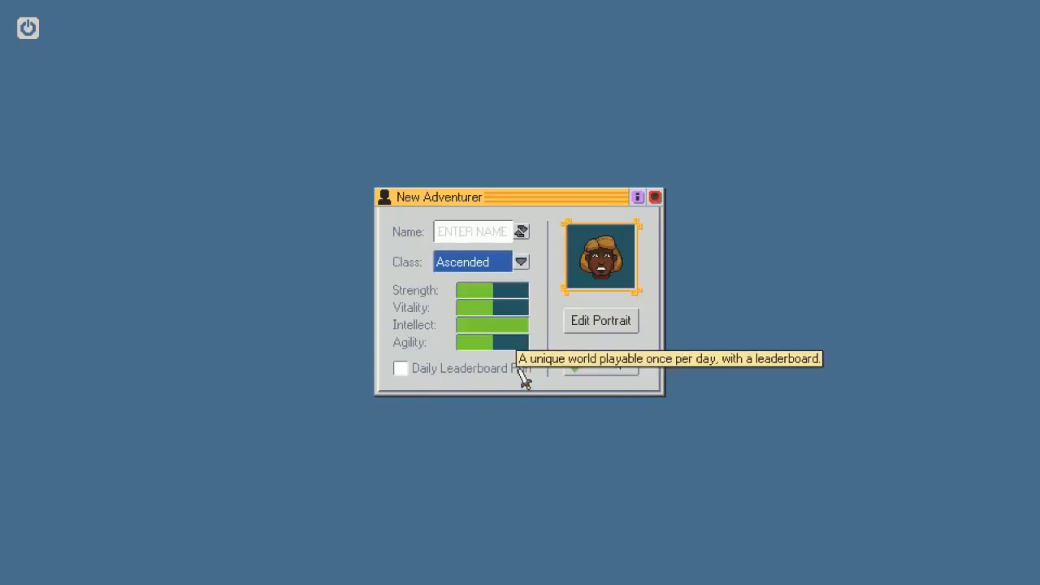
left_click(602, 320)
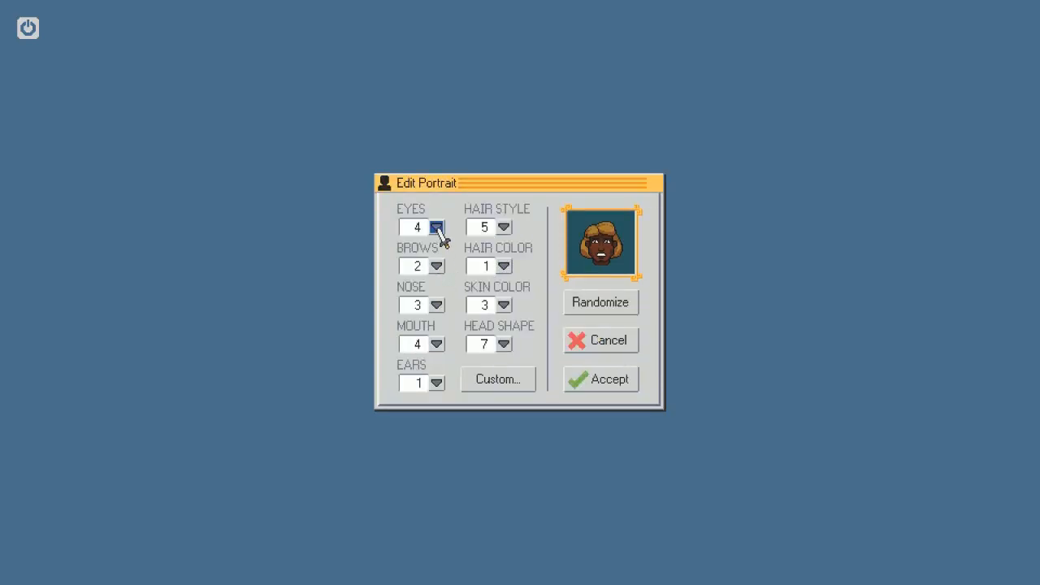
Give the portrait hair style 11 and step the skin colour to option 4
left_click(504, 227)
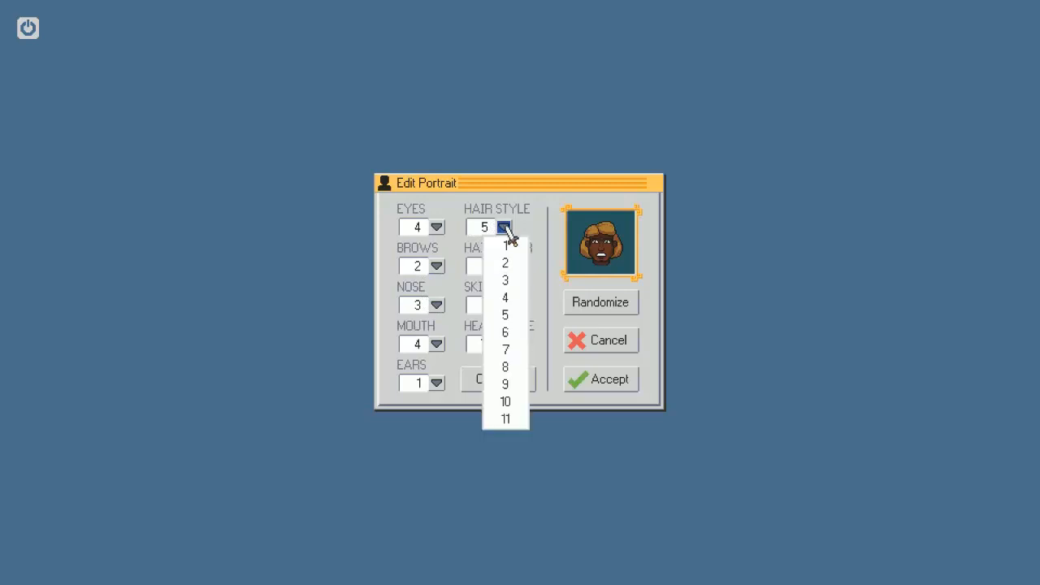
left_click(506, 419)
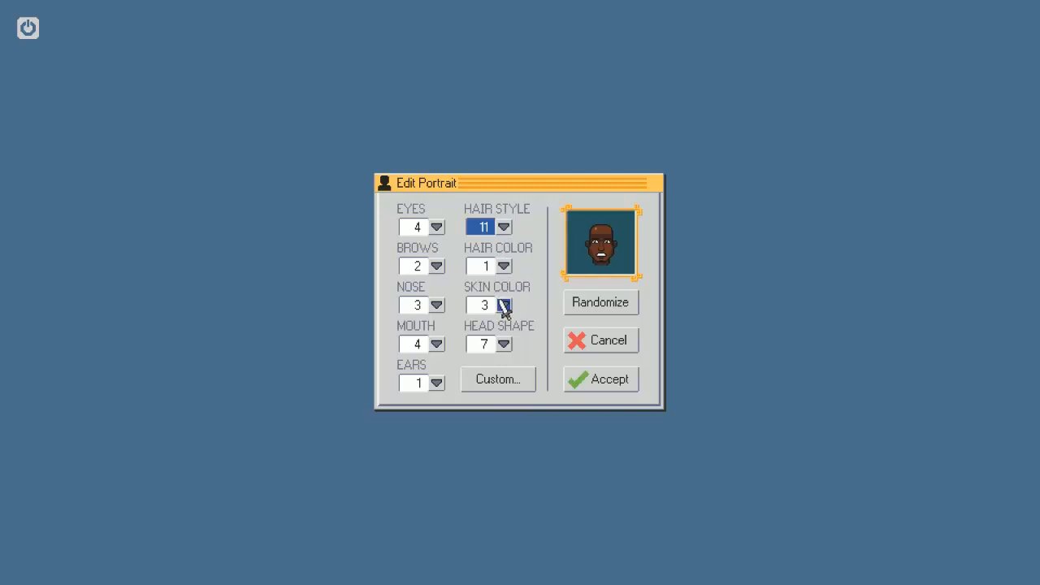
left_click(504, 305)
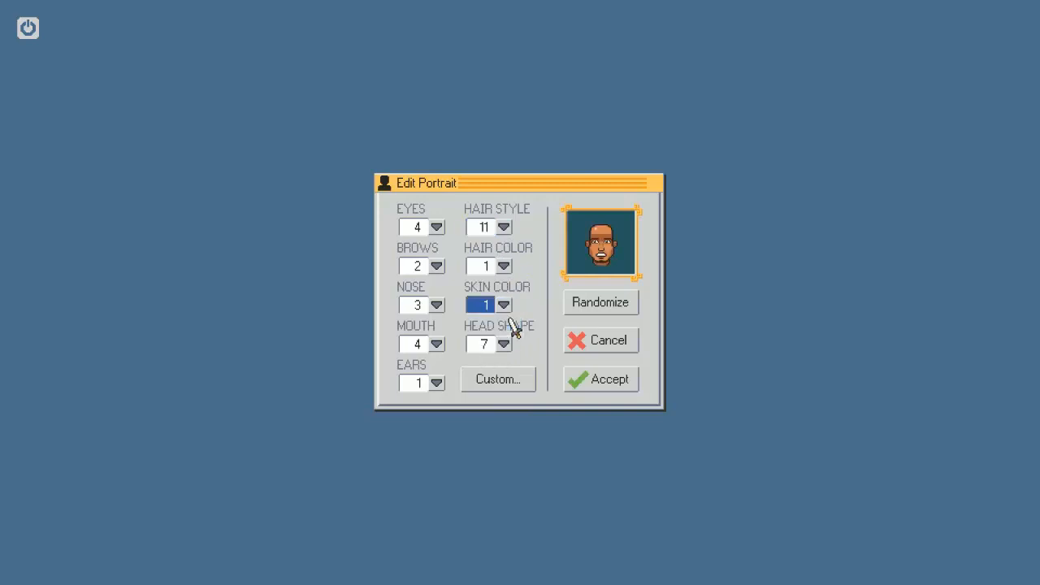
left_click(504, 306)
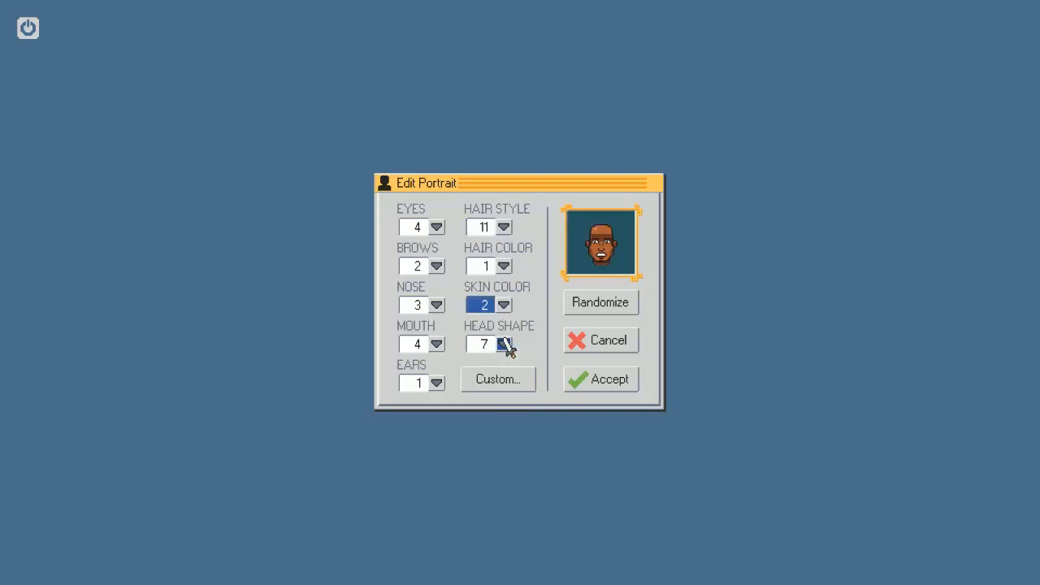
left_click(504, 306)
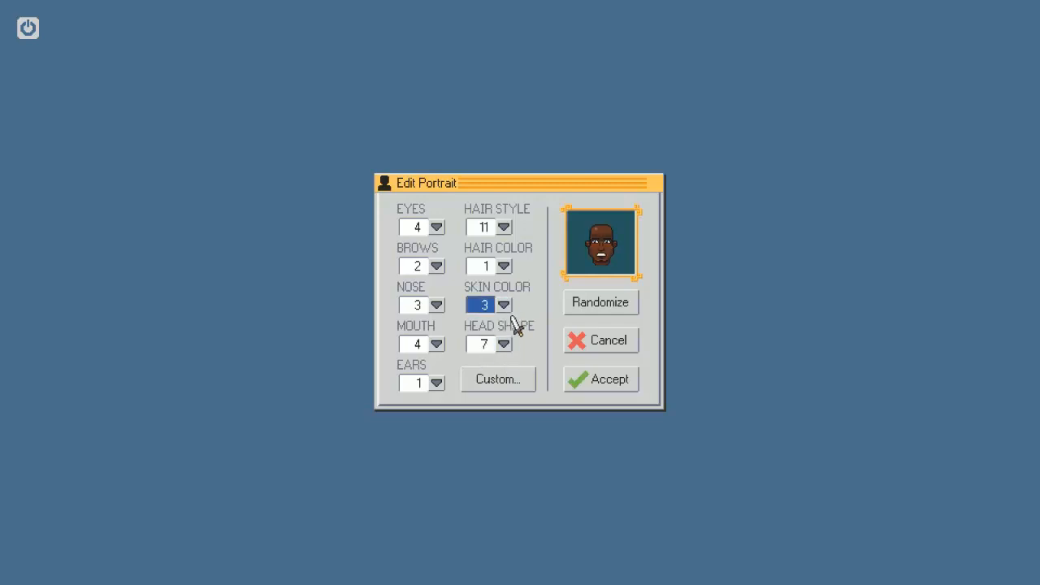
left_click(504, 306)
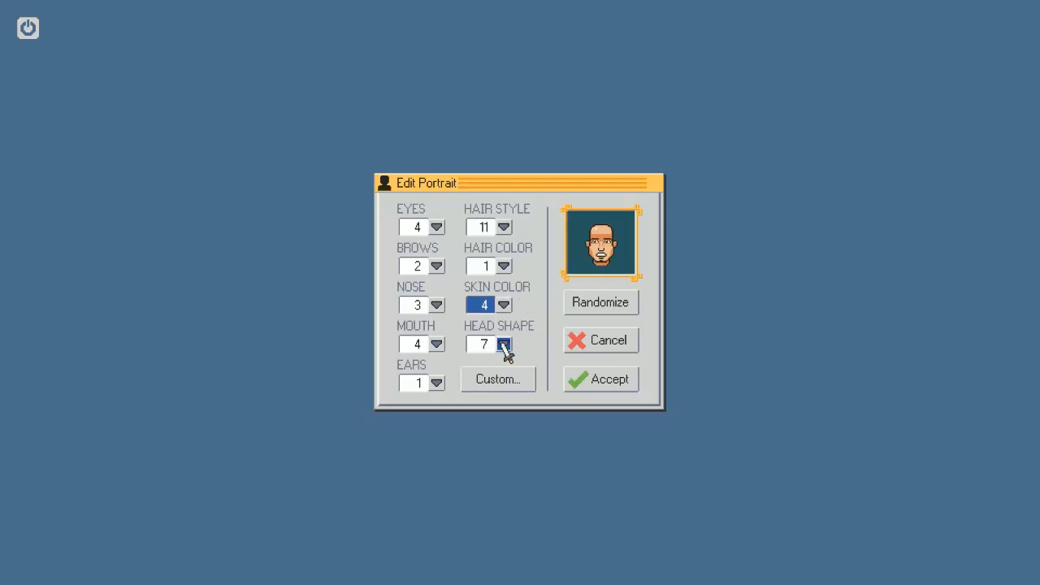
Step the portrait's head shape through to option 5
left_click(504, 344)
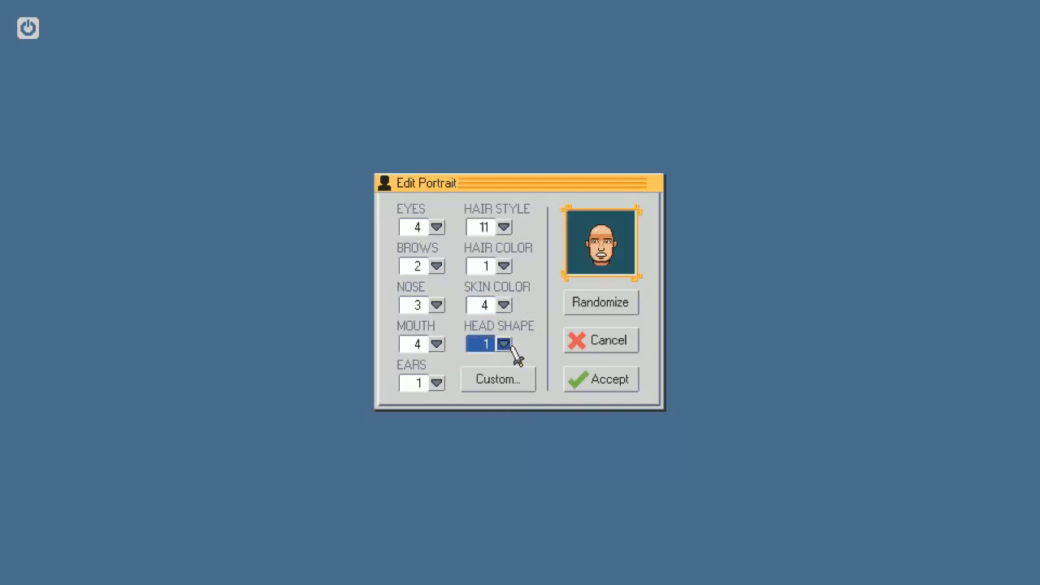
left_click(504, 344)
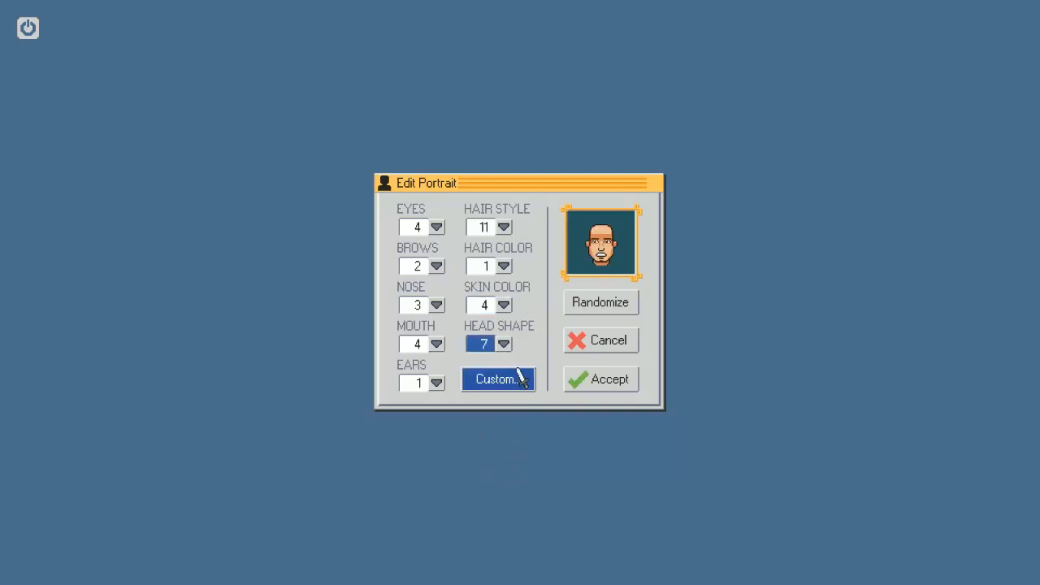
left_click(504, 345)
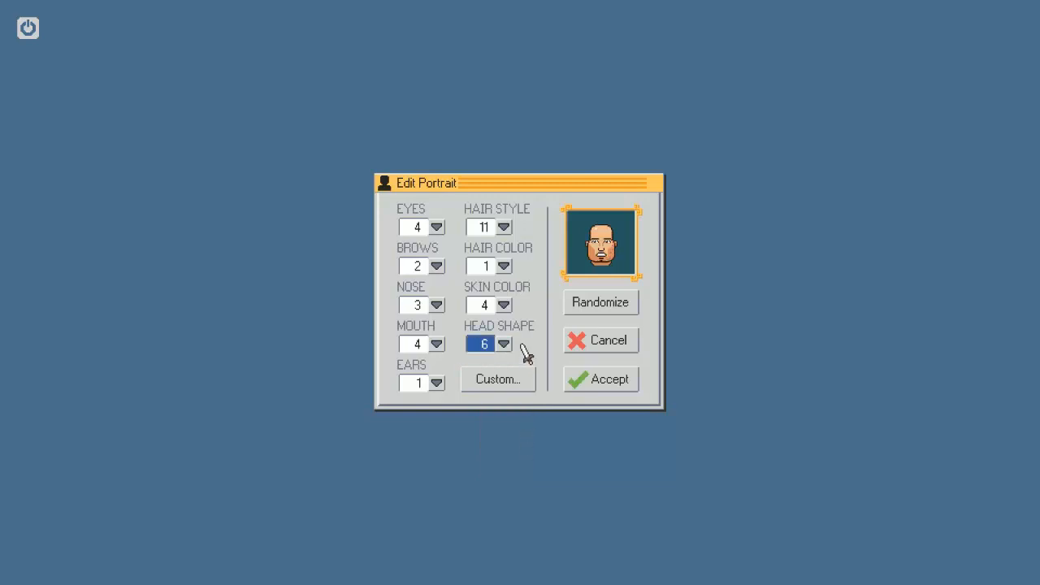
left_click(504, 345)
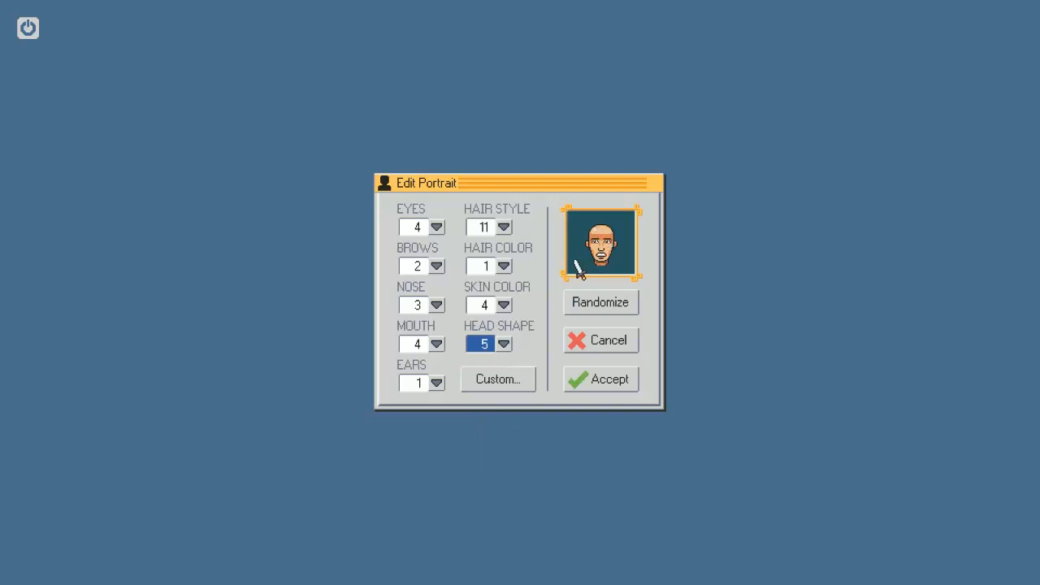
Choose mouth style 1, then try several nose styles before settling on nose 3
left_click(435, 383)
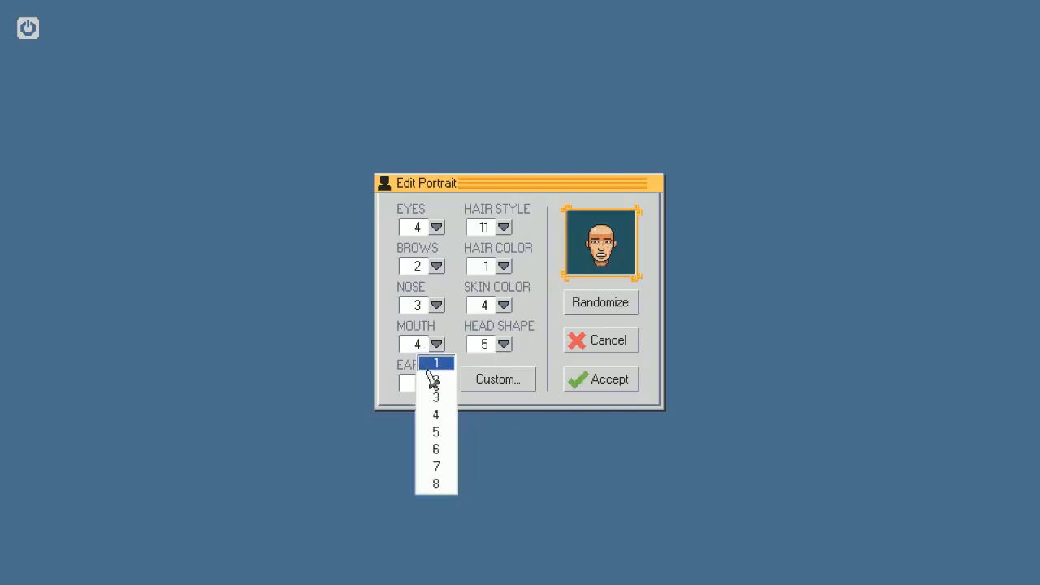
left_click(436, 362)
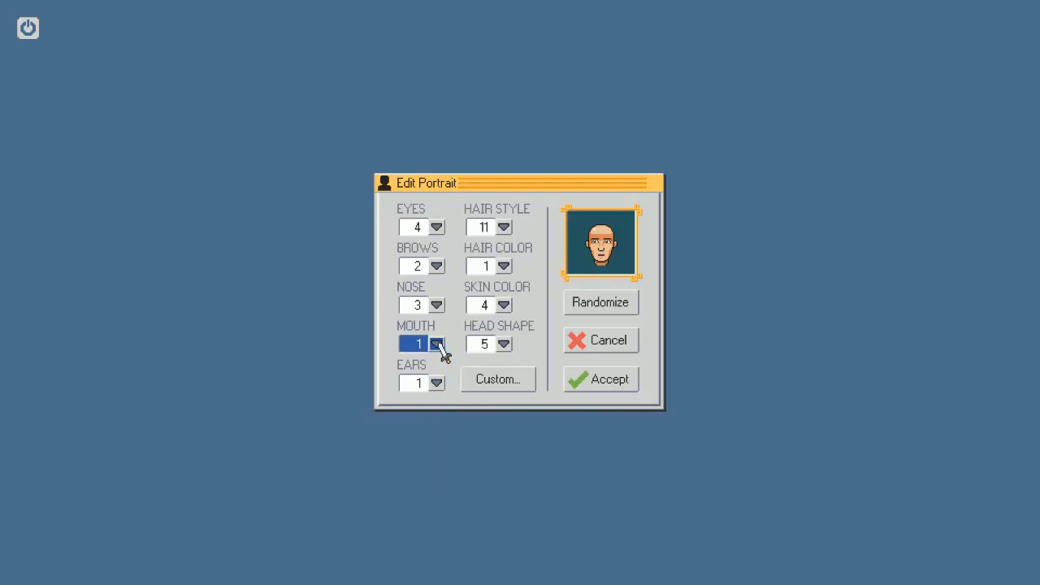
left_click(435, 344)
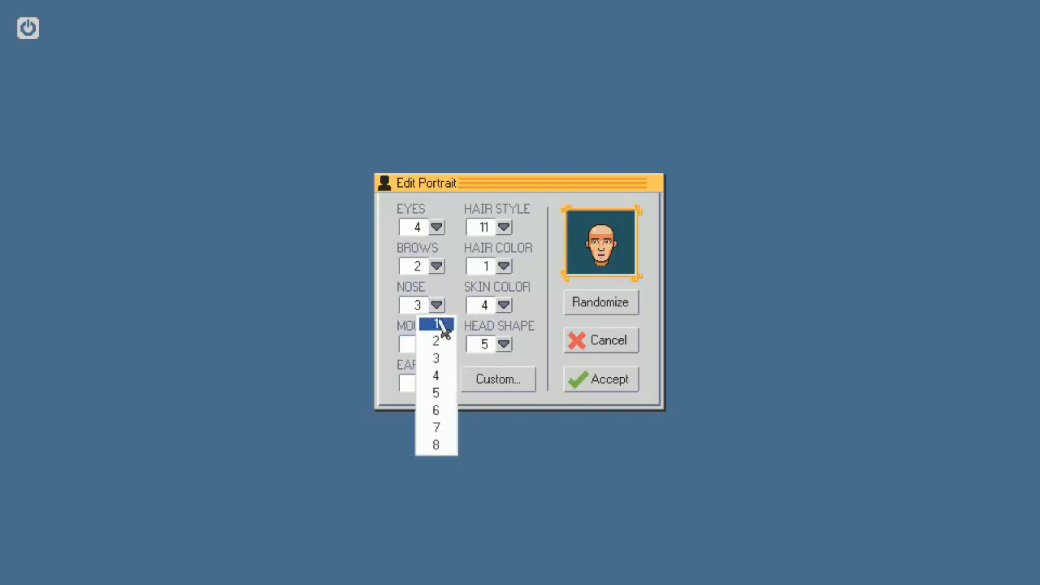
mouse_move(436, 445)
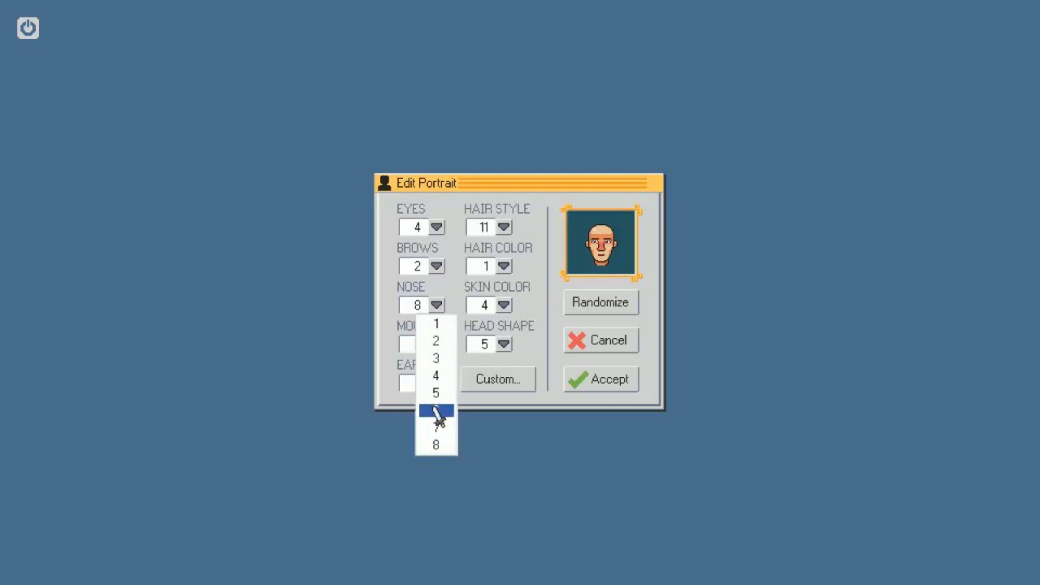
left_click(436, 410)
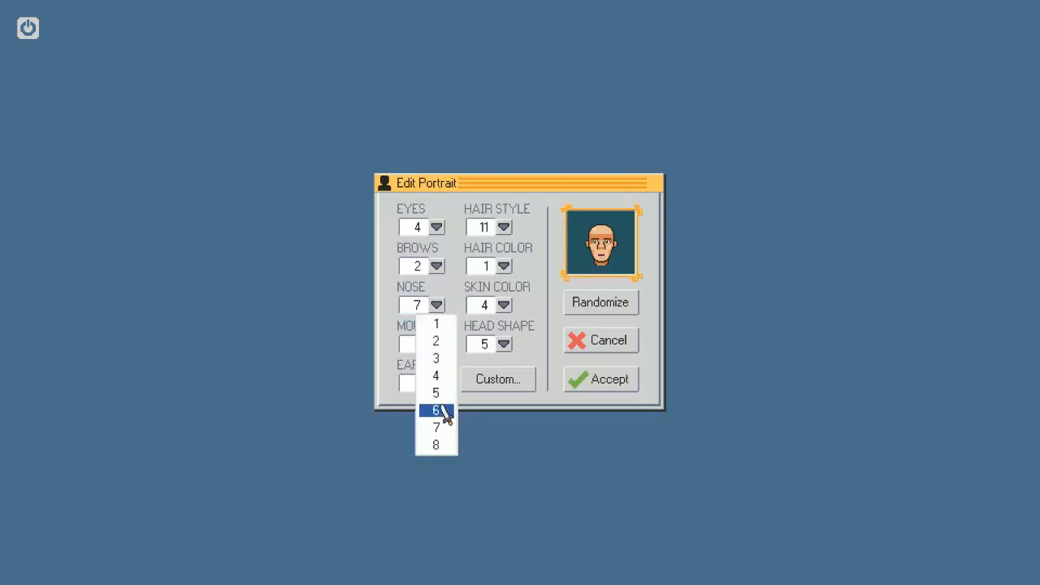
left_click(435, 409)
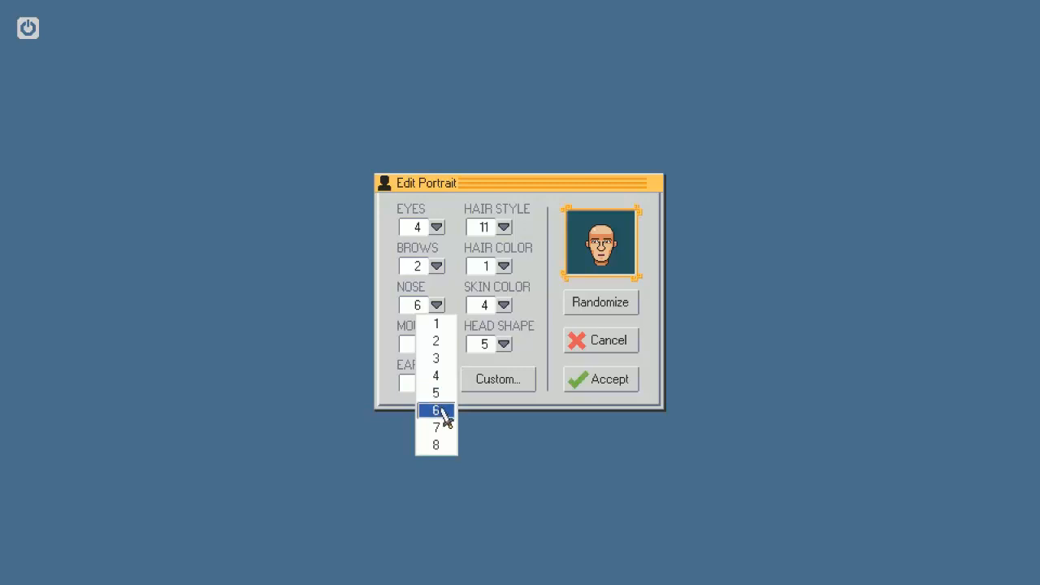
left_click(435, 394)
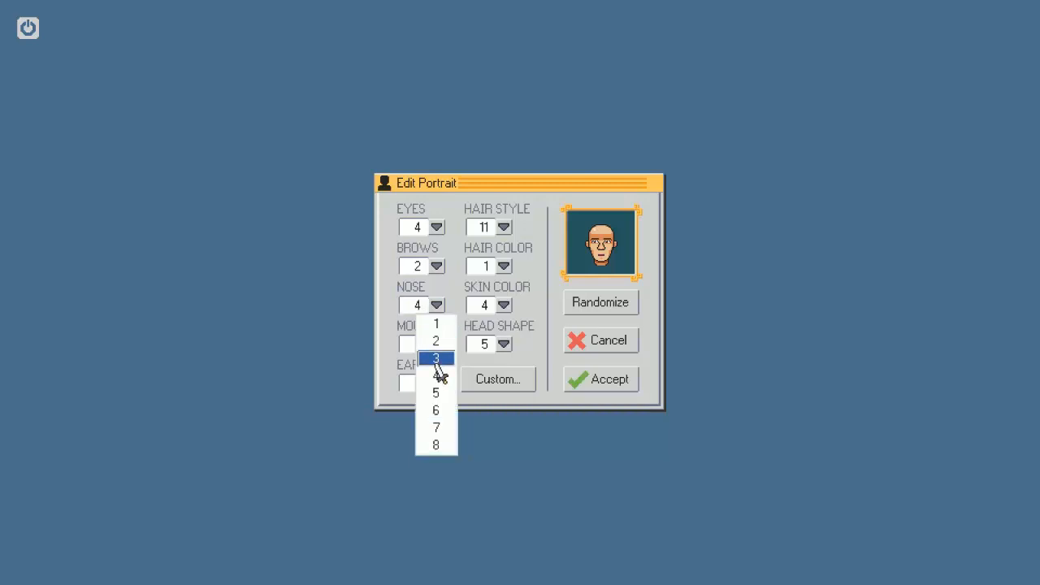
left_click(435, 359)
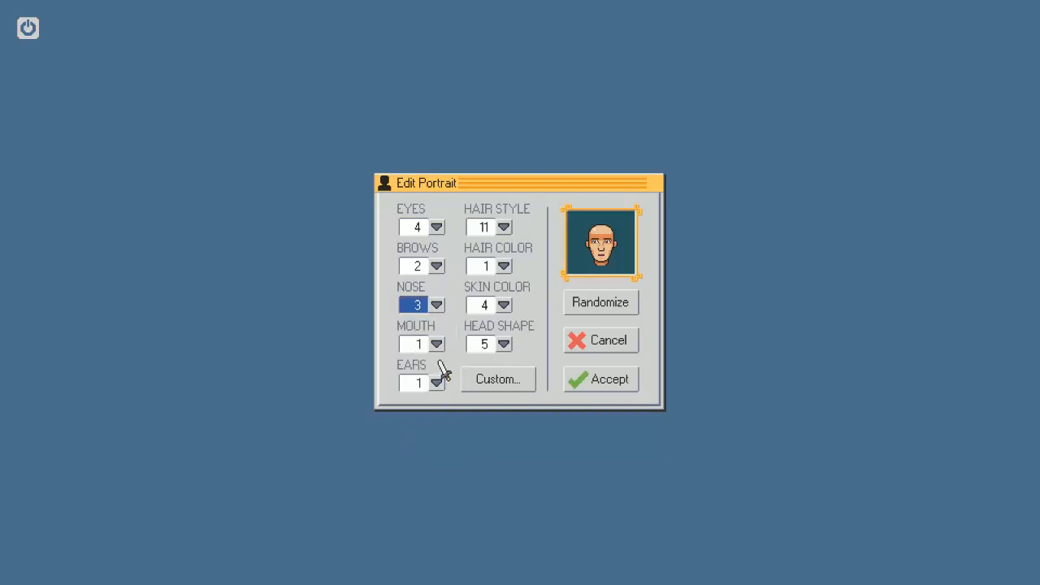
mouse_move(439, 296)
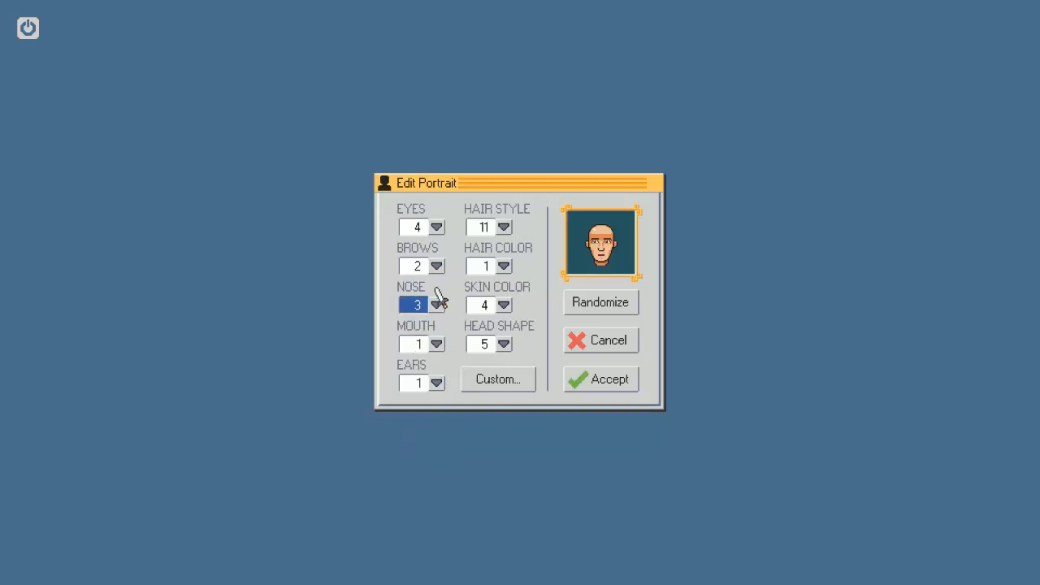
Step the brows through several styles to brows 2, then begin changing the eye style
left_click(436, 306)
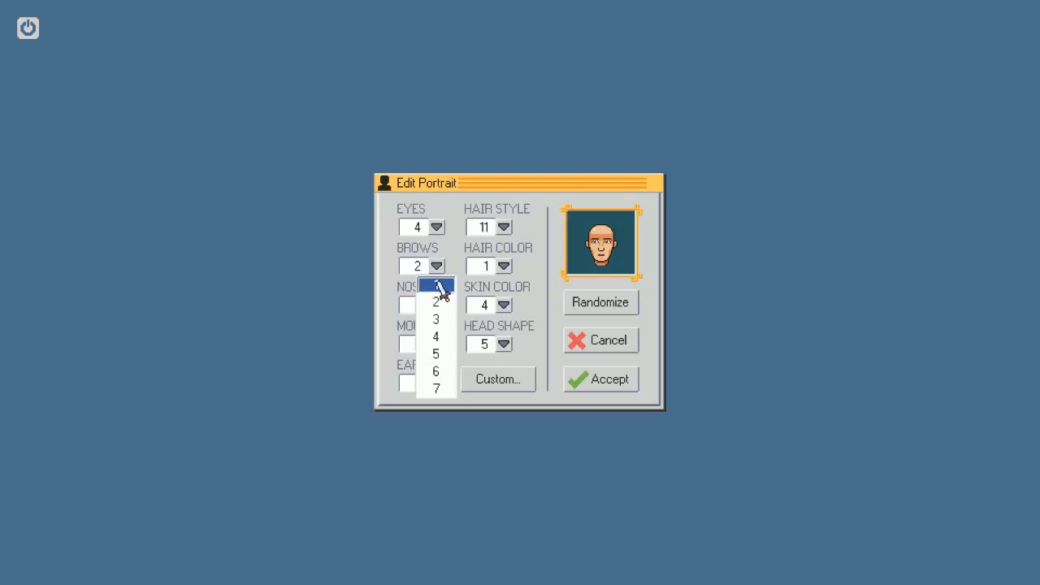
mouse_move(436, 370)
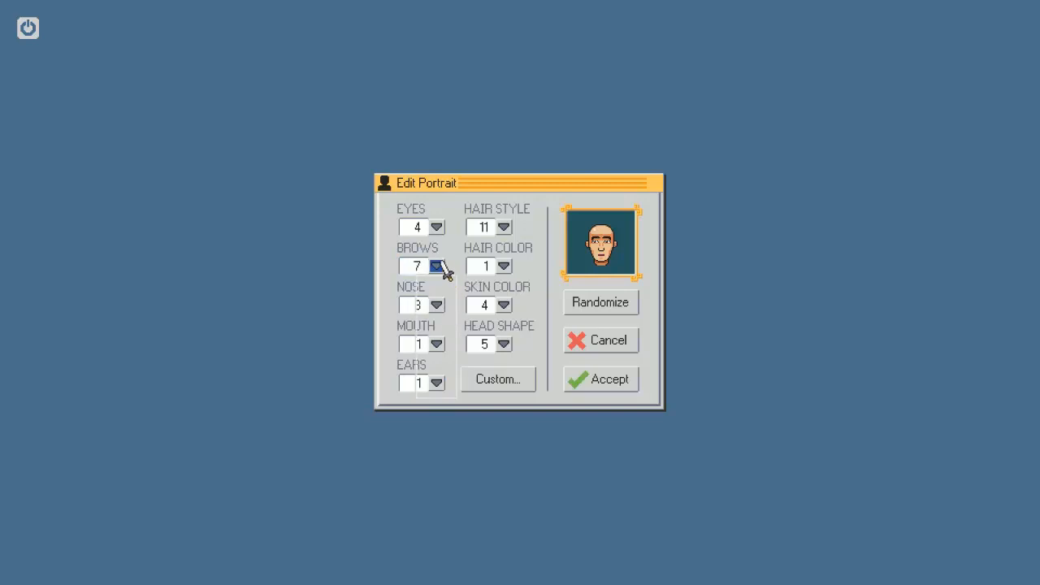
left_click(437, 270)
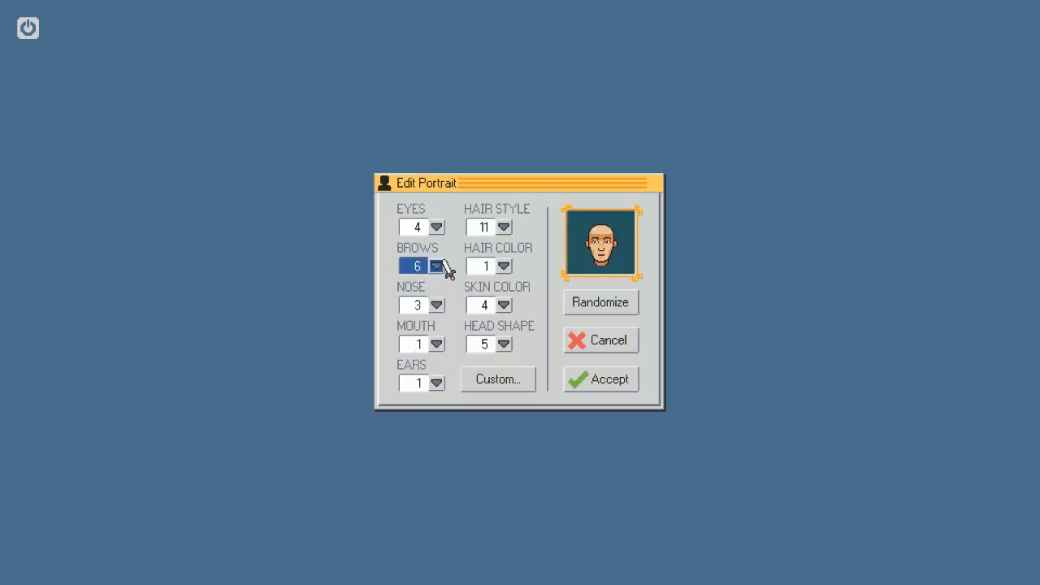
left_click(437, 267)
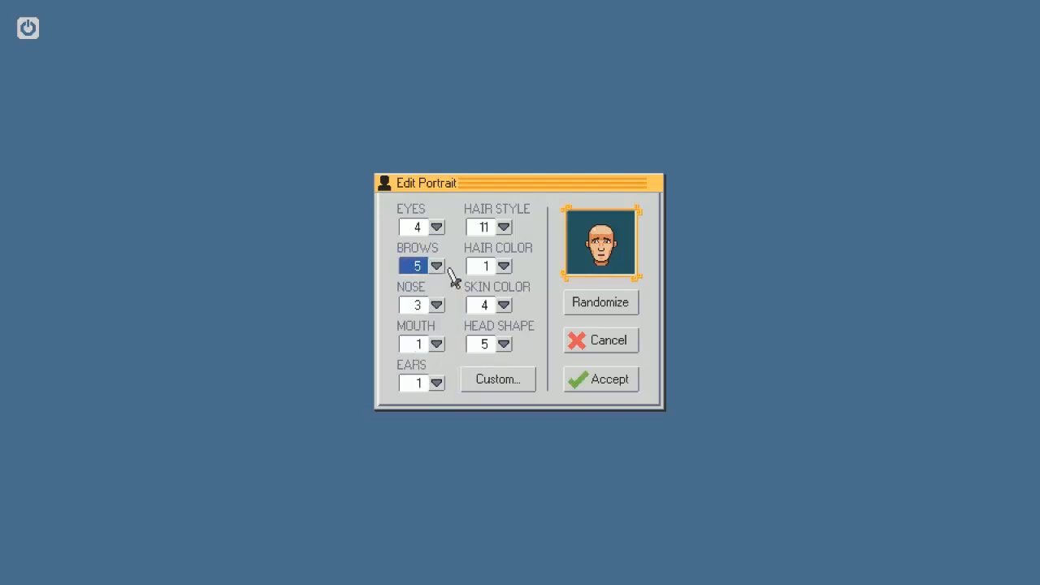
left_click(435, 267)
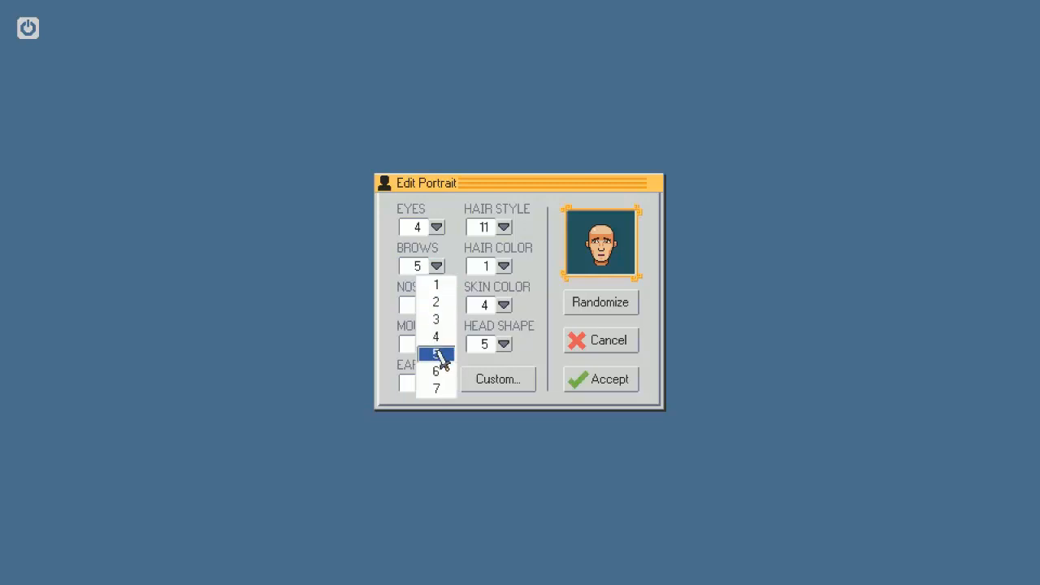
mouse_move(436, 337)
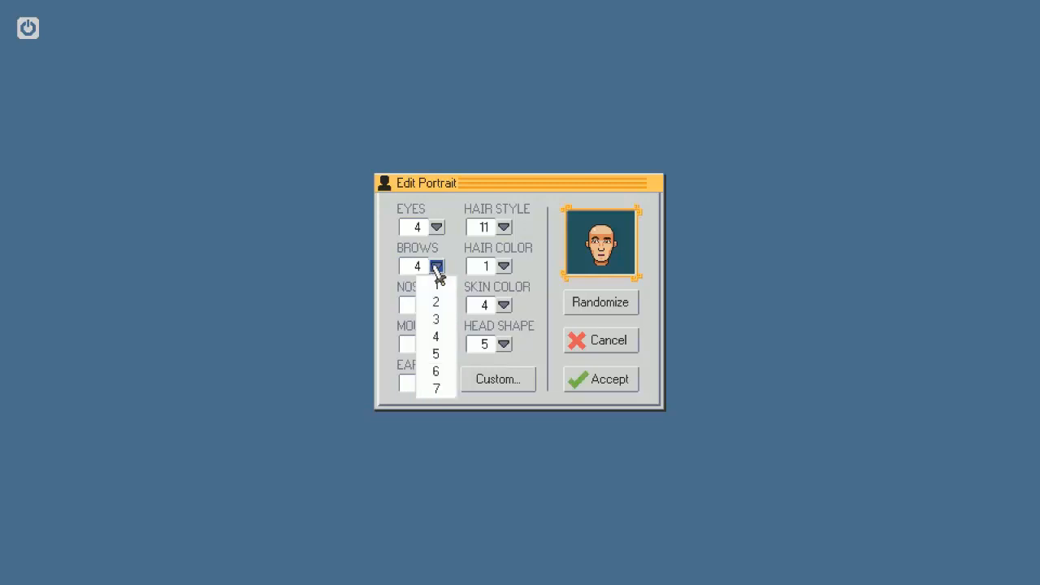
left_click(436, 319)
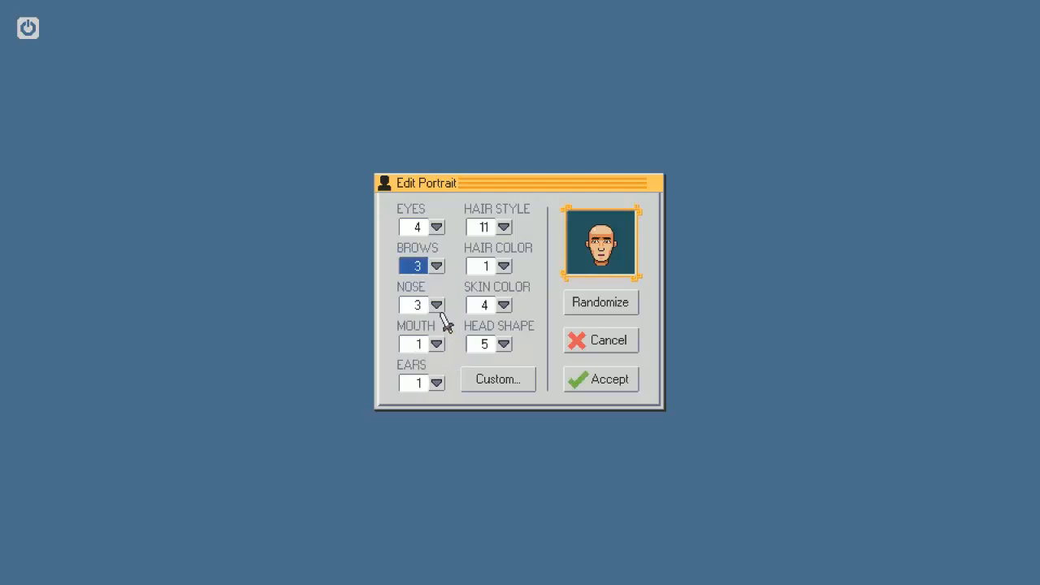
left_click(436, 267)
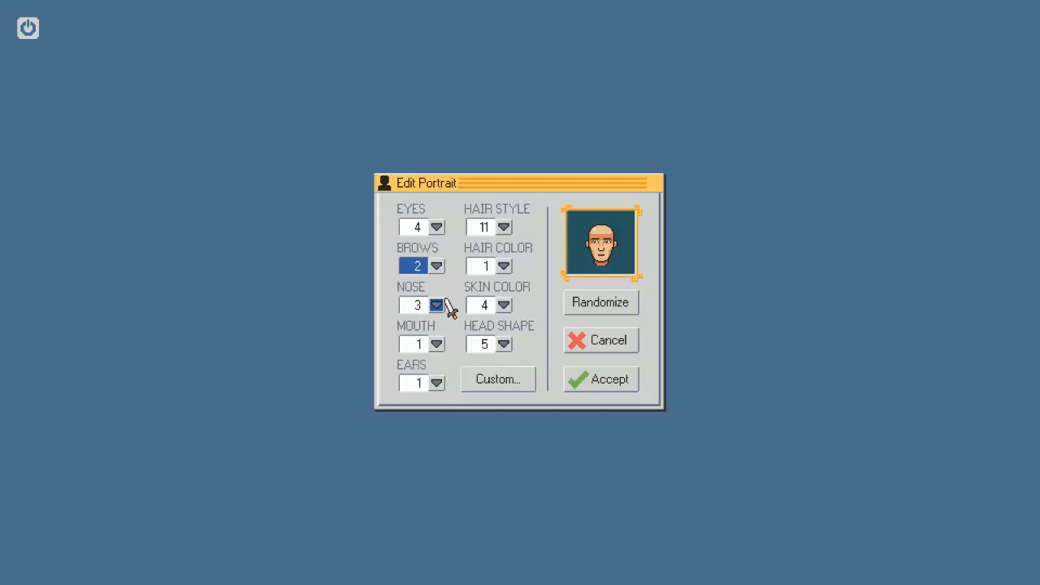
left_click(435, 228)
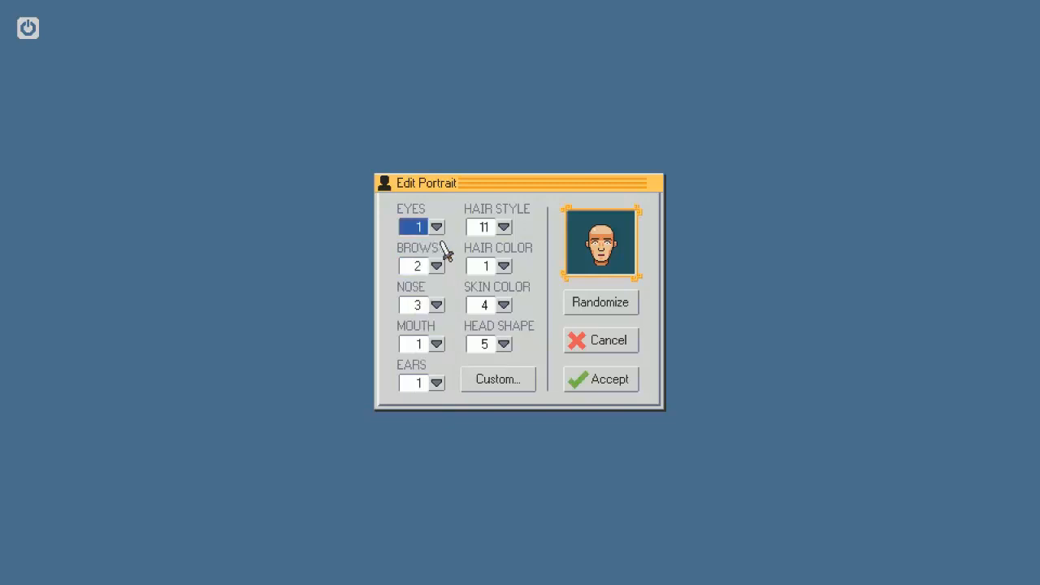
Try eye styles 7, 6, 5, 3, 2 and 1 on the portrait, settling on eyes 7
left_click(437, 266)
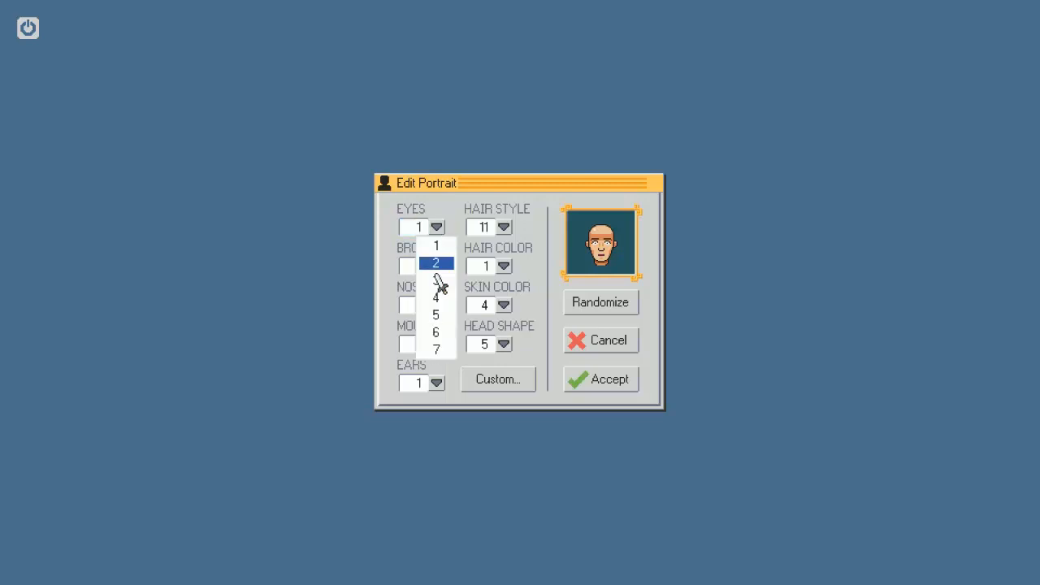
left_click(436, 349)
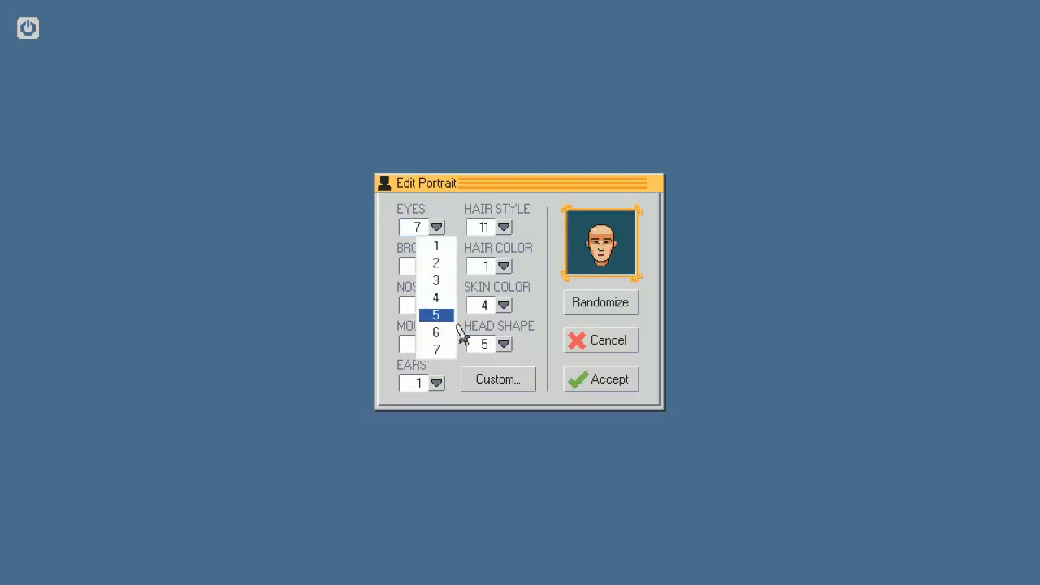
left_click(436, 331)
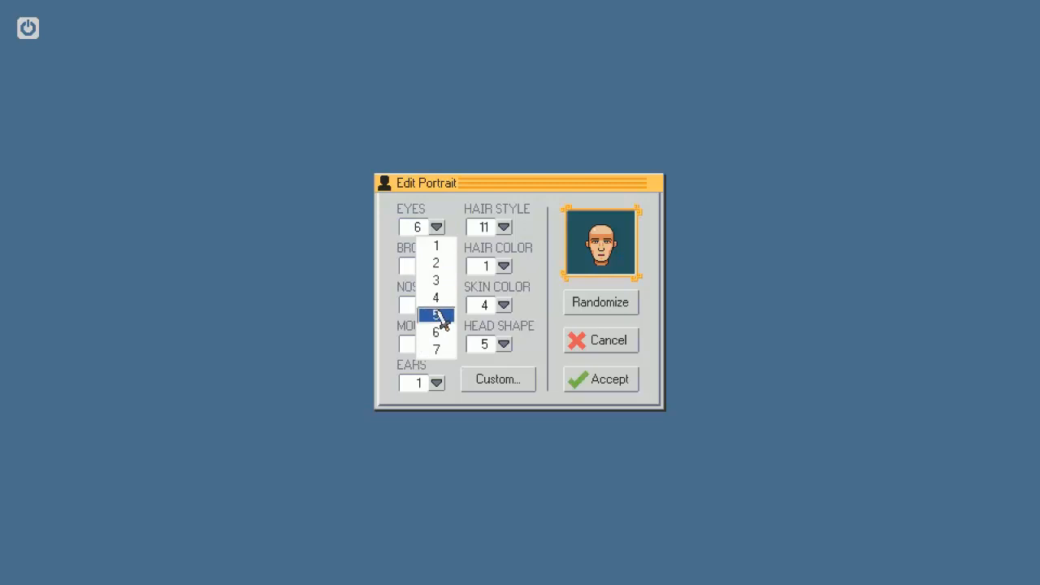
left_click(436, 316)
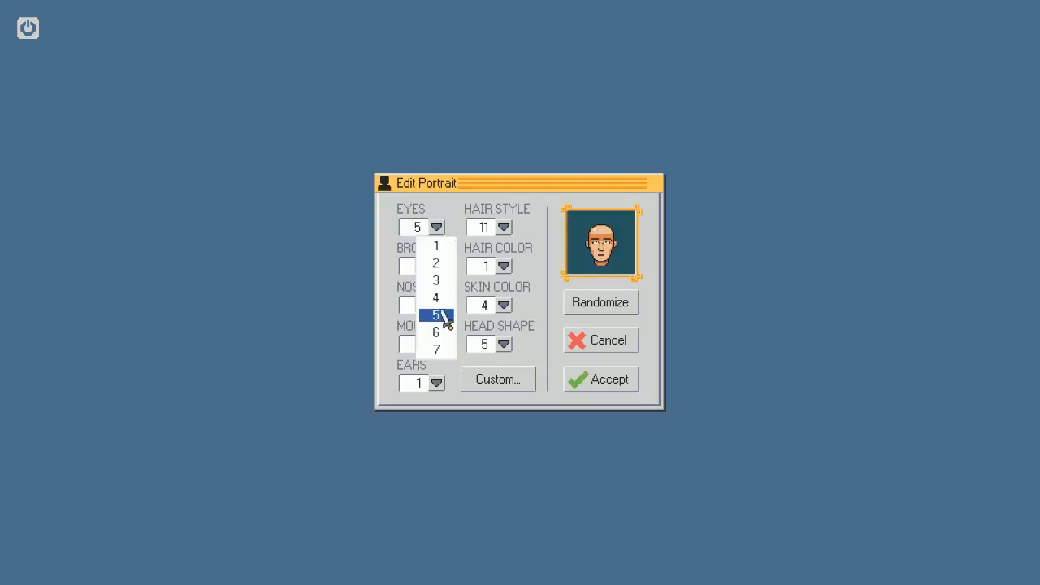
mouse_move(436, 298)
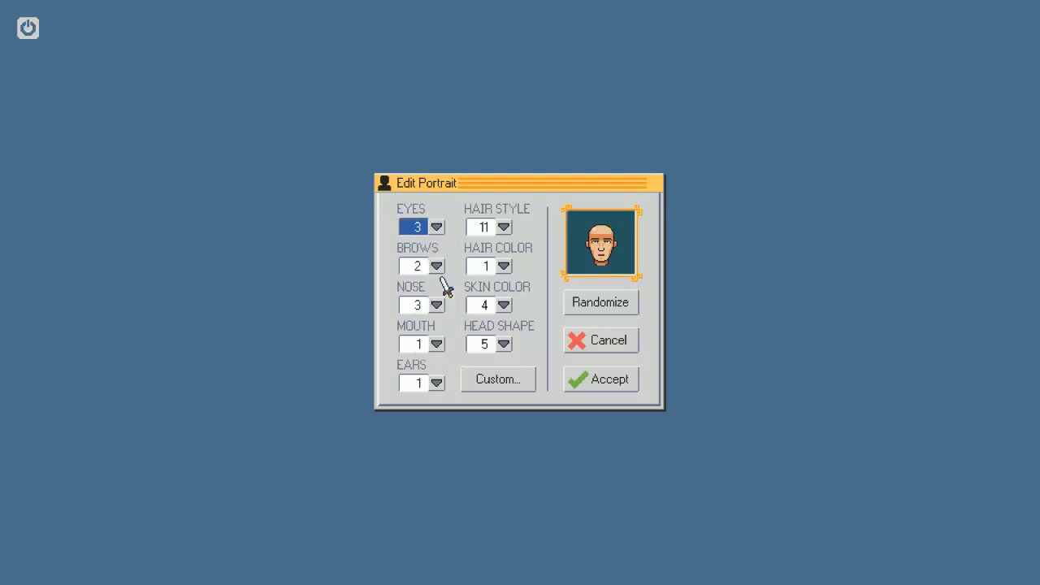
left_click(437, 228)
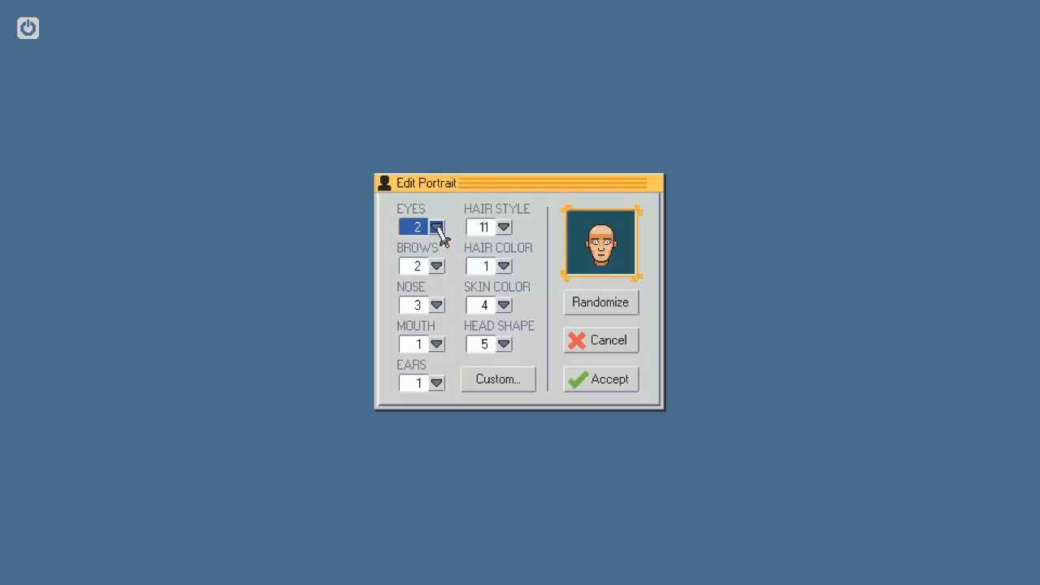
left_click(436, 231)
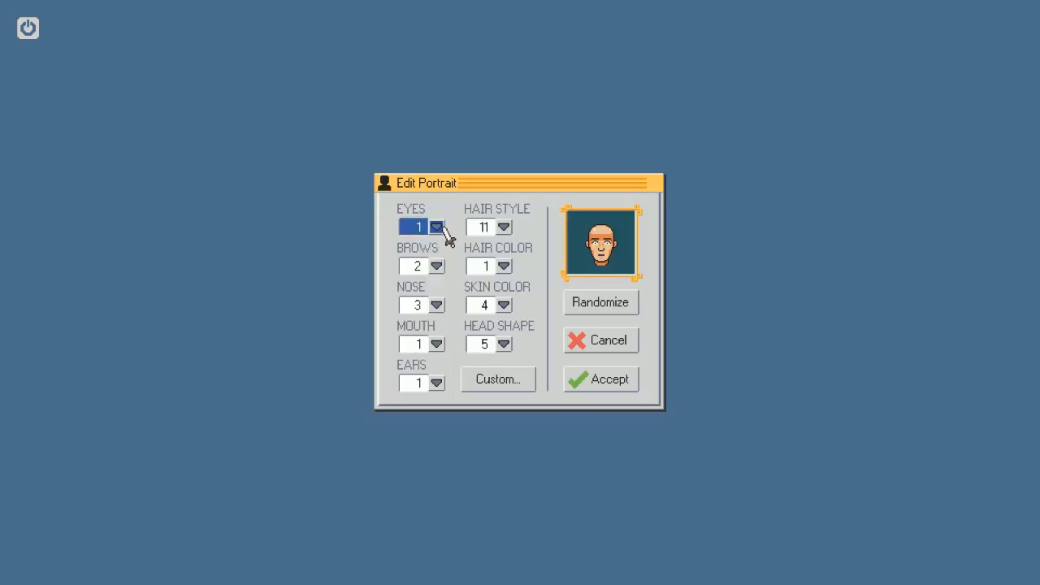
left_click(436, 228)
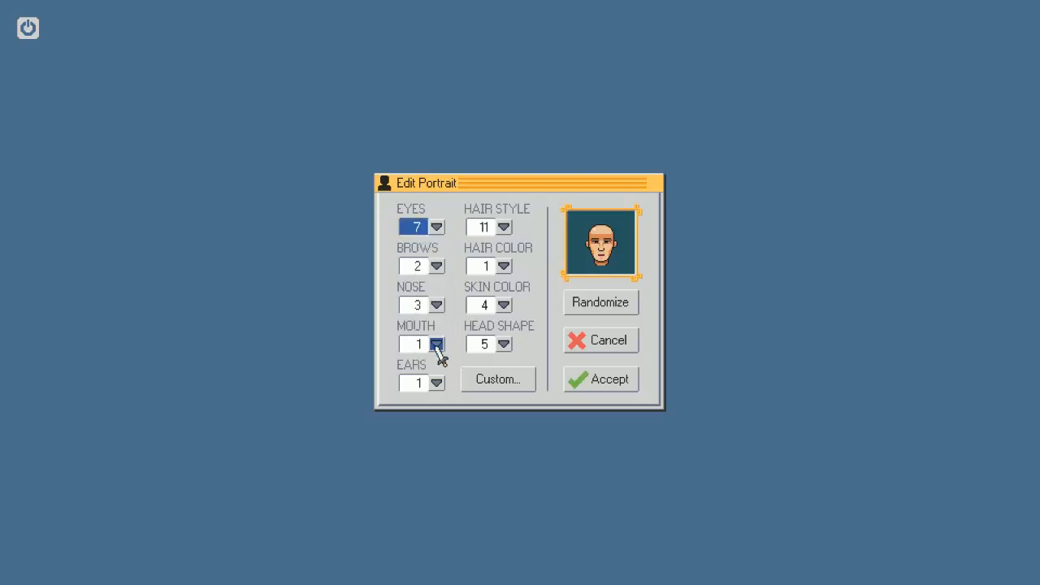
mouse_move(442, 355)
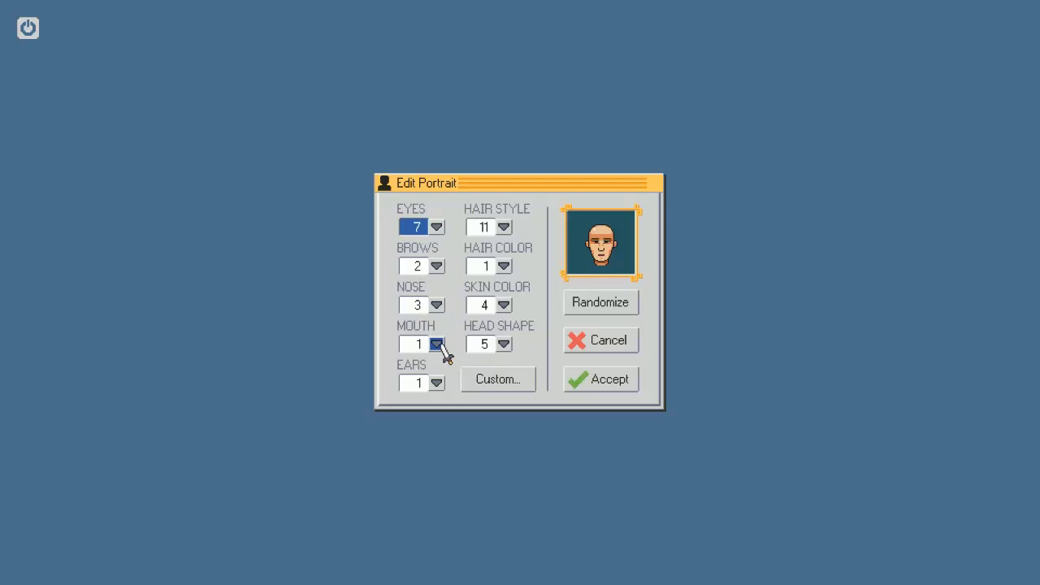
mouse_move(442, 351)
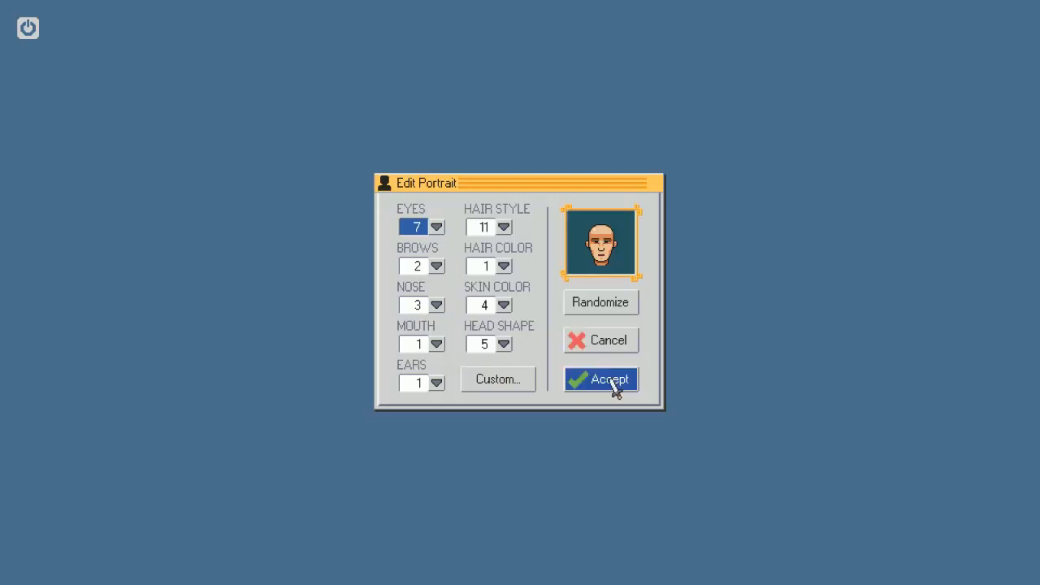
Accept the edited portrait and name the adventurer The Milk after a random name
left_click(601, 381)
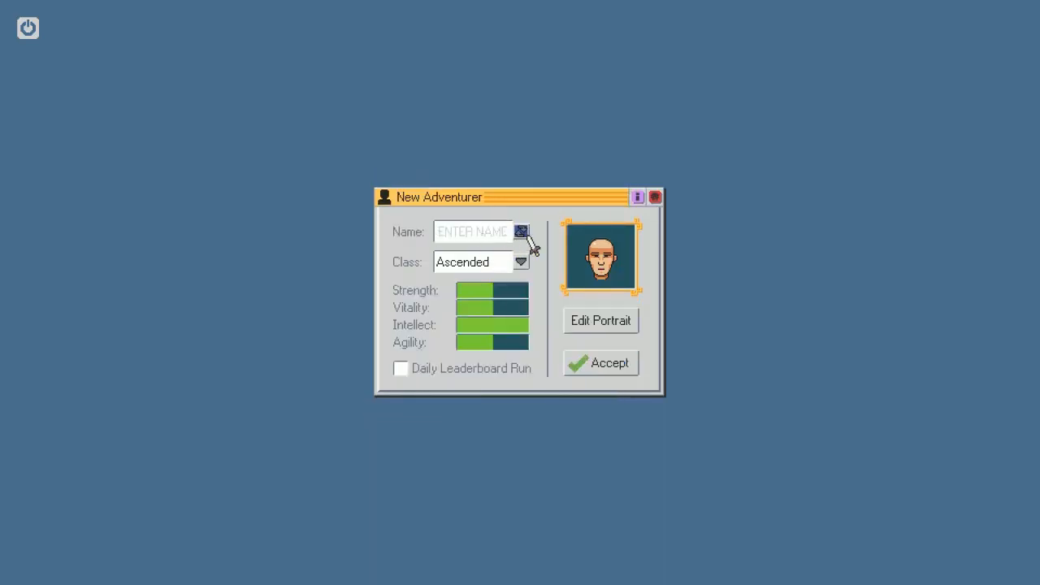
left_click(520, 231)
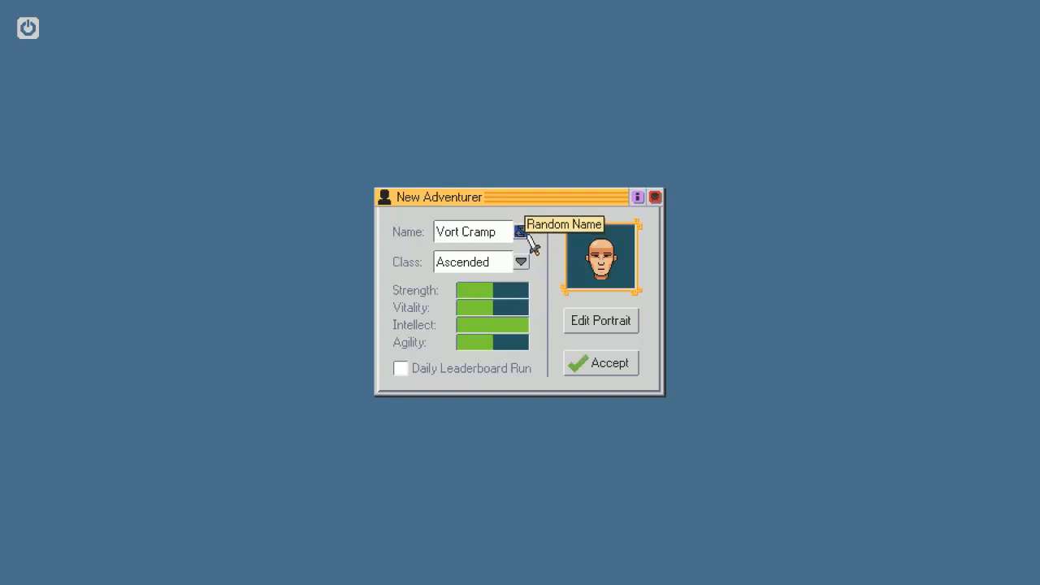
mouse_move(496, 236)
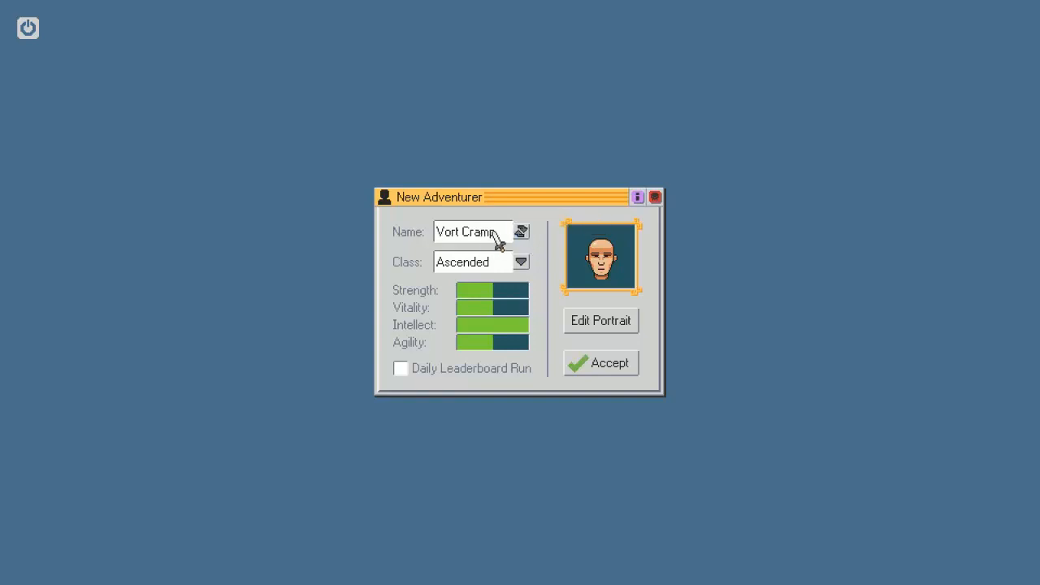
left_click(522, 231)
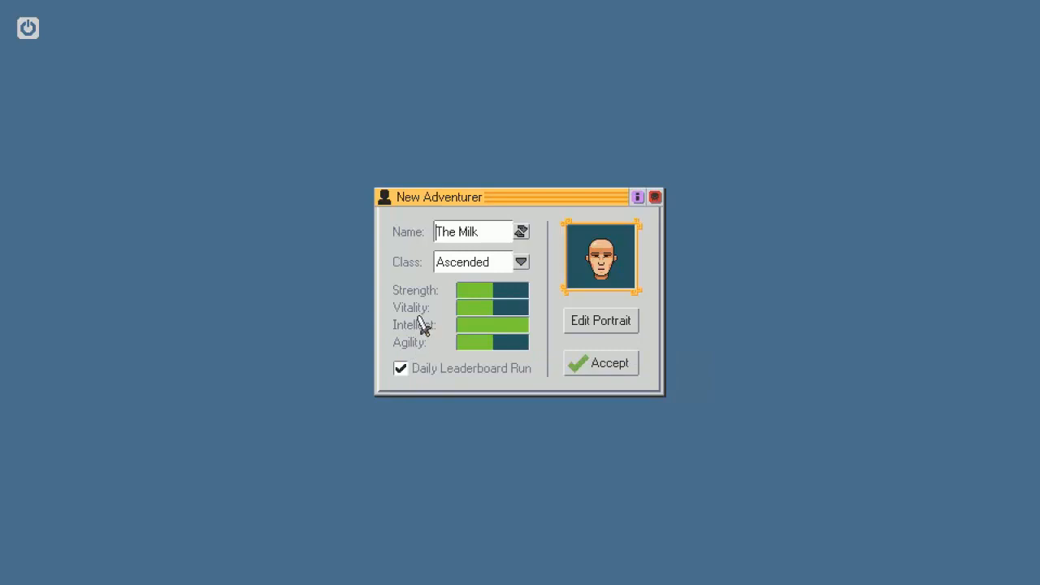
mouse_move(534, 395)
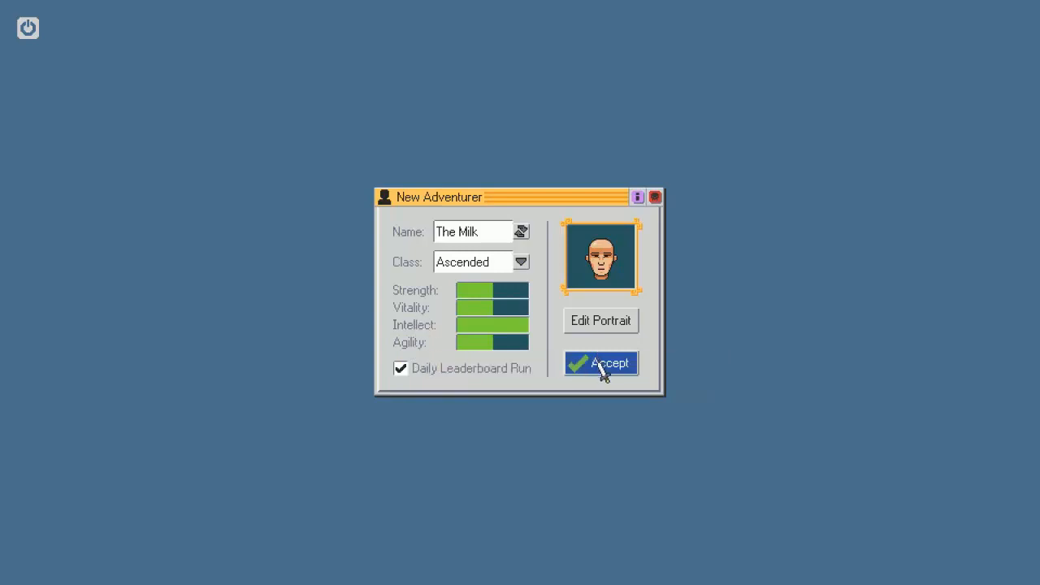
mouse_move(400, 368)
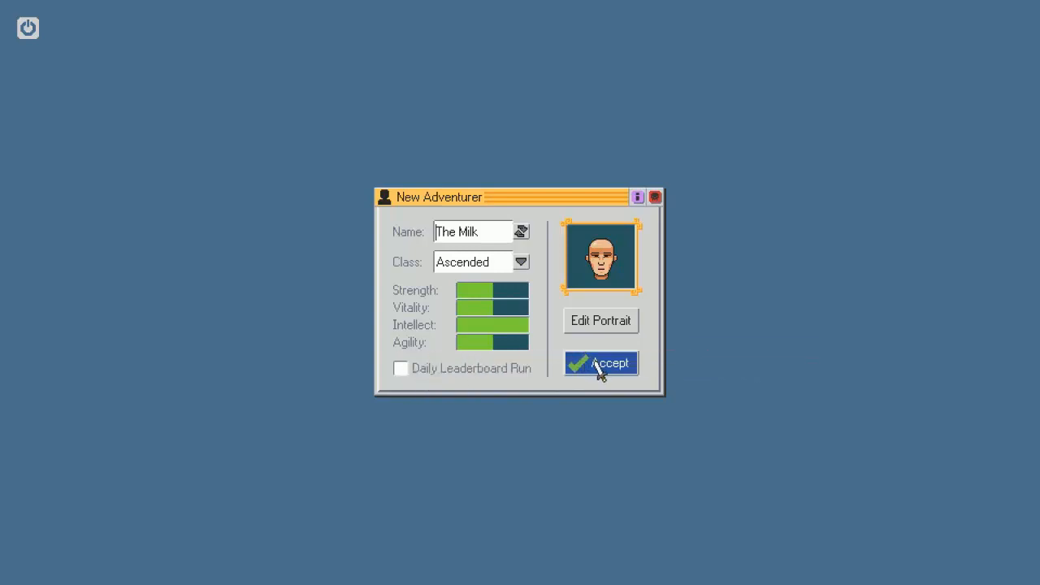
mouse_move(614, 292)
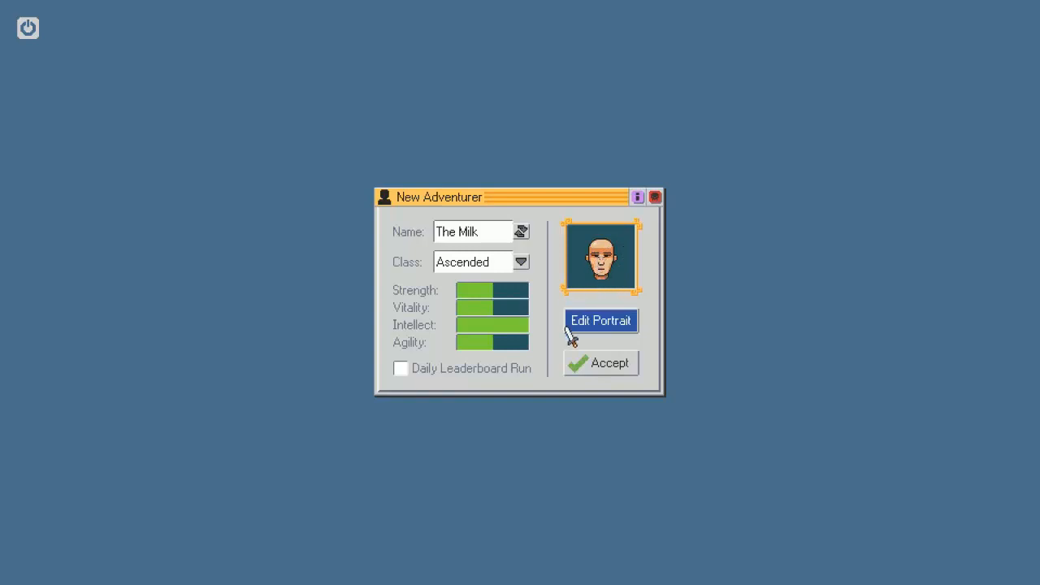
Confirm the adventurer, browse the Starting Gift list and choose Book Of Skill
left_click(601, 362)
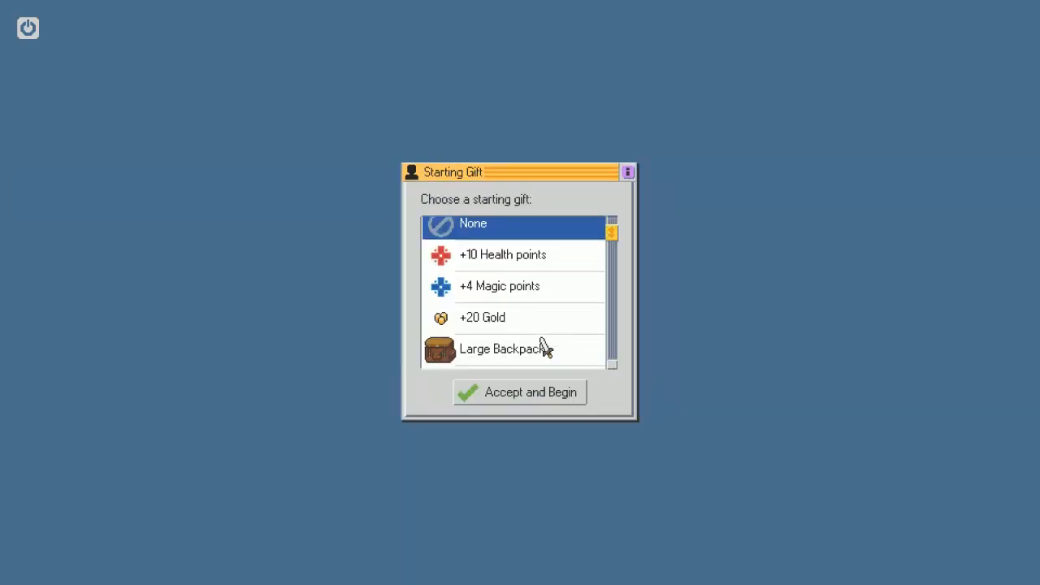
scroll("down", 3)
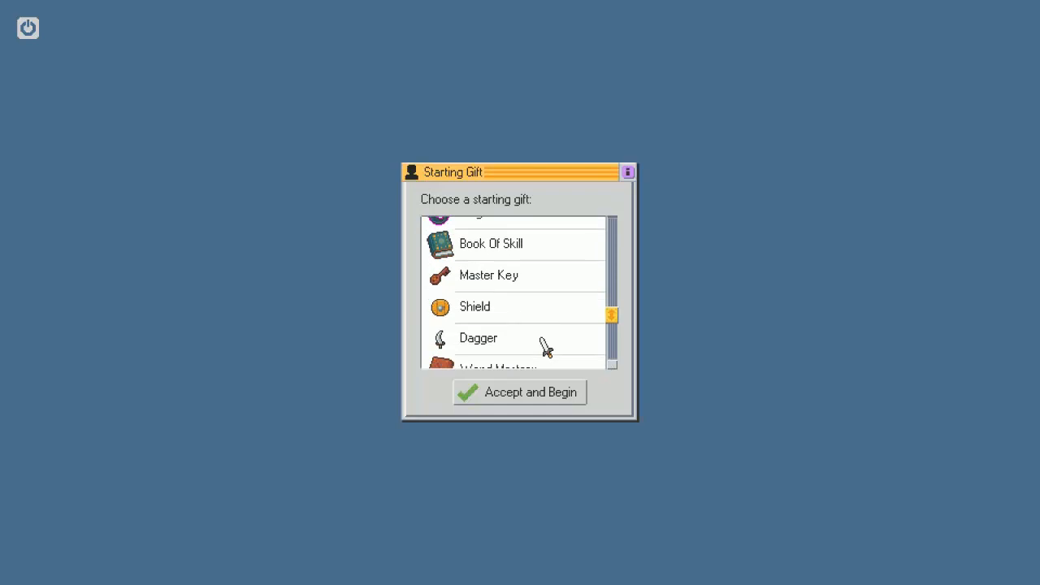
scroll("down", 3)
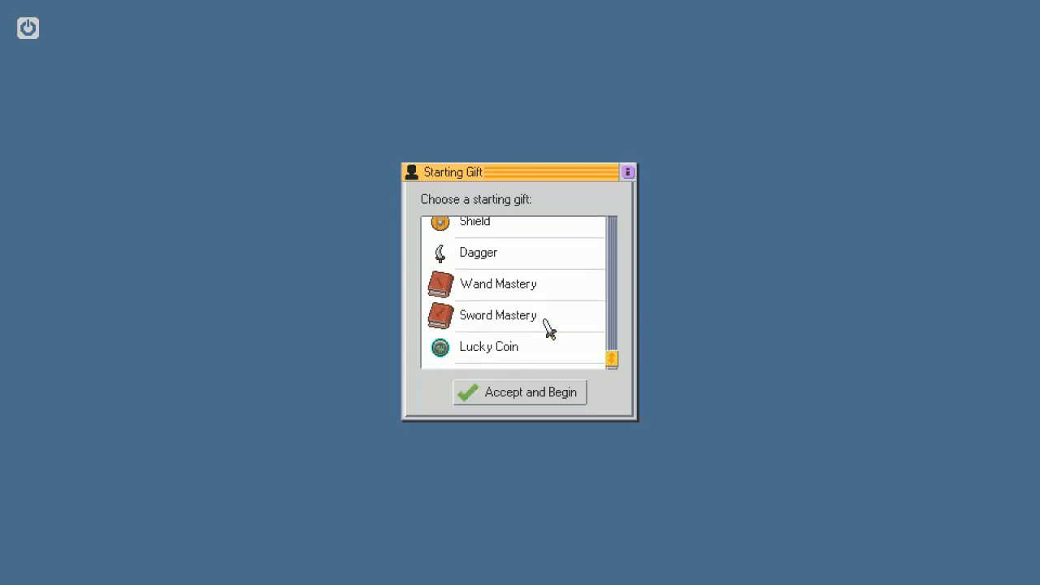
mouse_move(507, 327)
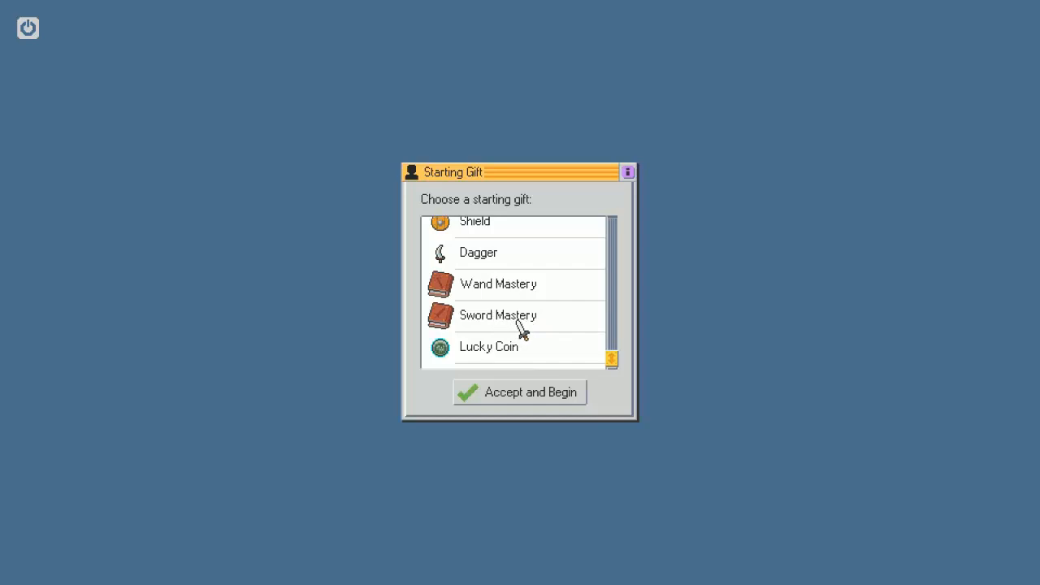
scroll("down", 3)
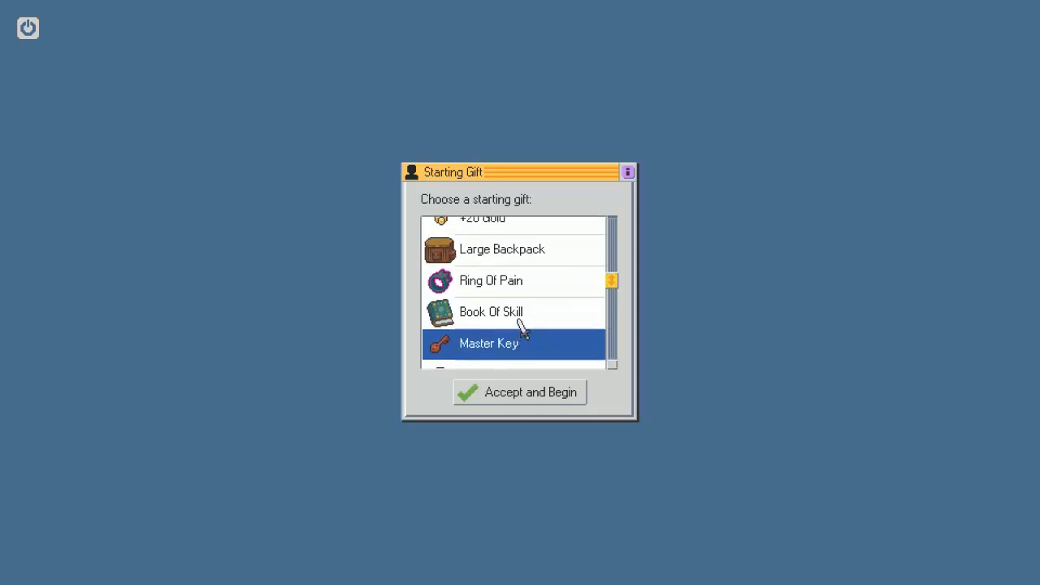
scroll("up", 3)
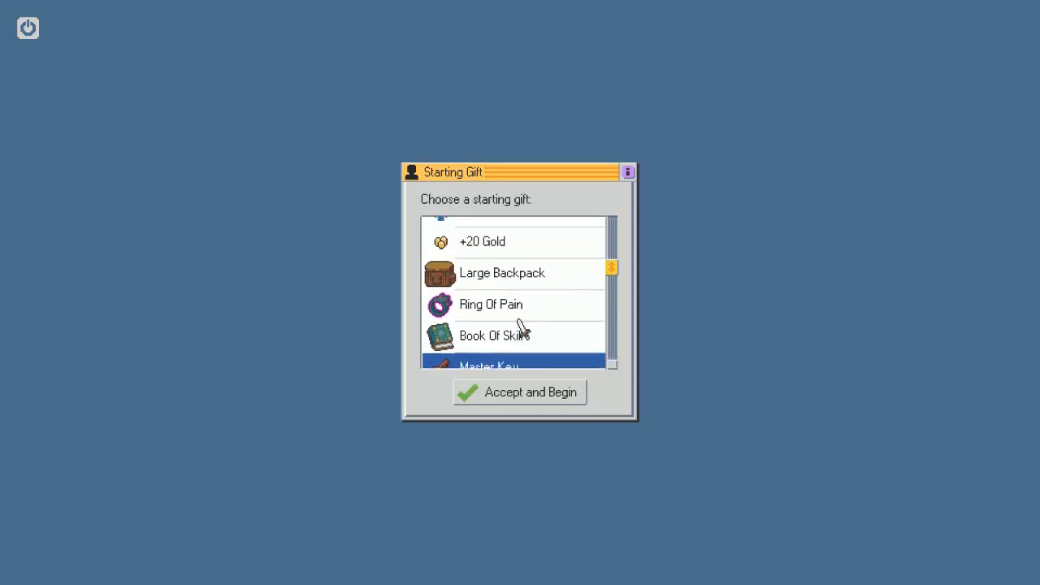
scroll("up", 3)
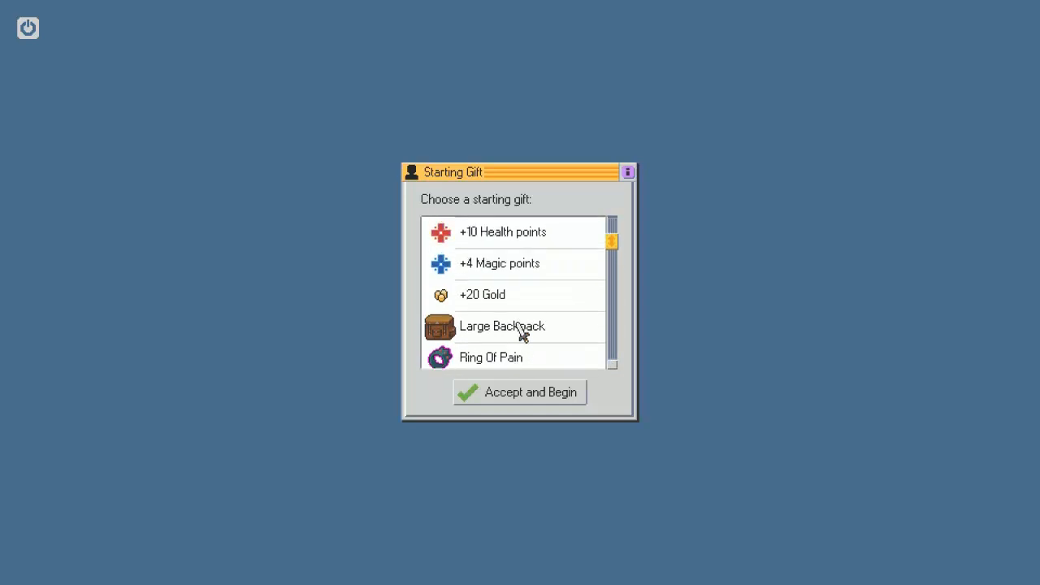
scroll("down", 3)
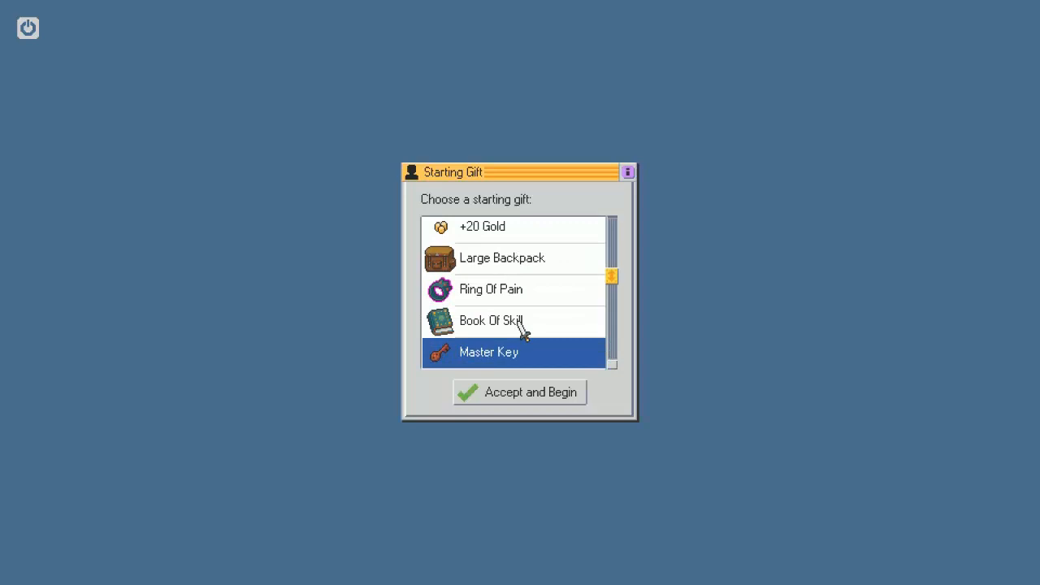
scroll("down", 3)
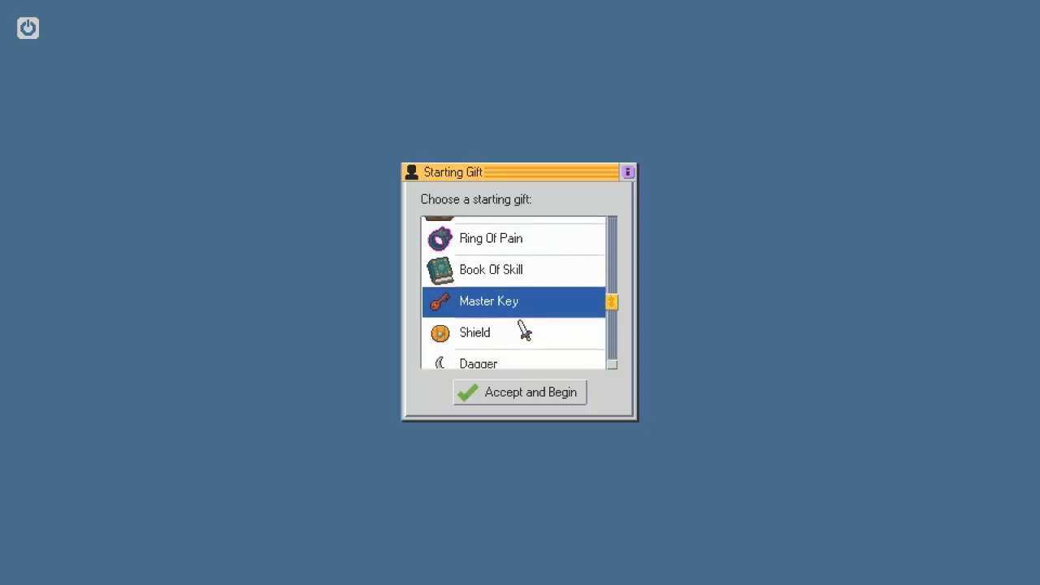
mouse_move(520, 244)
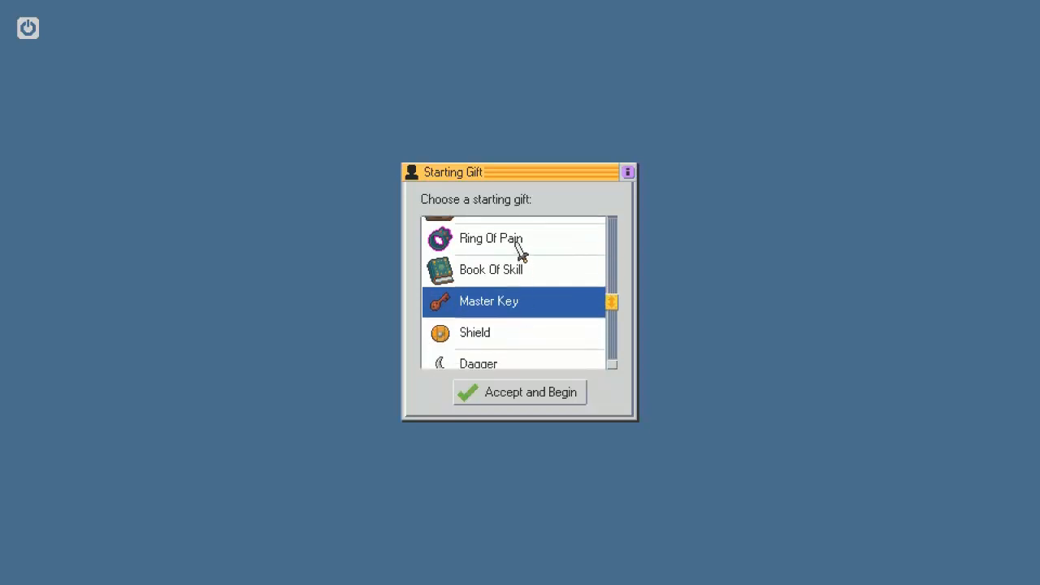
scroll("down", 3)
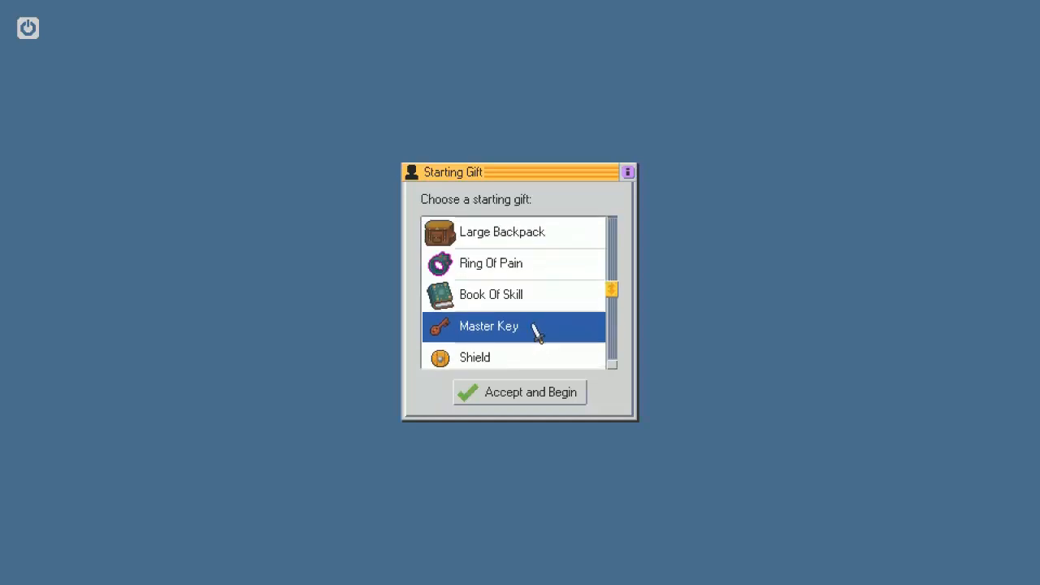
scroll("up", 3)
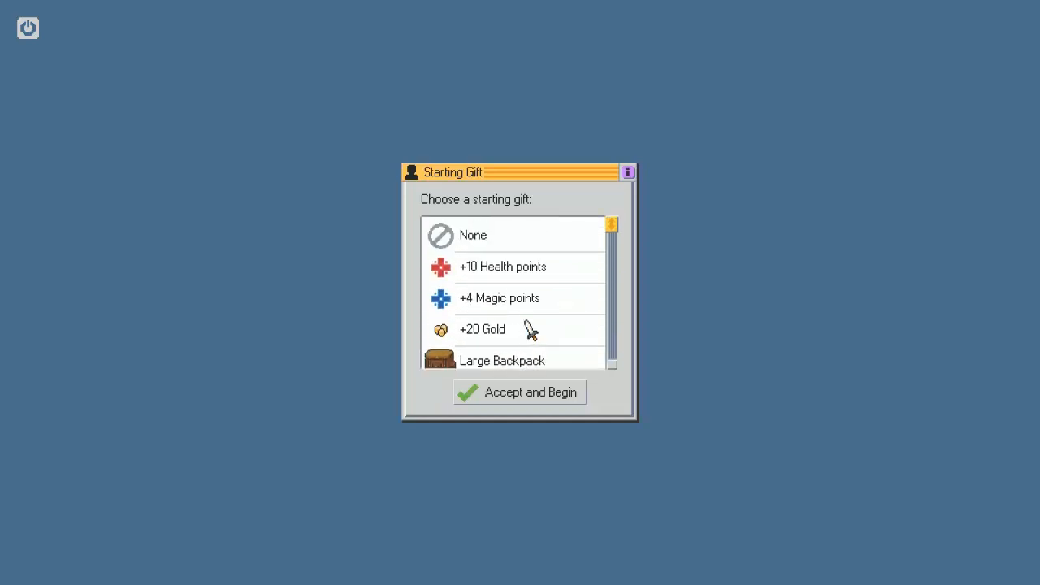
scroll("down", 3)
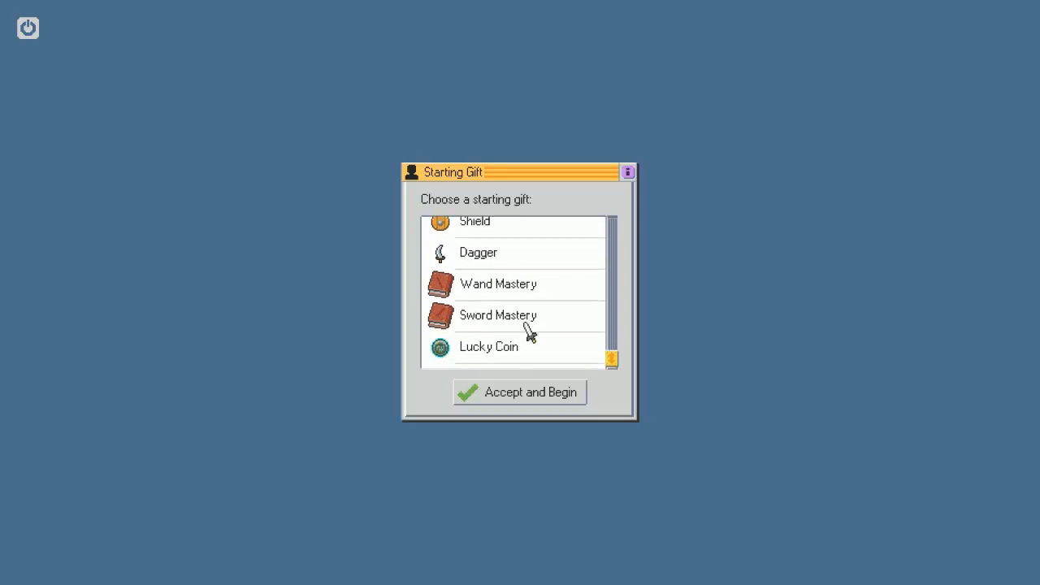
mouse_move(490, 357)
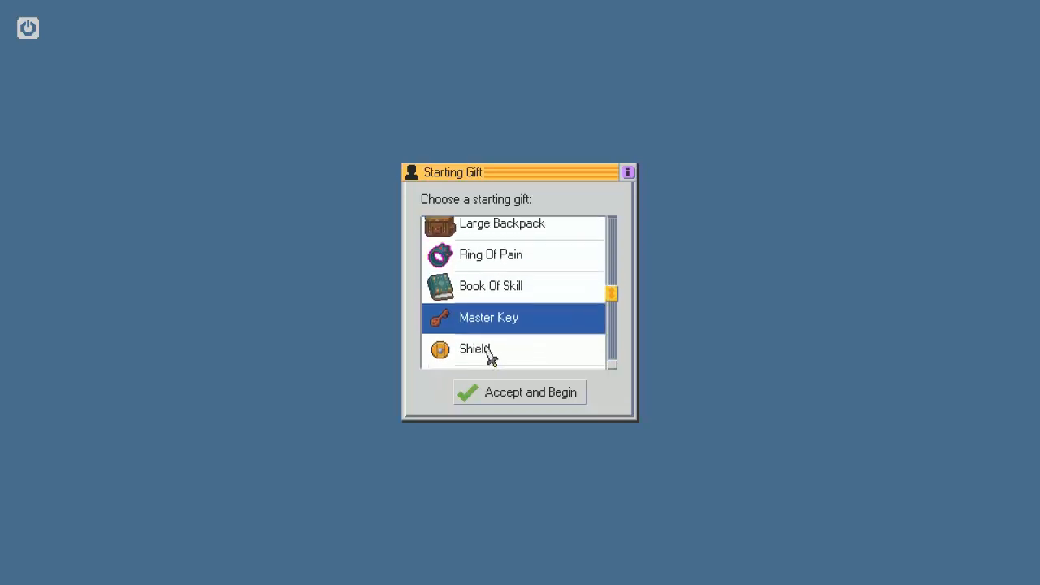
scroll("up", 3)
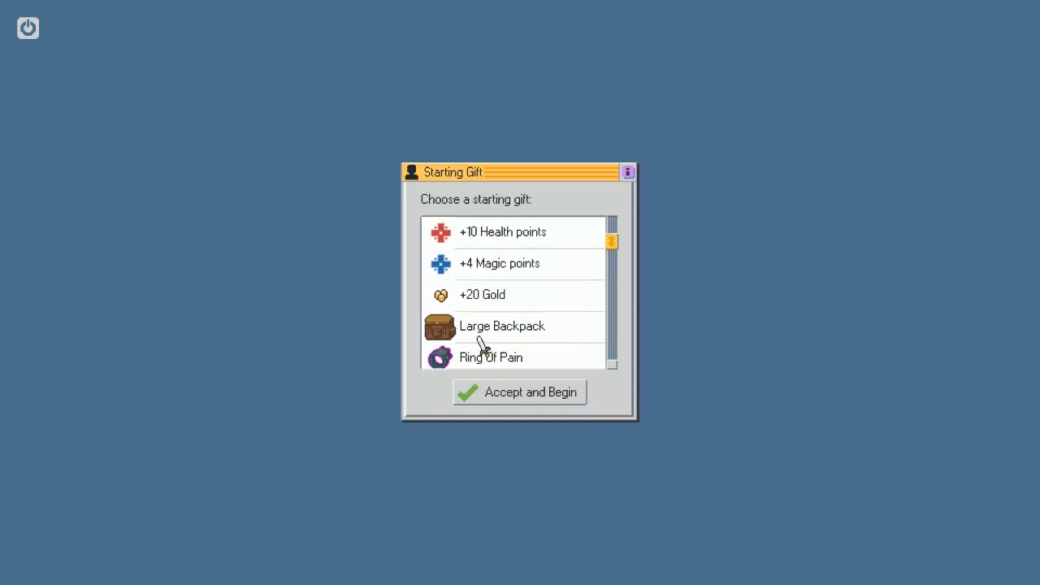
scroll("up", 3)
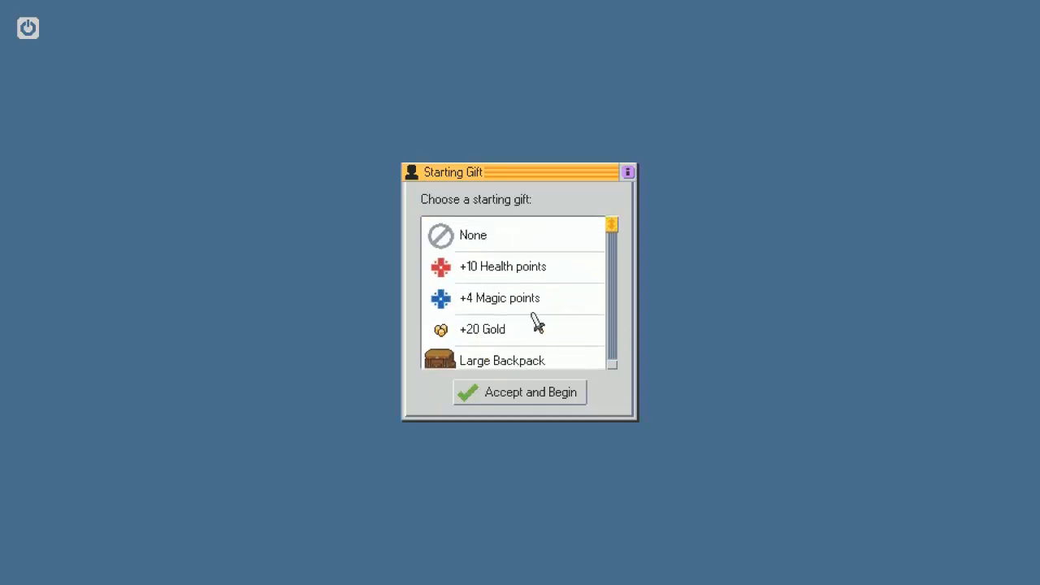
scroll("down", 3)
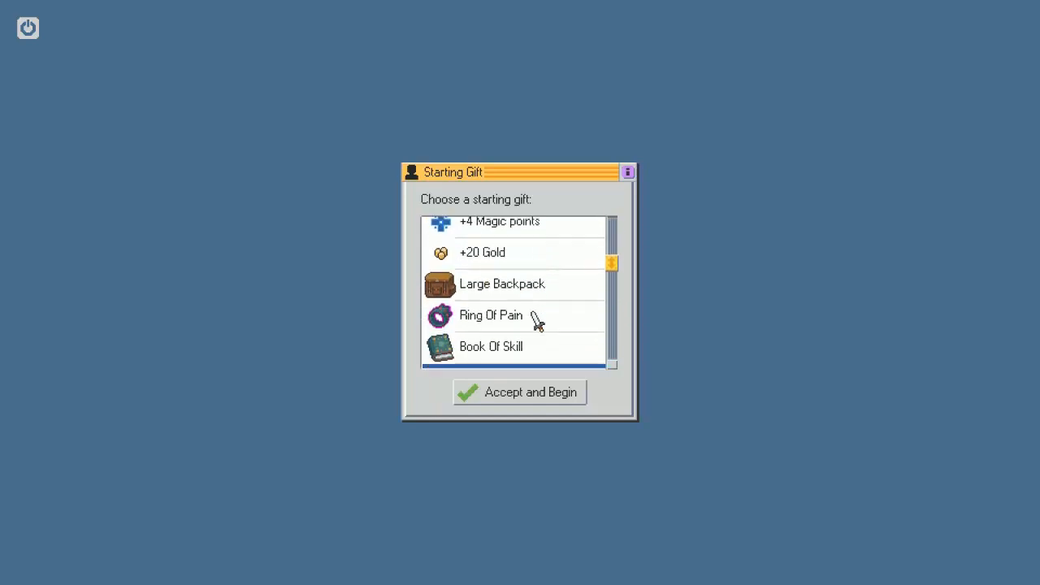
left_click(503, 283)
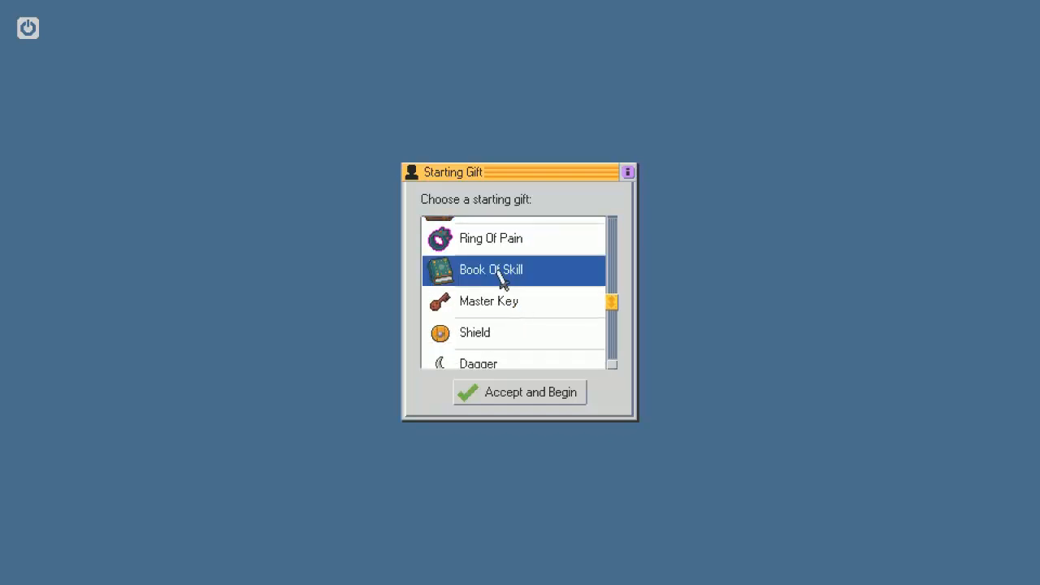
mouse_move(510, 279)
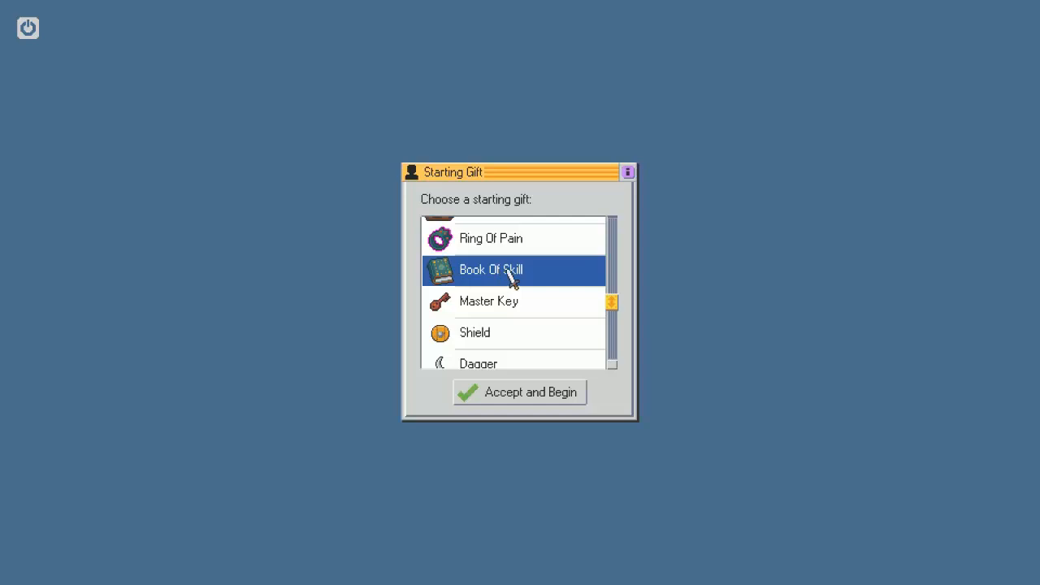
mouse_move(533, 379)
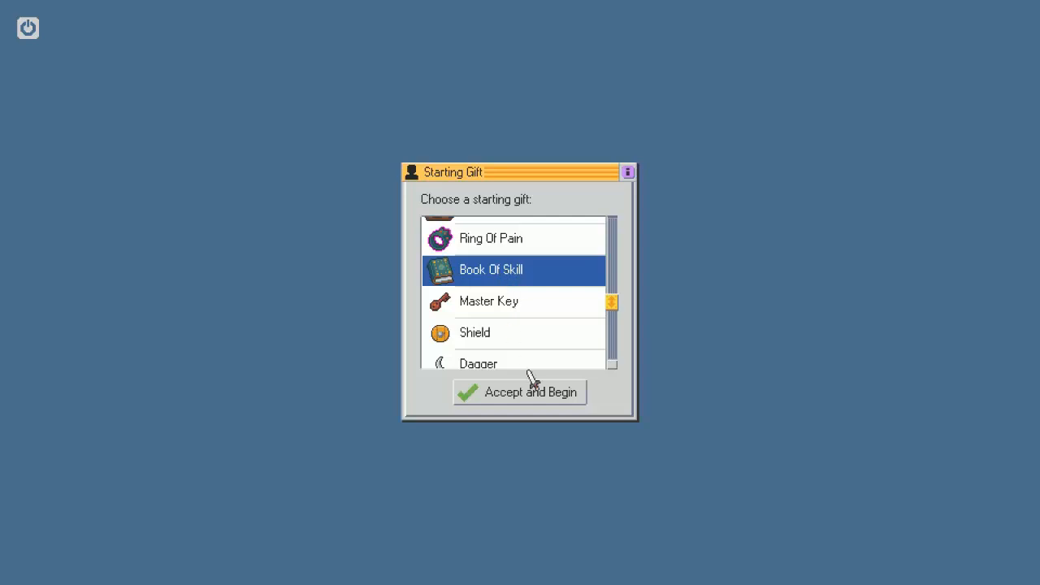
Accept Book Of Skill to begin the game and close the Orientation quest message
left_click(521, 391)
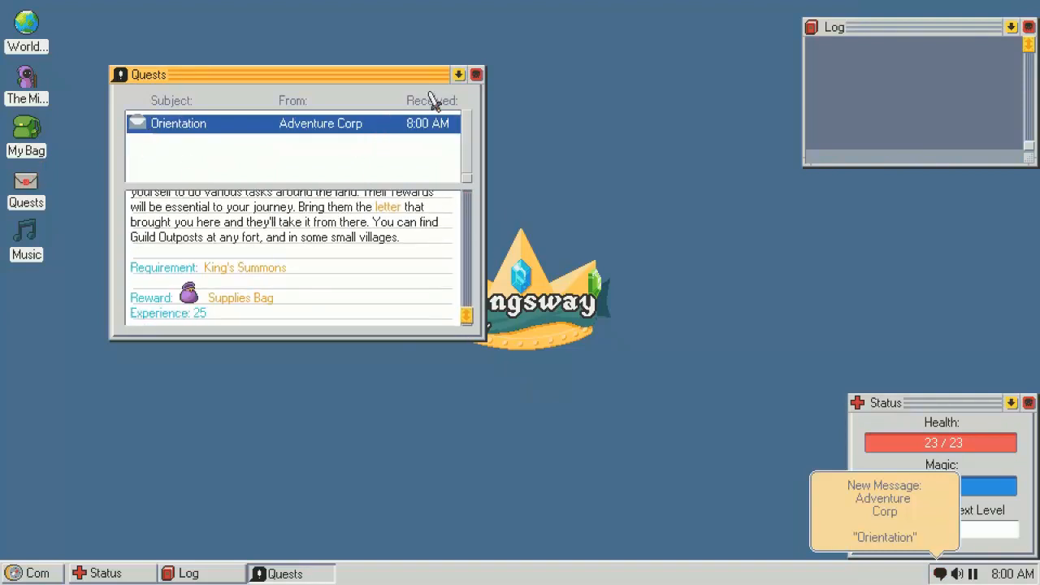
left_click(476, 75)
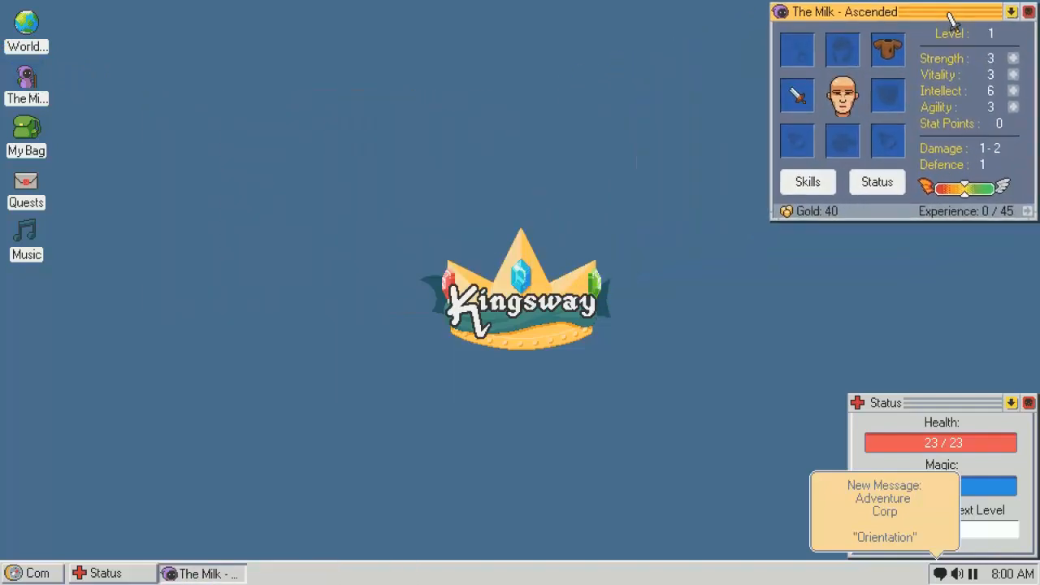
mouse_move(122, 512)
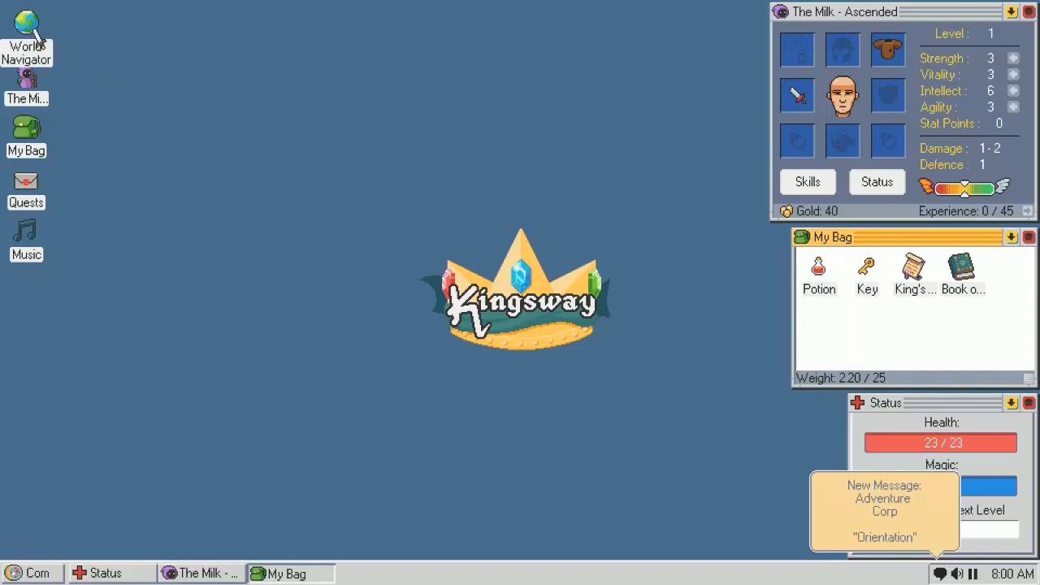
Bring up the world map and use the Book Of Skill from My Bag for a skill point
left_click(26, 24)
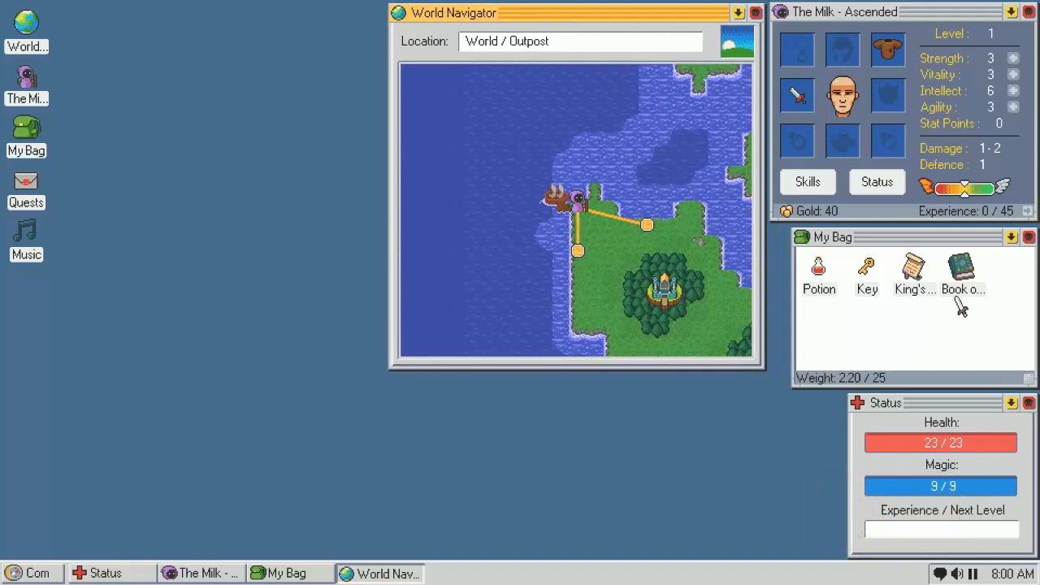
double_click(962, 269)
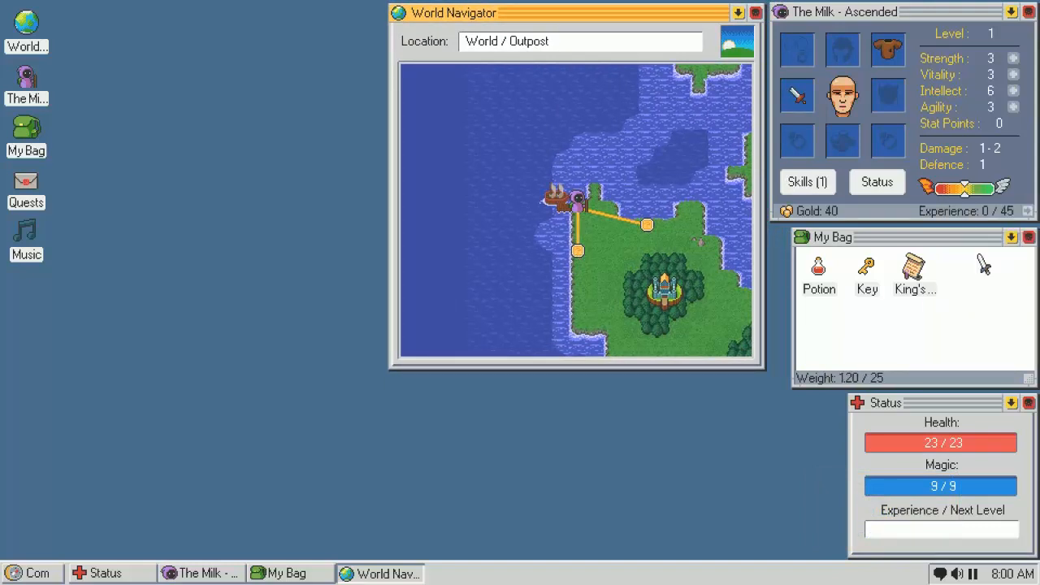
Read the descriptions of Astral Flare, Magic Leech, Glass Body, Pray and Vigilance
left_click(807, 182)
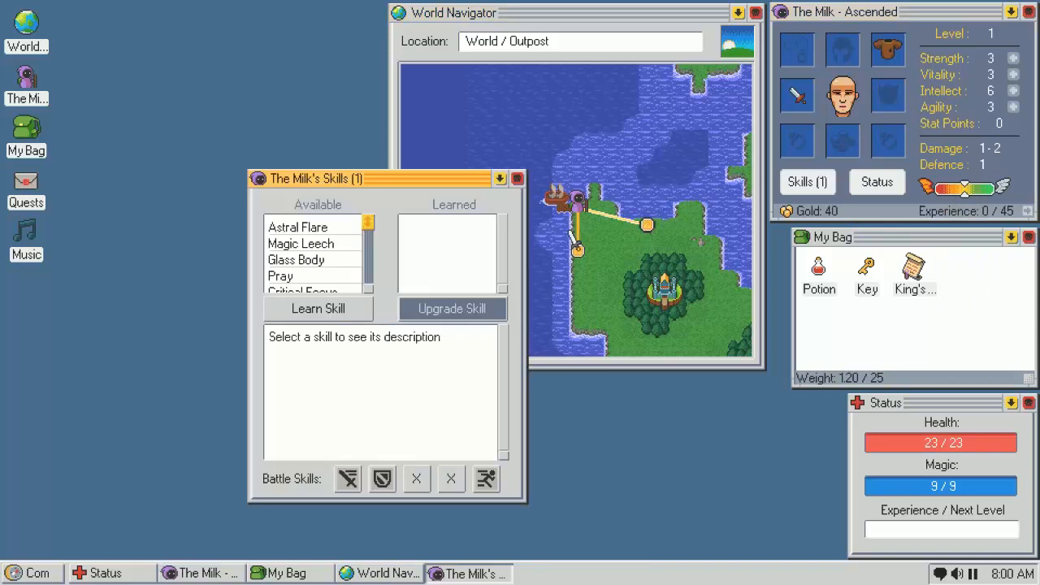
left_click(298, 228)
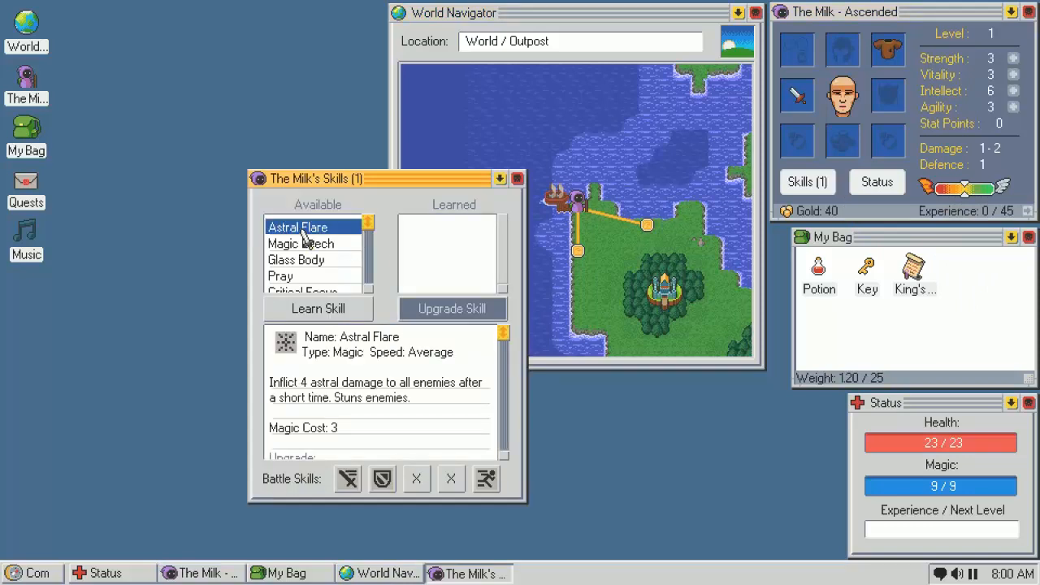
mouse_move(404, 419)
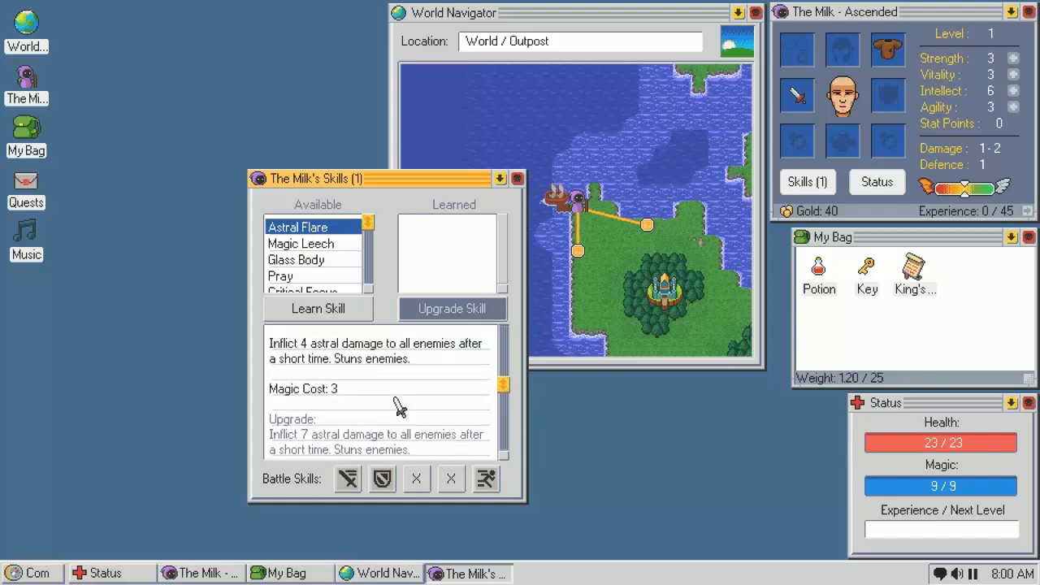
scroll("down", 3)
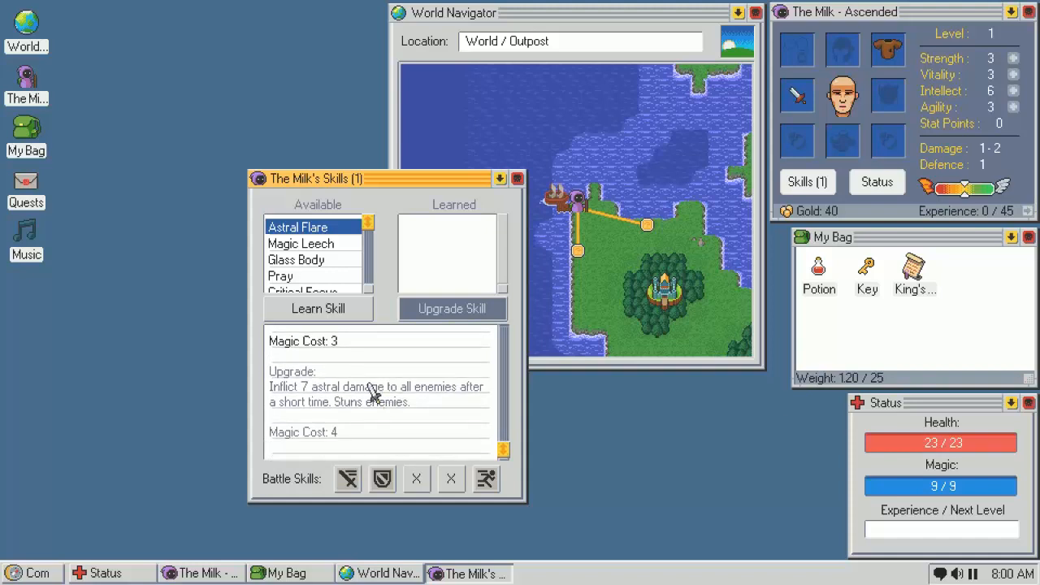
left_click(301, 244)
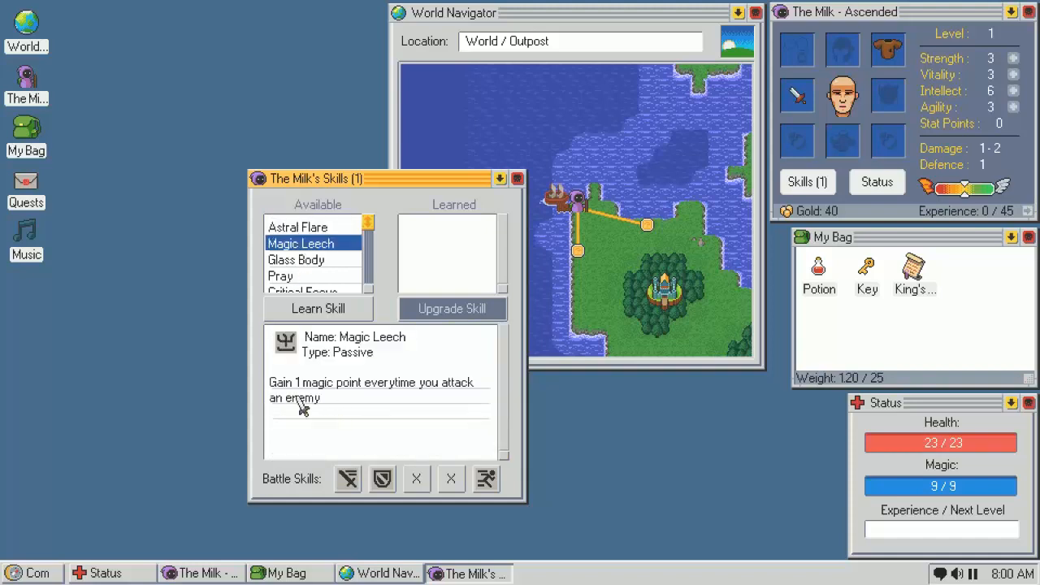
mouse_move(338, 415)
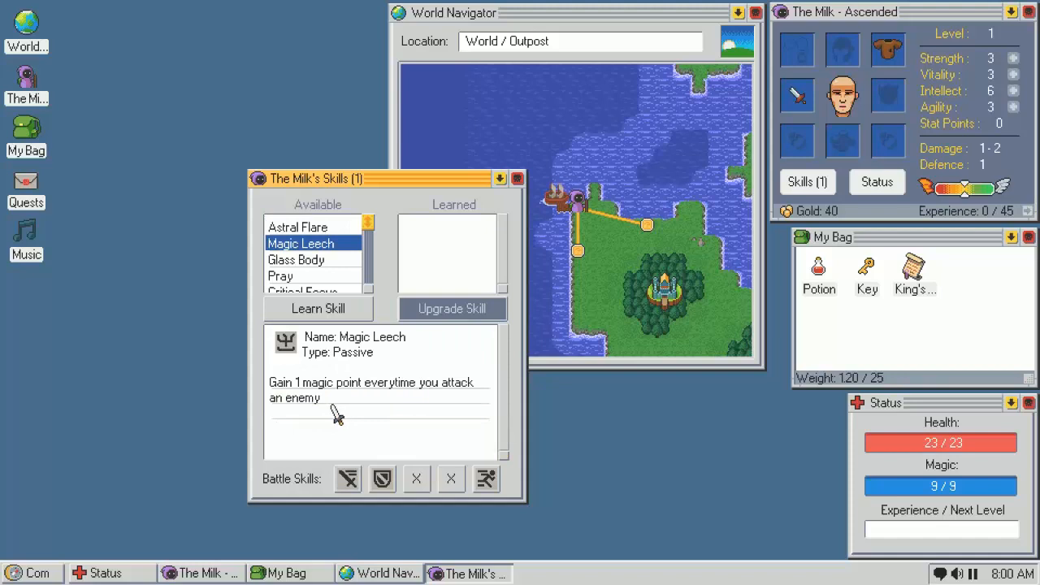
left_click(296, 260)
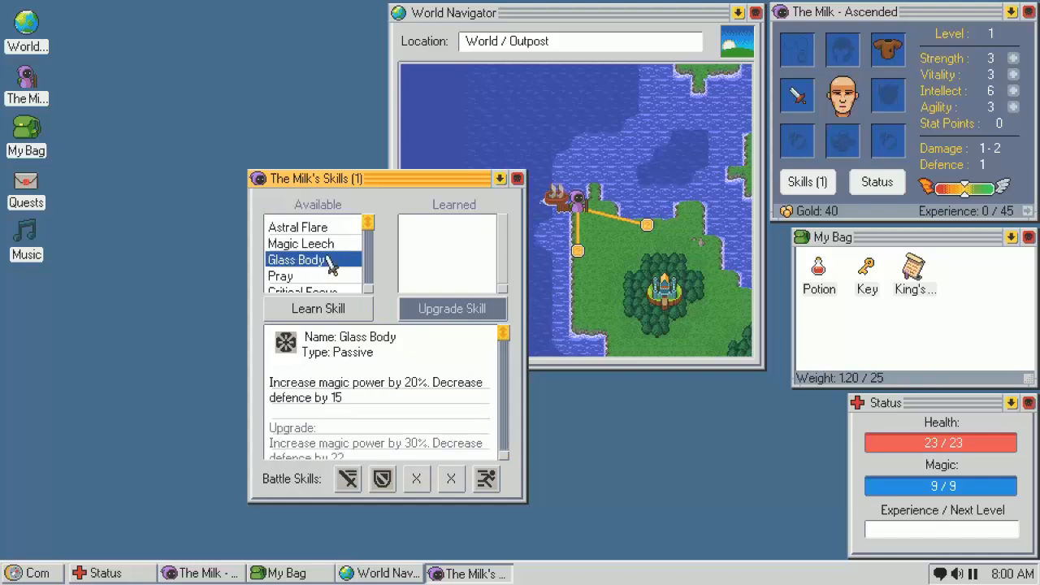
mouse_move(367, 403)
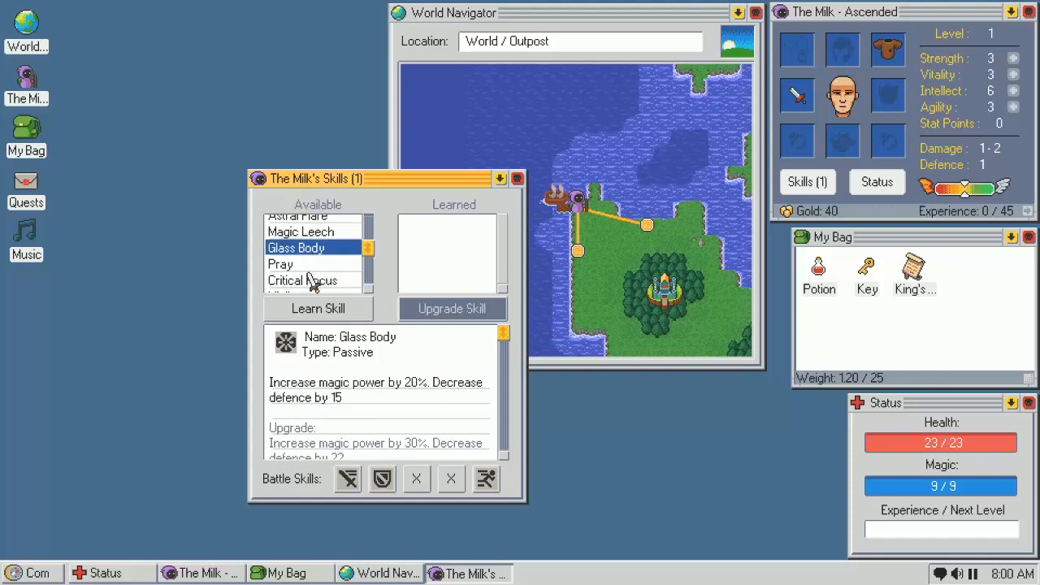
left_click(280, 263)
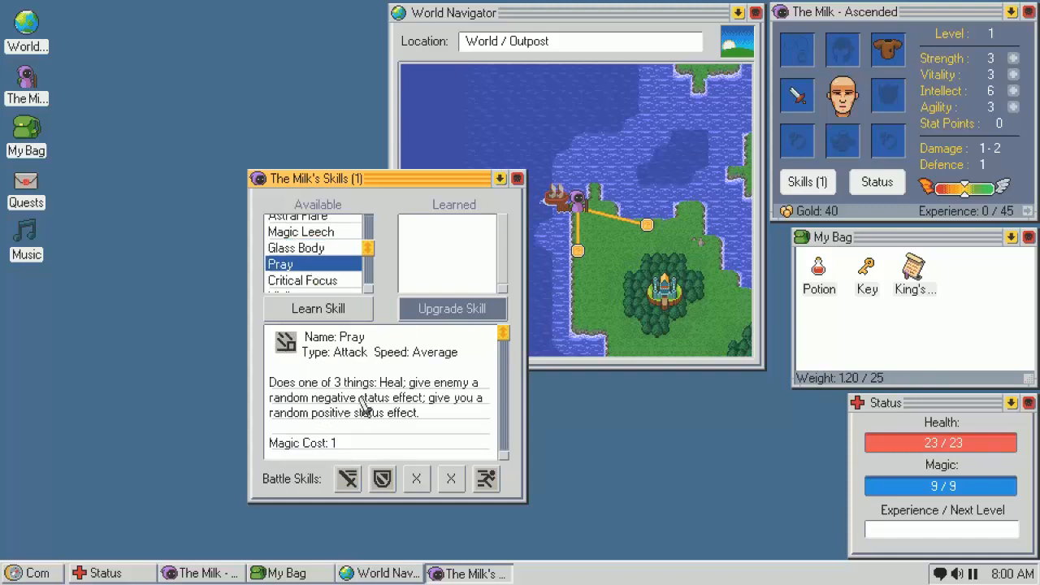
mouse_move(384, 424)
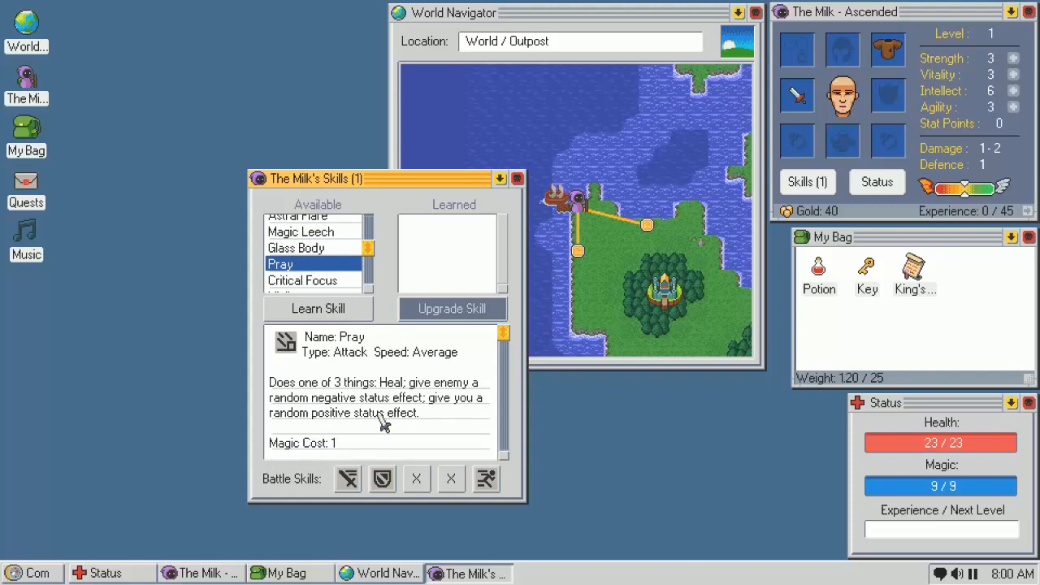
mouse_move(377, 429)
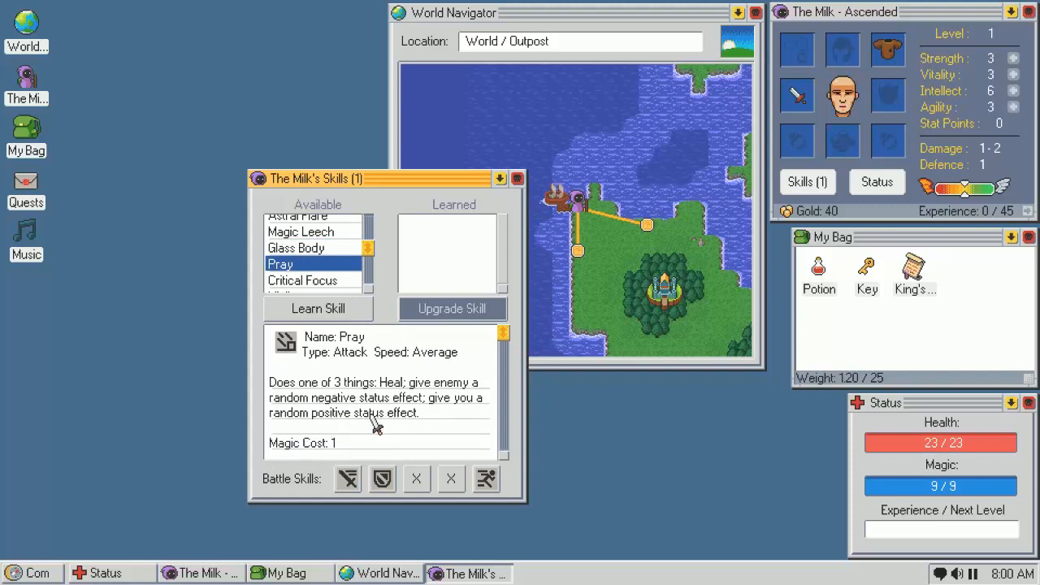
scroll("down", 3)
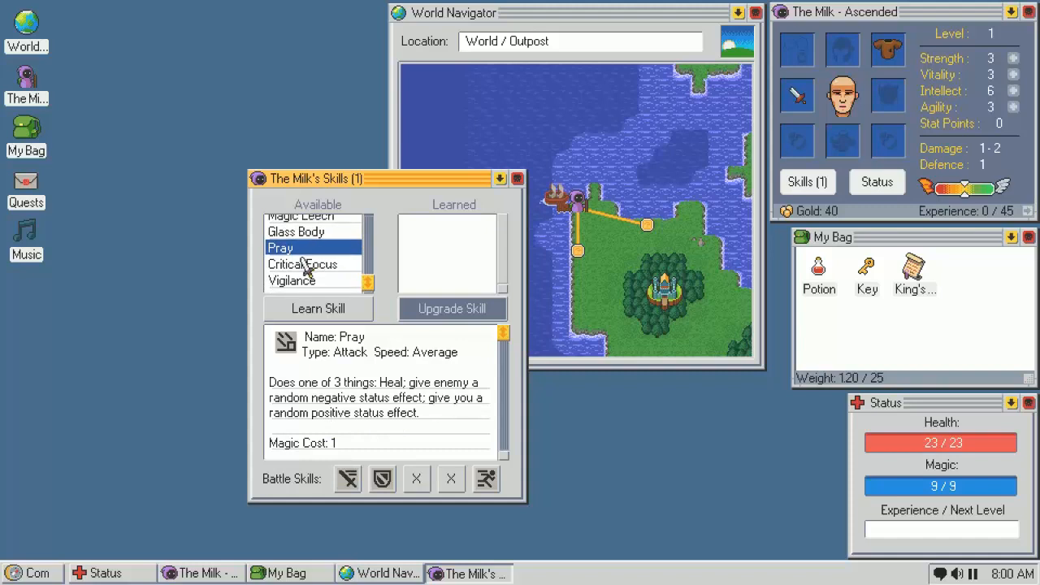
left_click(302, 264)
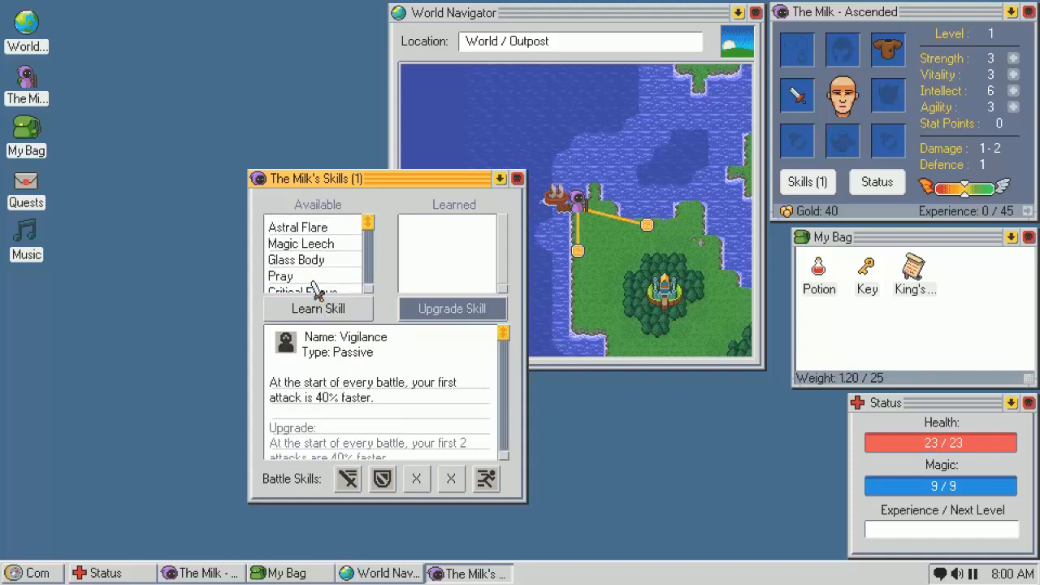
mouse_move(313, 277)
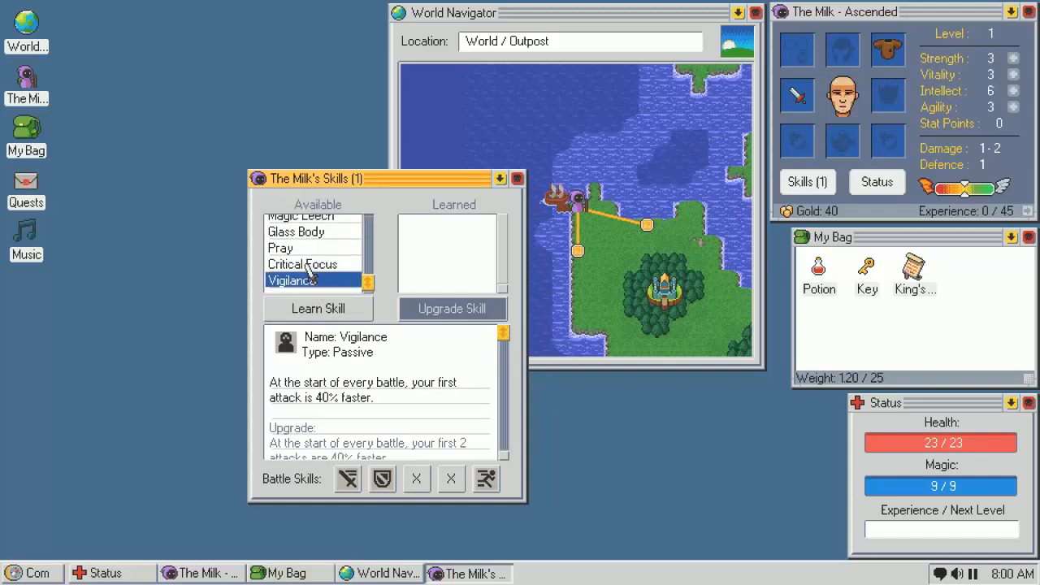
left_click(302, 263)
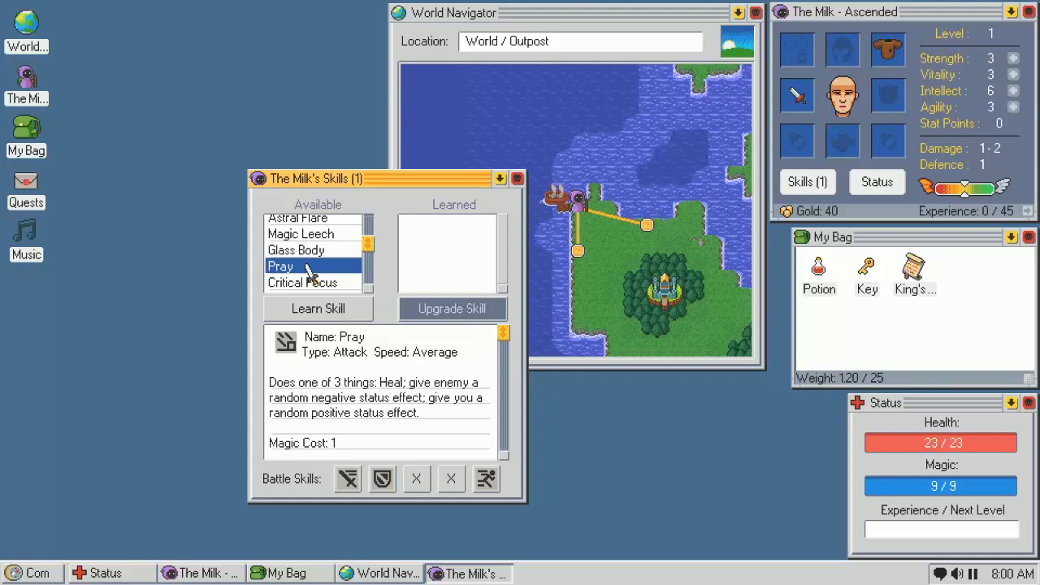
mouse_move(319, 292)
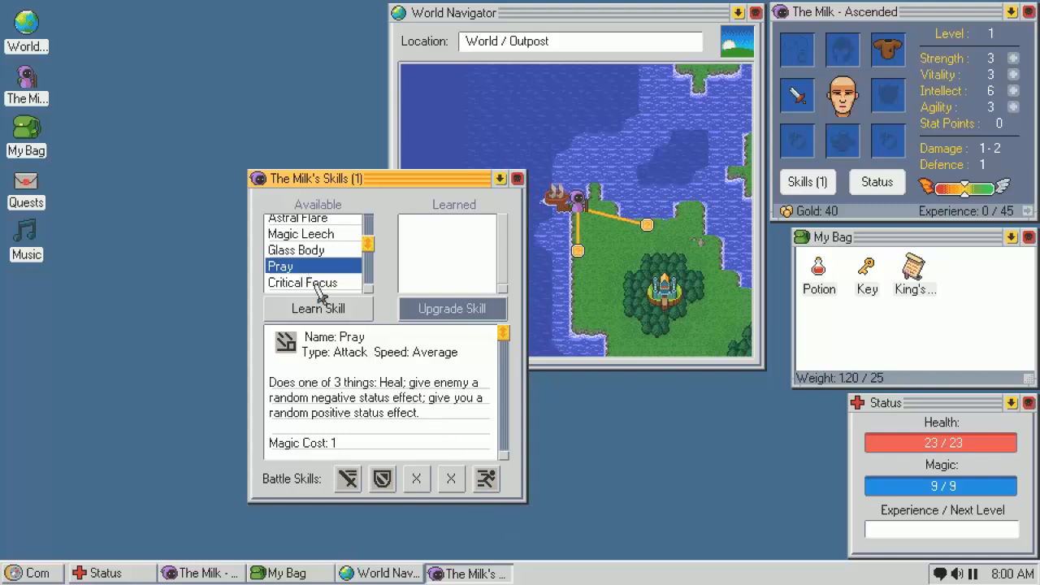
mouse_move(312, 268)
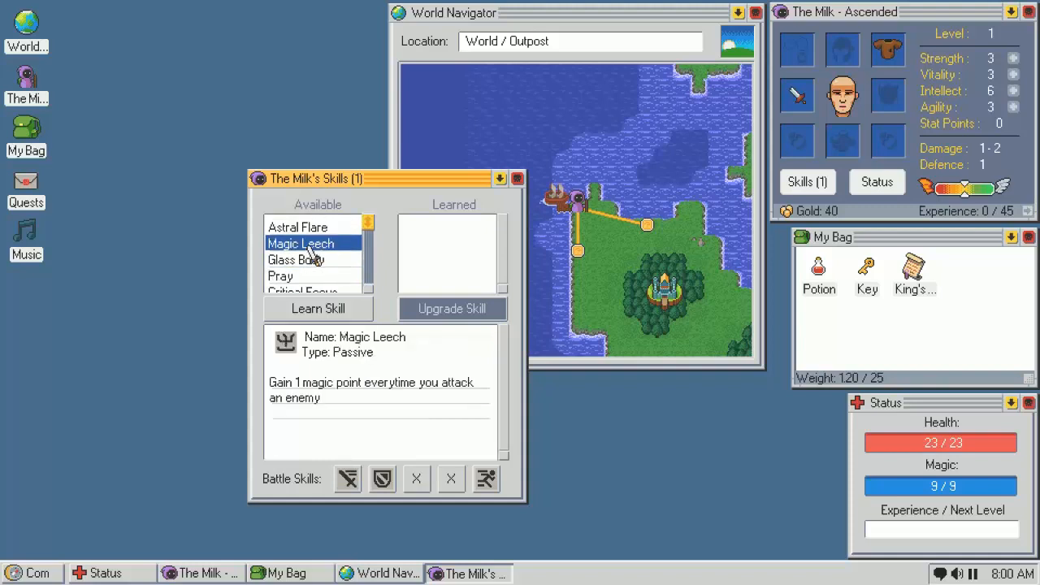
Recompare Astral Flare, Magic Leech and Vigilance, then learn Vigilance
left_click(298, 227)
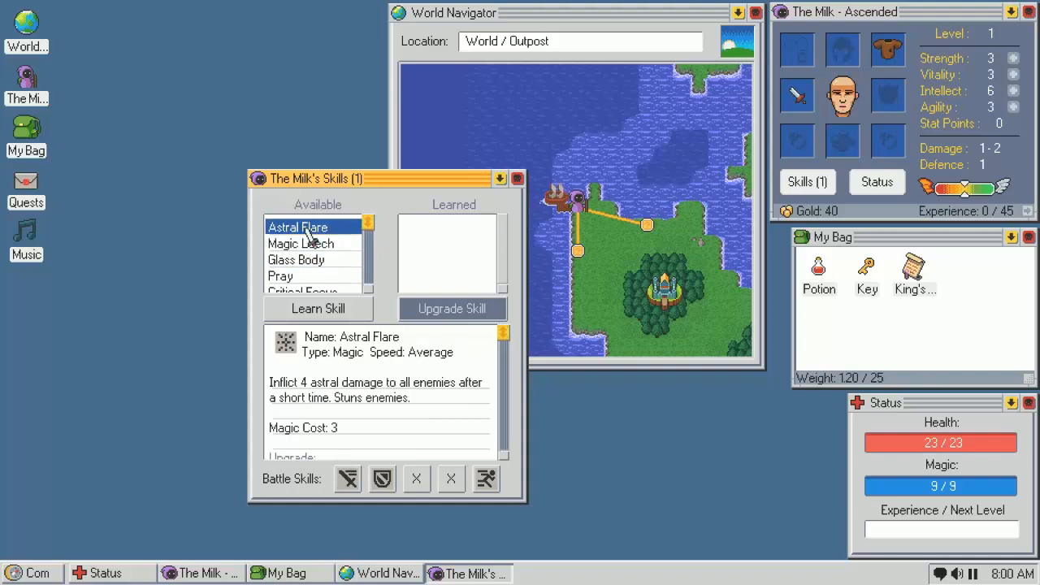
left_click(301, 244)
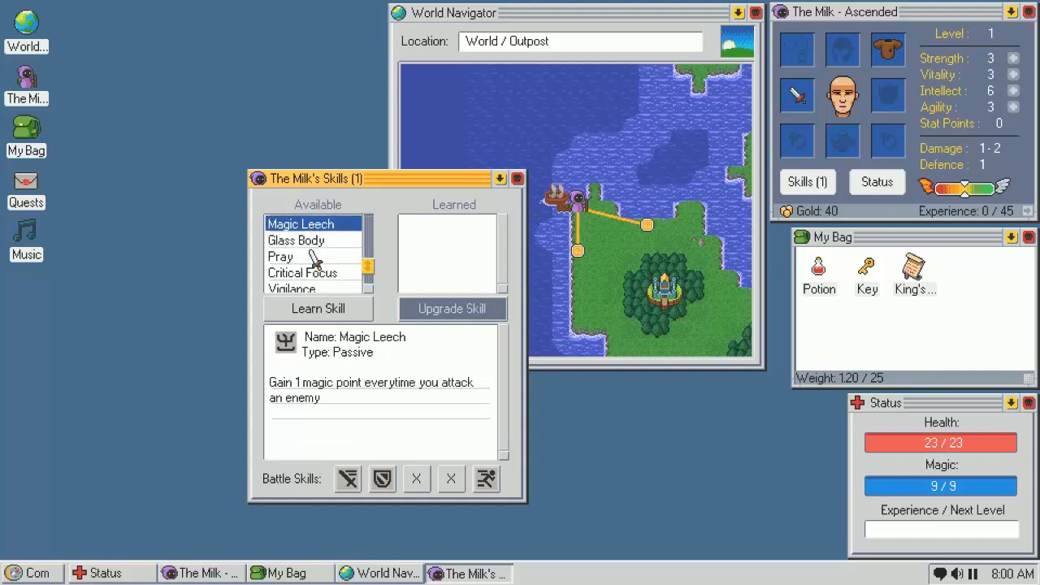
left_click(292, 279)
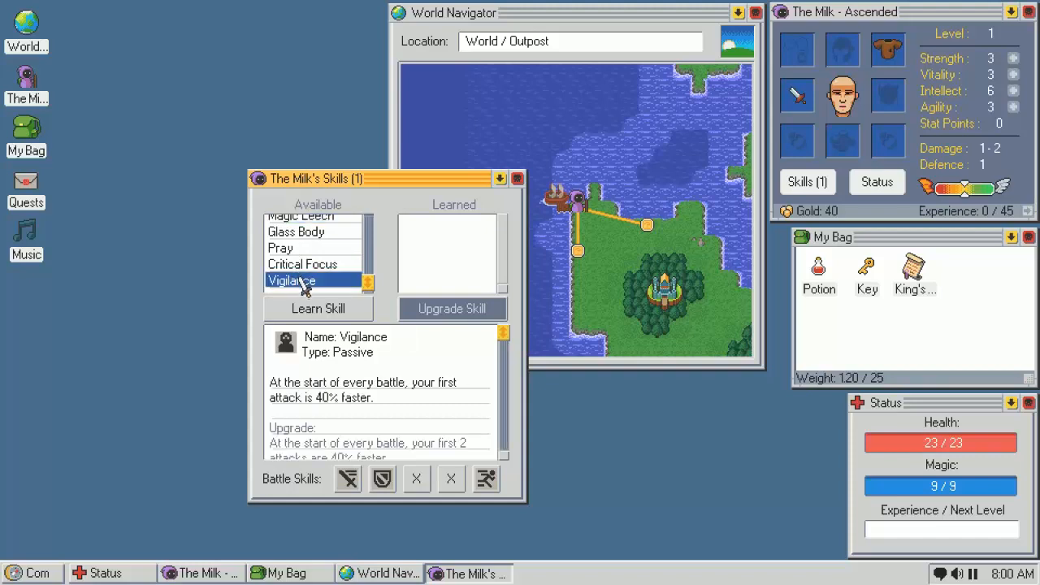
mouse_move(328, 258)
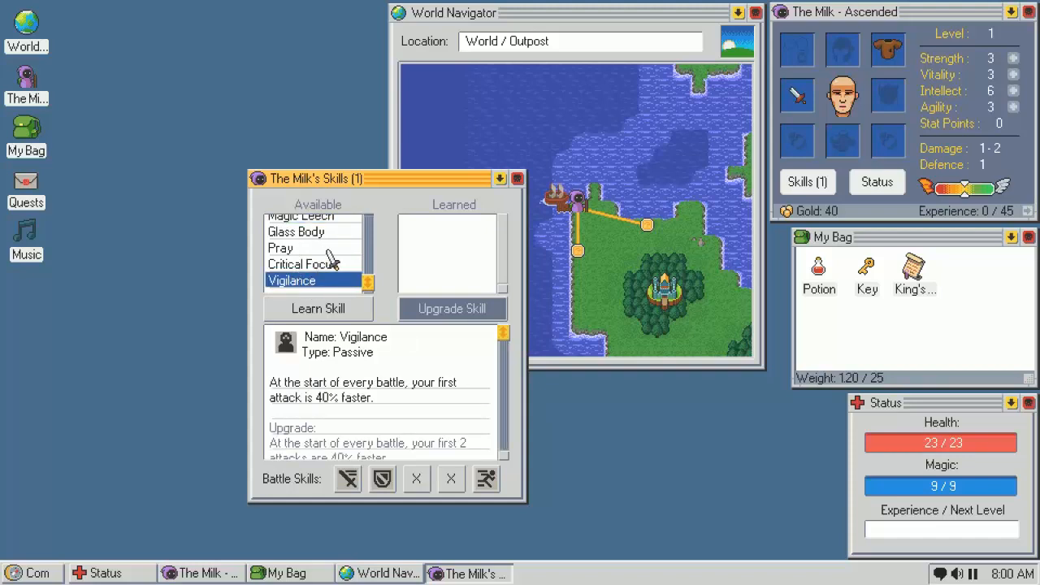
mouse_move(317, 258)
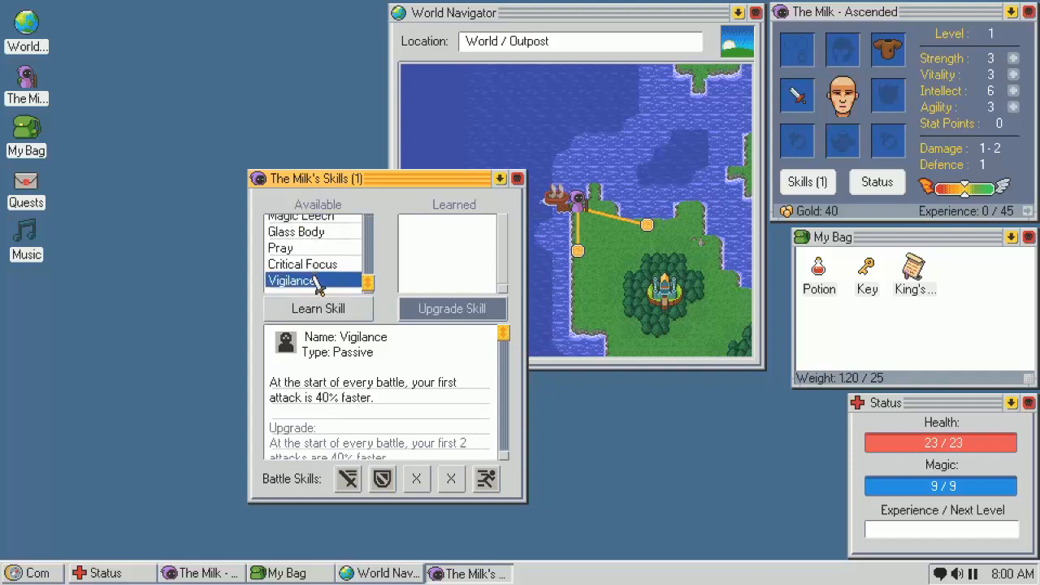
mouse_move(333, 287)
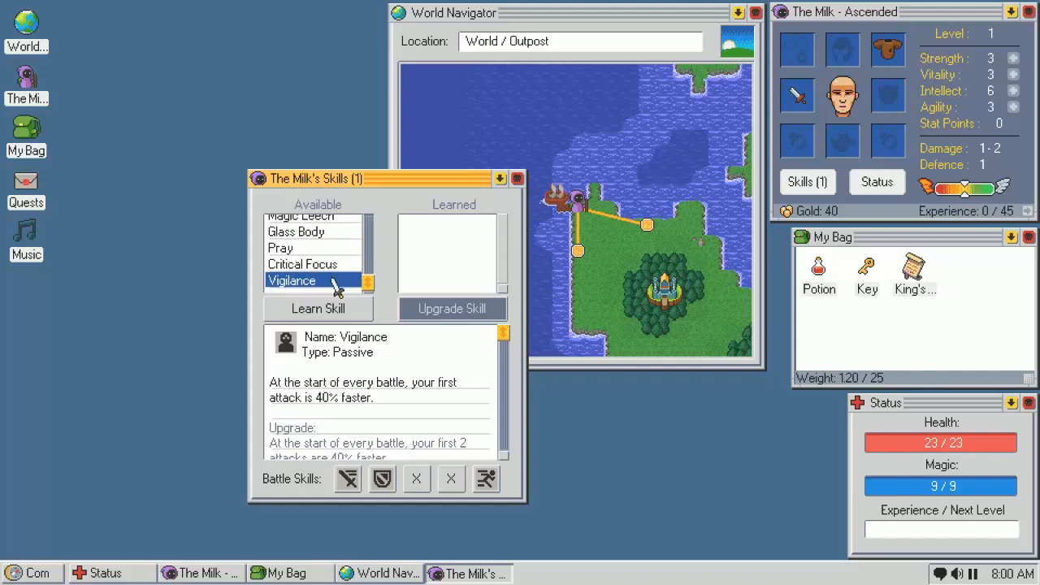
left_click(319, 309)
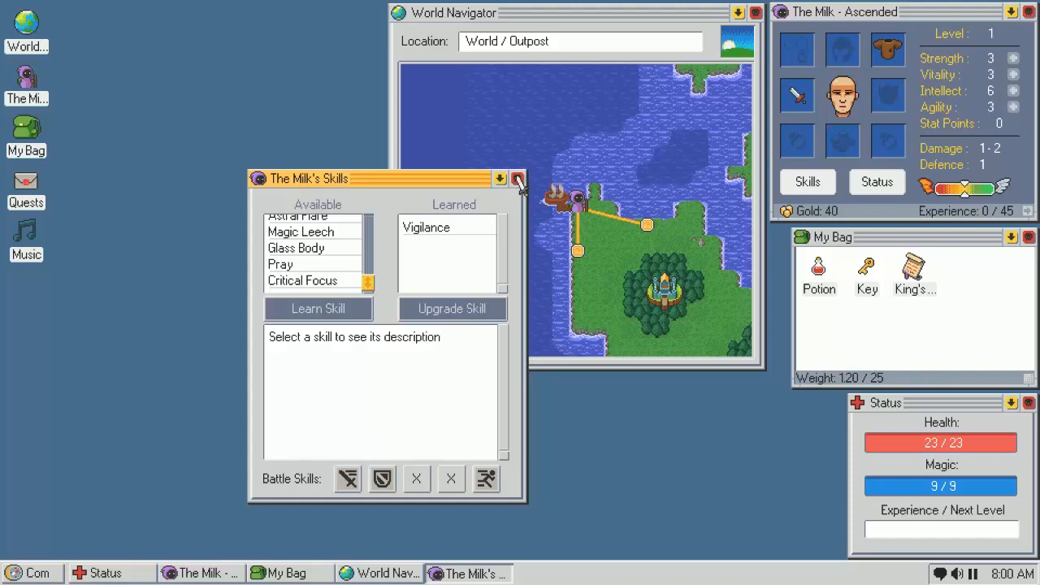
Travel the marked route and attack the Unburied until it falls, gaining 11 experience and a key
left_click(517, 178)
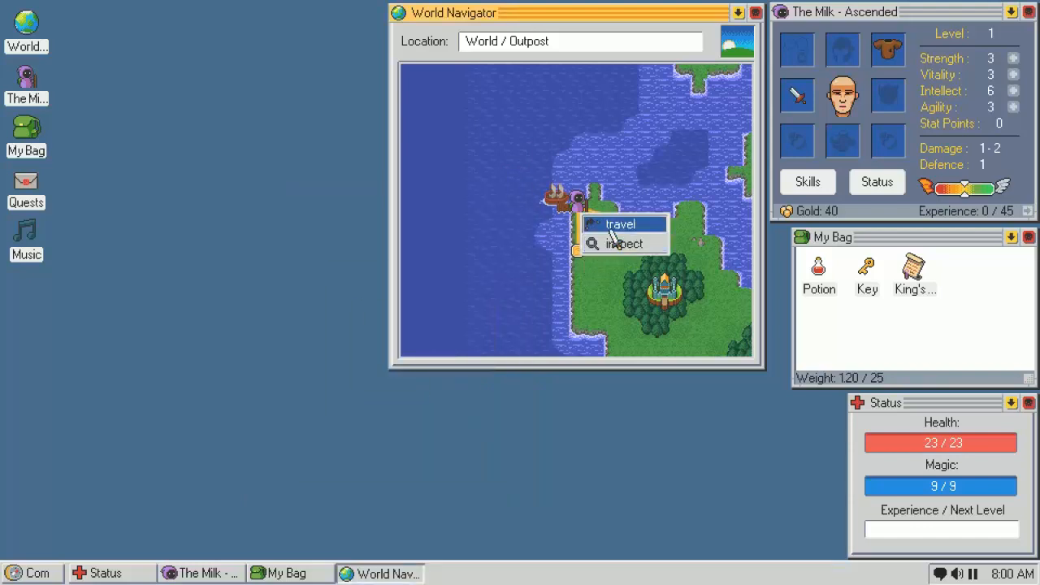
left_click(619, 224)
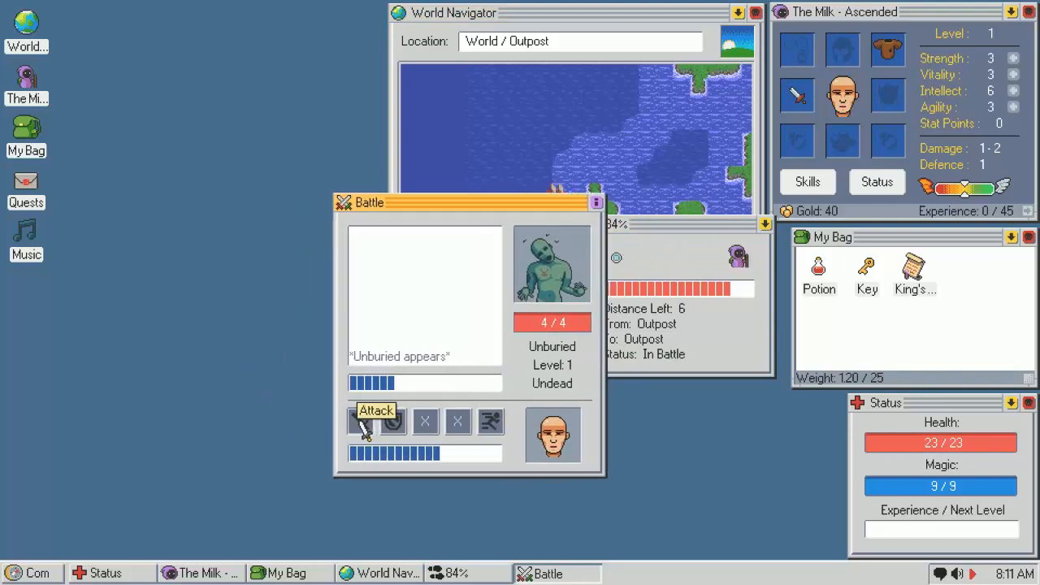
left_click(375, 419)
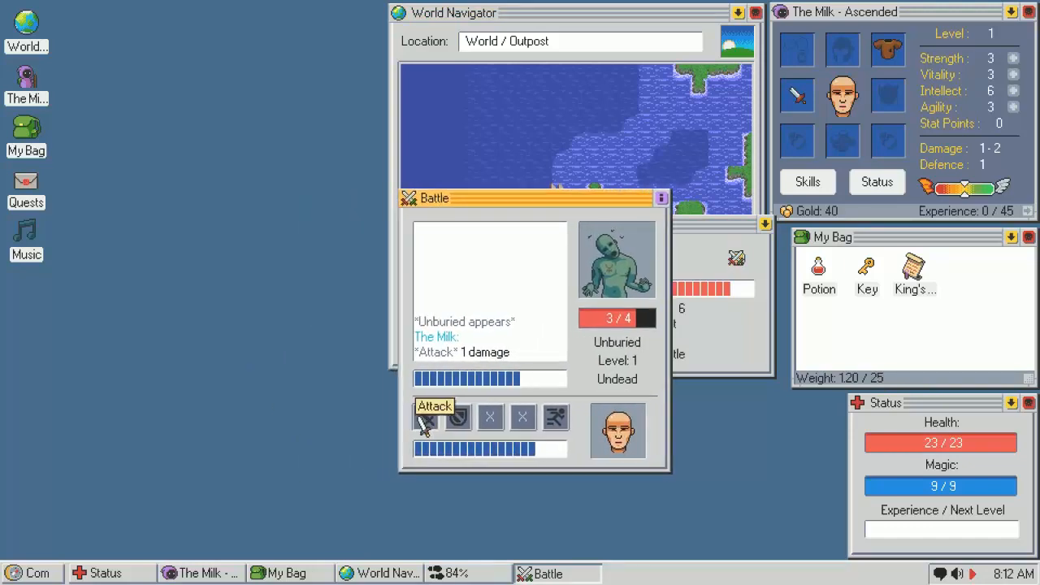
left_click(434, 409)
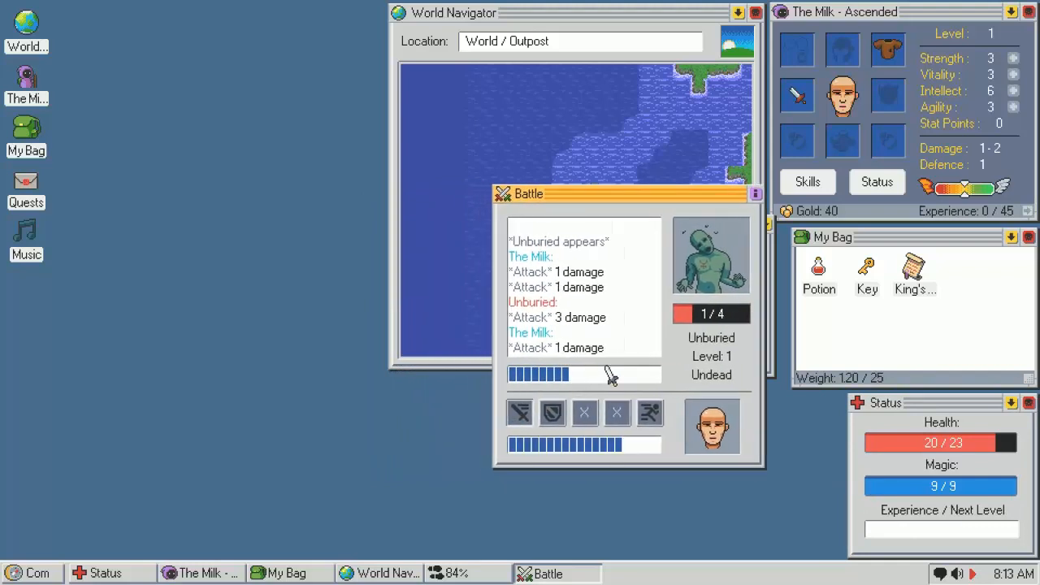
left_click(598, 410)
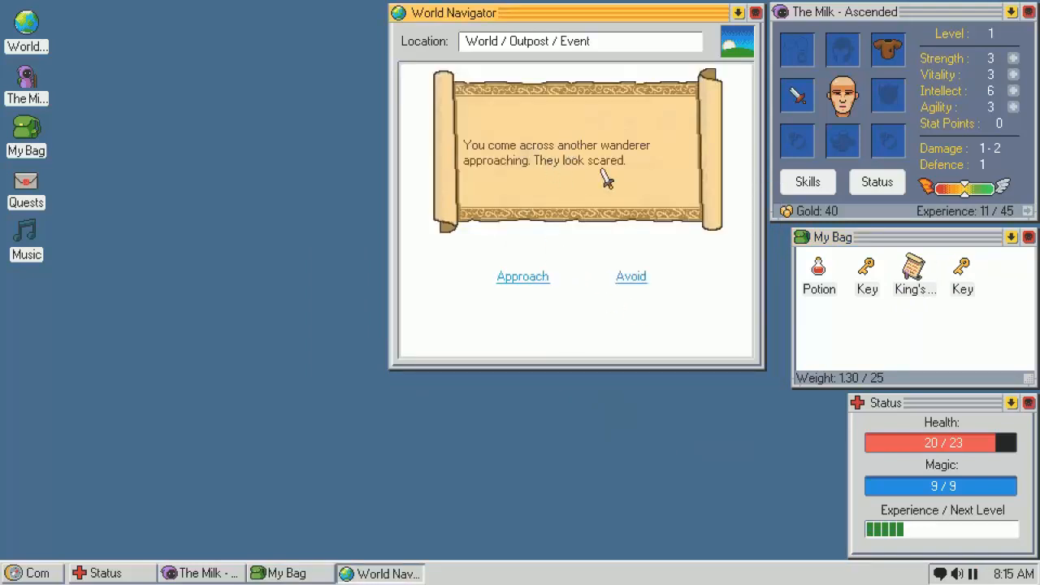
Approach the injured wanderer, give them a potion and leave
left_click(523, 277)
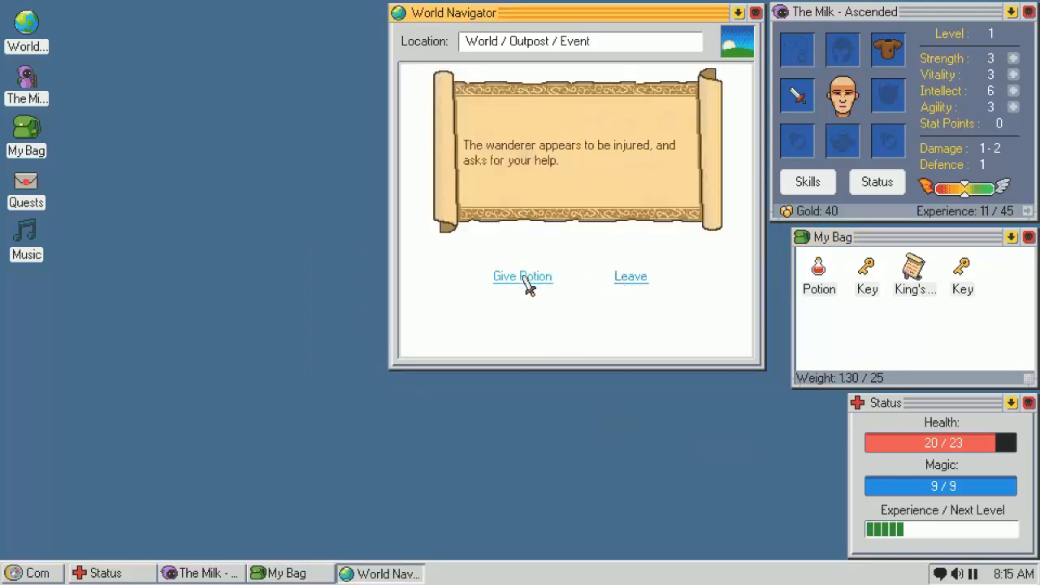
left_click(523, 277)
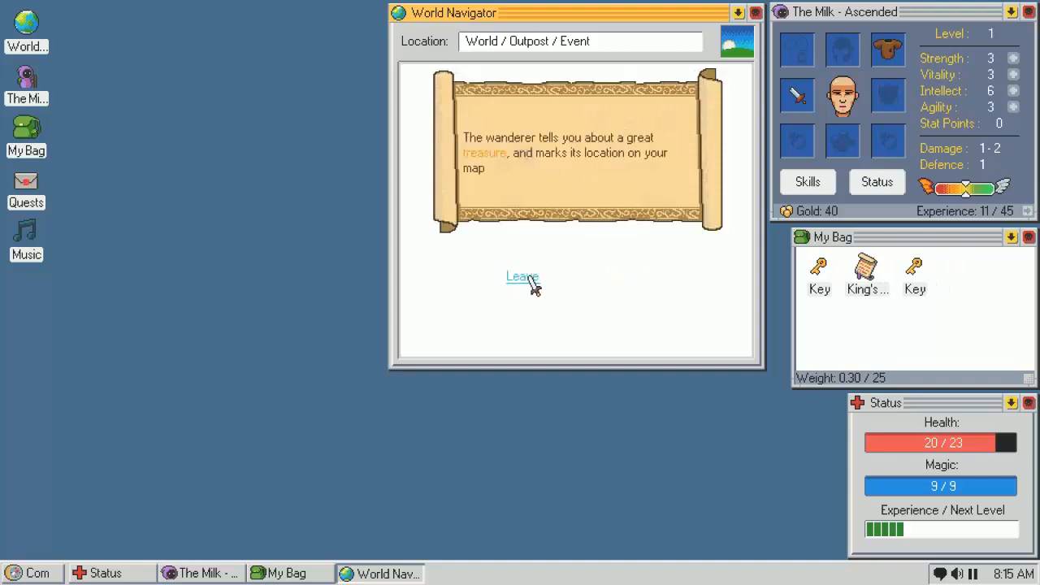
left_click(522, 276)
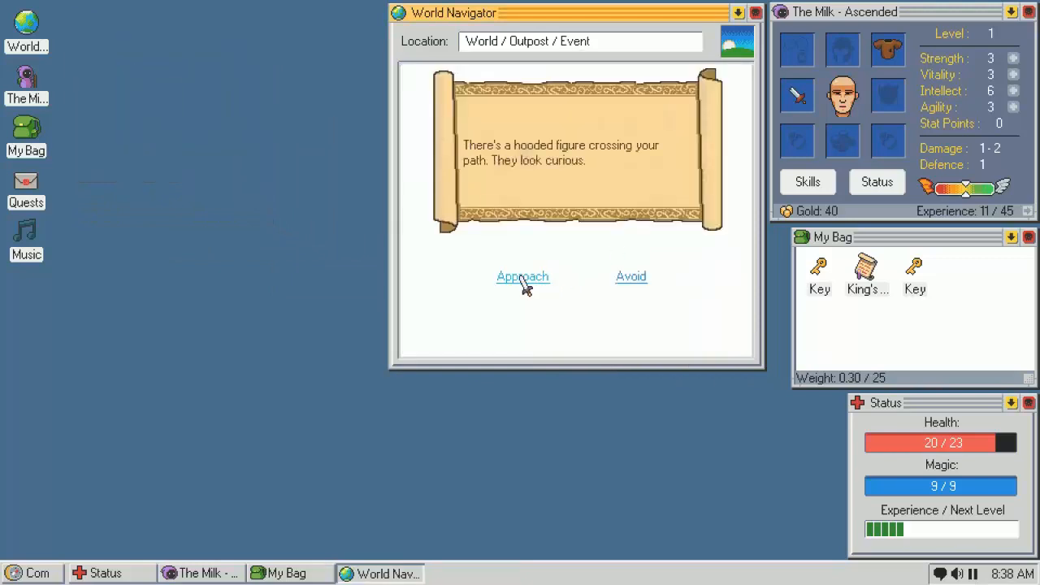
Buy the hooded figure's Mighty Orb of Stone for 7 gold, inspect it, ask for rumors and leave
left_click(524, 277)
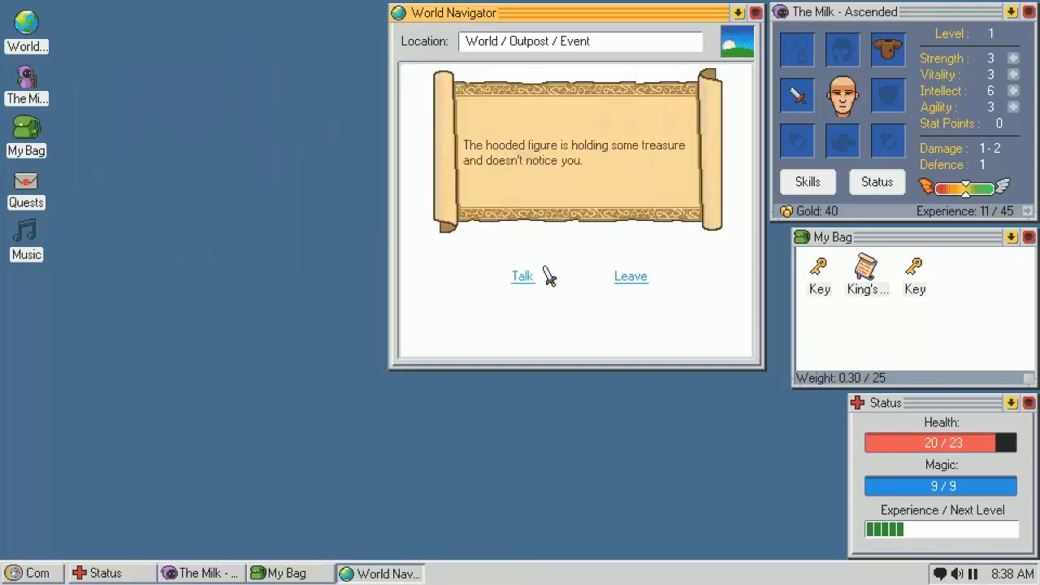
left_click(521, 276)
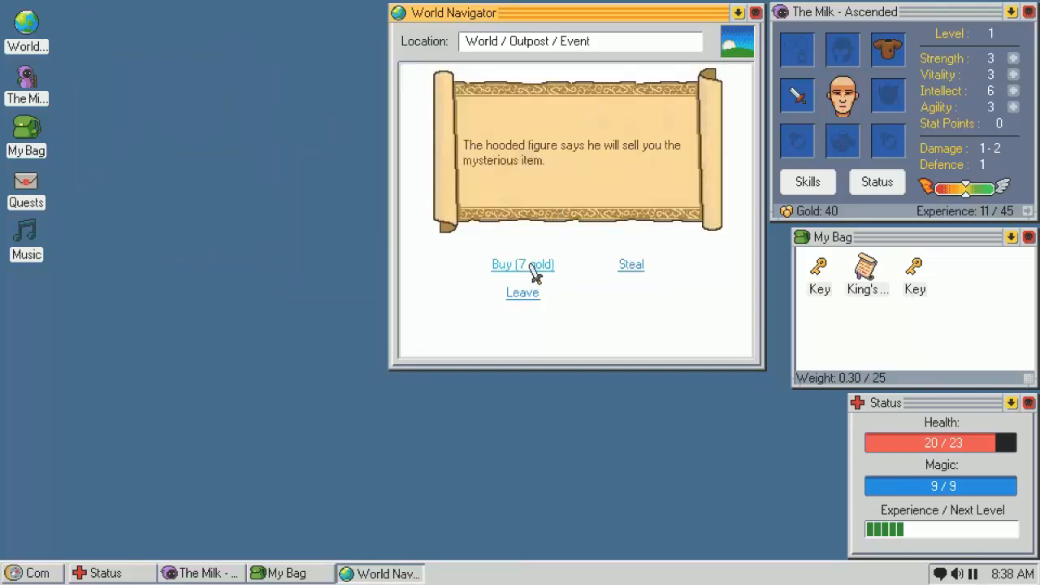
left_click(524, 264)
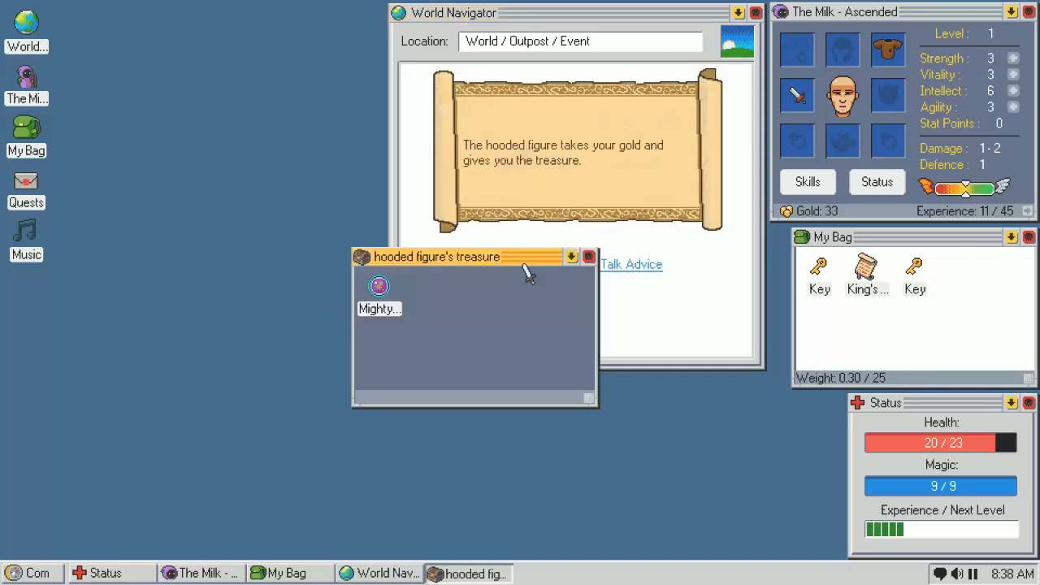
left_click(588, 257)
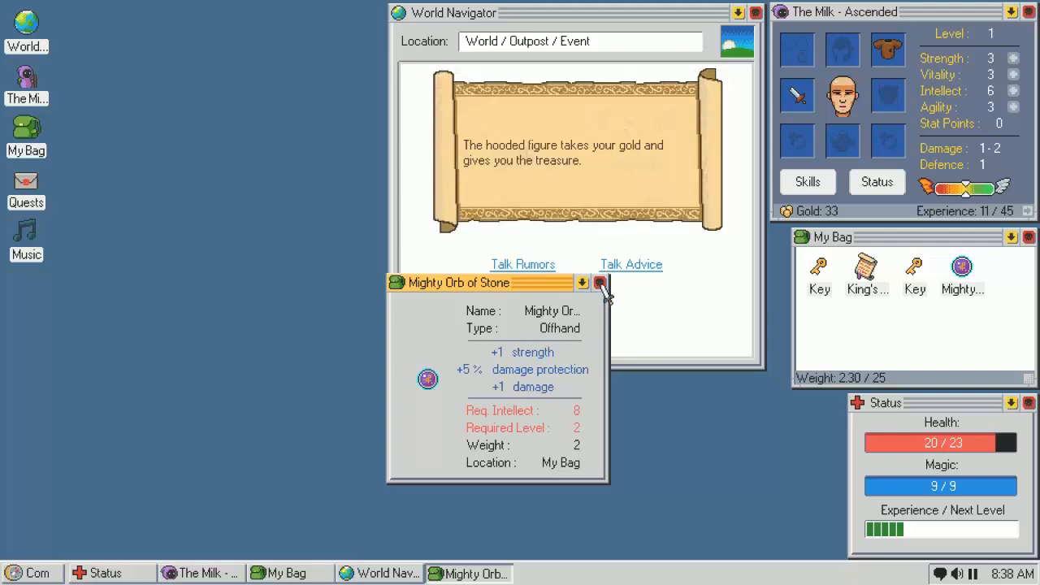
left_click(600, 283)
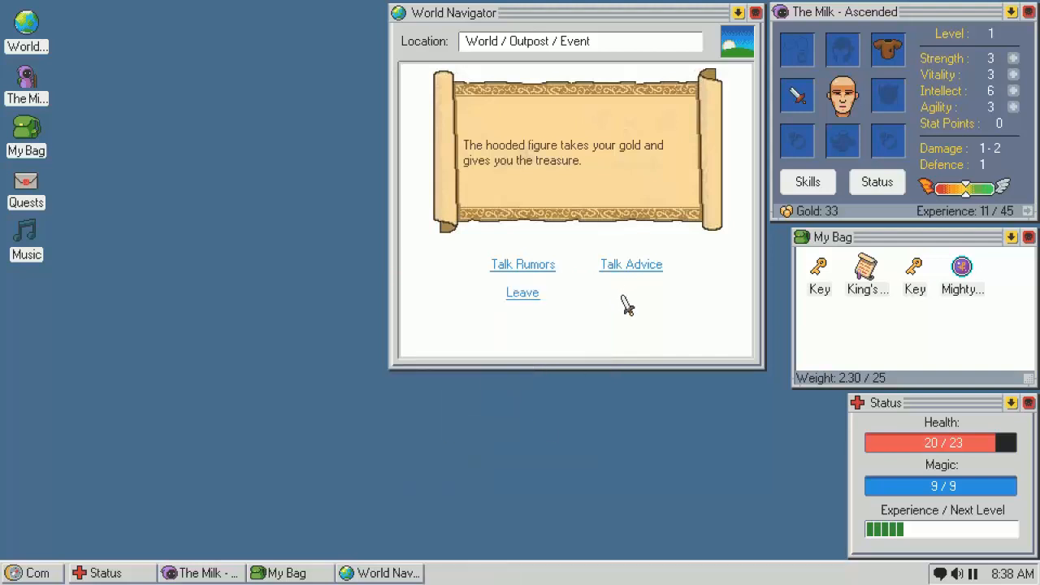
left_click(631, 263)
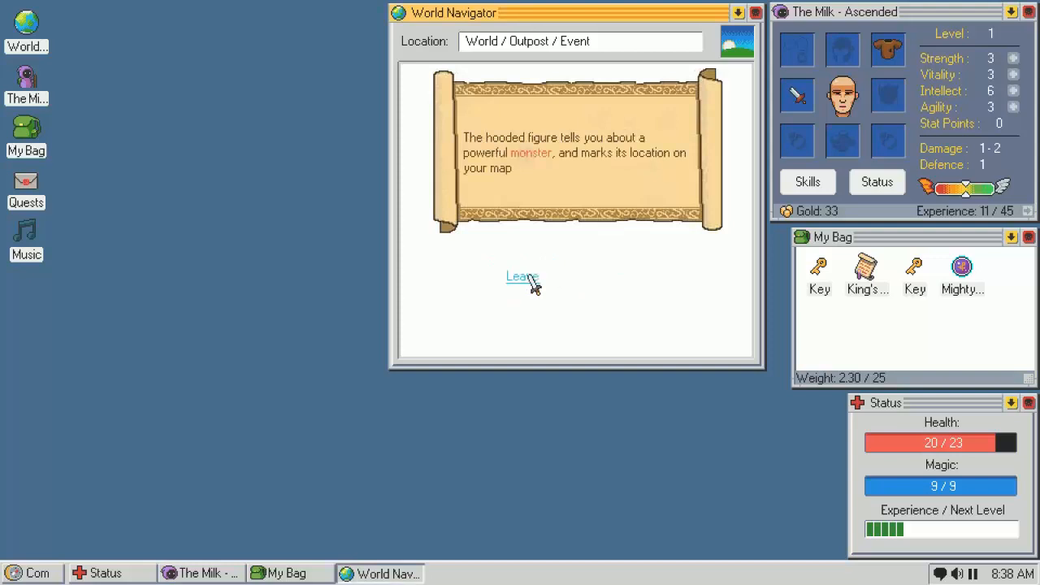
left_click(520, 277)
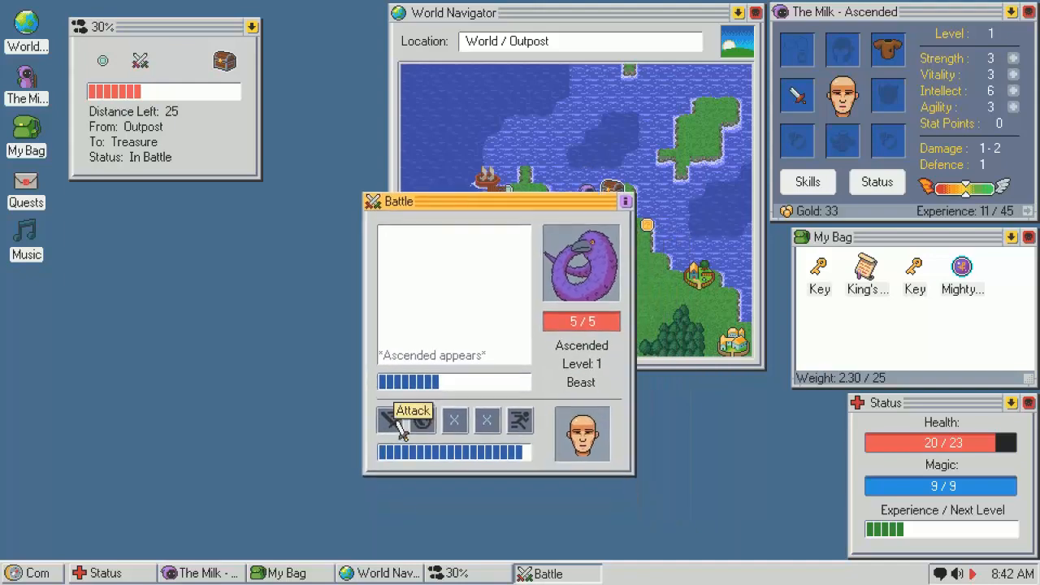
Defeat the two Ascended beasts, lifting experience to 35/45
left_click(407, 420)
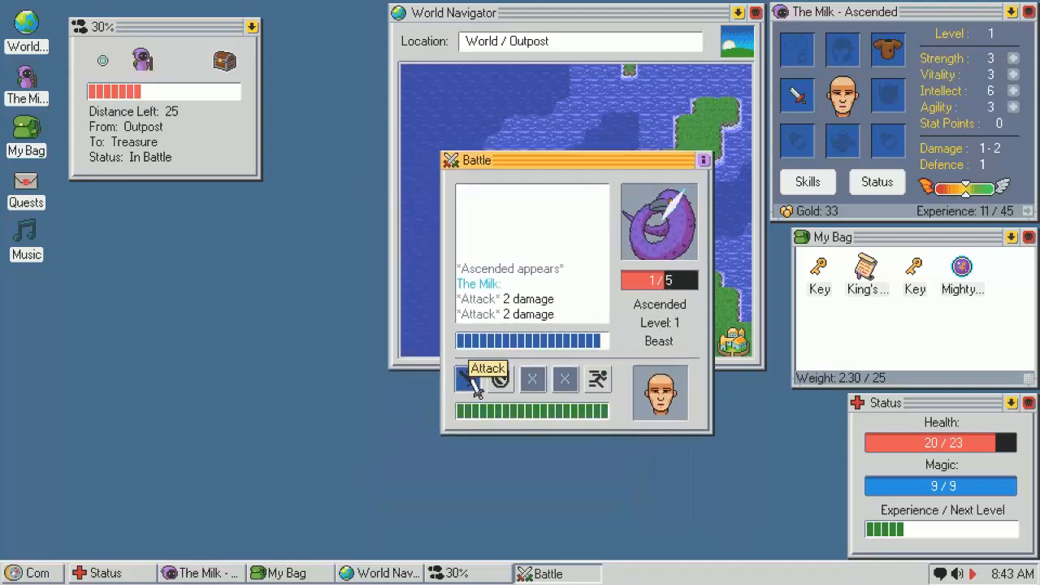
left_click(487, 381)
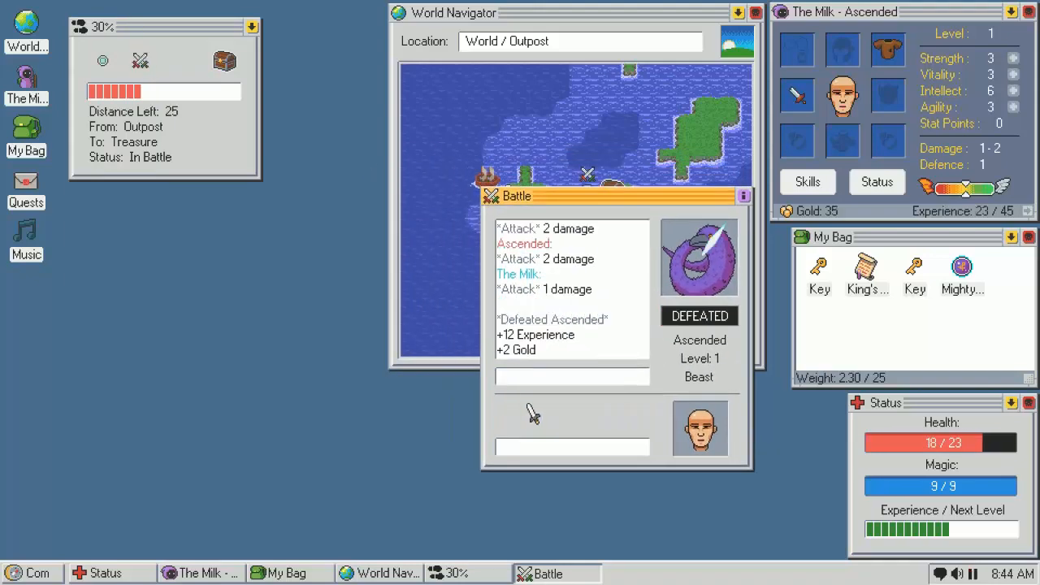
left_click(572, 414)
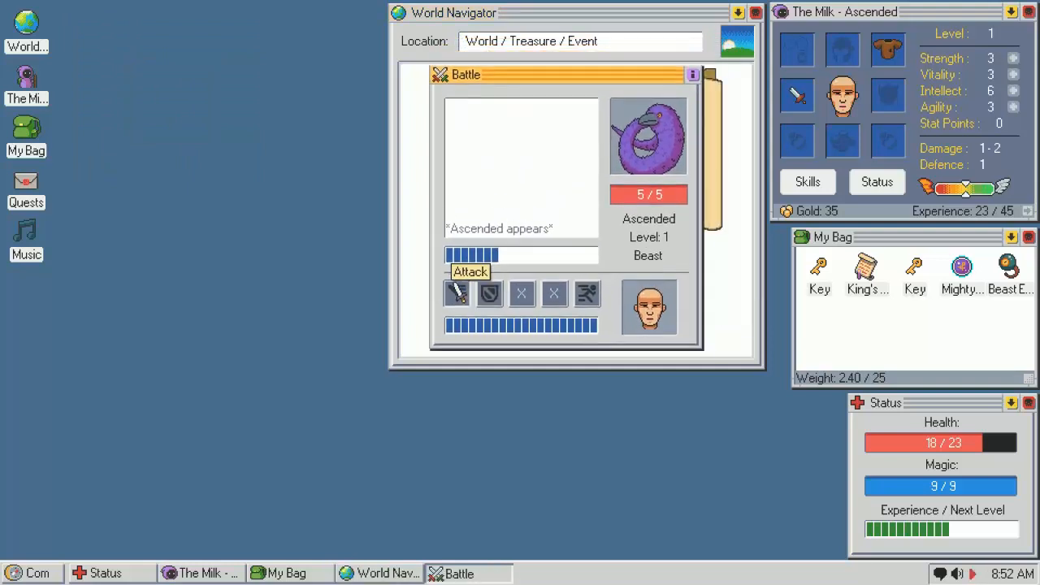
left_click(457, 292)
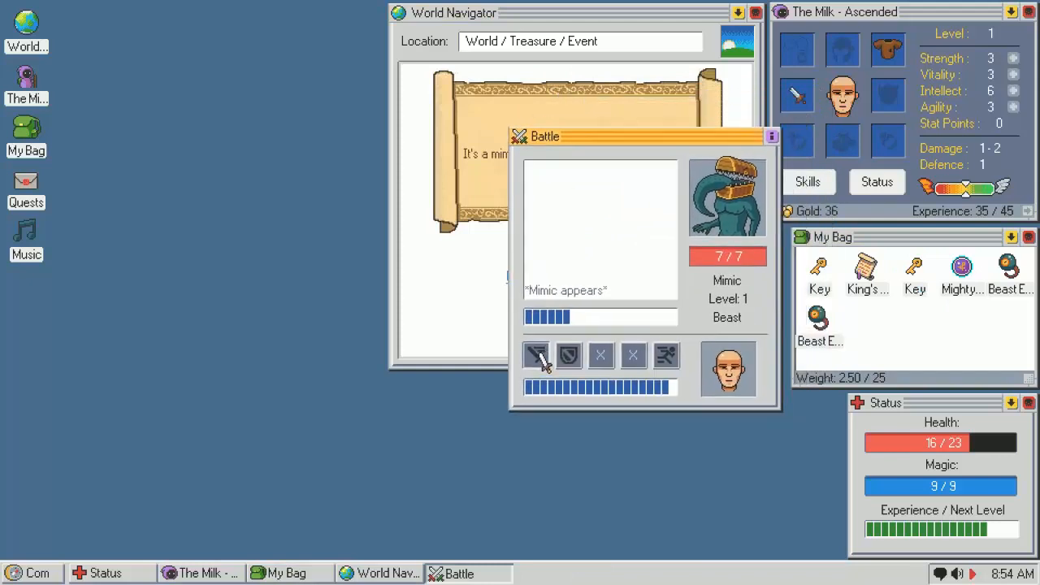
Attack the Mimic guarding the treasure repeatedly
left_click(537, 356)
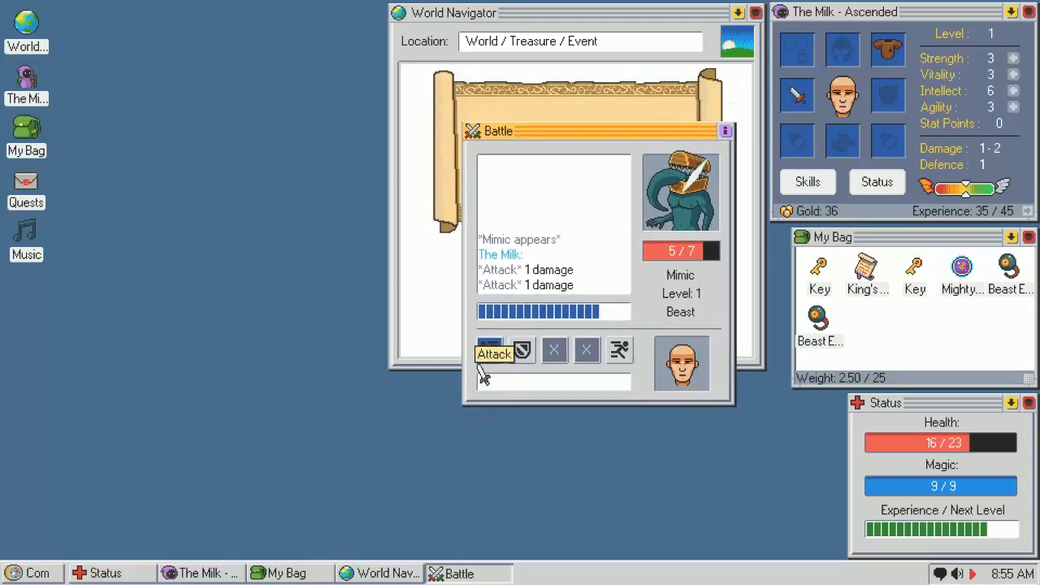
left_click(494, 354)
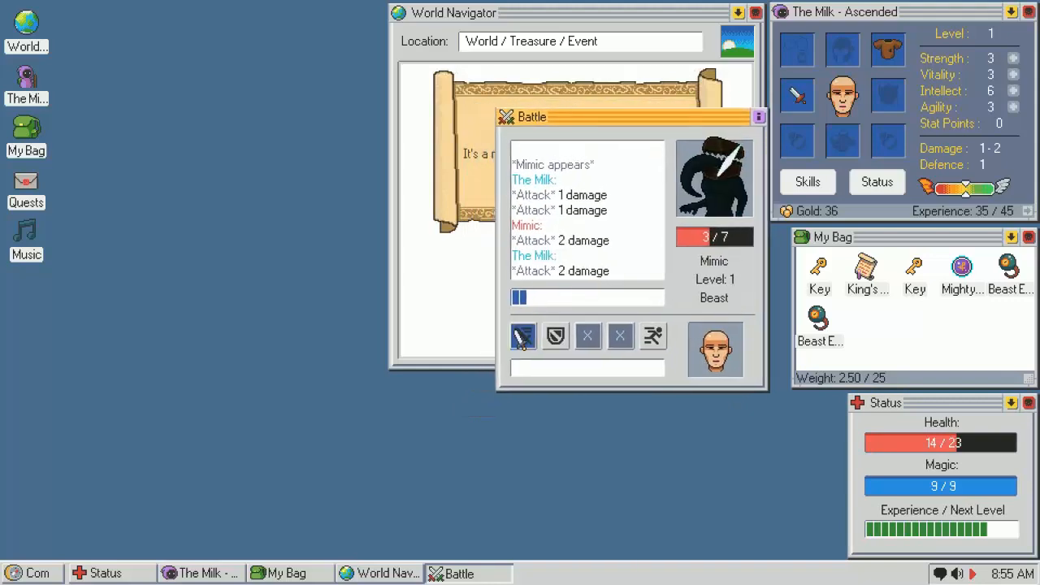
left_click(523, 335)
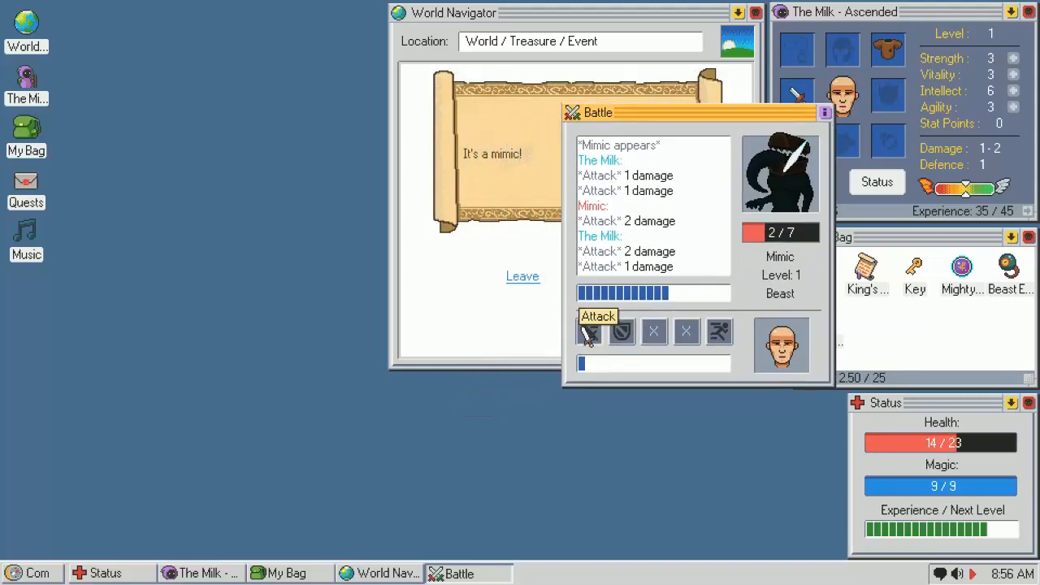
Finish off the Mimic to reach level 2 and view the Astral Flare skill description
left_click(589, 332)
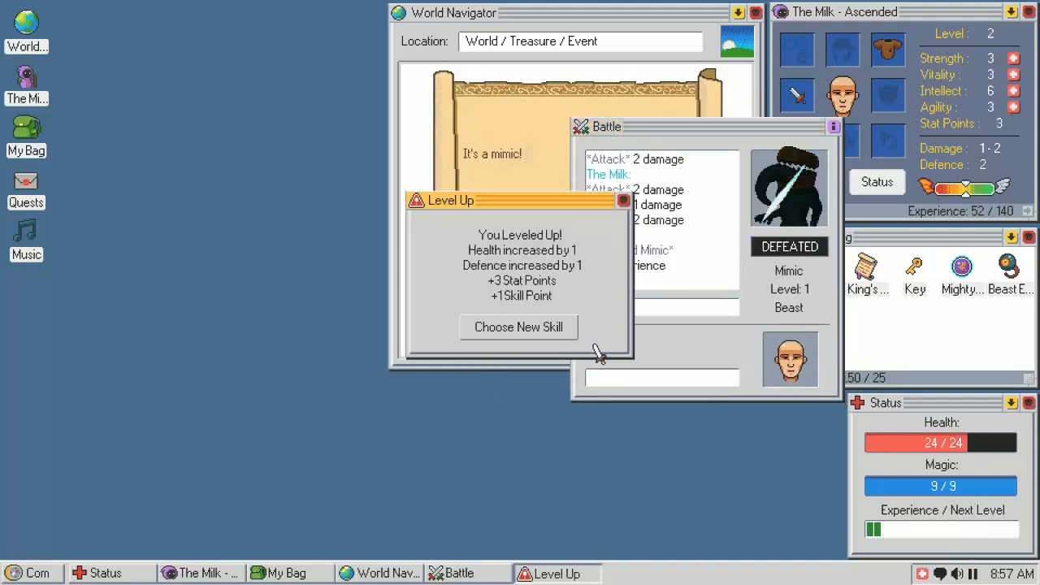
left_click(519, 327)
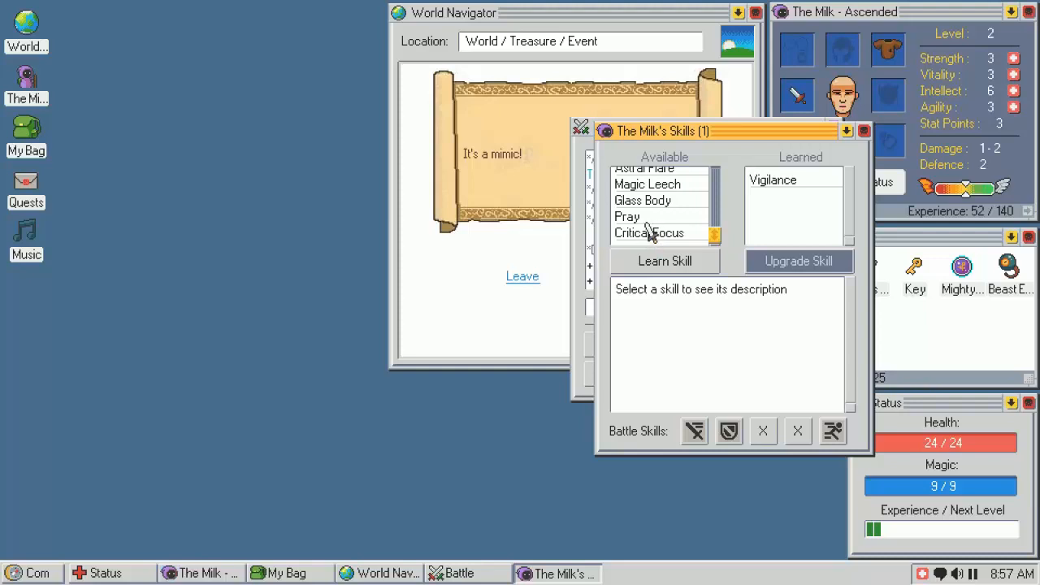
left_click(649, 232)
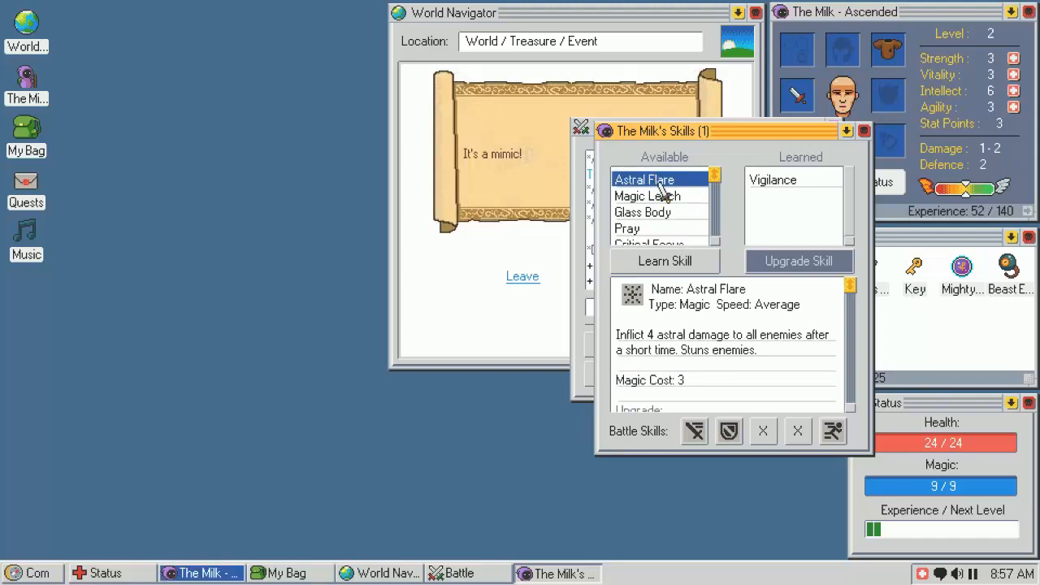
mouse_move(796, 150)
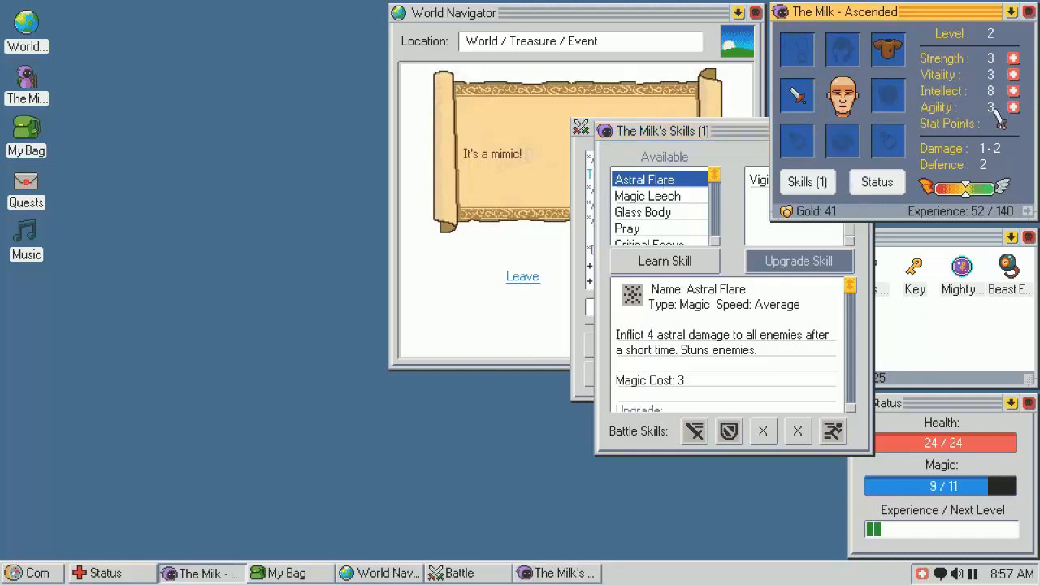
Spend the spare stat points on Strength and Intellect and review Glass Body and Critical Focus
left_click(1014, 91)
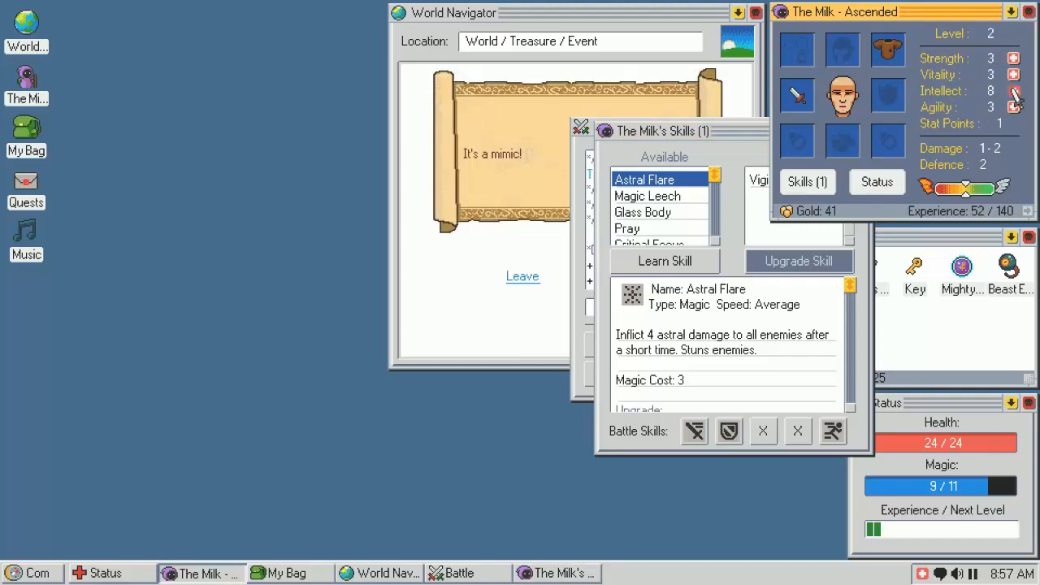
left_click(1014, 91)
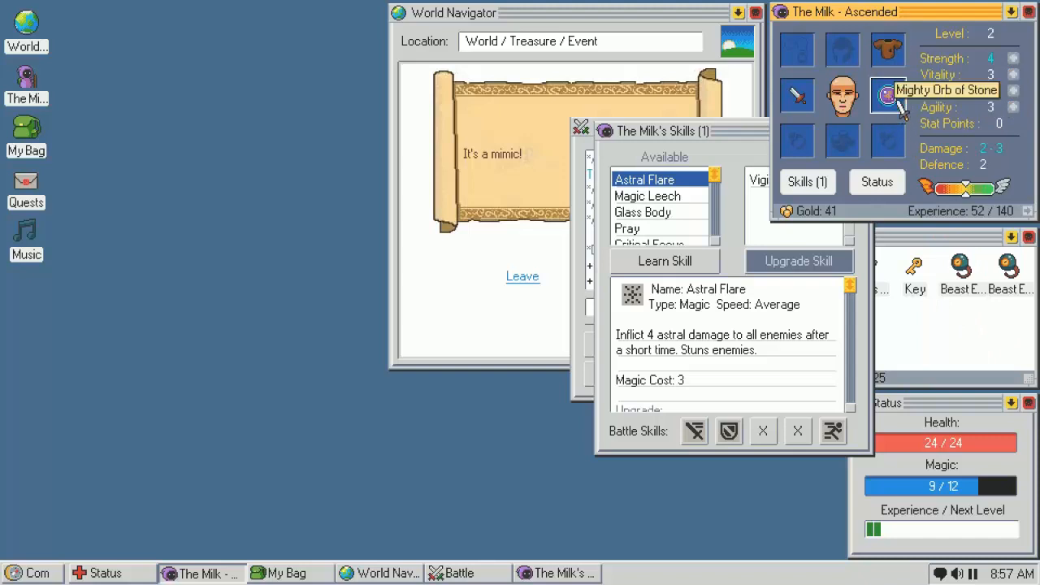
mouse_move(721, 310)
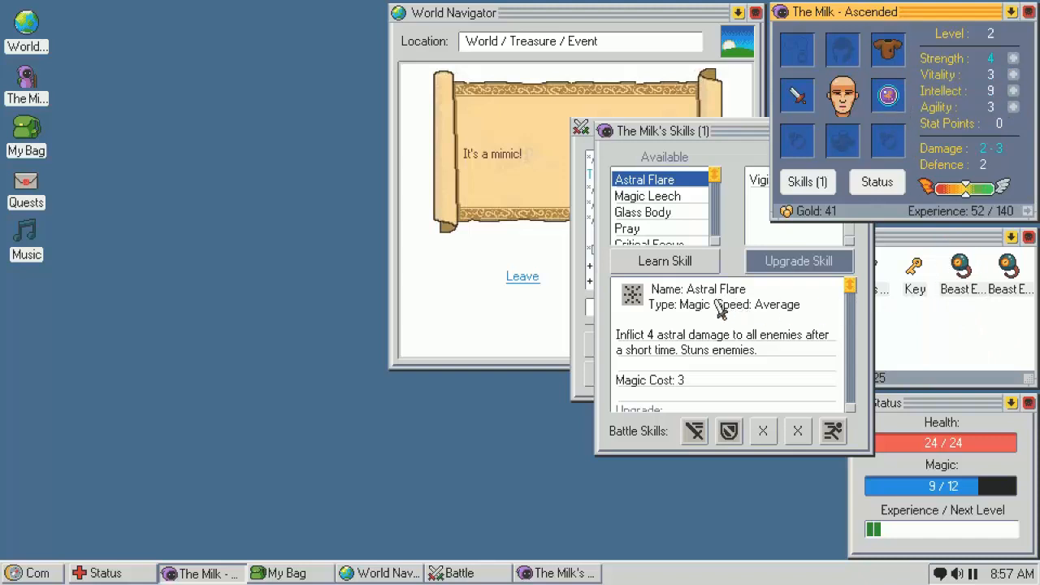
left_click(642, 211)
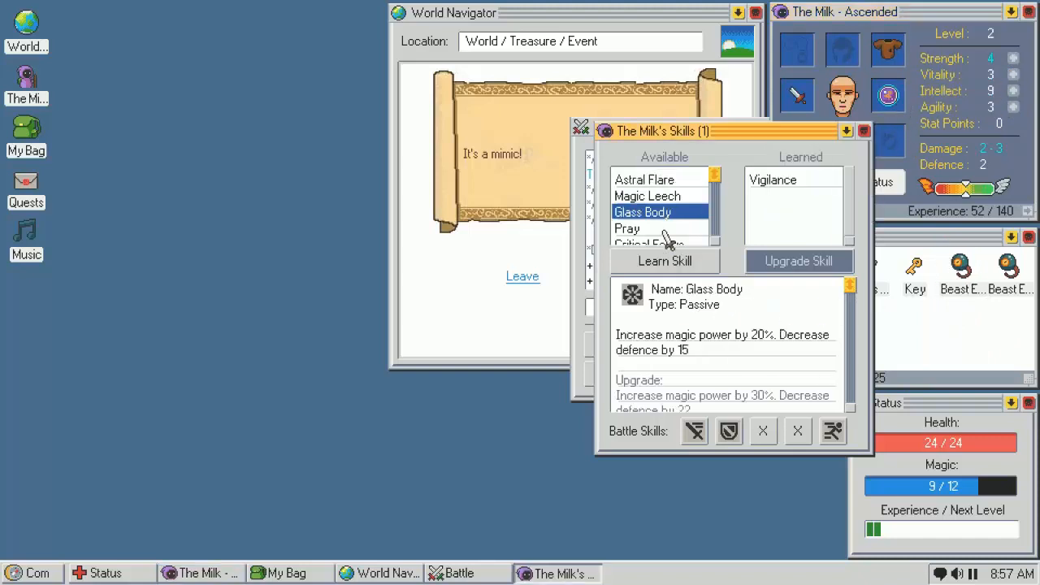
left_click(649, 244)
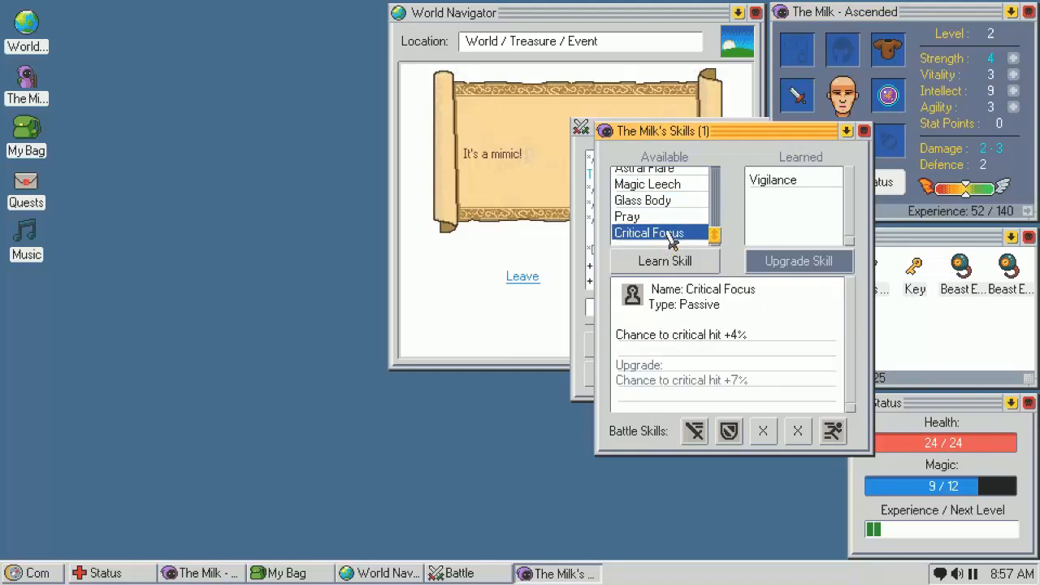
mouse_move(668, 227)
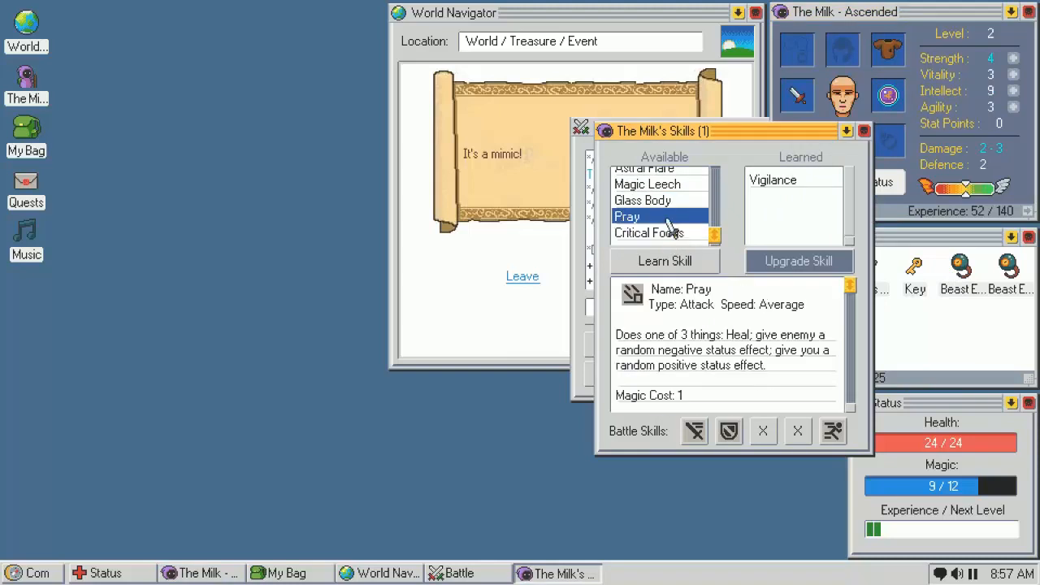
mouse_move(748, 344)
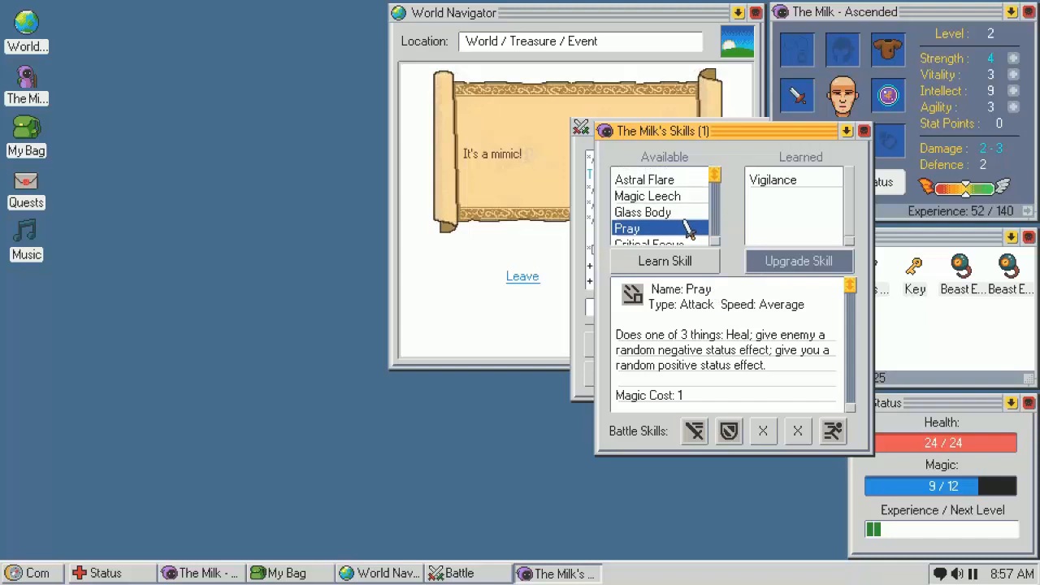
mouse_move(681, 225)
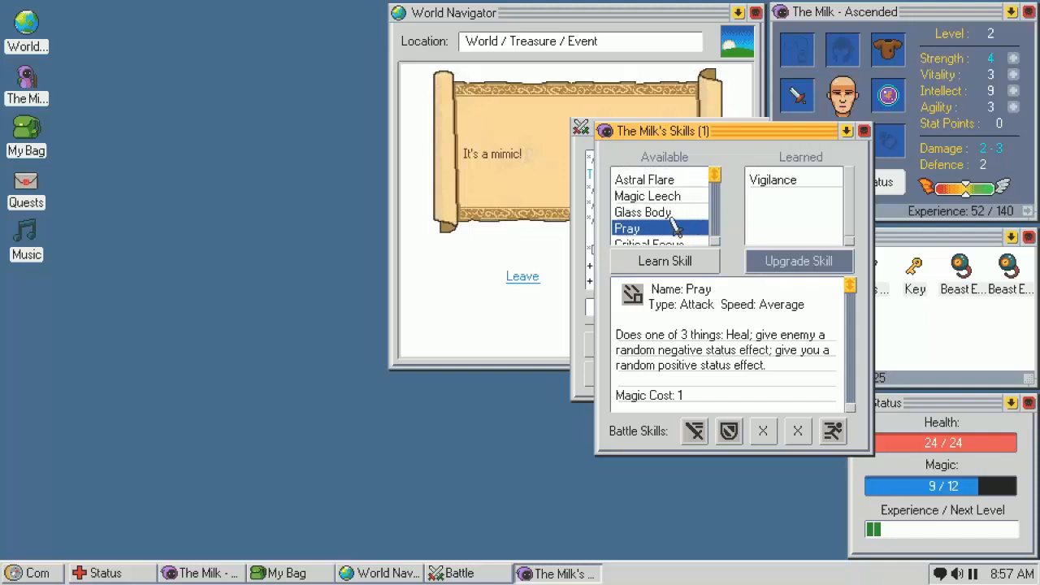
Learn Pray as a second skill and return to the Mimic battle results
left_click(664, 260)
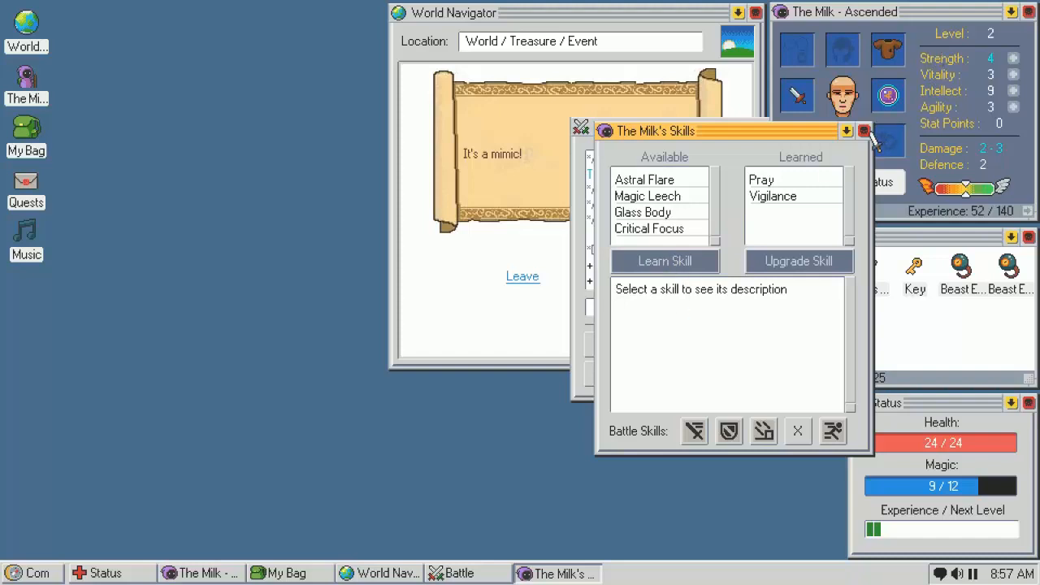
left_click(864, 130)
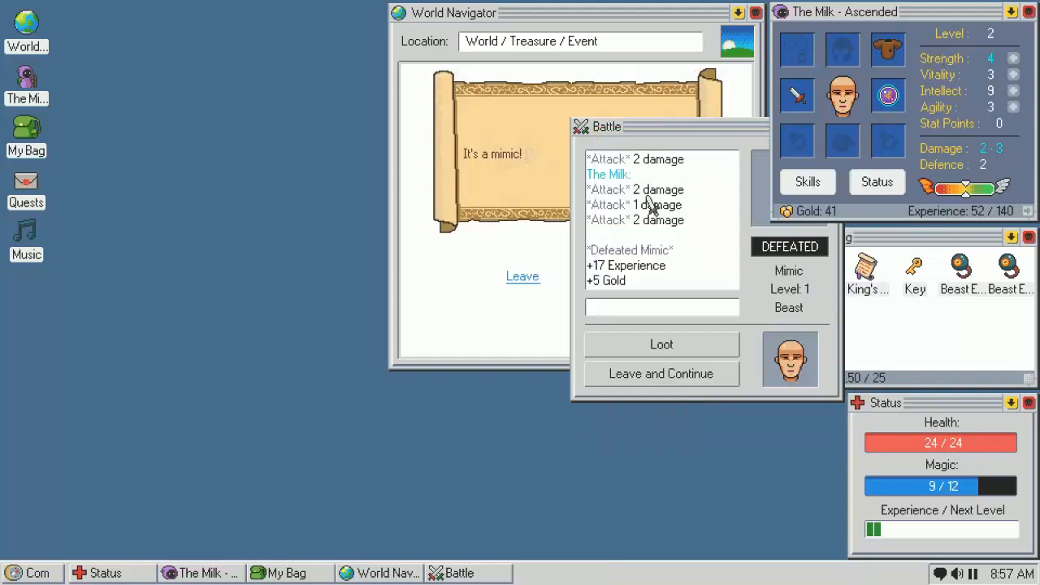
Bag the Mimic's four loot items, including the Crude Pointy Hat of Strength, and continue on
left_click(661, 344)
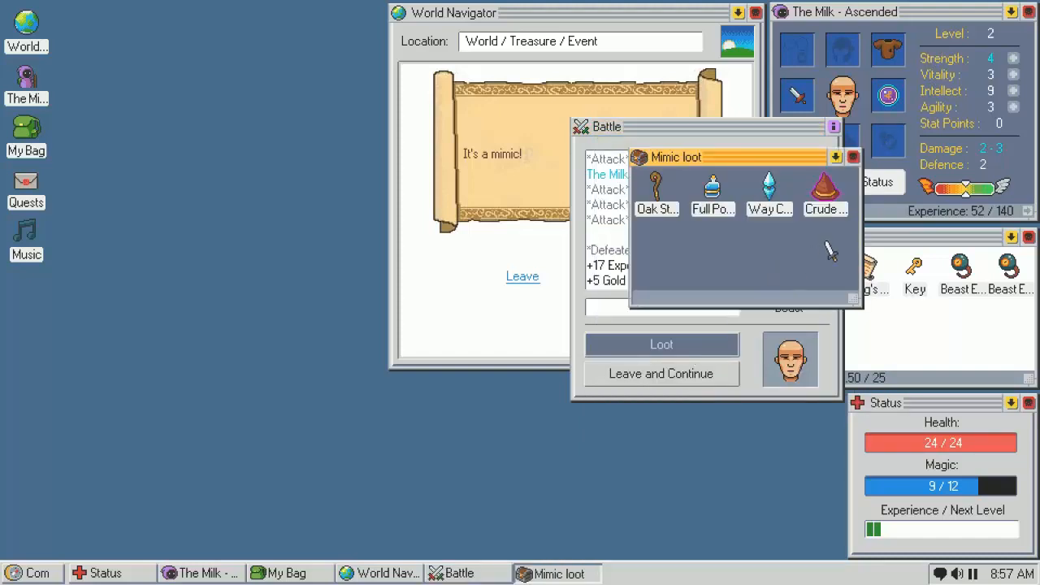
left_click(826, 195)
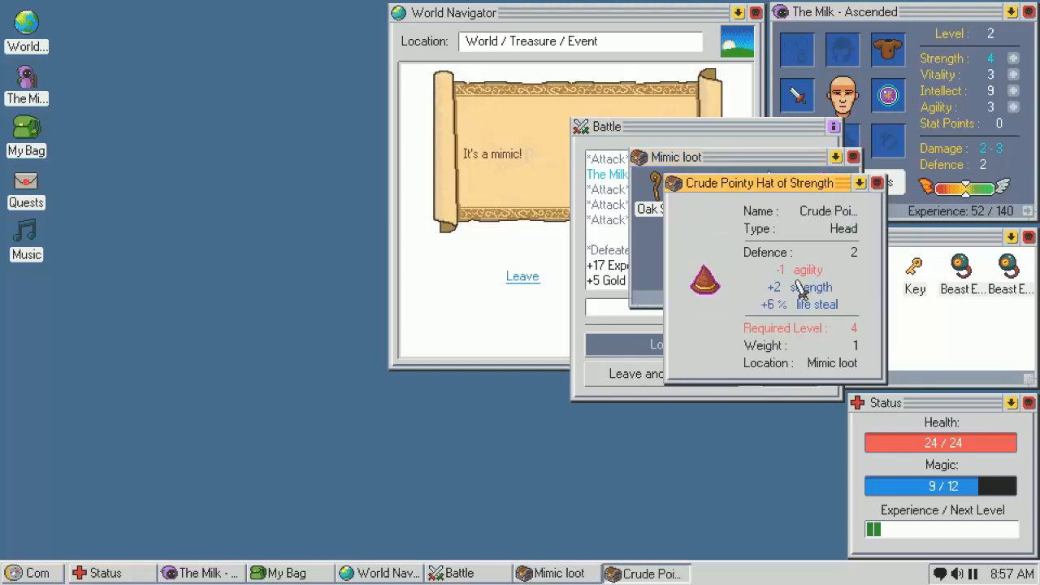
mouse_move(833, 270)
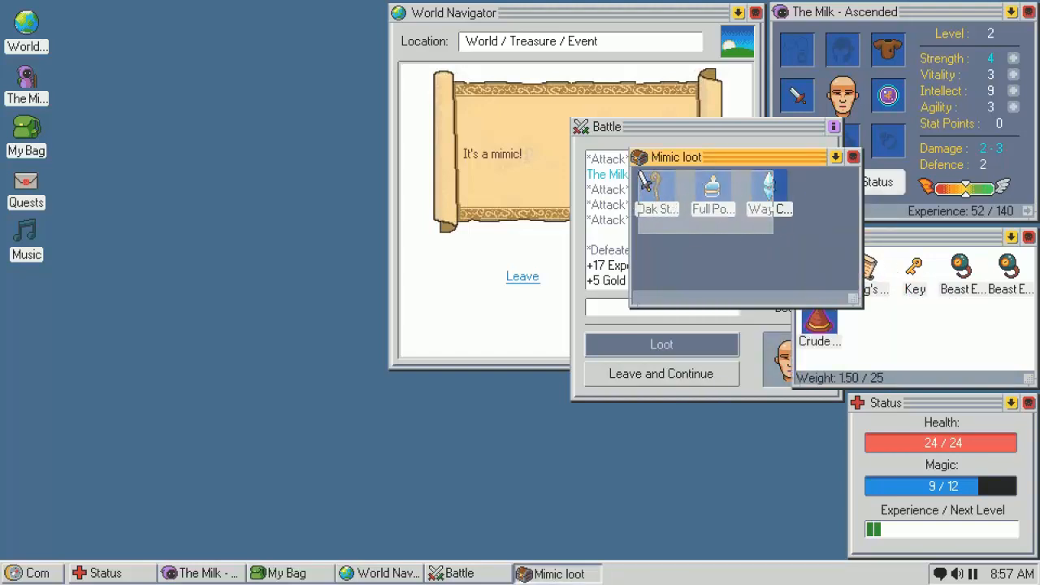
left_click(662, 345)
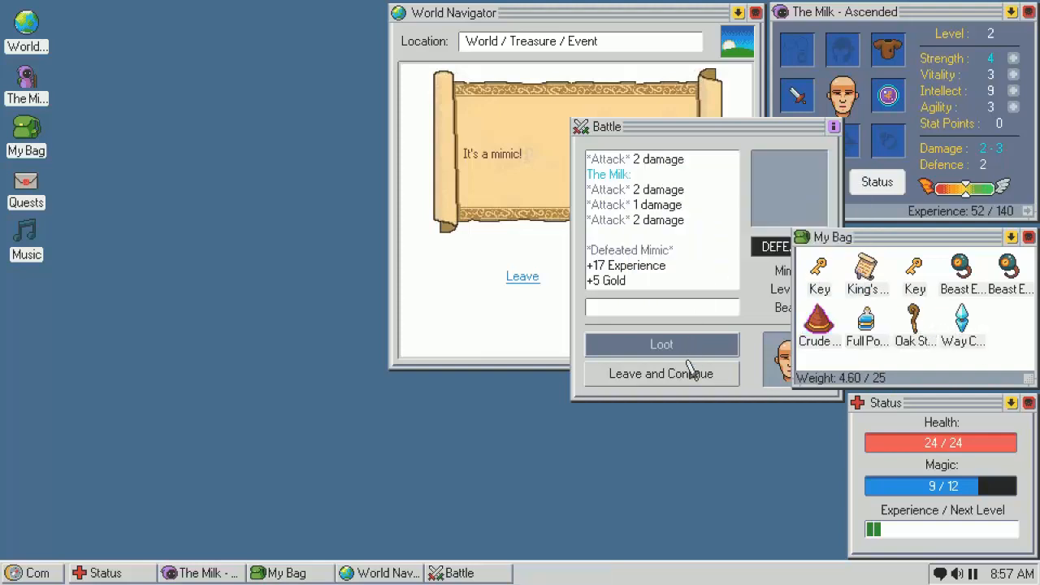
left_click(660, 374)
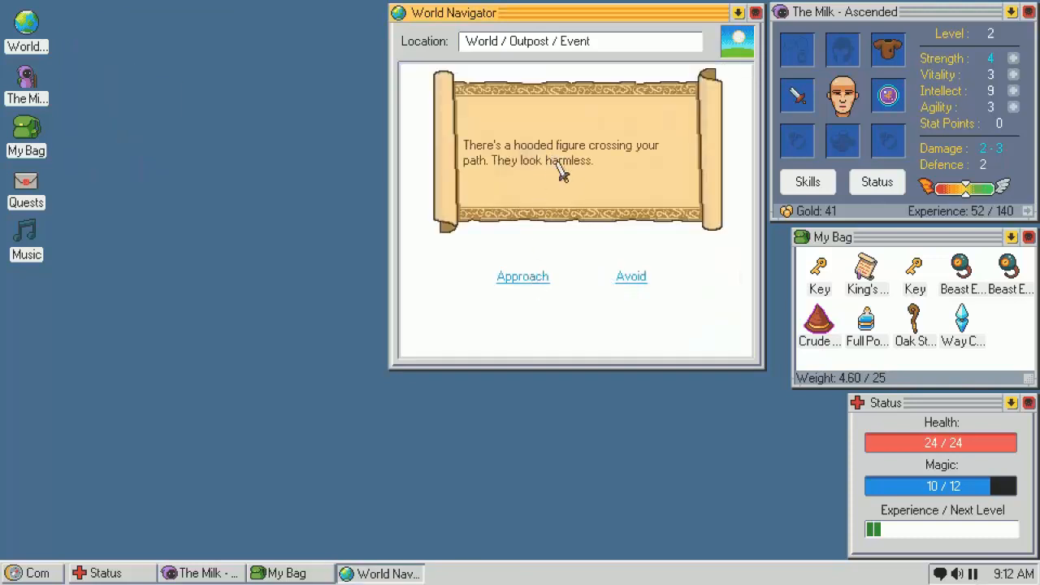
Deal with the hooded figure at the Outpost and leave for Fort Elmakla
left_click(524, 276)
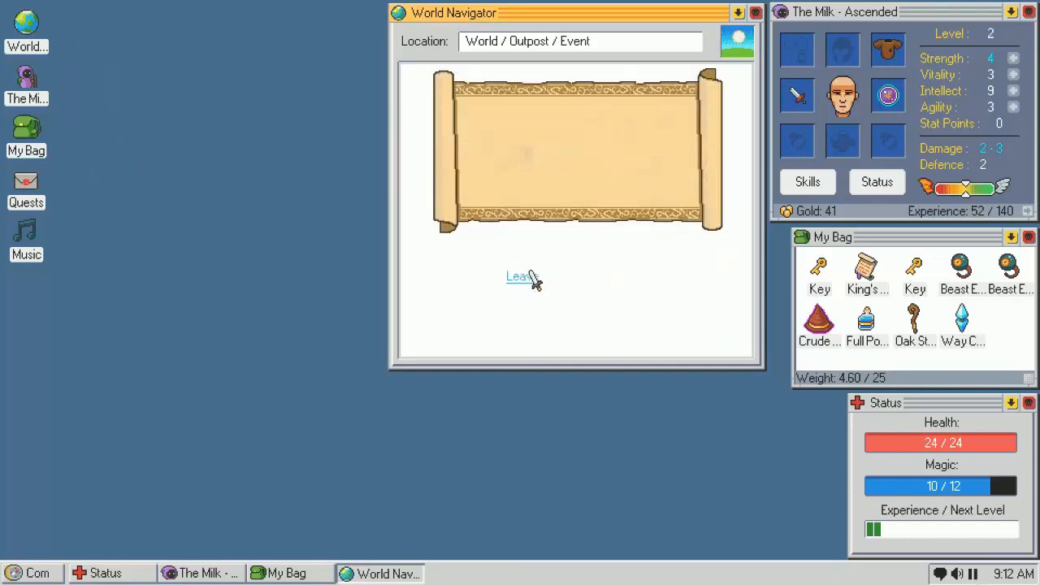
left_click(517, 277)
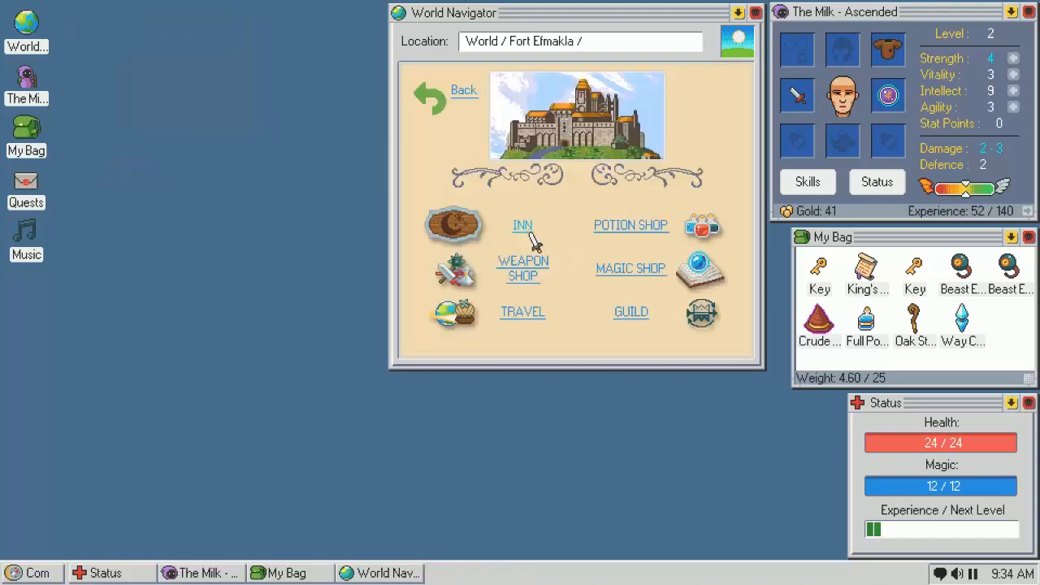
Submit the Orientation quest for 25 experience, stash the Full Potion in the Supplies Bag, learn Burn and enter the weapon shop
left_click(631, 313)
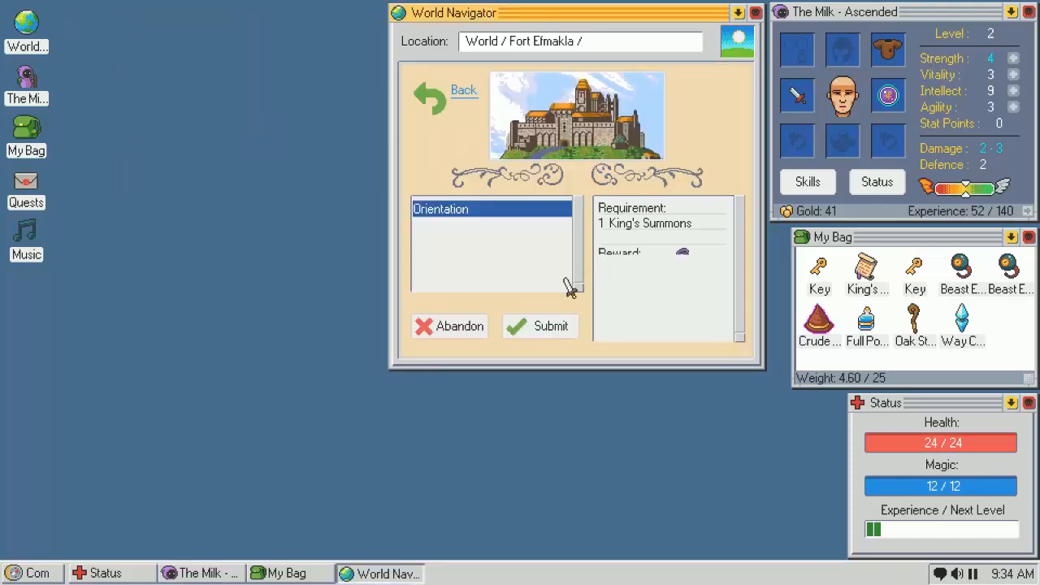
left_click(540, 325)
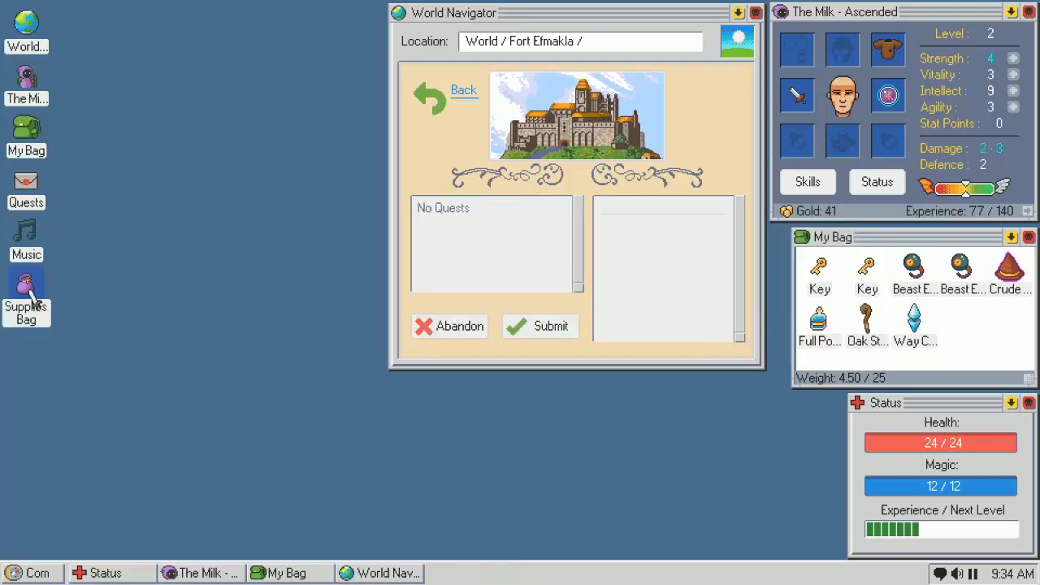
left_click(26, 293)
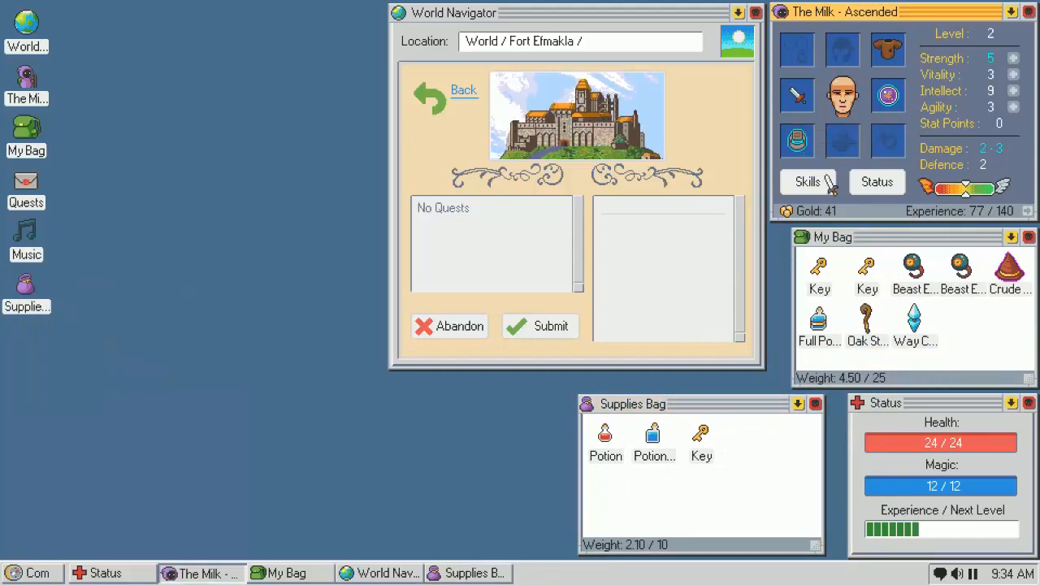
left_click_drag(819, 322, 747, 439)
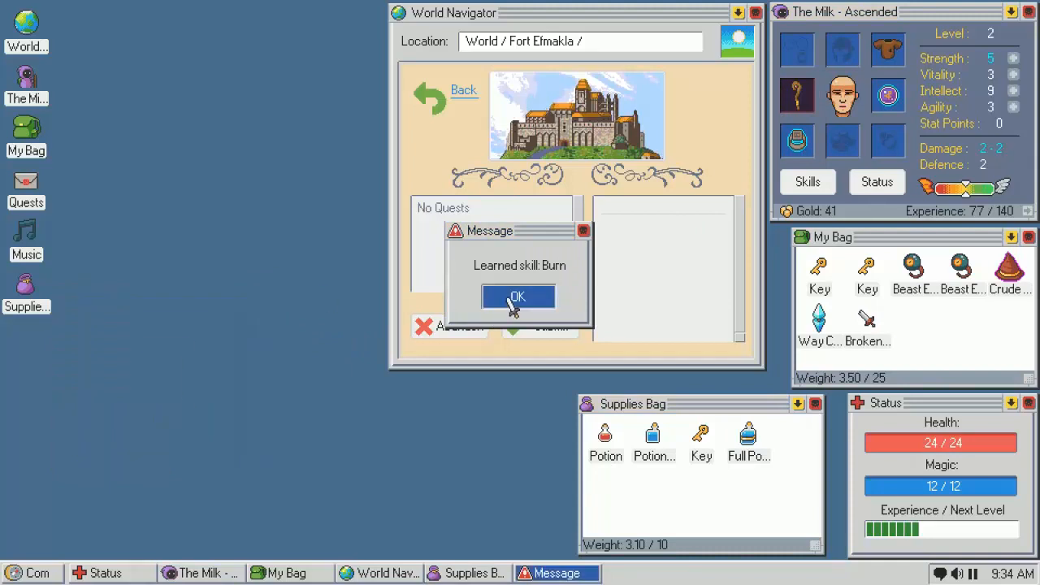
left_click(517, 296)
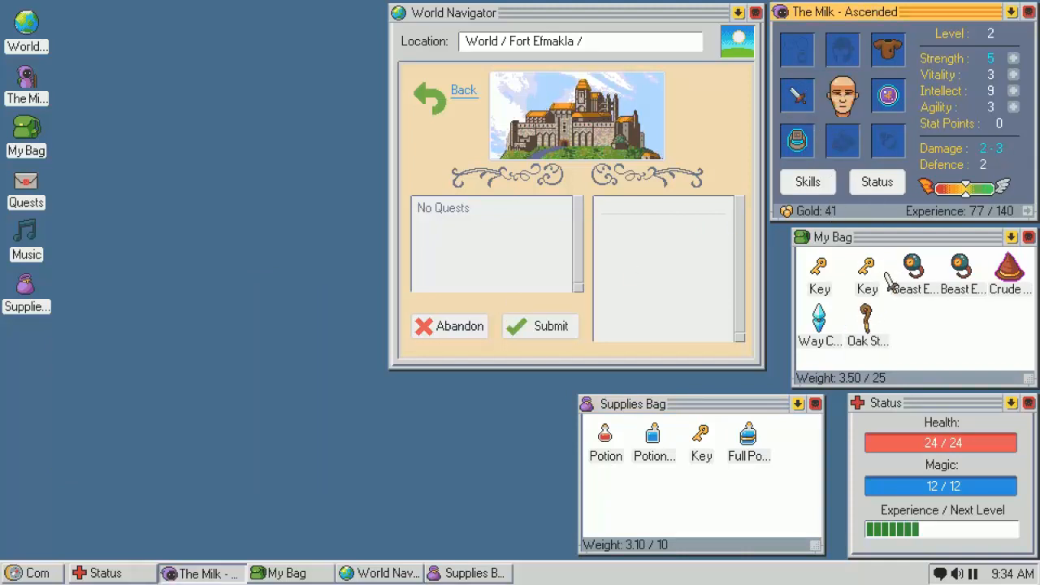
left_click(575, 113)
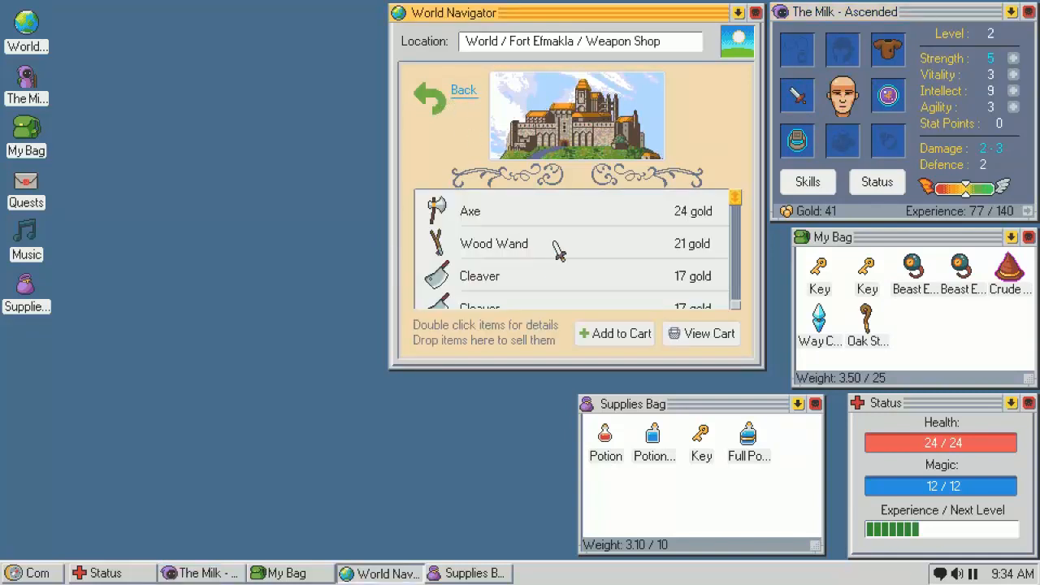
Browse the Wood Wand, magic shop, potion shop and Oak Staff around Fort Elmakla
scroll("down", 3)
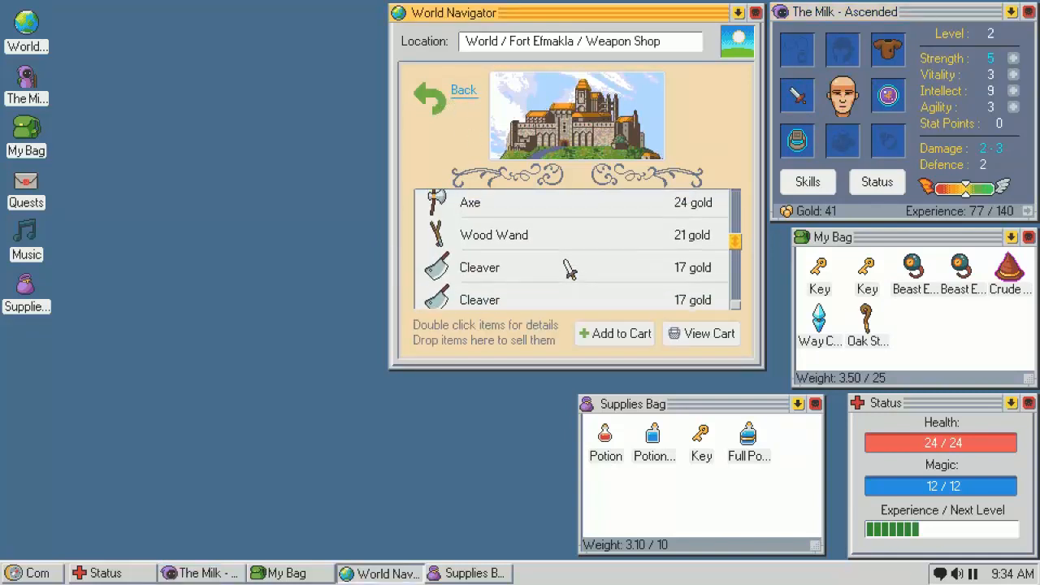
left_click(494, 234)
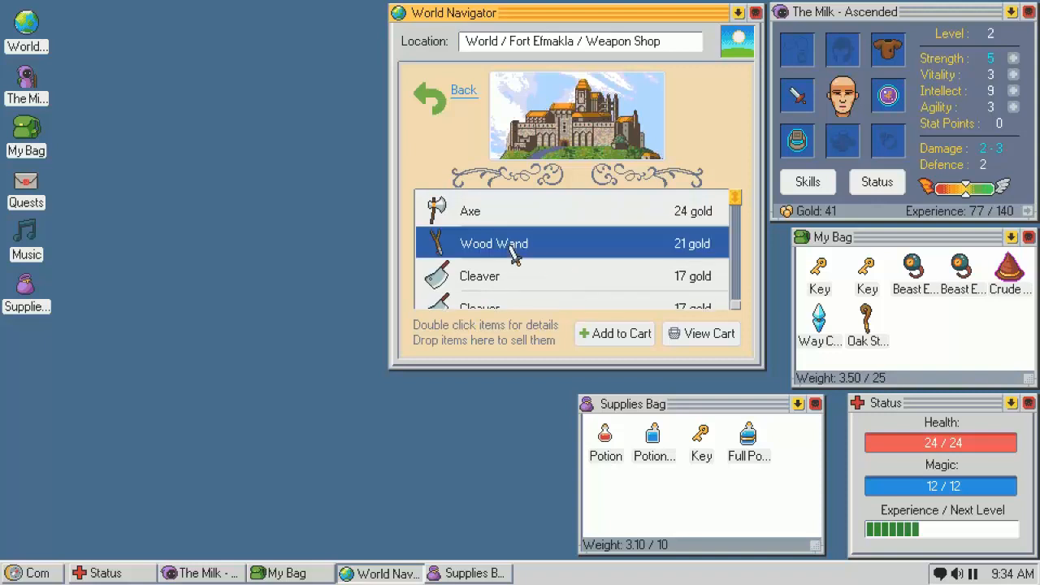
double_click(494, 244)
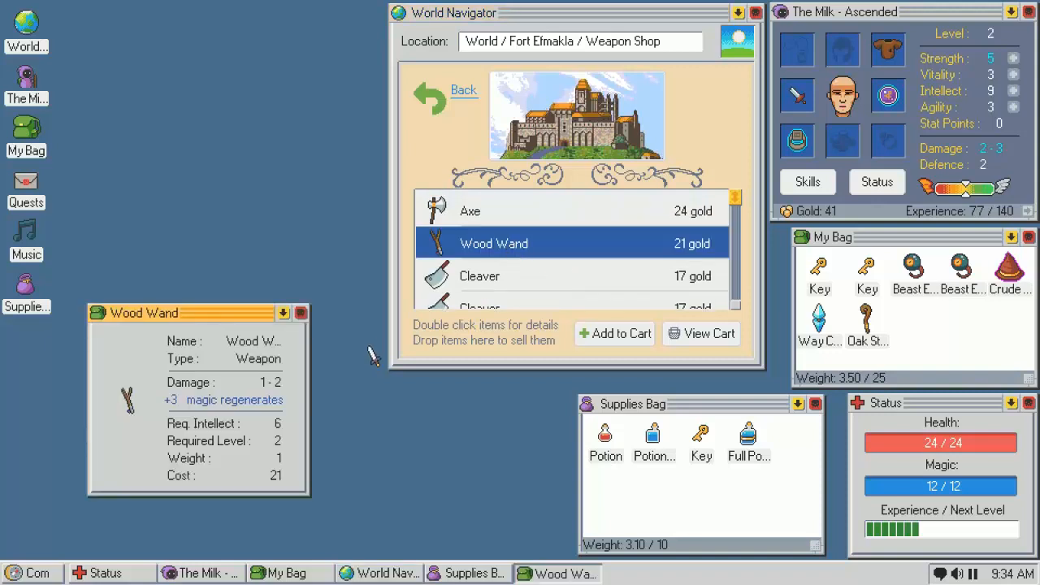
mouse_move(289, 361)
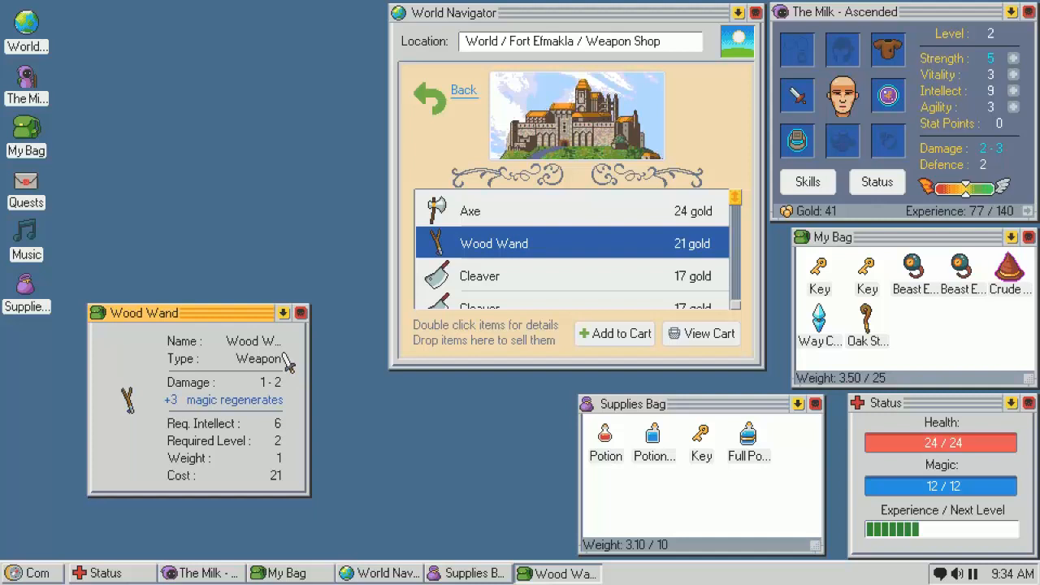
left_click(462, 90)
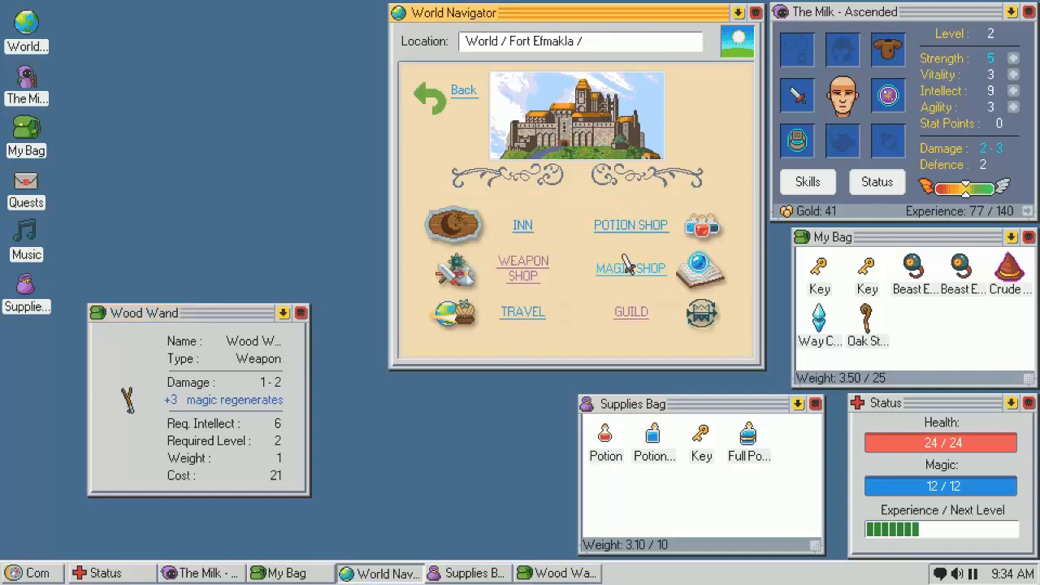
left_click(631, 268)
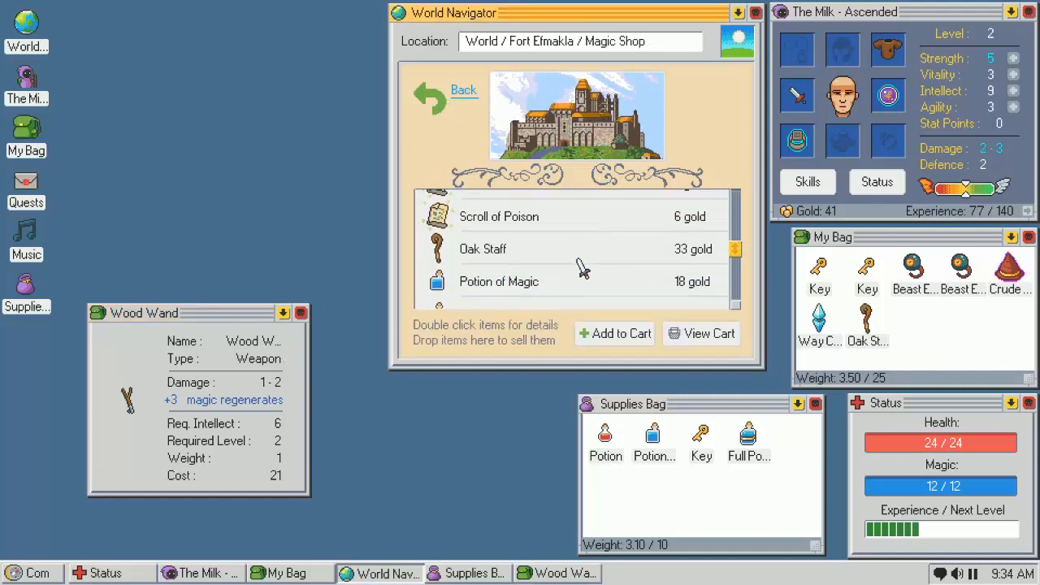
scroll("up", 3)
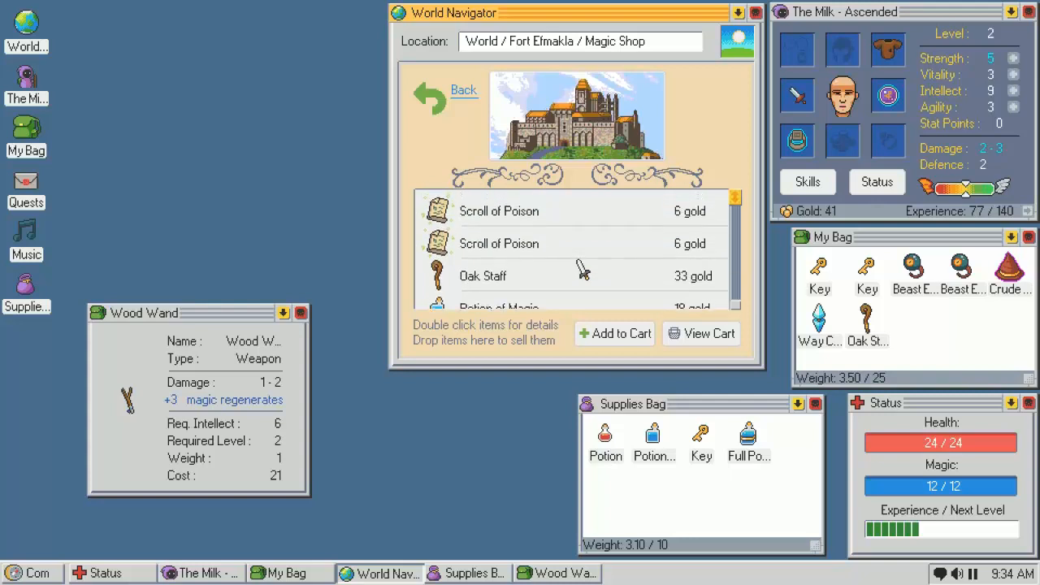
left_click(463, 89)
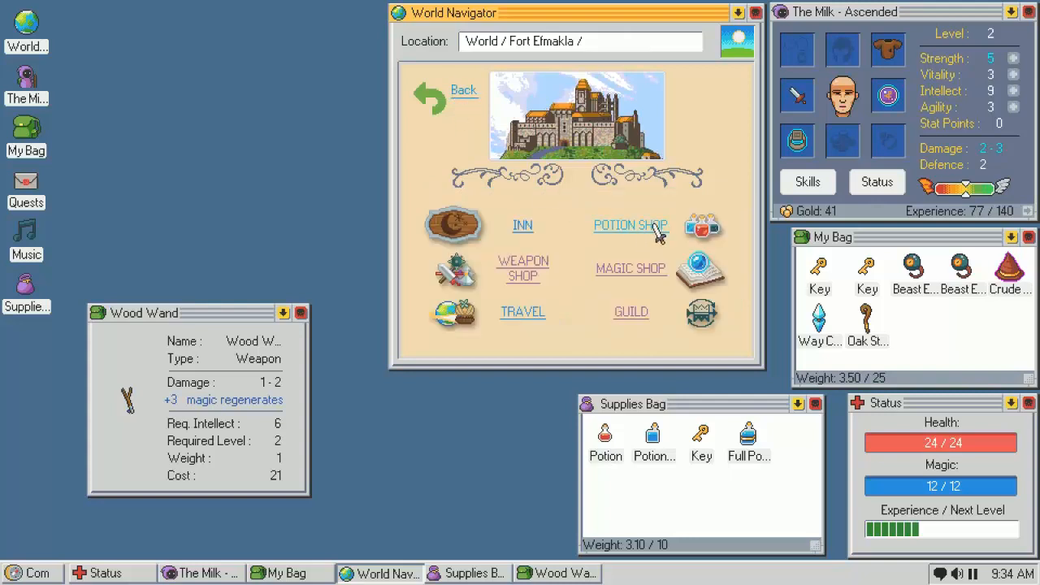
mouse_move(637, 247)
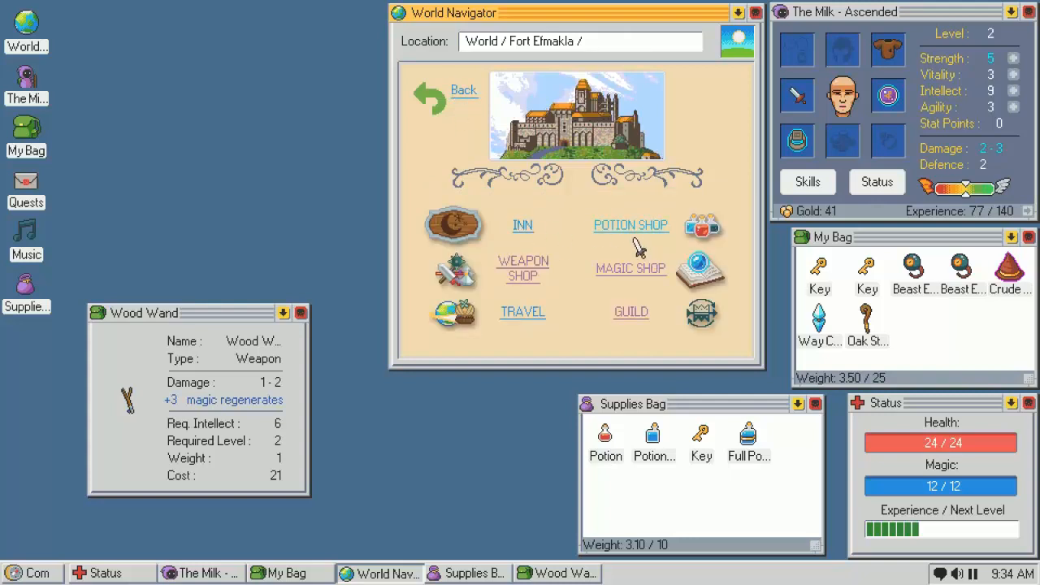
left_click(631, 224)
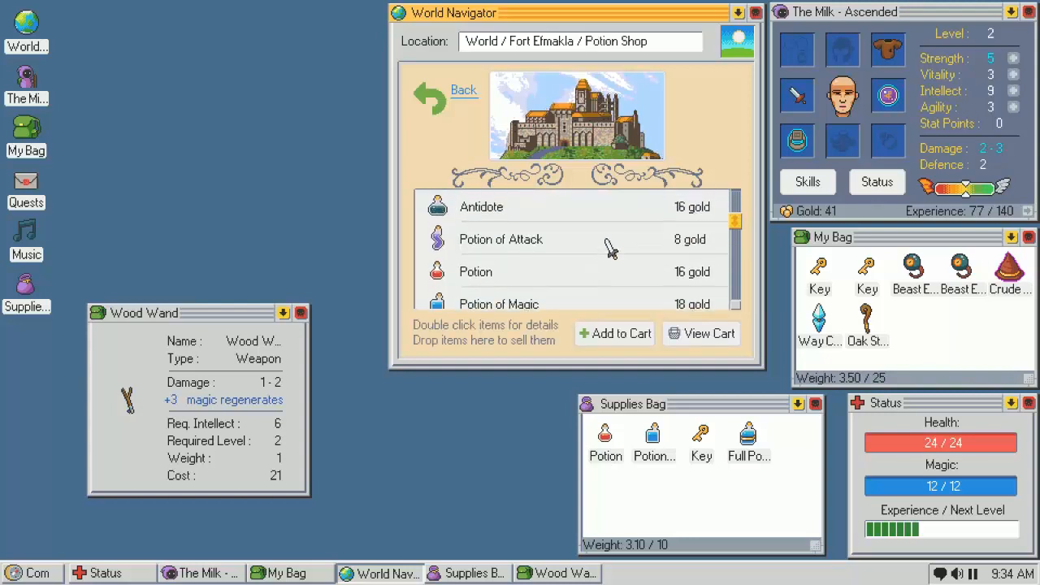
left_click(463, 90)
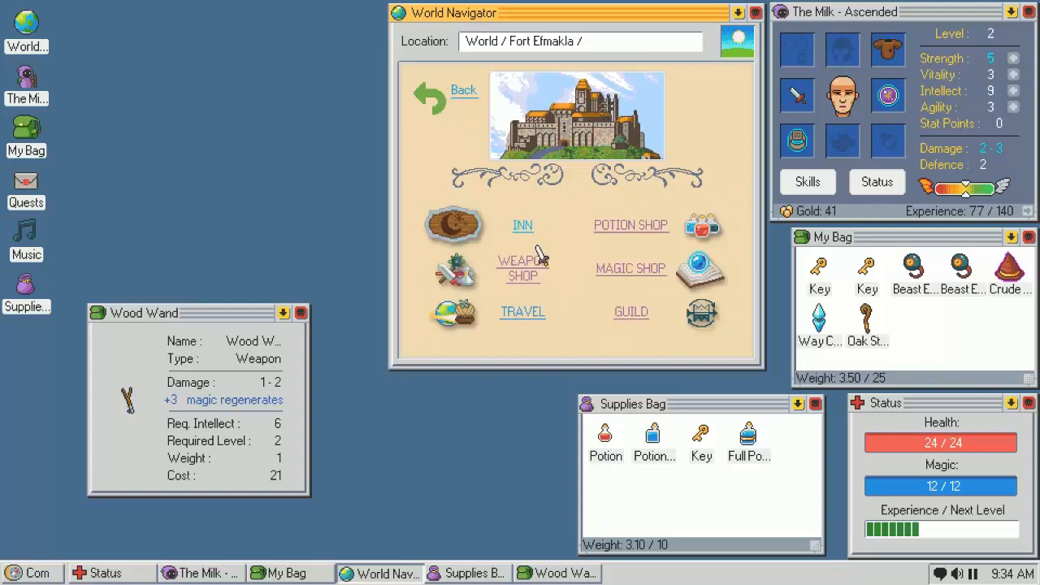
mouse_move(707, 349)
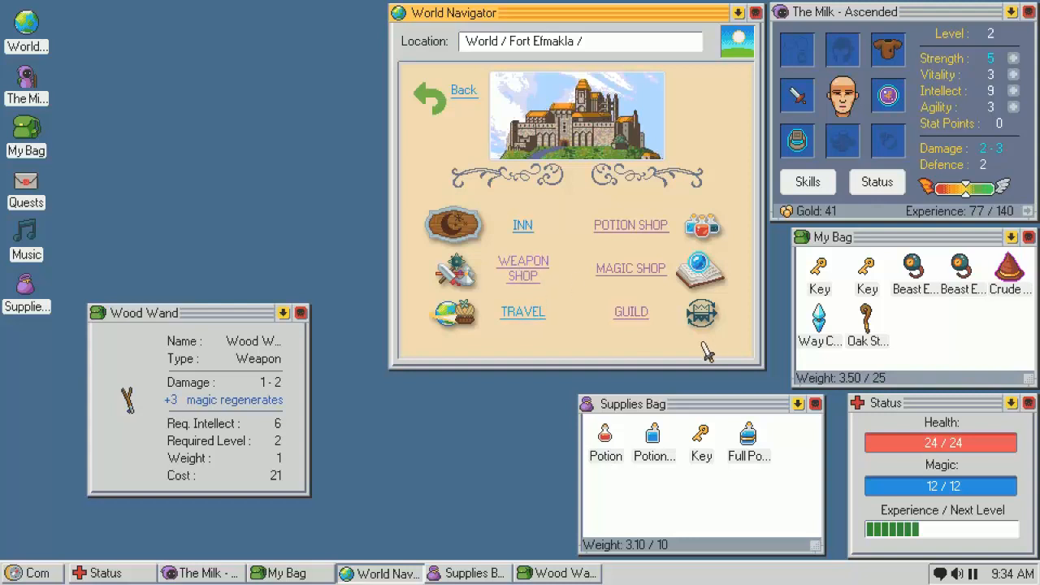
mouse_move(529, 268)
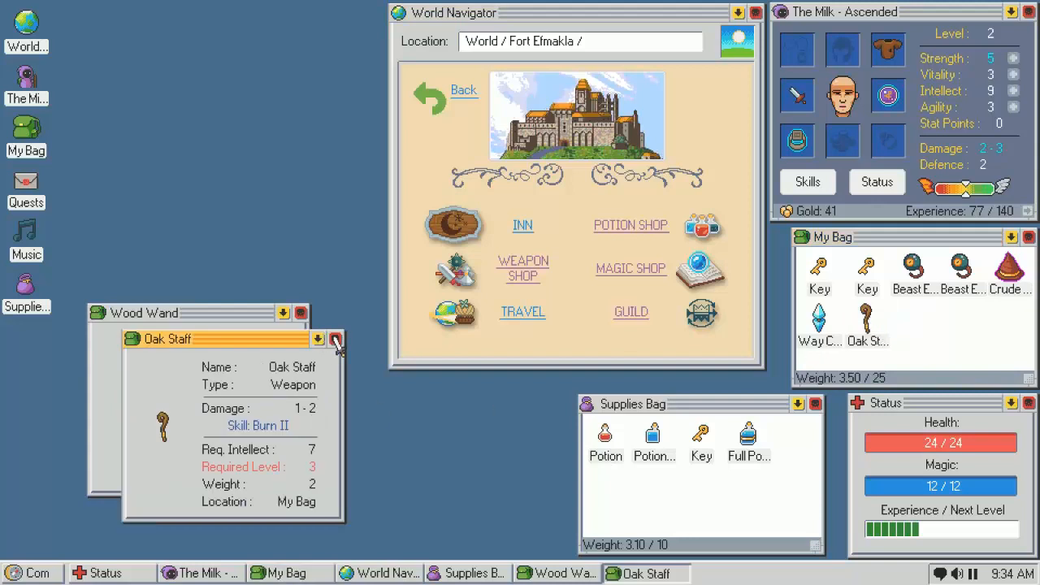
left_click(335, 340)
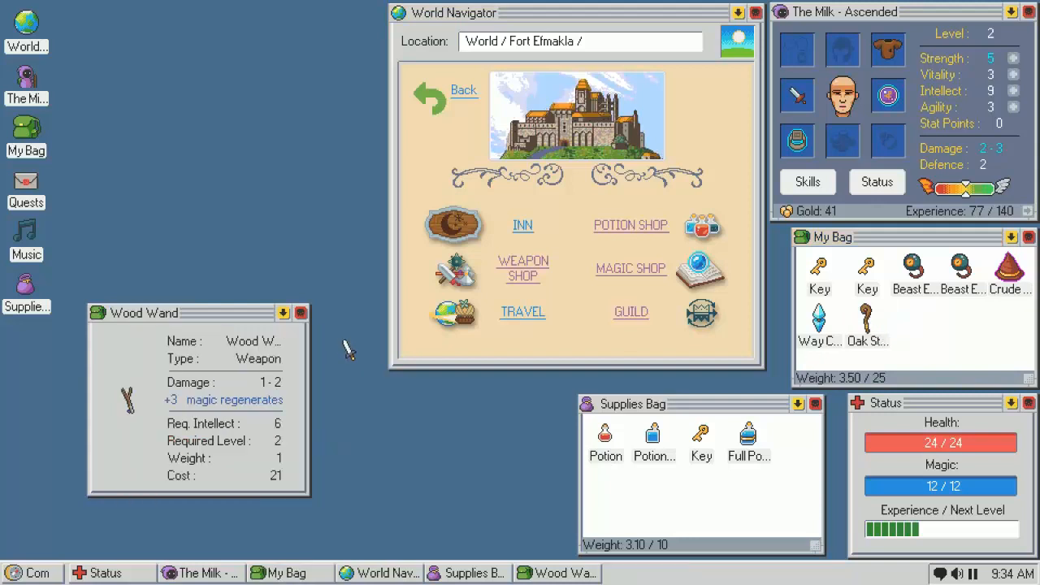
mouse_move(588, 280)
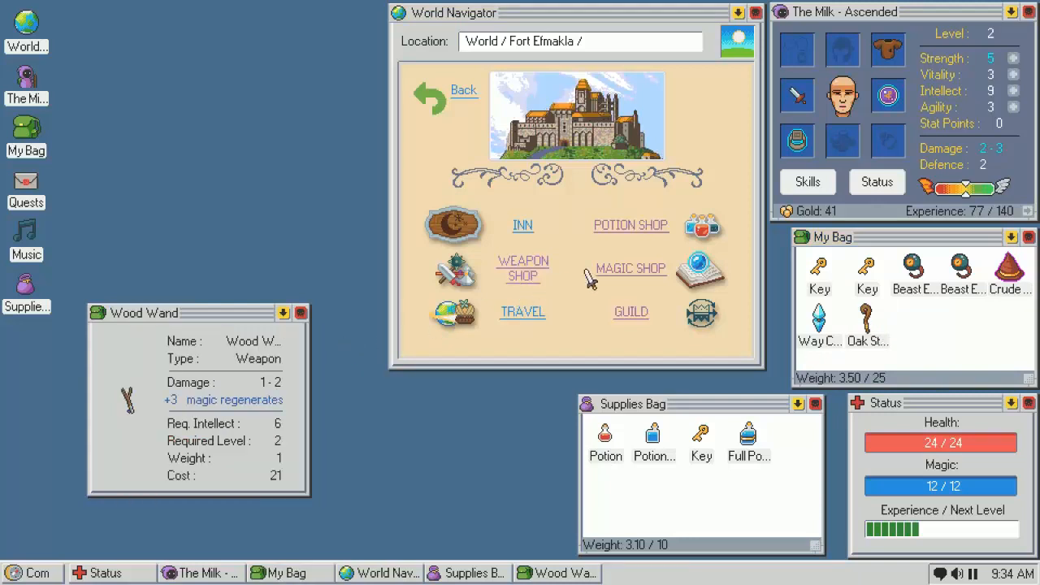
Buy and equip the Wood Wand for 21 gold and set out toward Monster, meeting a Skeleton
left_click(523, 268)
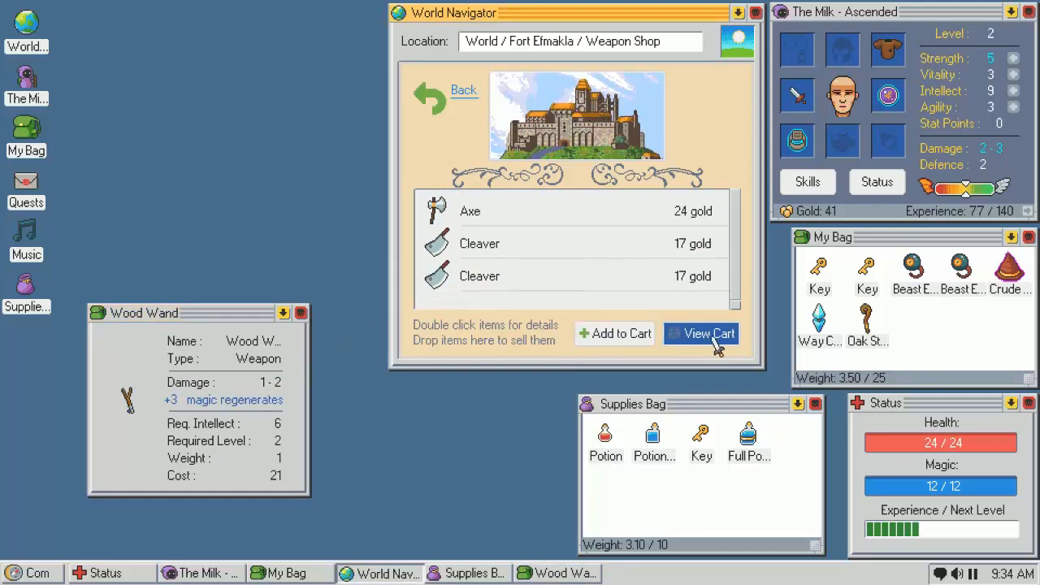
left_click(702, 333)
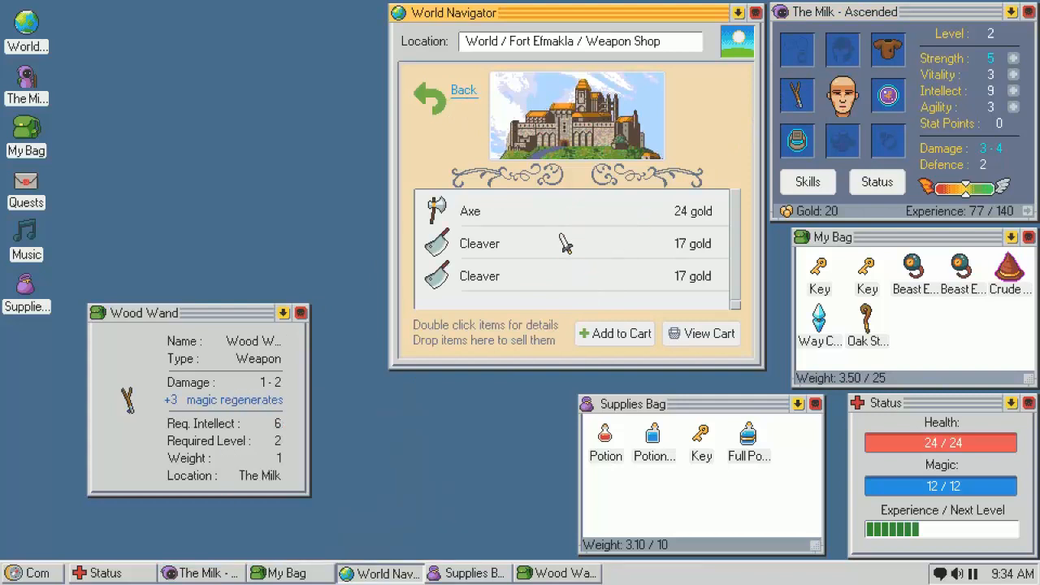
mouse_move(810, 336)
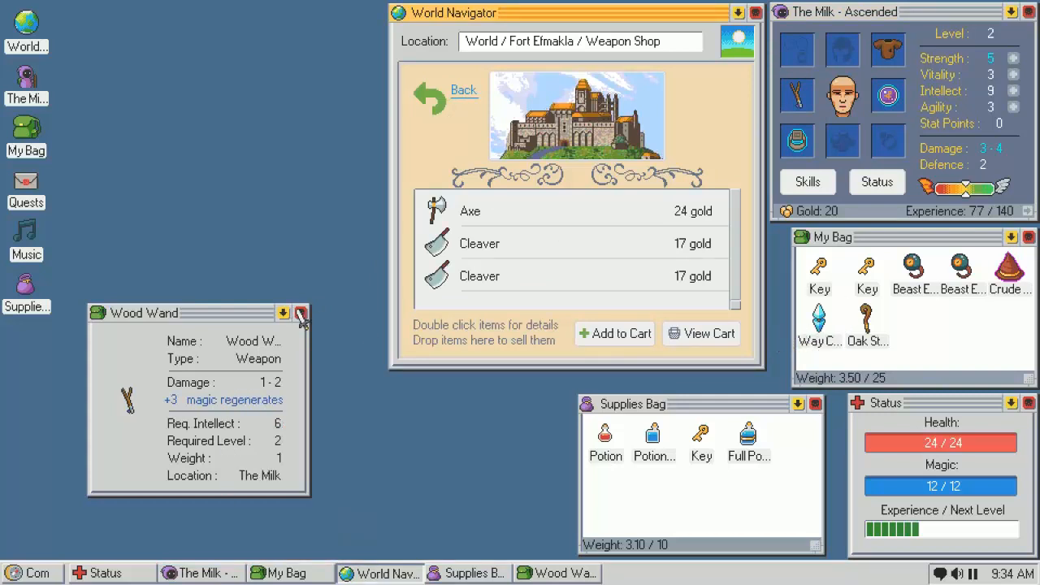
left_click(301, 312)
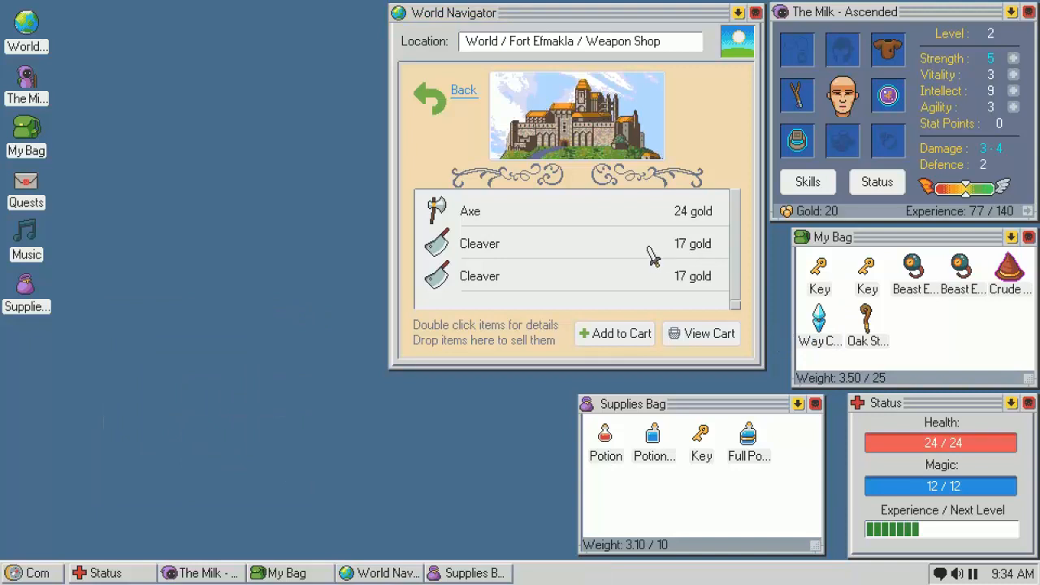
mouse_move(681, 236)
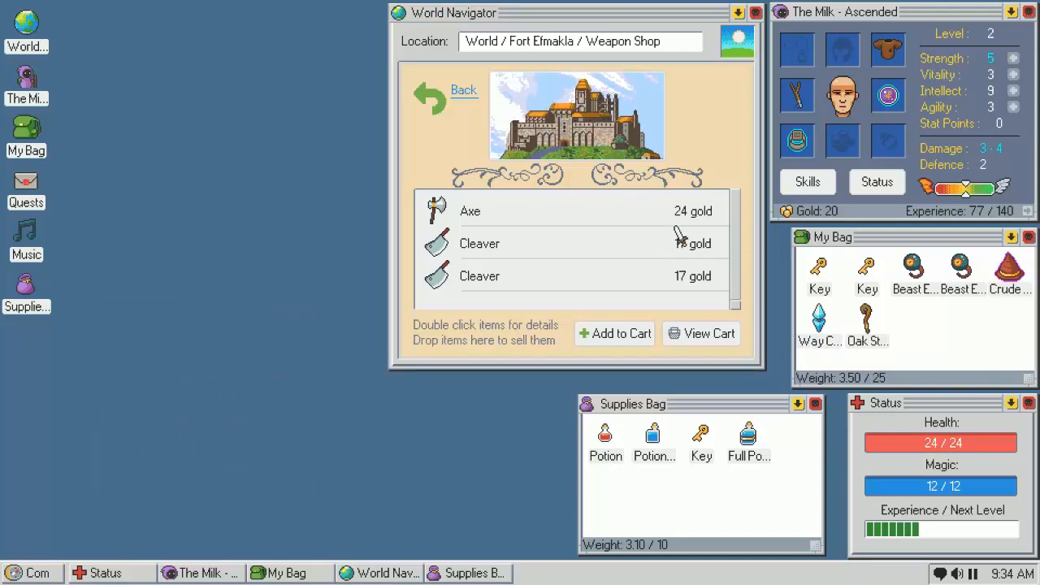
left_click(463, 90)
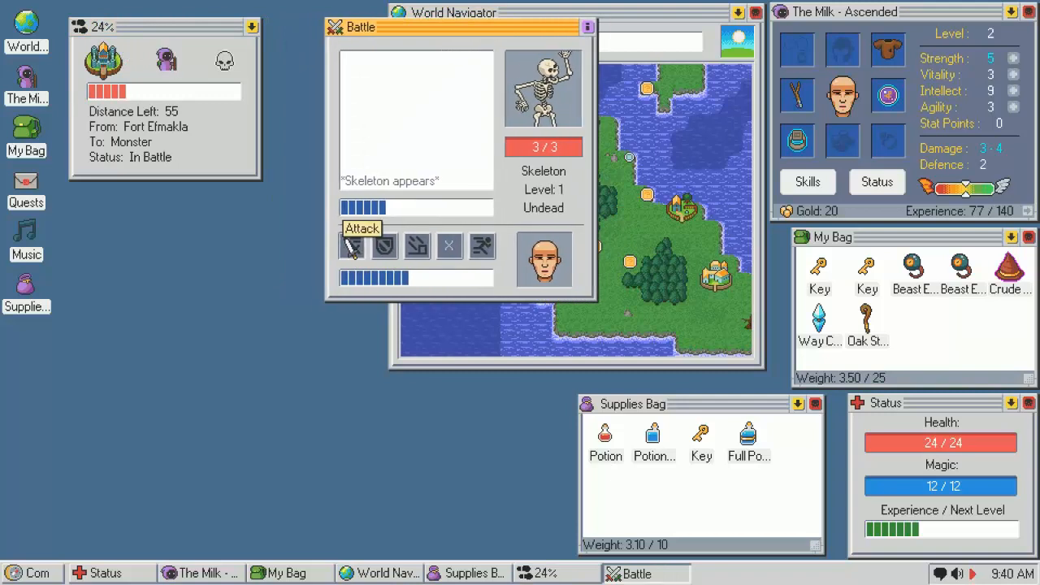
Kill the Skeleton, keep its Skull and 5 experience, and continue into the Blood Skeleton fight
left_click(361, 246)
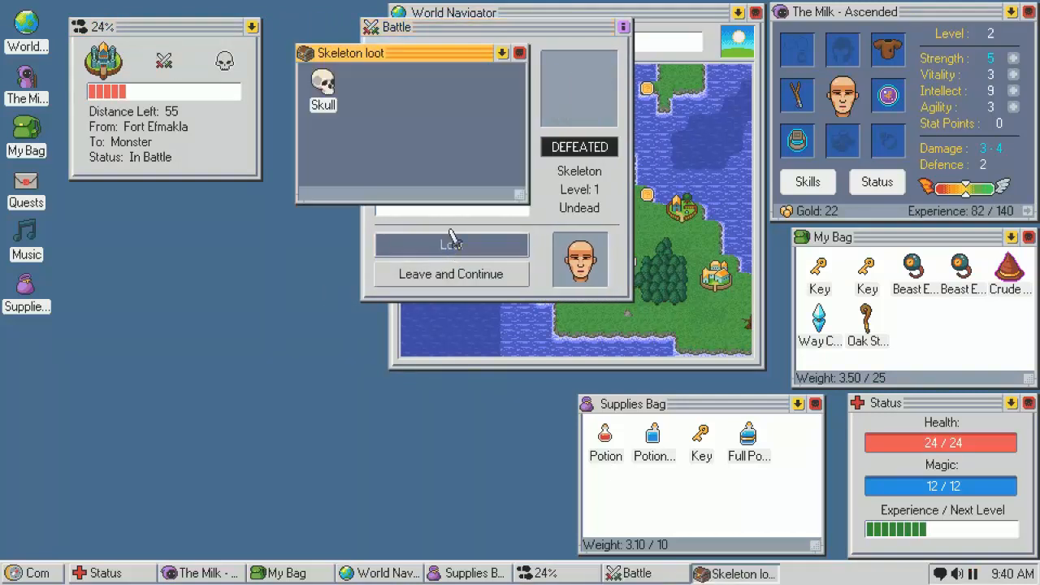
left_click(452, 244)
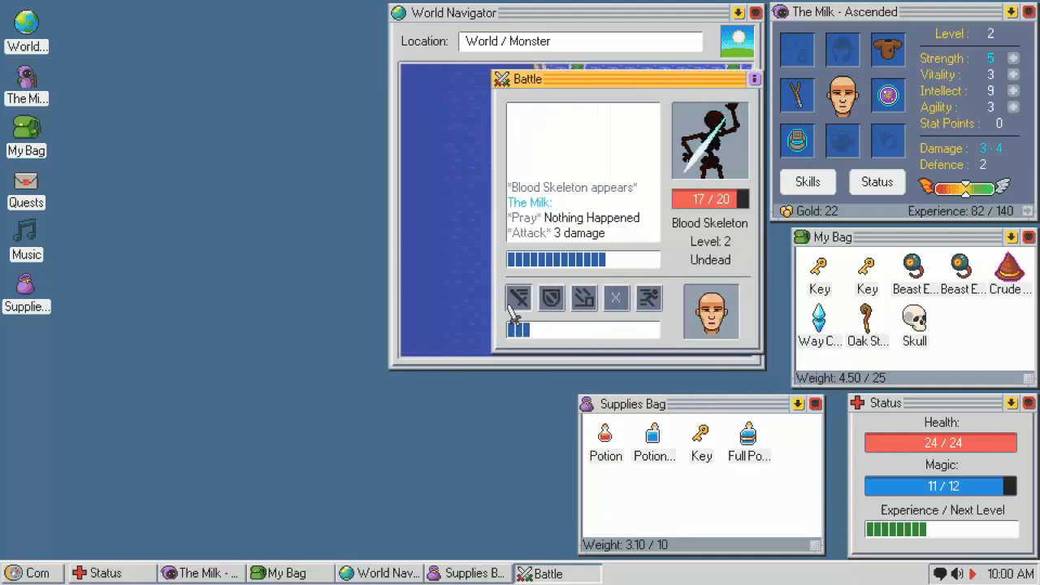
Defeat the Blood Skeleton, dismiss the Crude Pointy Hat of Strength details, and check the Quests messages
left_click(519, 298)
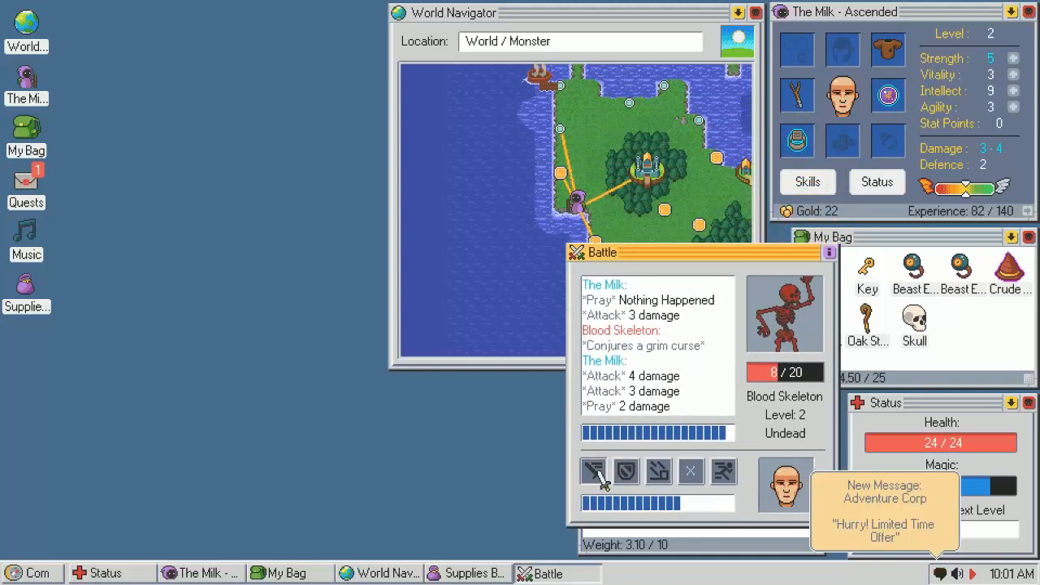
left_click(593, 471)
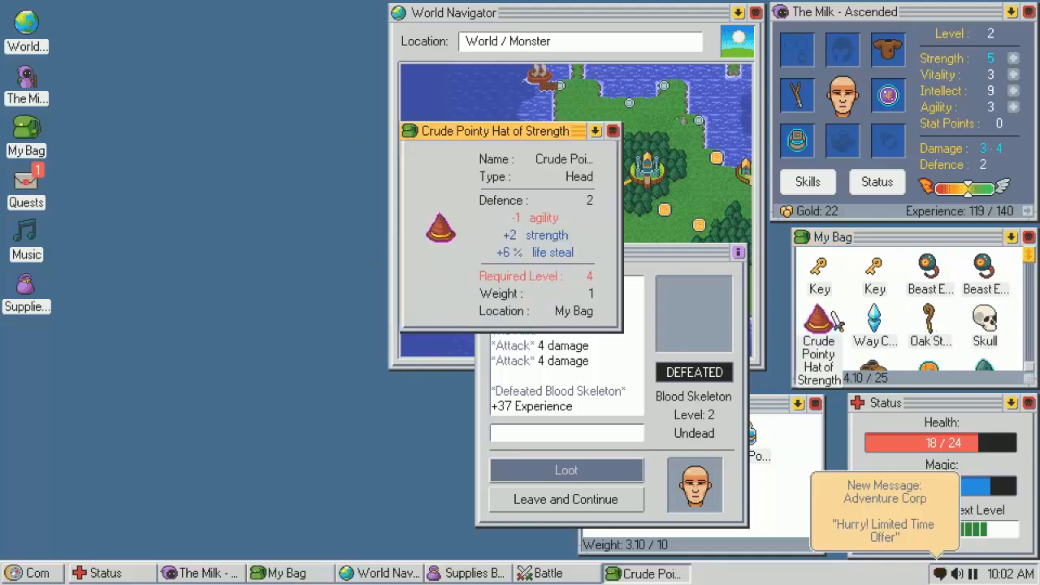
left_click(613, 130)
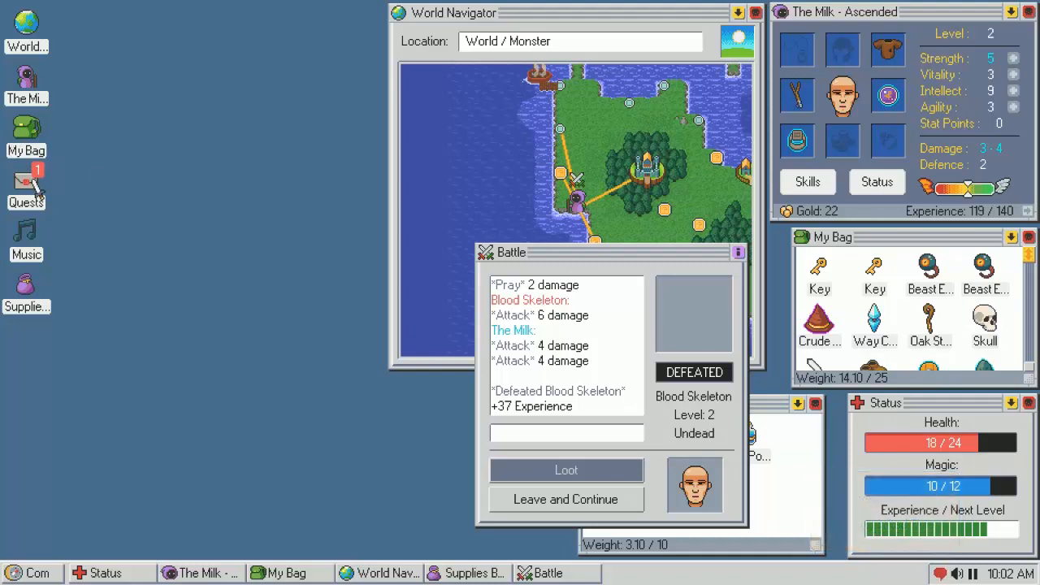
left_click(26, 195)
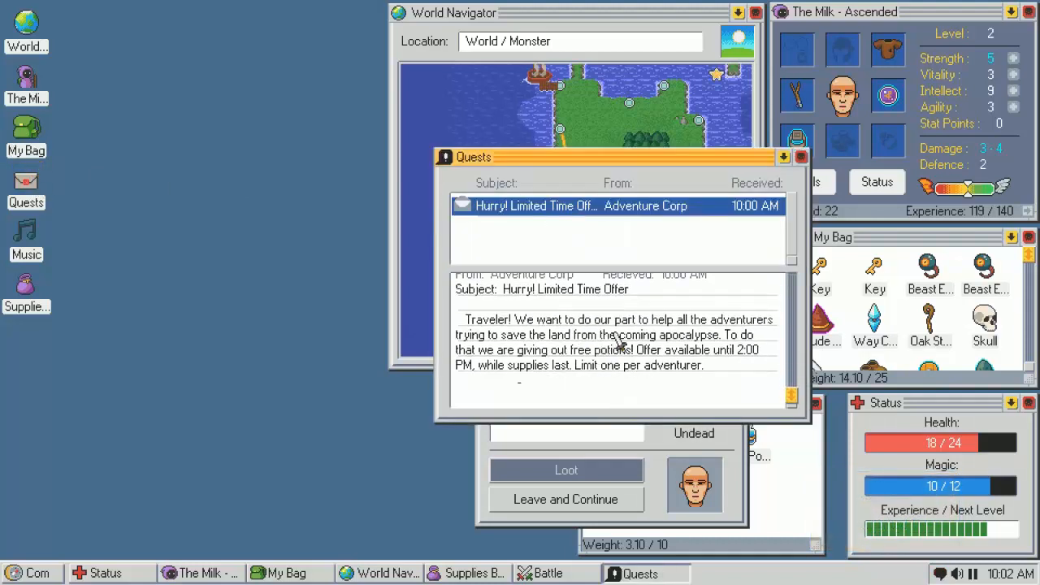
Dismiss the Adventure Corp free-potion offer and the finished battle
left_click(799, 156)
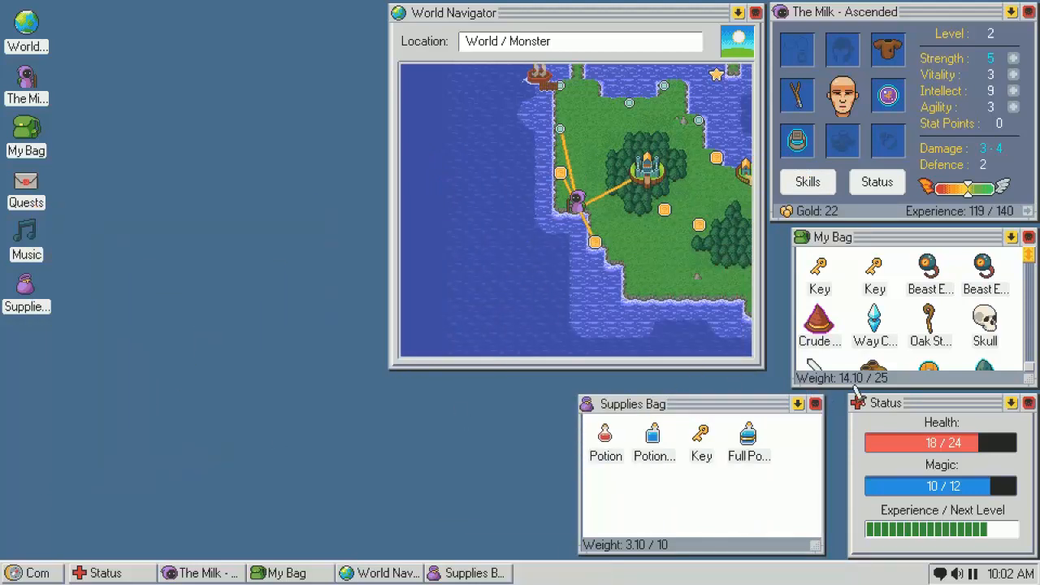
scroll("down", 3)
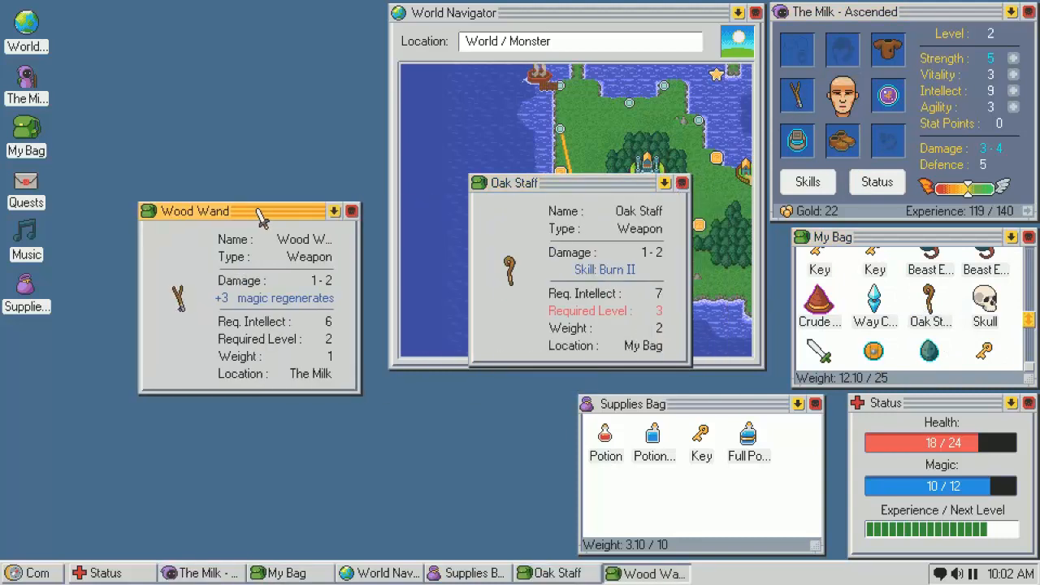
Dismiss the Wood Wand and Oak Staff details, scroll My Bag, and close the Supplies Bag
left_click(351, 212)
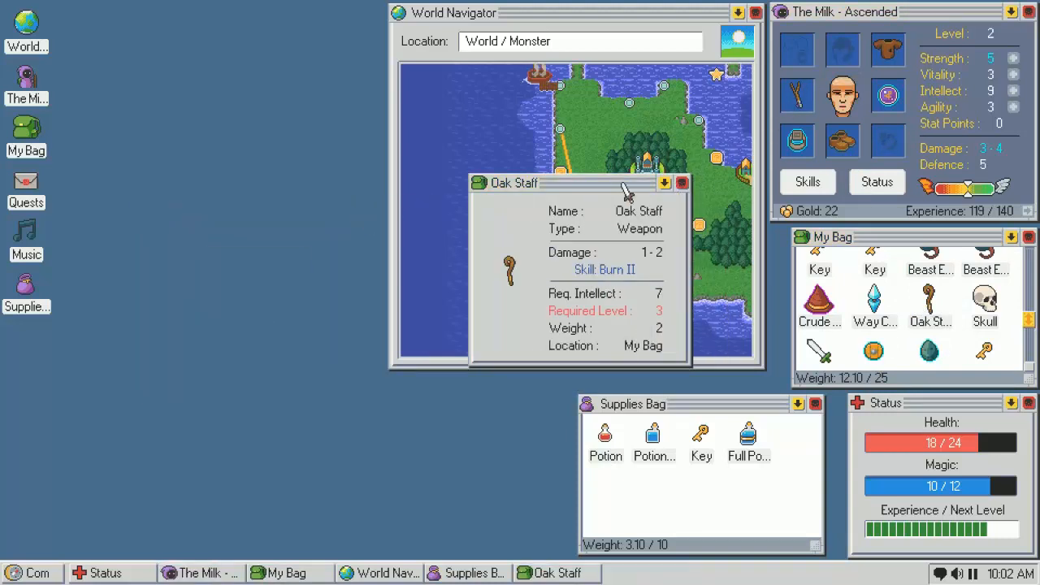
left_click(683, 182)
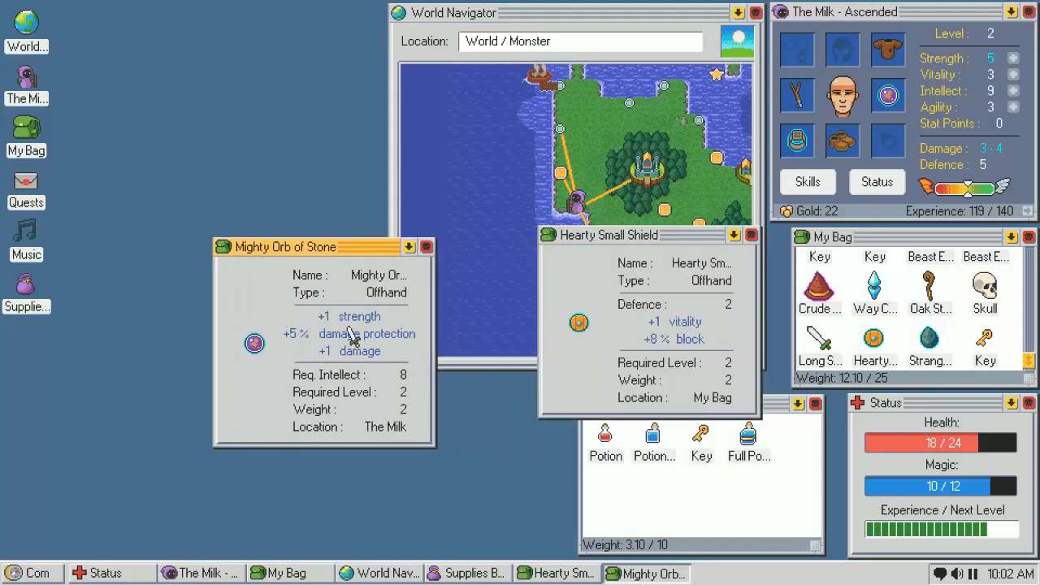
mouse_move(707, 285)
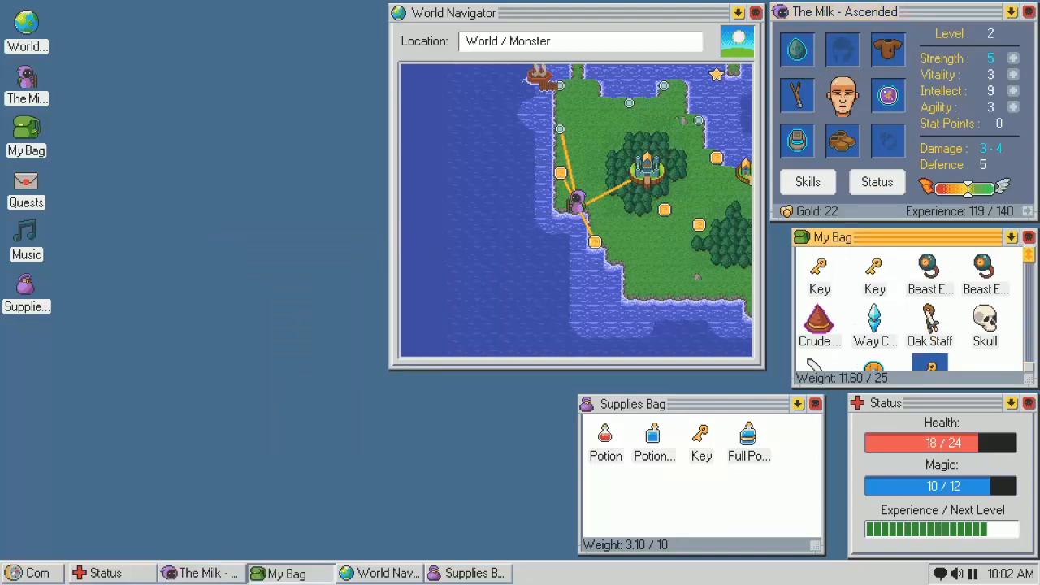
scroll("down", 3)
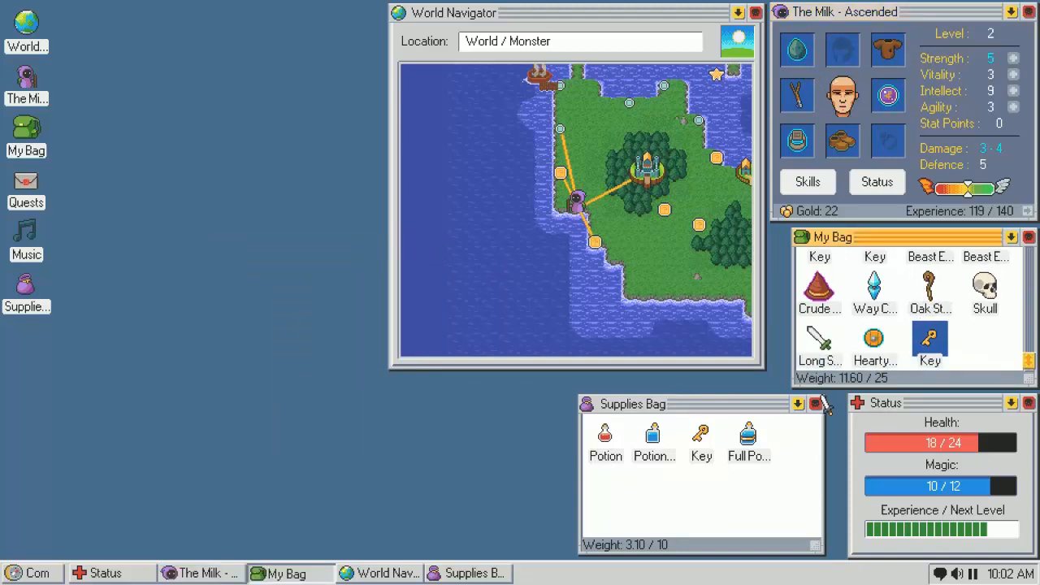
left_click(816, 403)
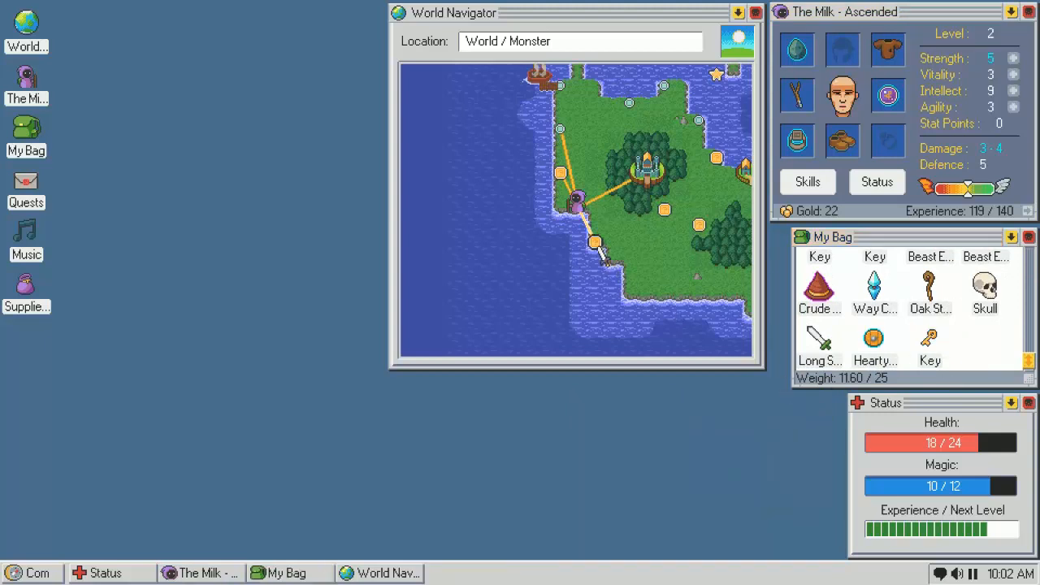
Set off toward the Outpost, defeat the Ascended beast, and start attacking the Skeleton
left_click(650, 231)
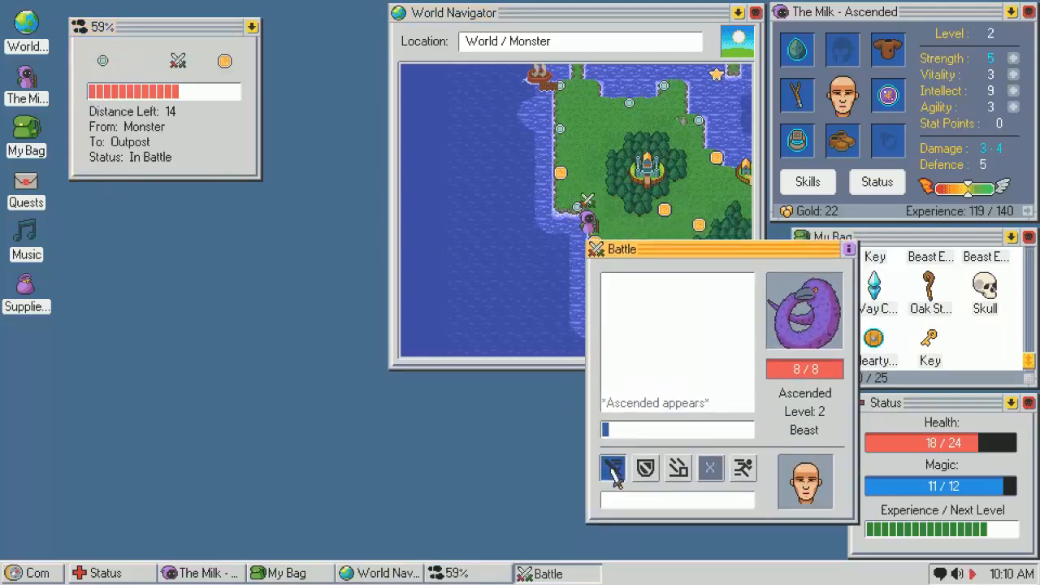
left_click(613, 468)
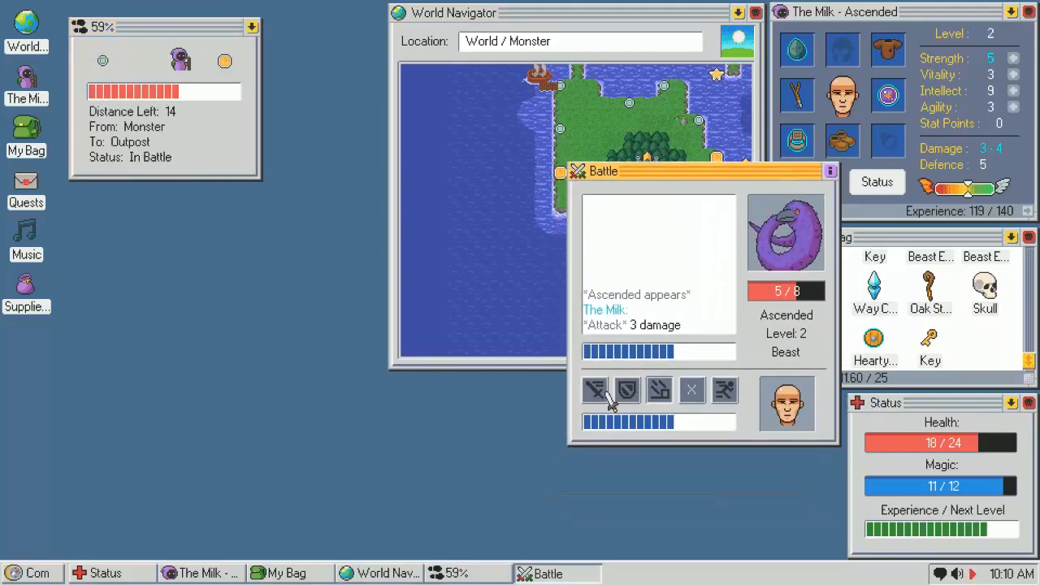
left_click(595, 390)
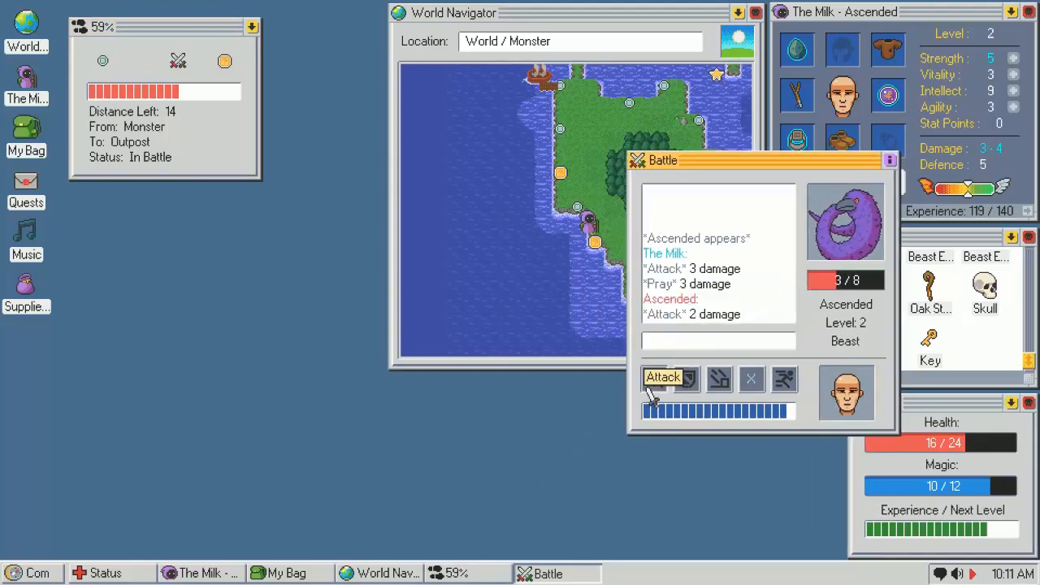
left_click(663, 377)
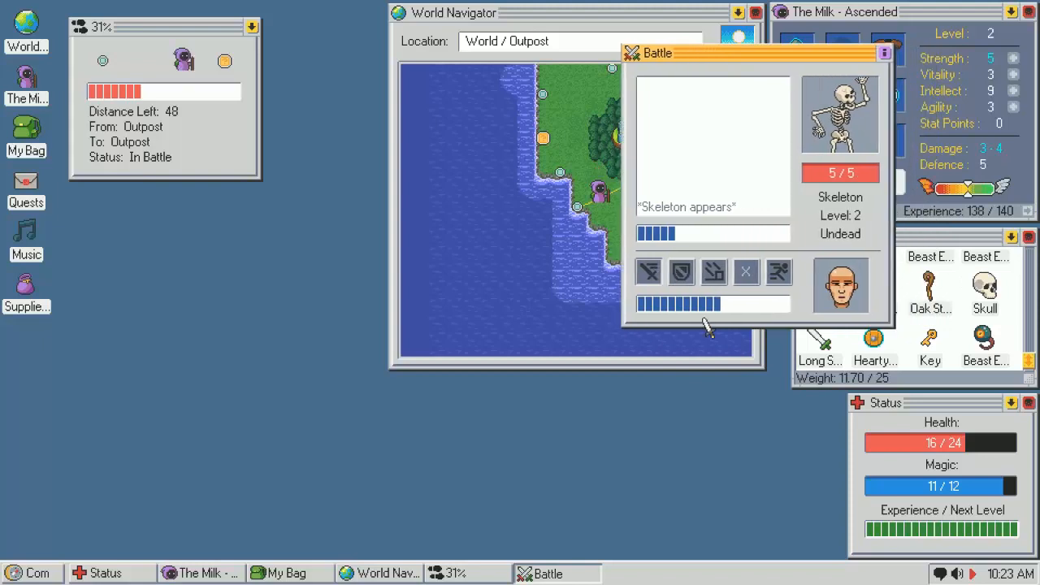
left_click(648, 271)
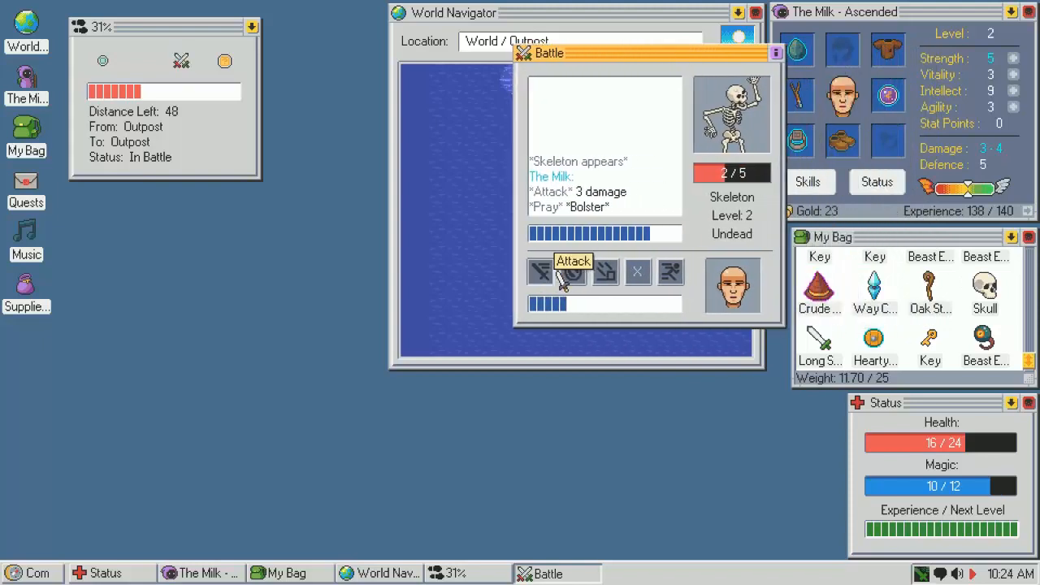
Finish off the Skeleton, pick a level-up skill, and spend a stat point raising Intellect to 10
left_click(573, 273)
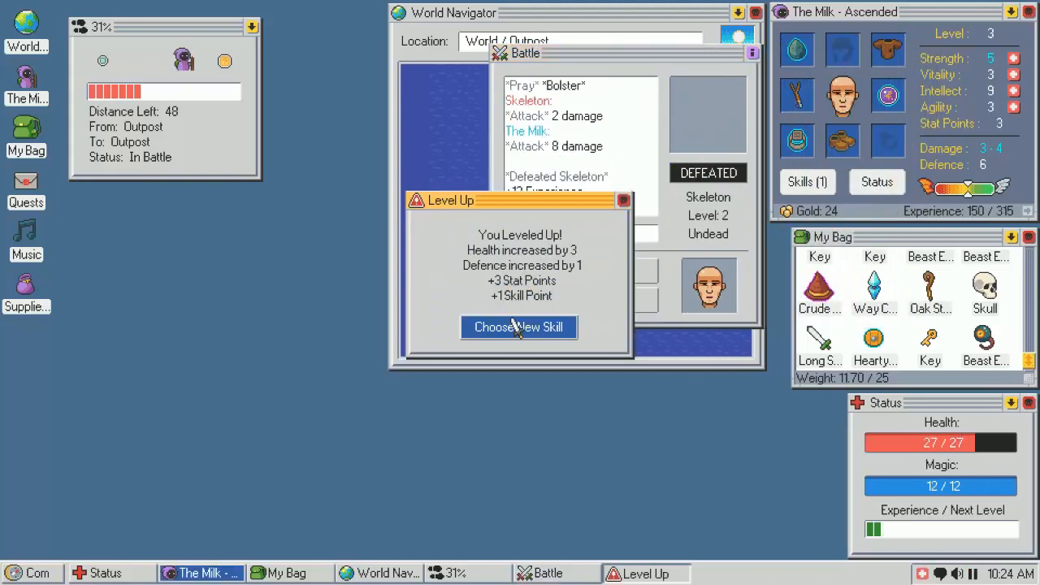
left_click(519, 327)
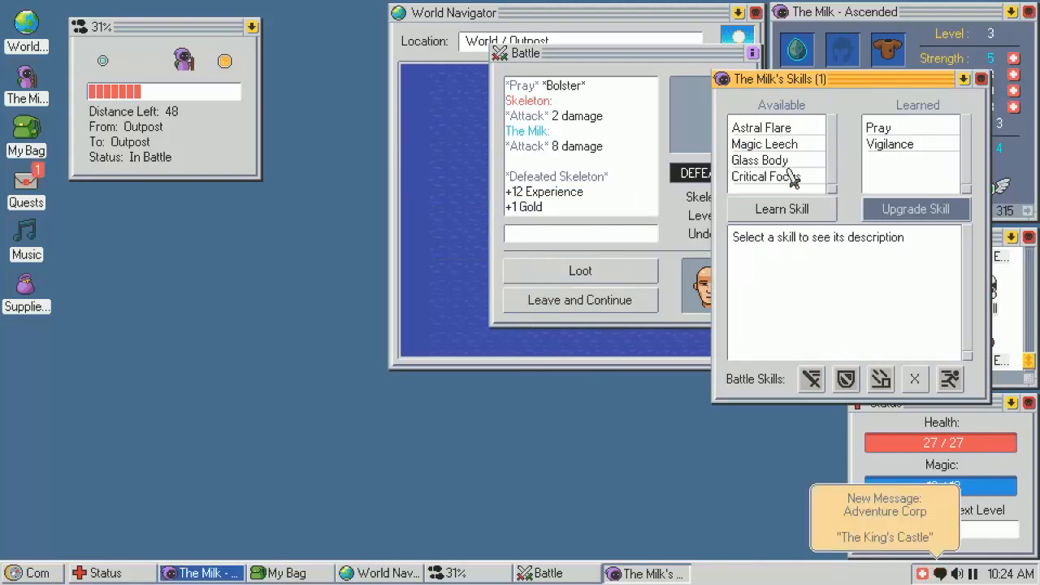
left_click(764, 143)
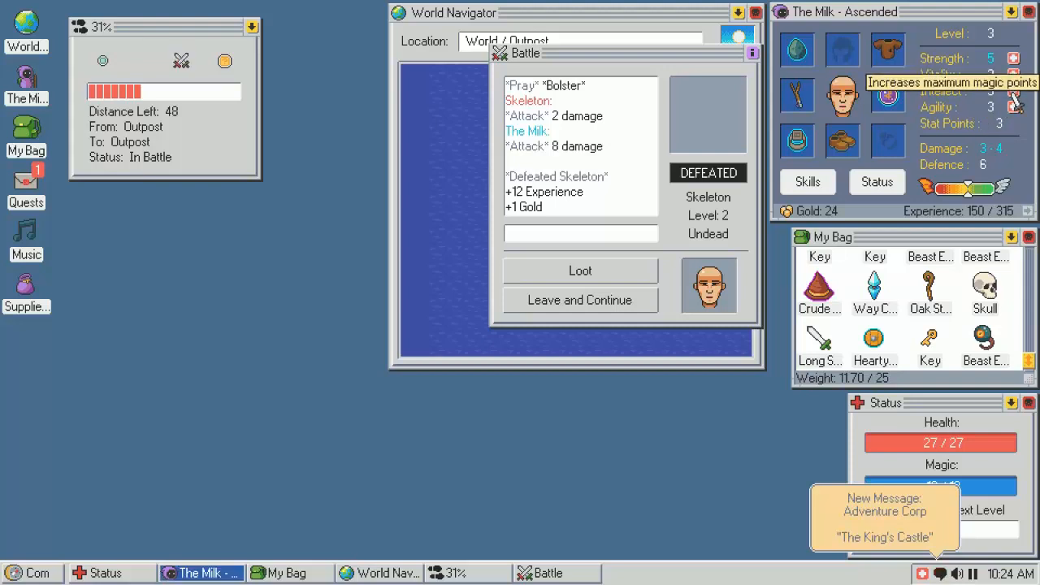
left_click(1015, 91)
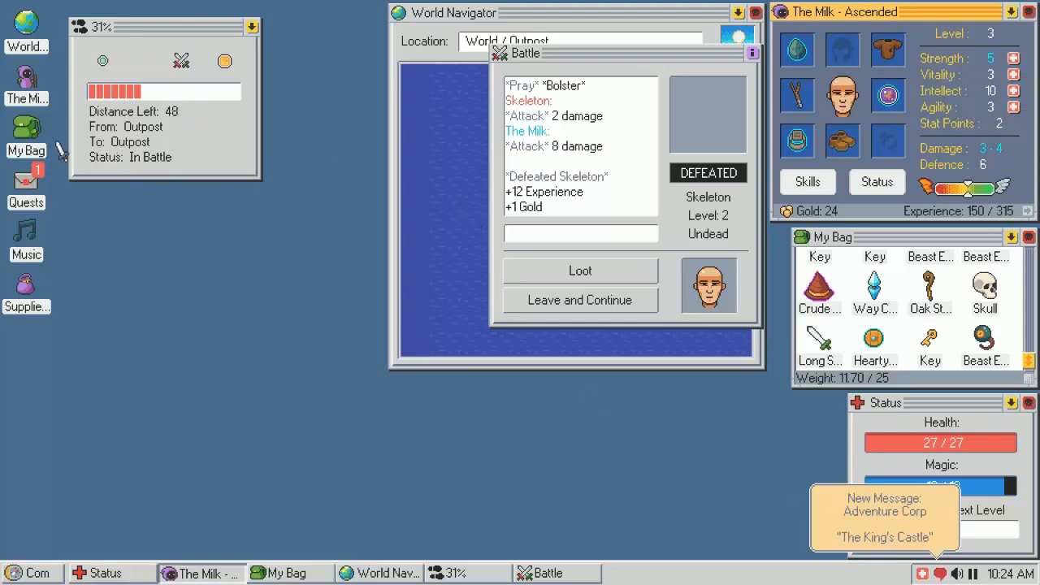
Read The King's Castle quest message and equip the Oak Staff in place of the Wood Wand
left_click(884, 517)
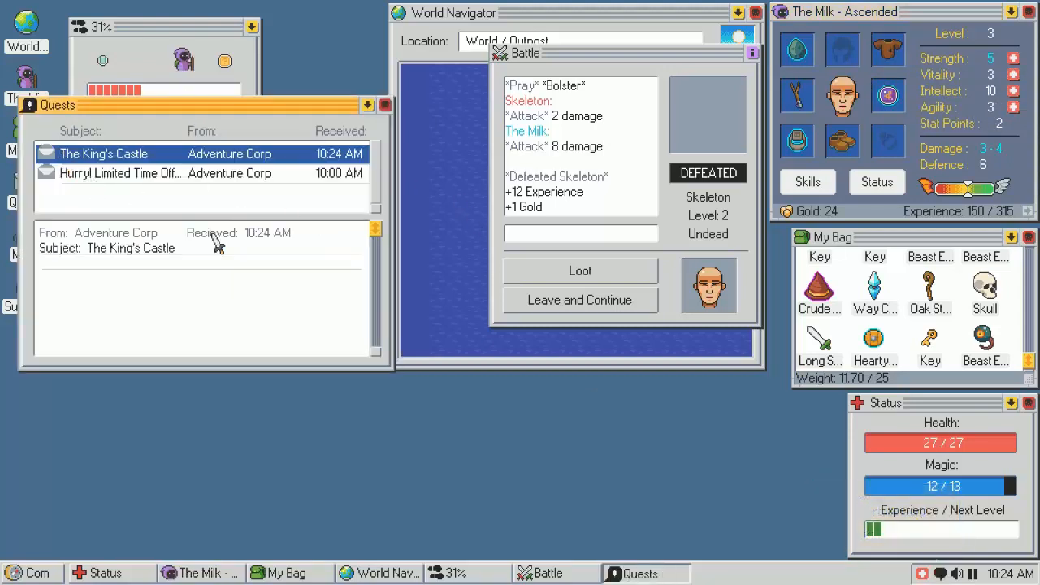
left_click(104, 152)
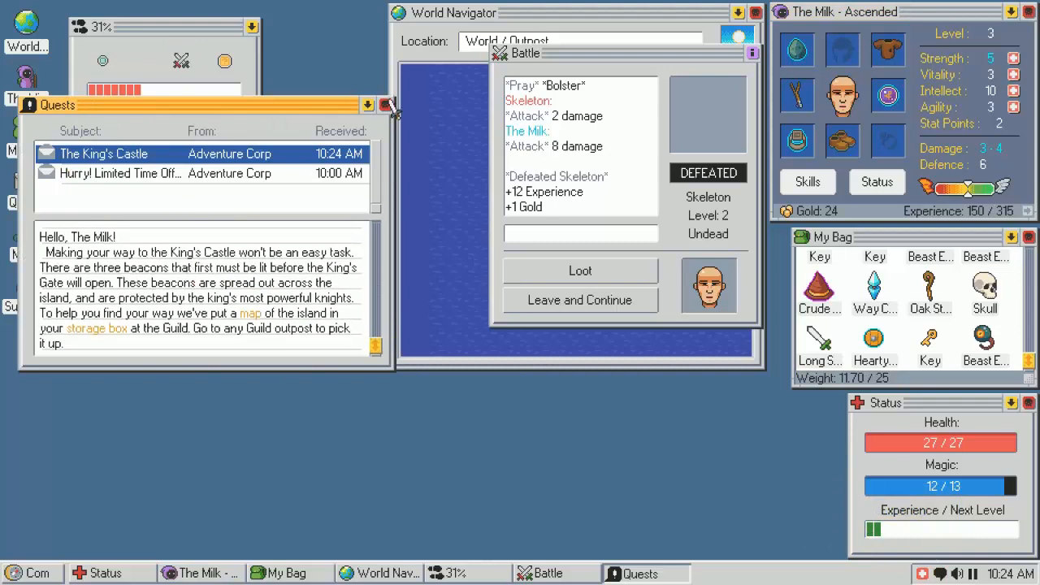
left_click(387, 104)
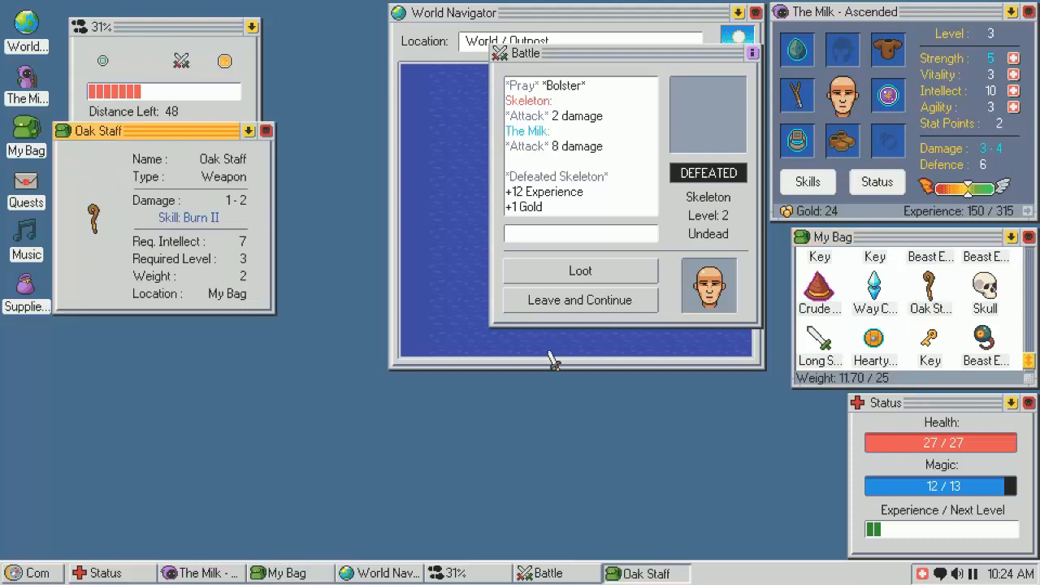
left_click(266, 130)
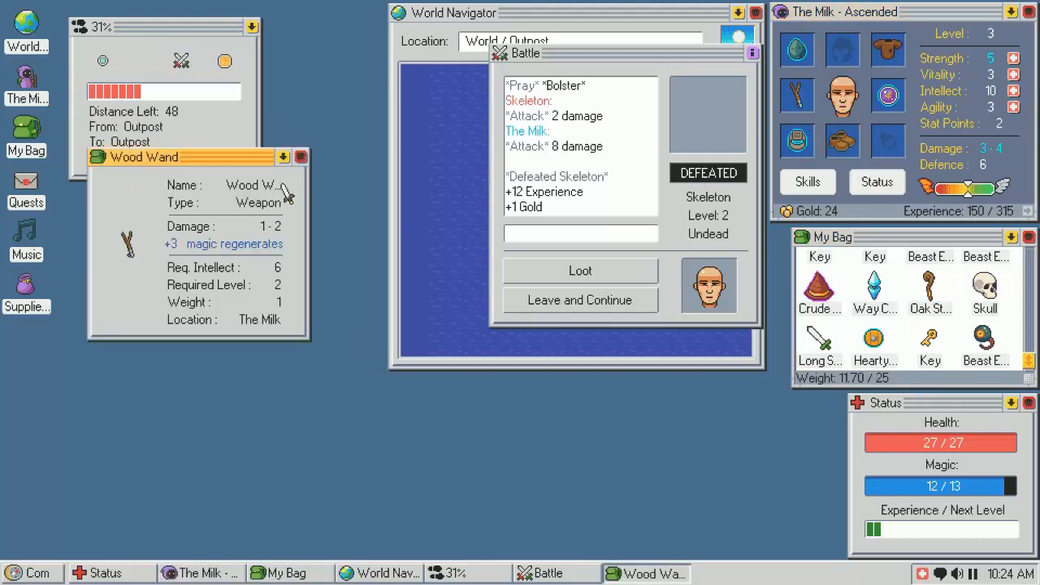
left_click(300, 156)
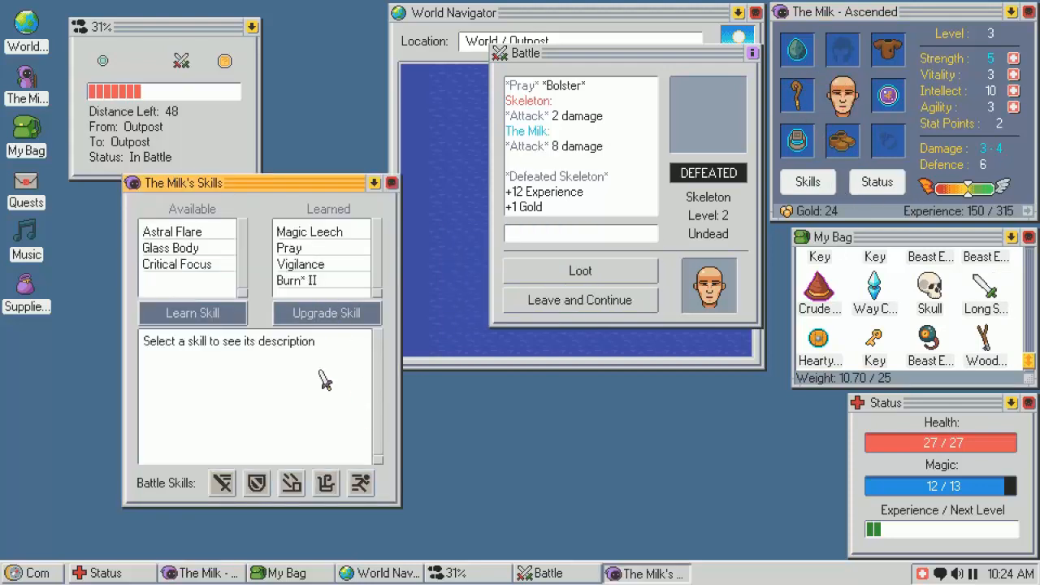
mouse_move(325, 485)
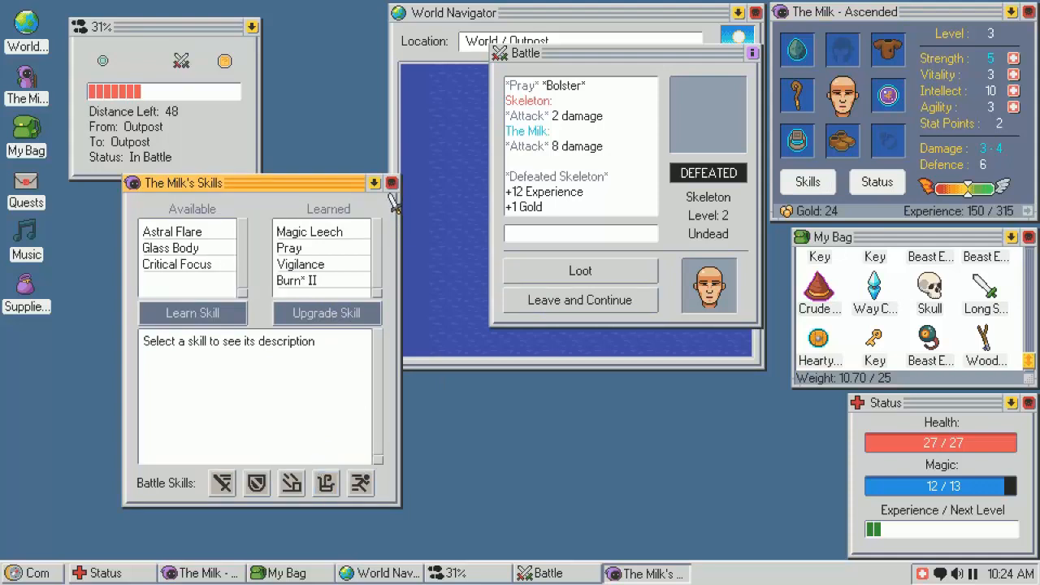
Loot the defeated skeleton's Skull and spend stat points raising Intellect to 12
left_click(391, 182)
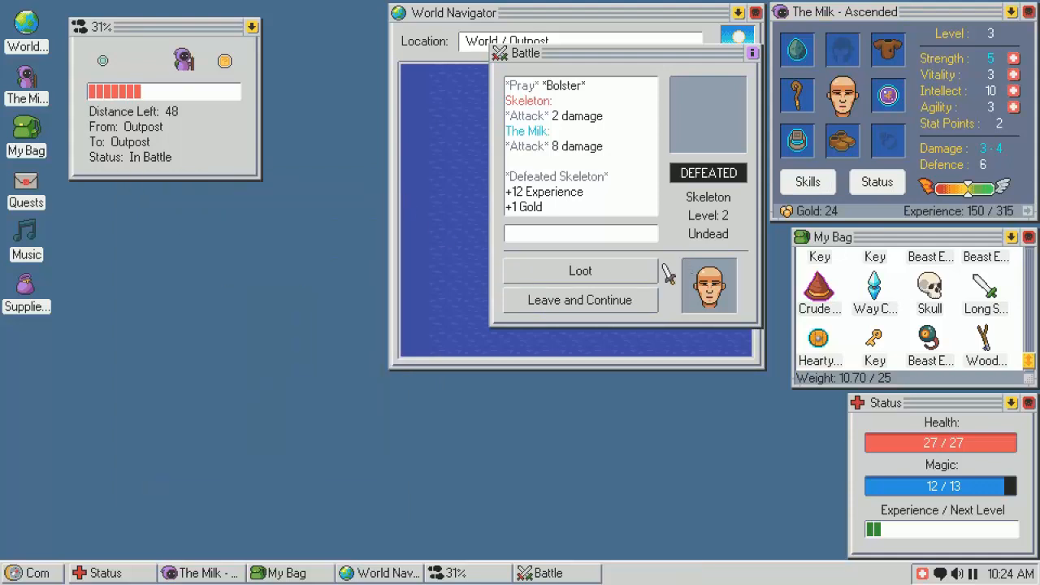
left_click(580, 270)
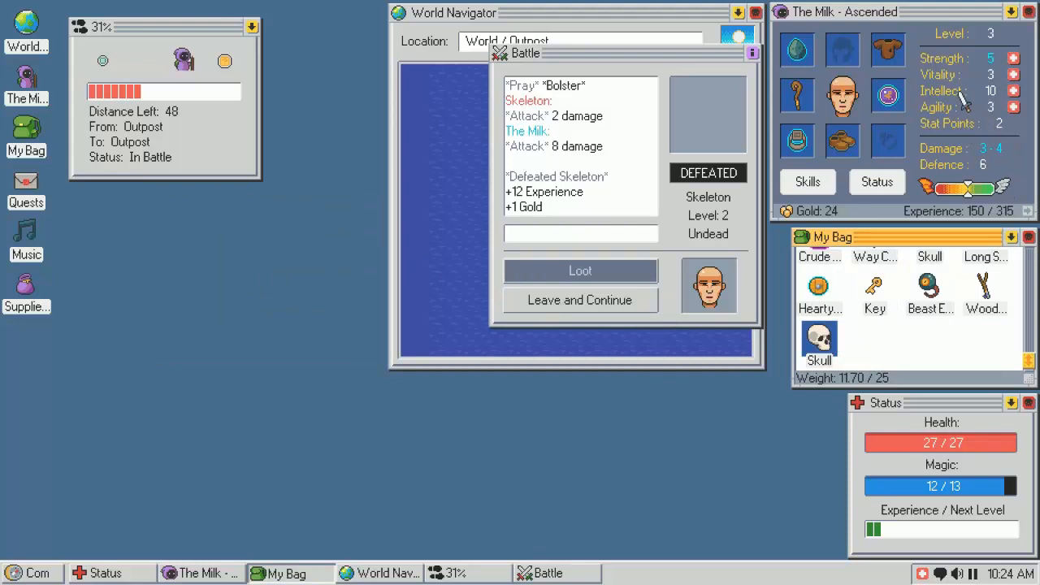
mouse_move(1014, 75)
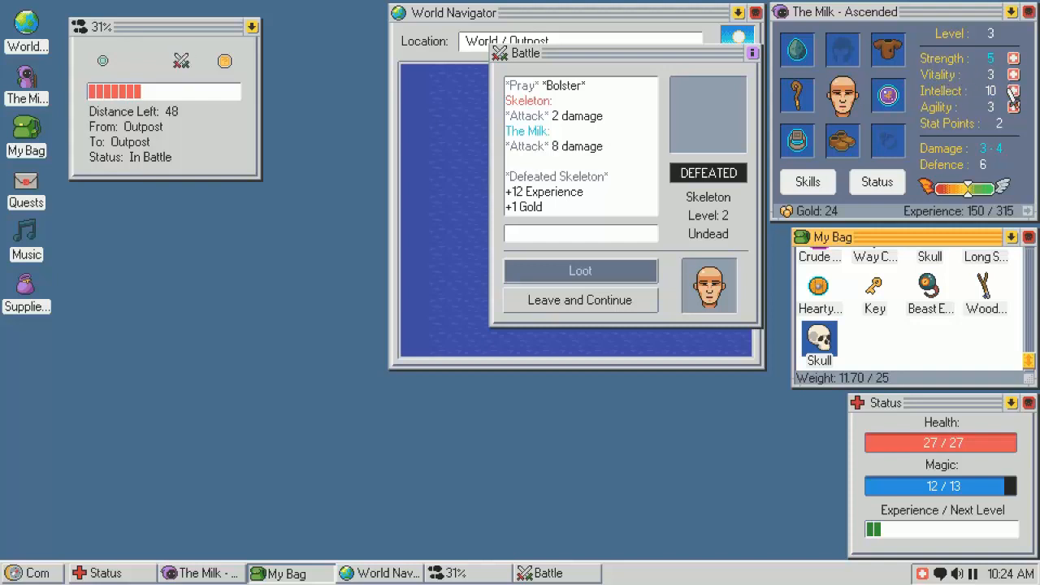
left_click(1014, 75)
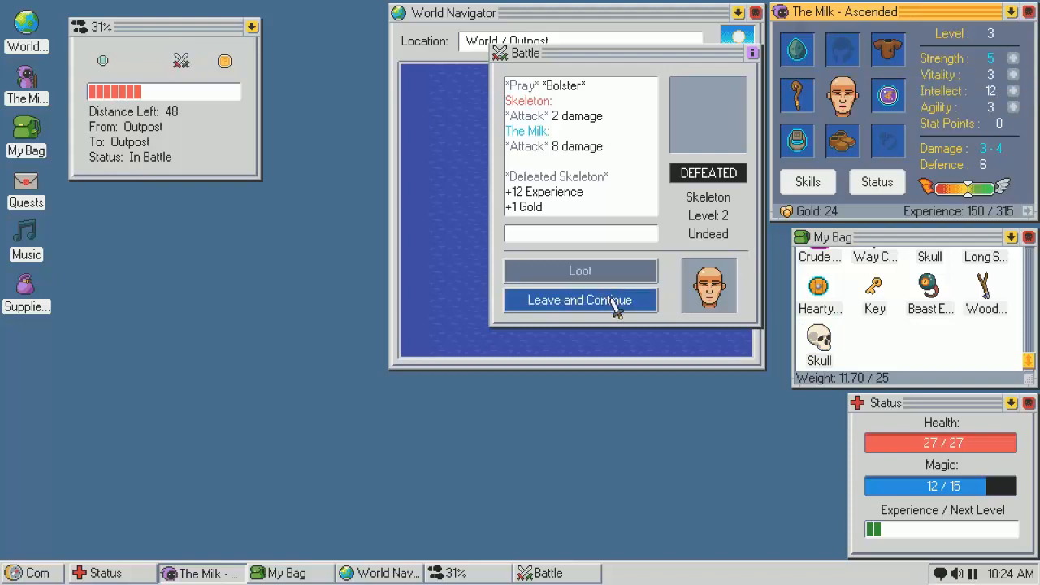
Leave the battle, approach the thieves at the Outpost, choose to fight, and attack the first bandit
left_click(578, 299)
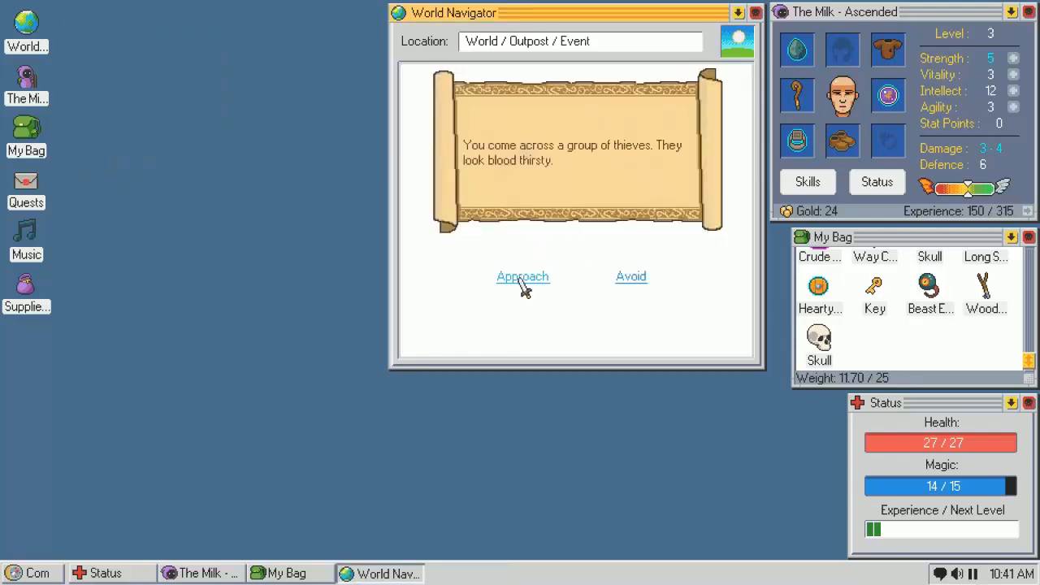
left_click(524, 276)
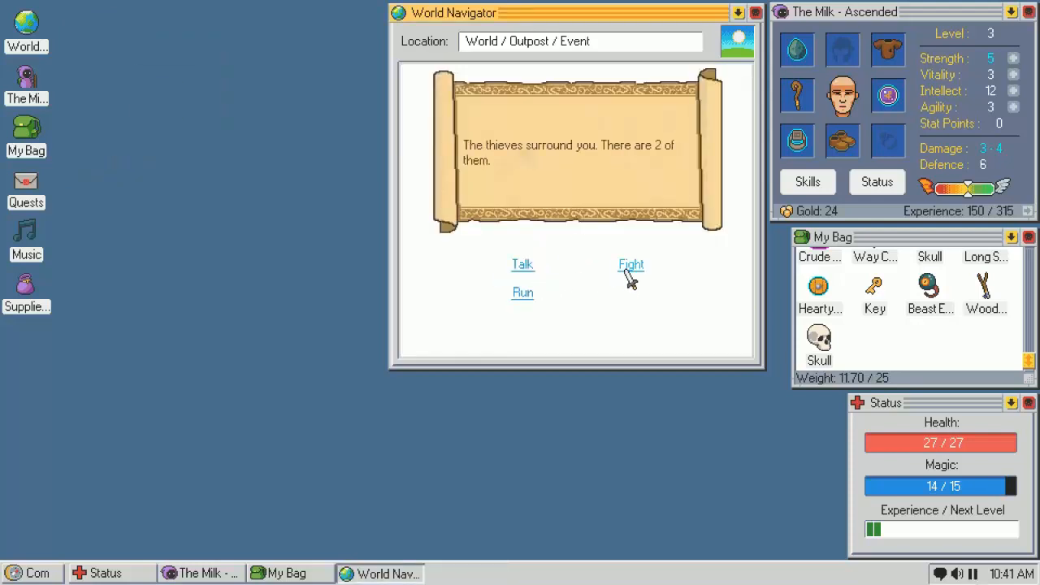
left_click(630, 264)
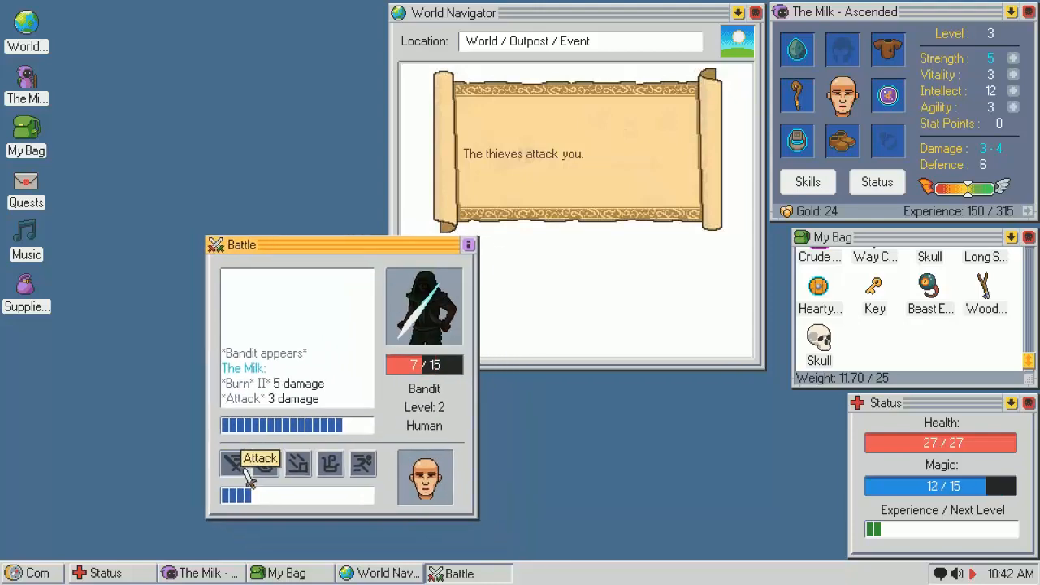
left_click(260, 463)
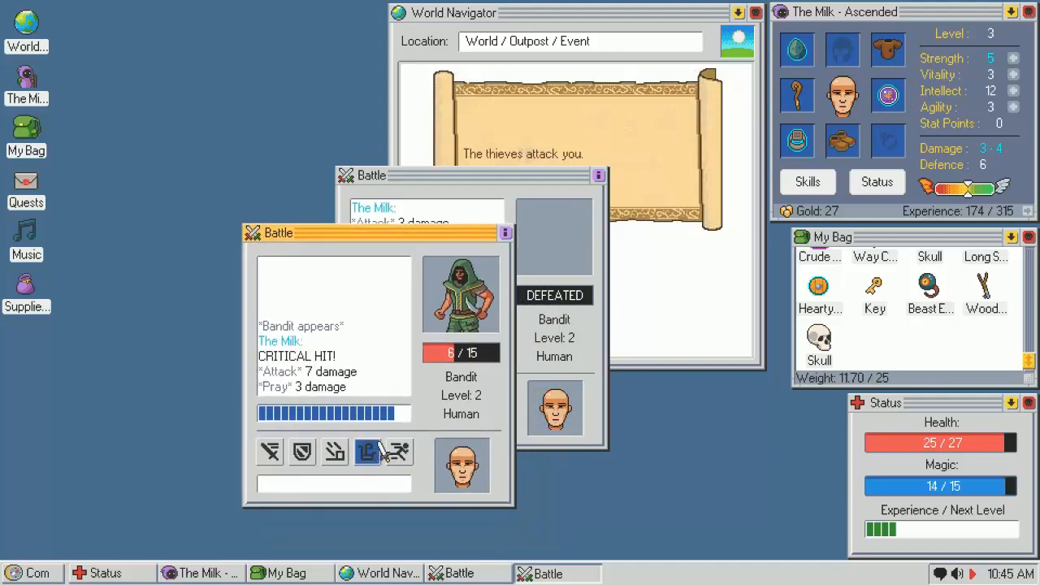
Defeat the second bandit, loot it, and dismiss the Nothing Found message
left_click(367, 452)
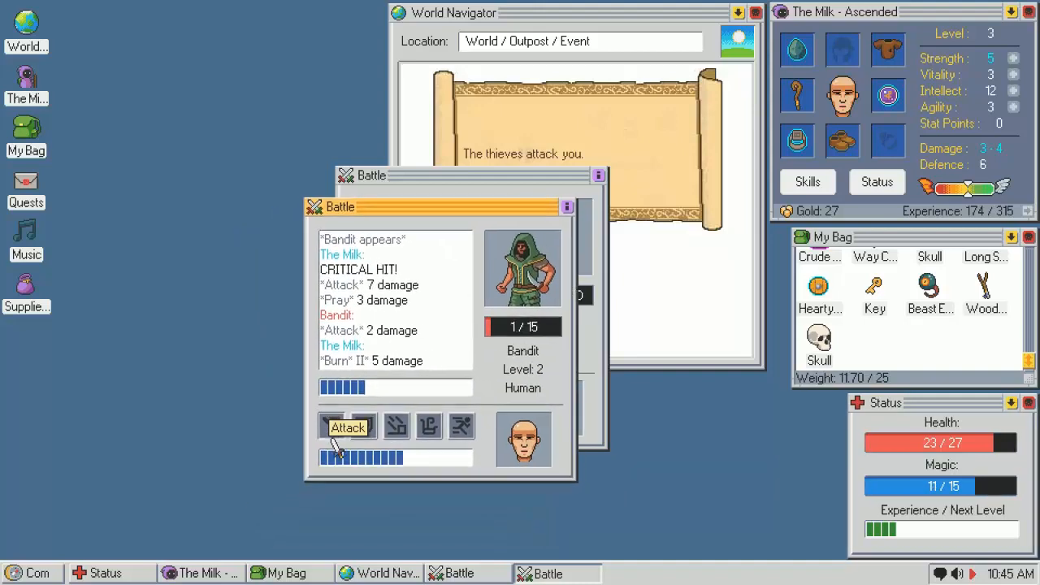
left_click(348, 426)
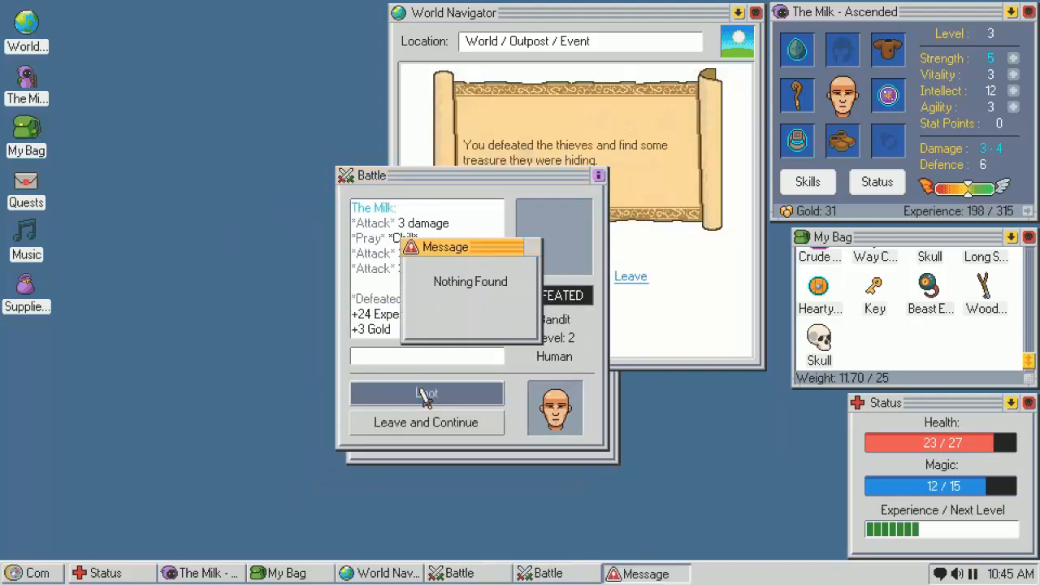
left_click(426, 391)
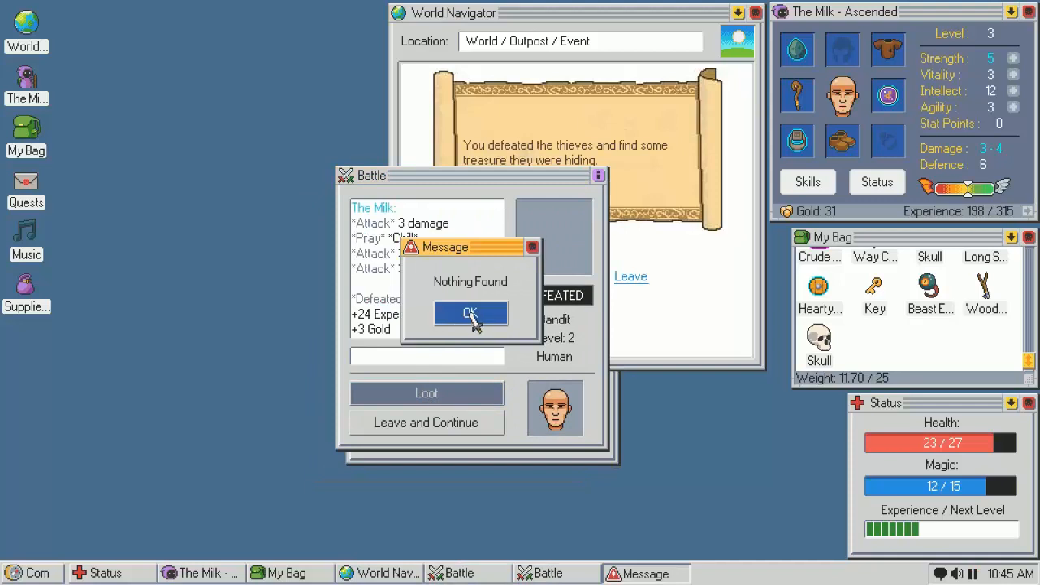
left_click(472, 316)
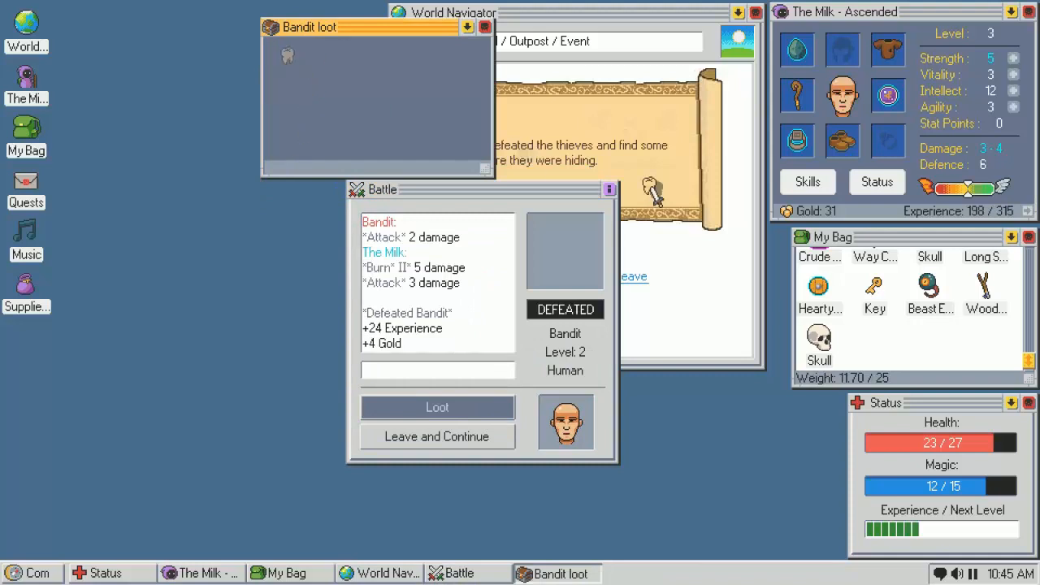
Bag the bandit's item, search the thieves' treasure, wear the Robe and bag the Mighty Axe of Doom
left_click(435, 436)
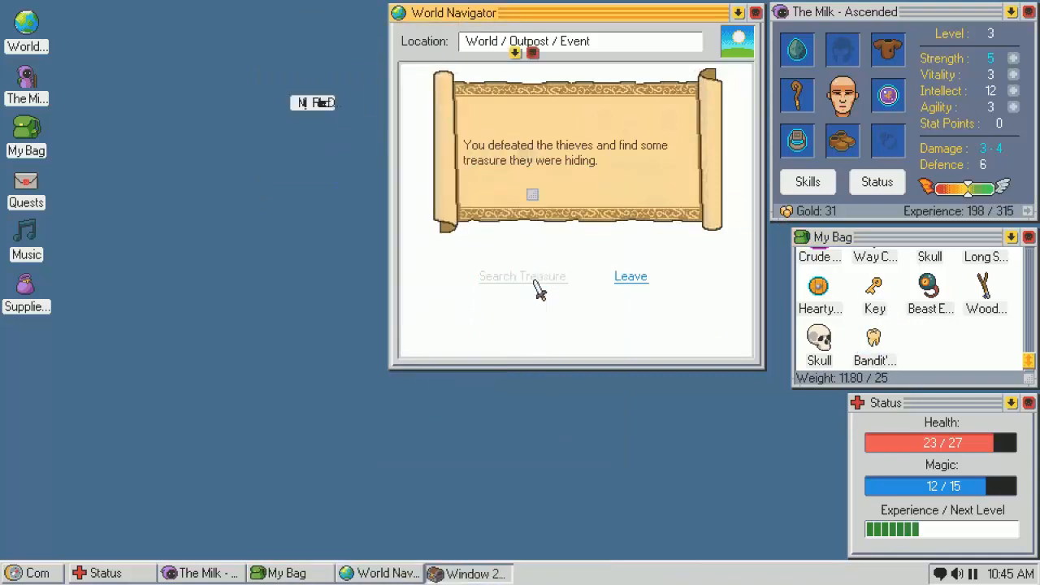
left_click(523, 277)
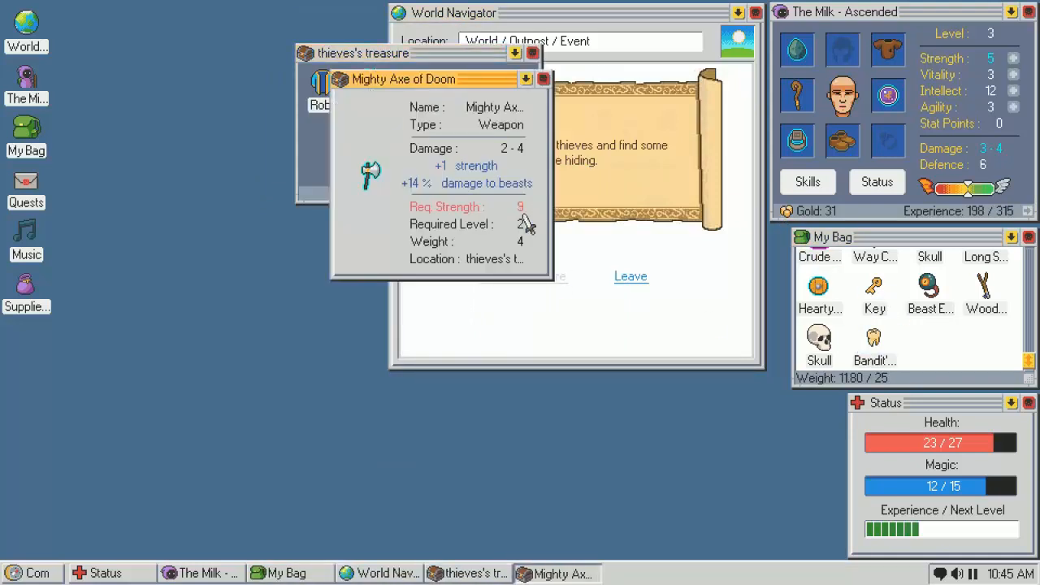
mouse_move(437, 214)
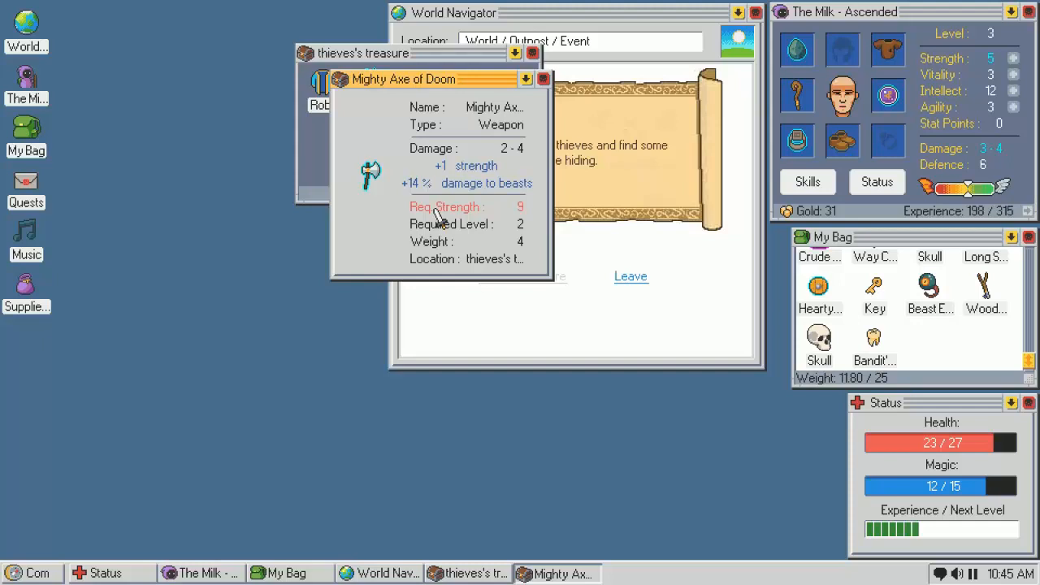
mouse_move(549, 143)
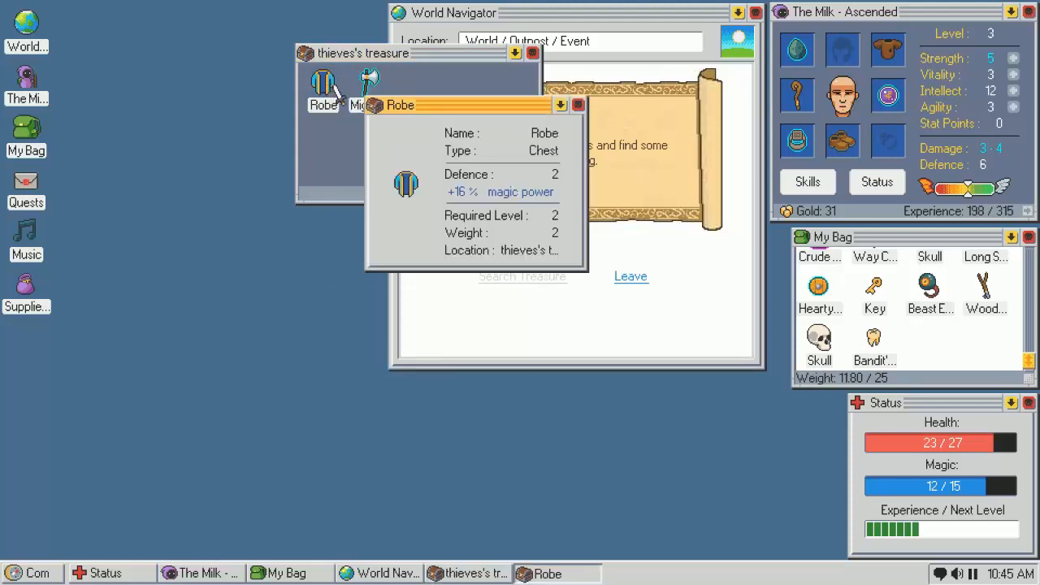
left_click(579, 104)
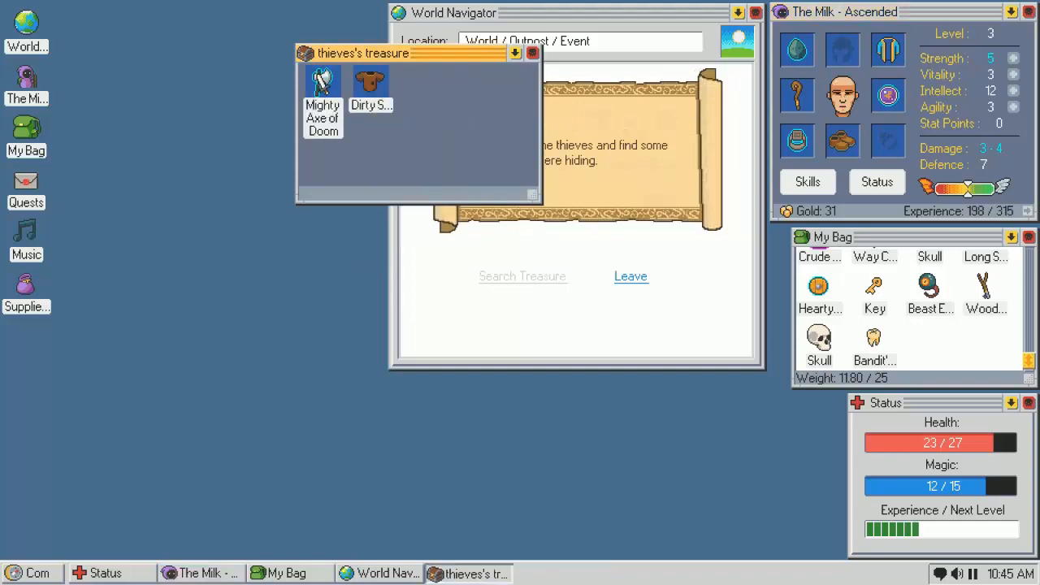
left_click(523, 276)
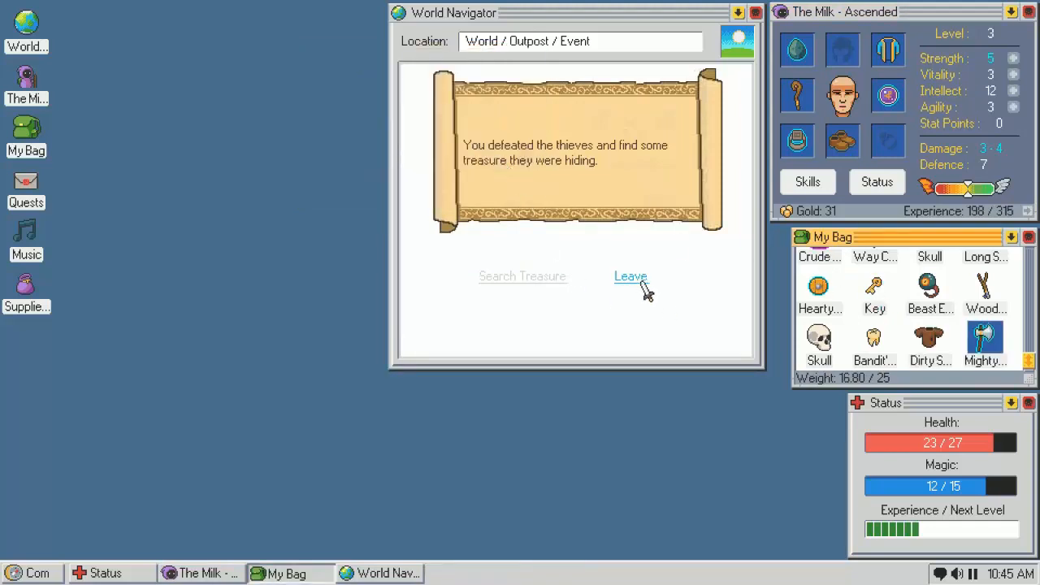
Return to the map, inspect the village details, and check the supplies bag
left_click(631, 276)
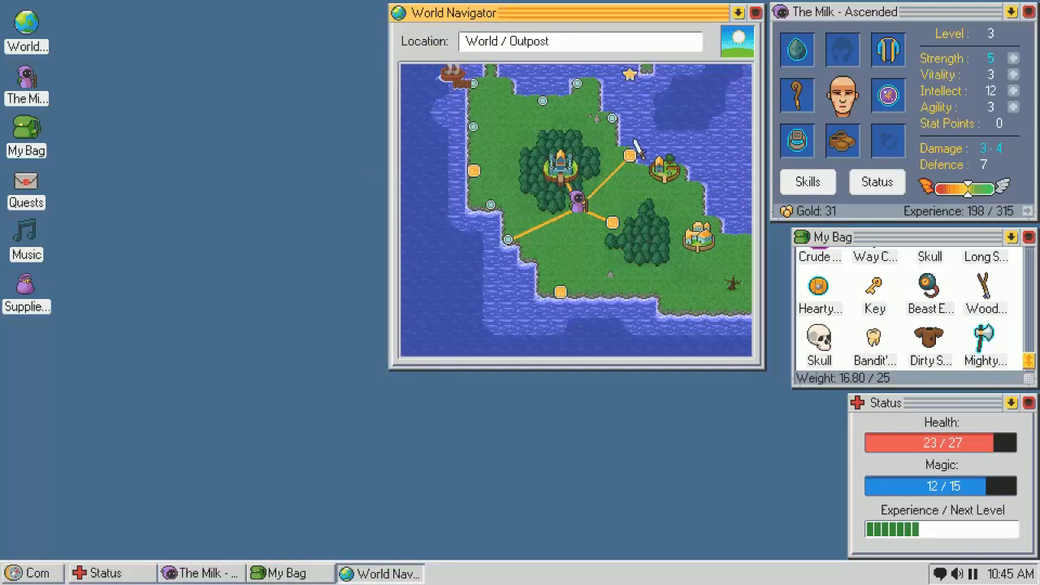
mouse_move(697, 180)
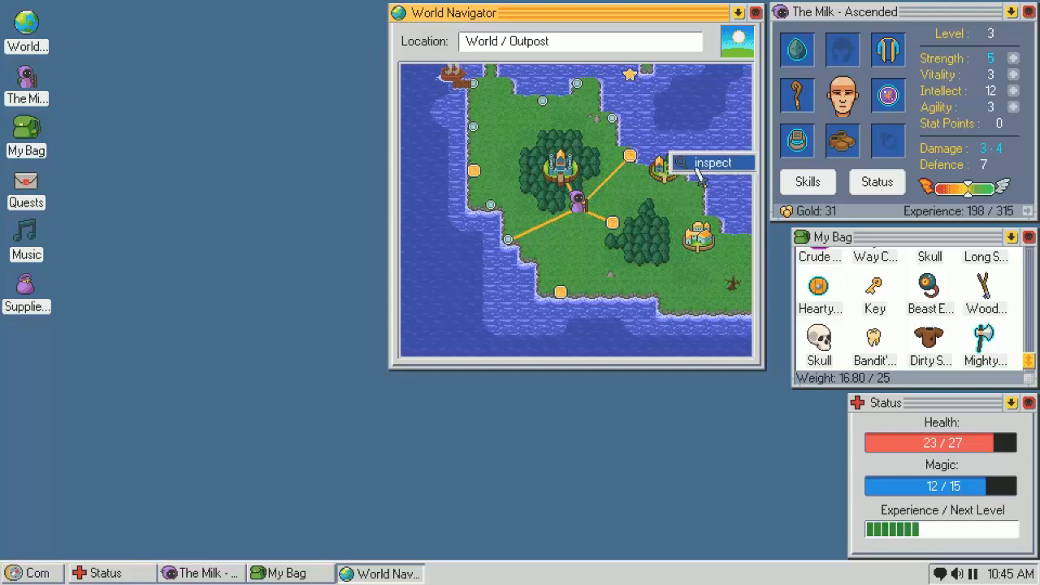
left_click(712, 163)
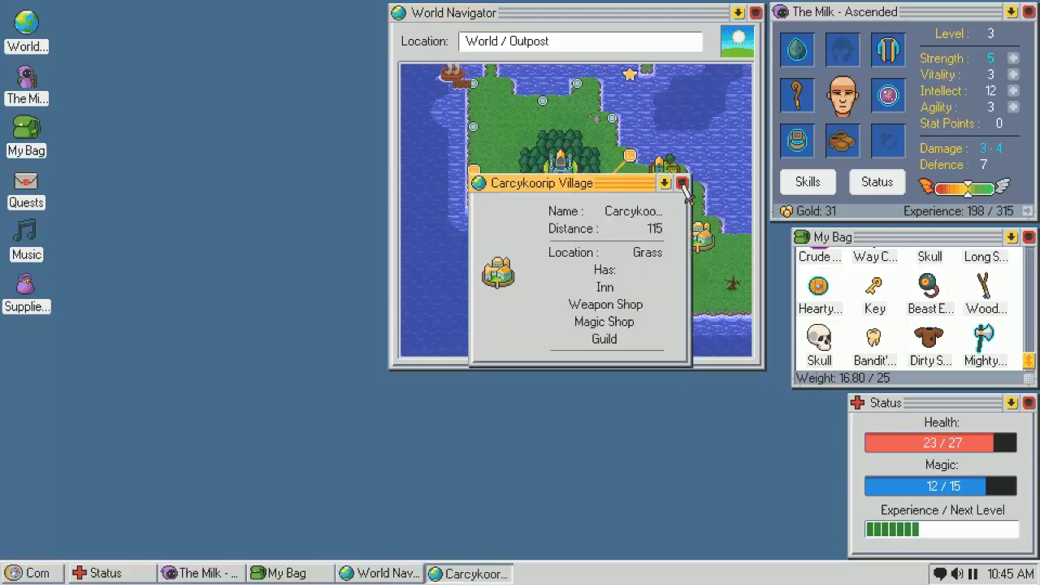
left_click(683, 182)
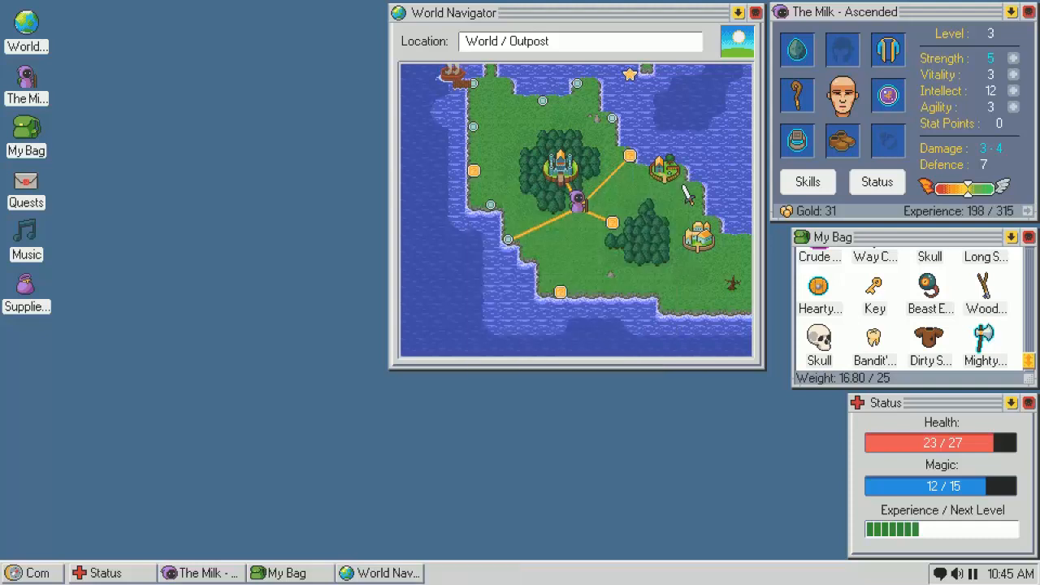
left_click(26, 290)
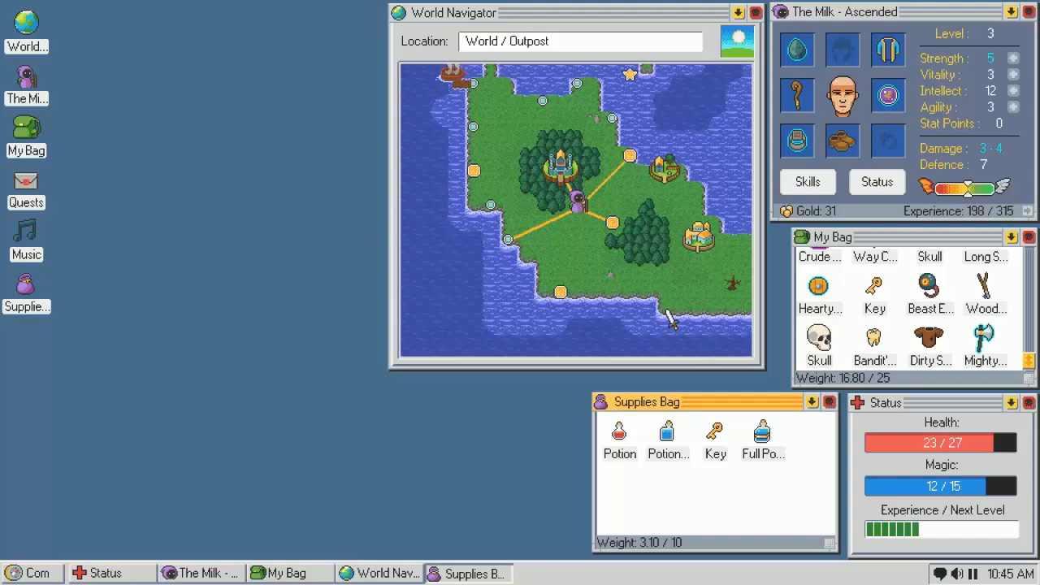
left_click(611, 221)
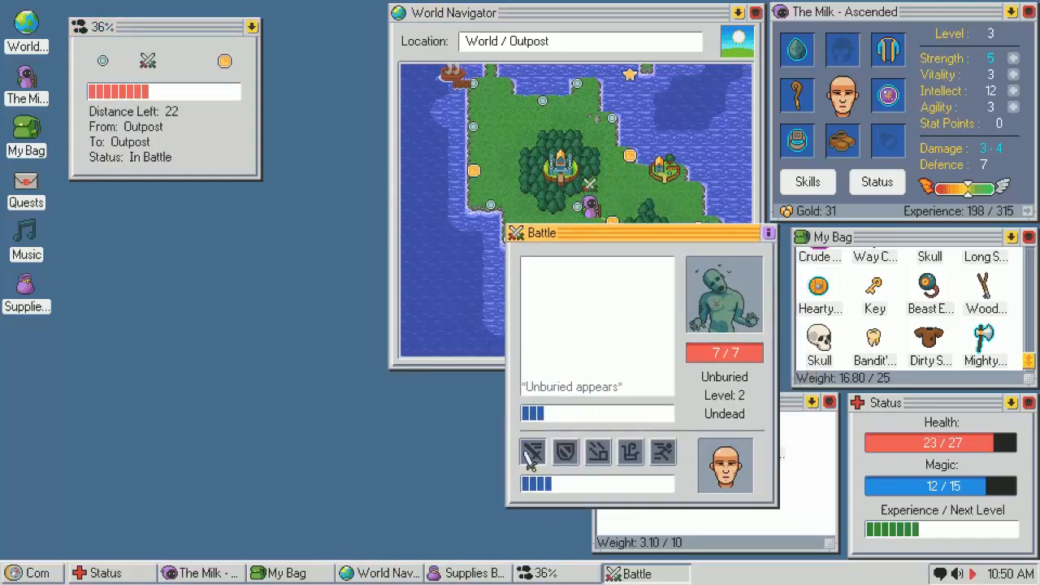
Defeat and loot the Unburied, help the hooded figure at the Outpost, and attack the Skeleton
left_click(533, 452)
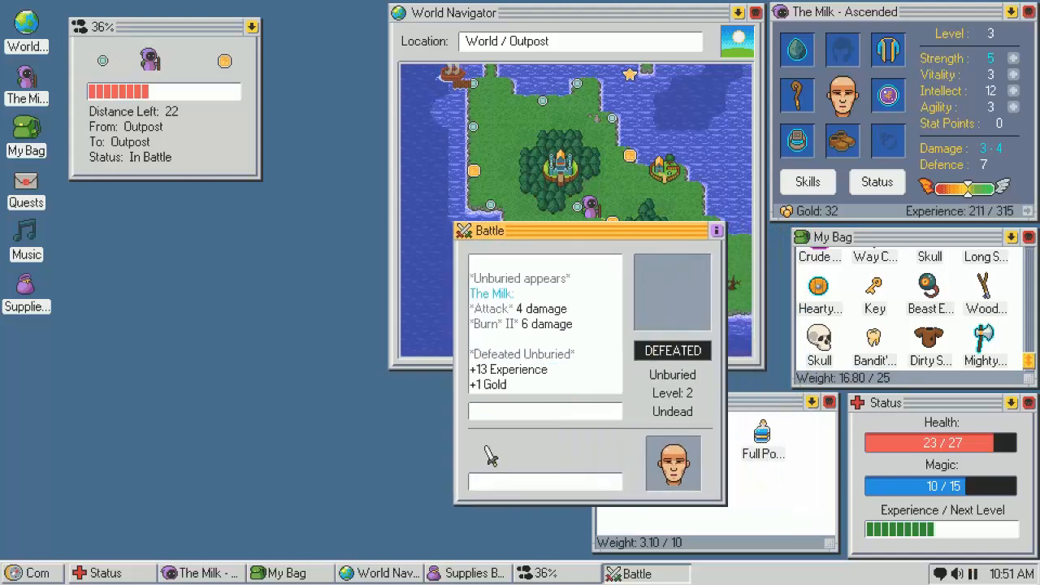
left_click(543, 449)
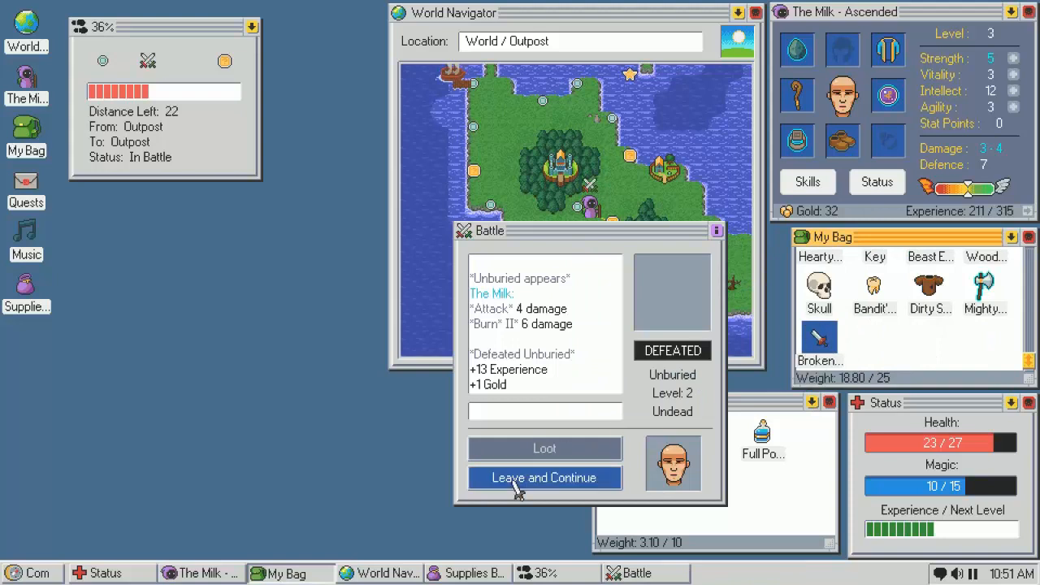
left_click(544, 478)
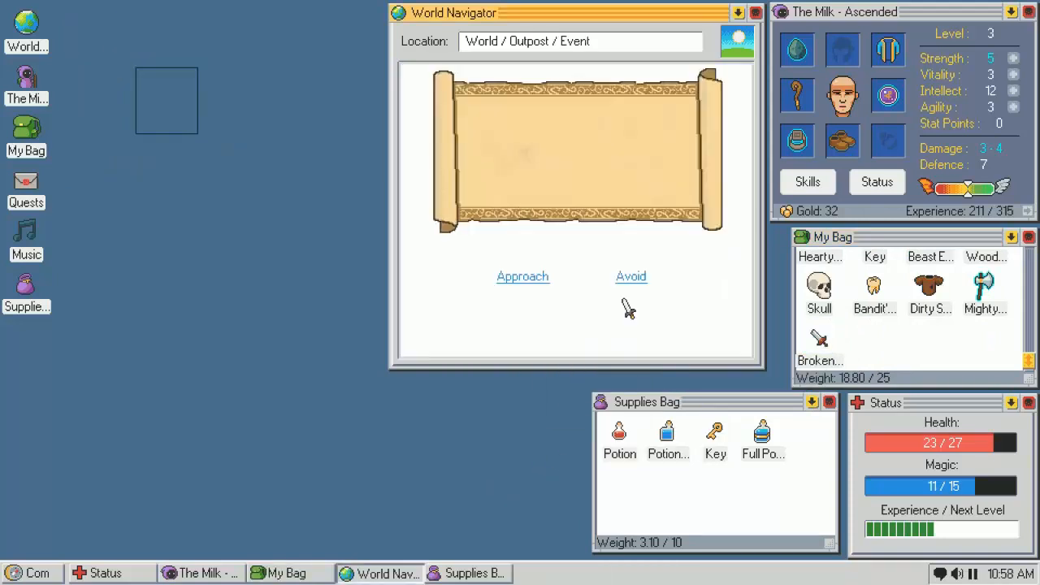
left_click(524, 276)
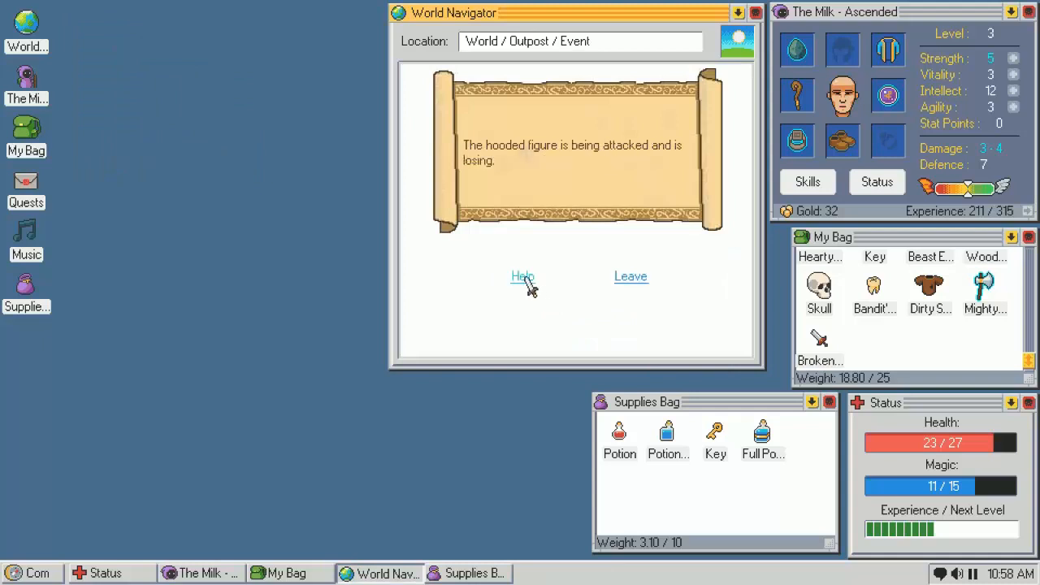
left_click(523, 276)
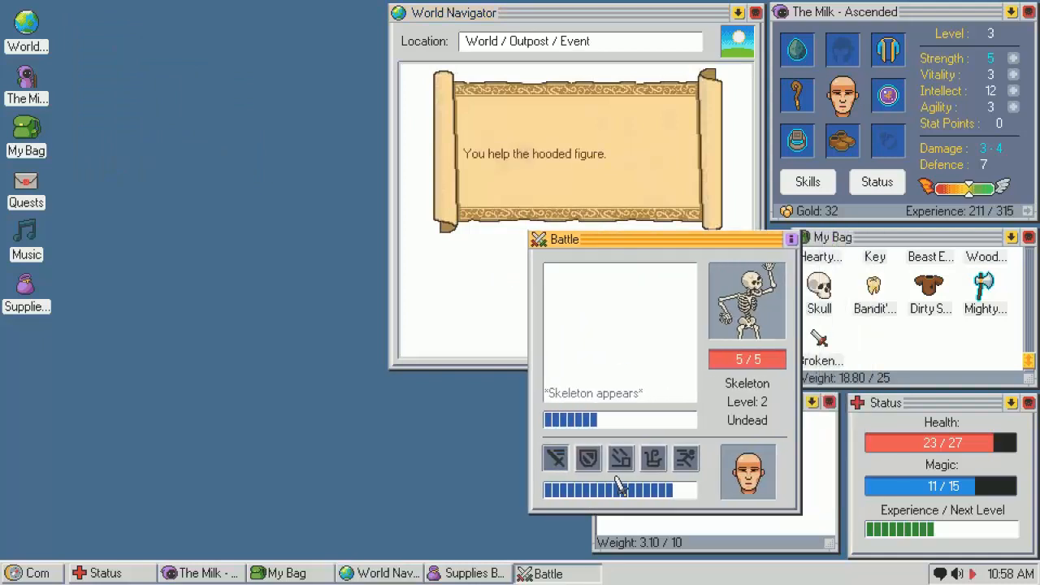
left_click(556, 458)
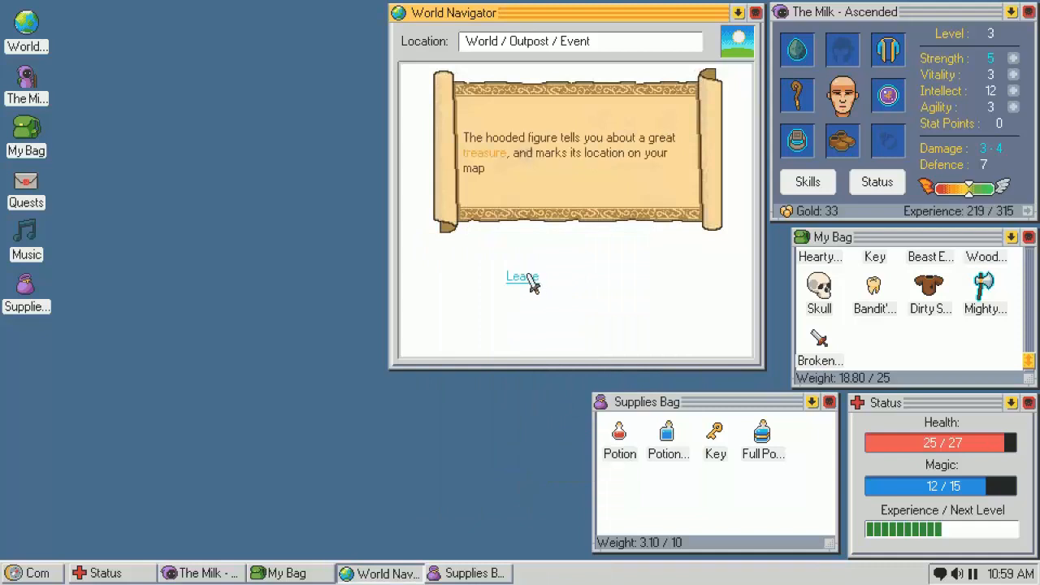
Travel to the marked treasure, approach the chest, and defeat its Ascended guardian
left_click(521, 276)
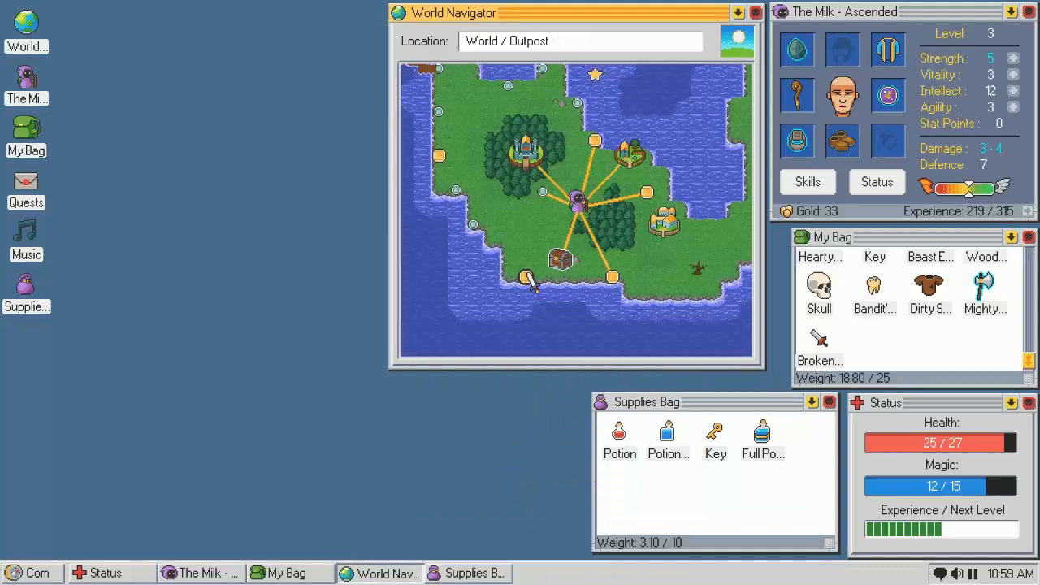
left_click(559, 259)
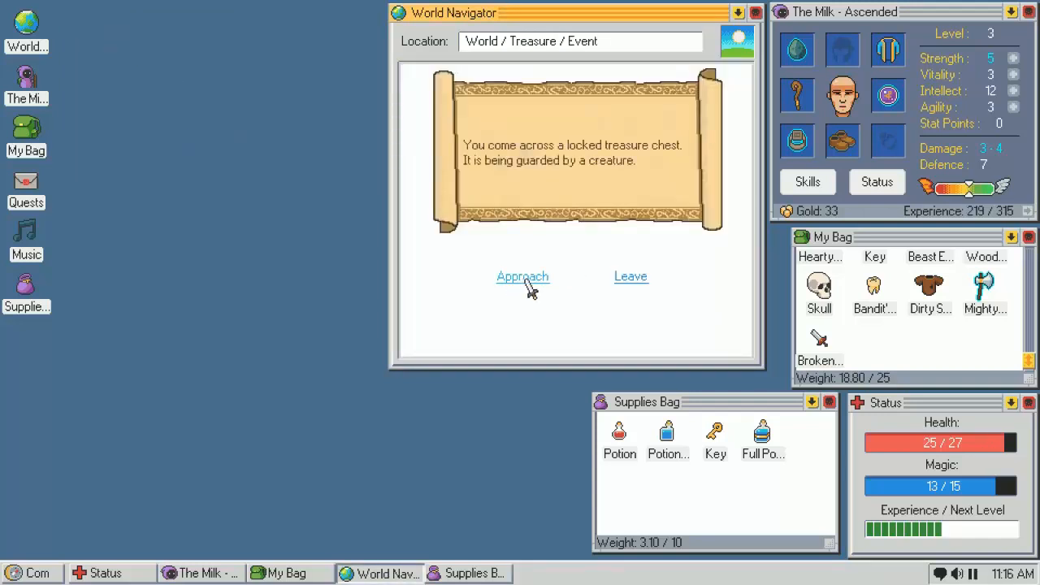
left_click(523, 276)
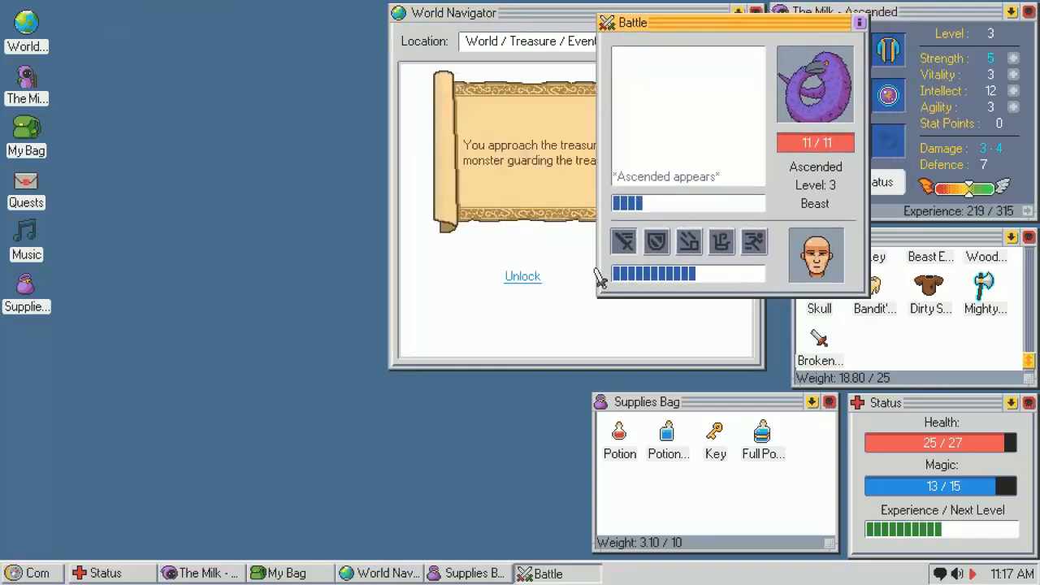
left_click(625, 242)
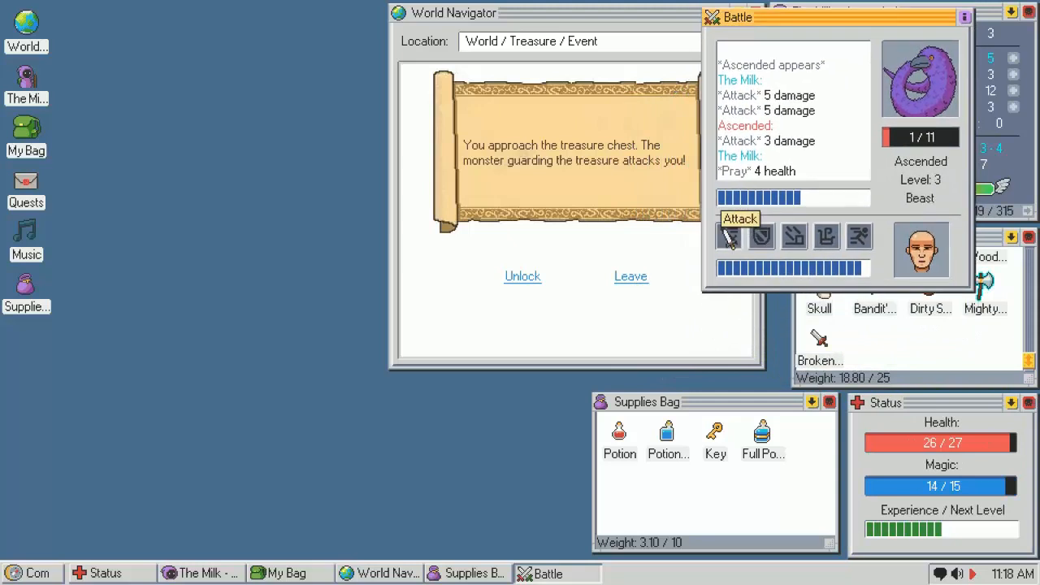
left_click(728, 235)
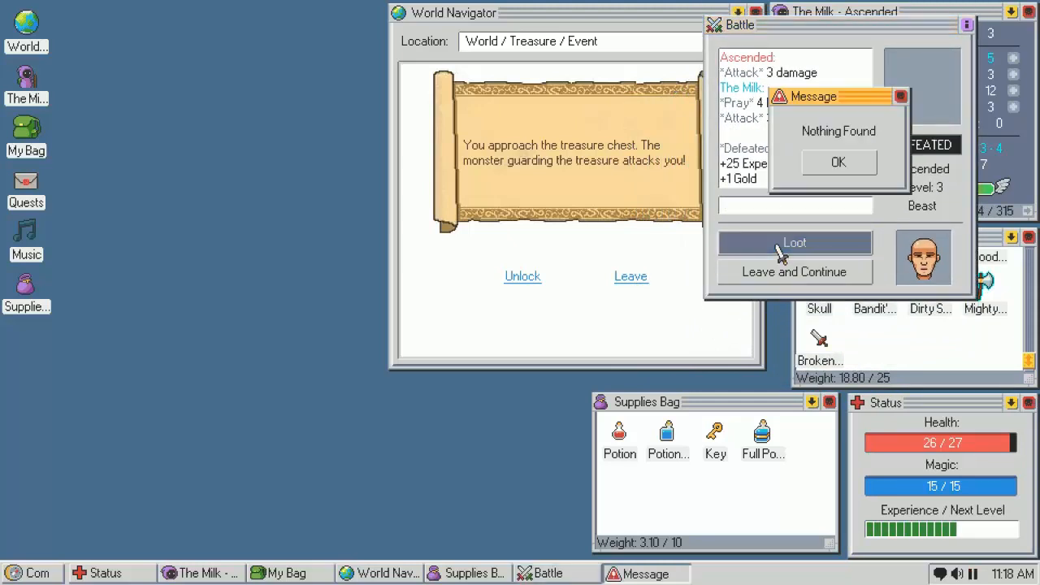
Unlock the treasure chest, take the red boots, and return to the Outpost map
left_click(839, 163)
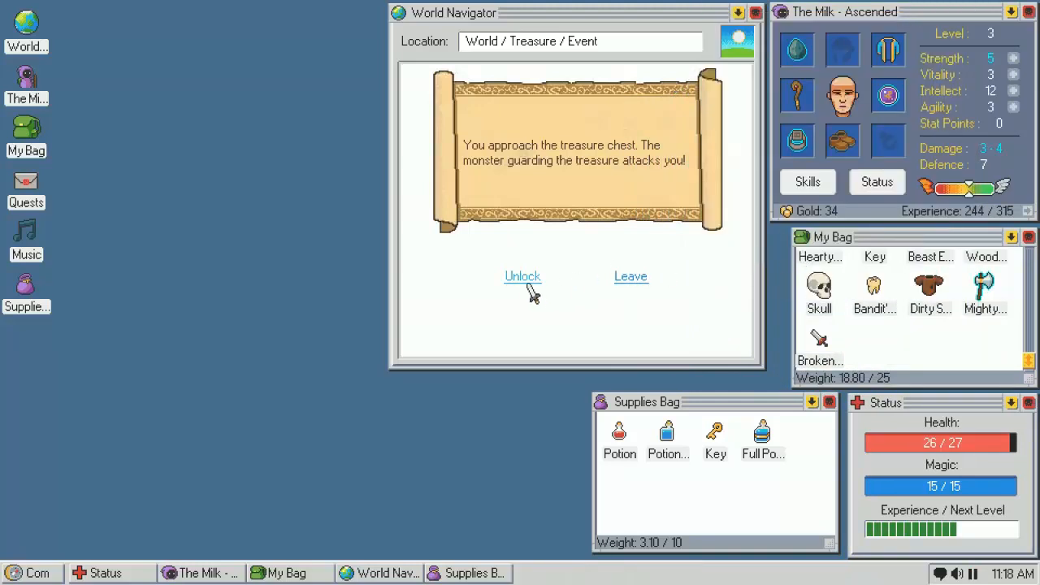
left_click(523, 277)
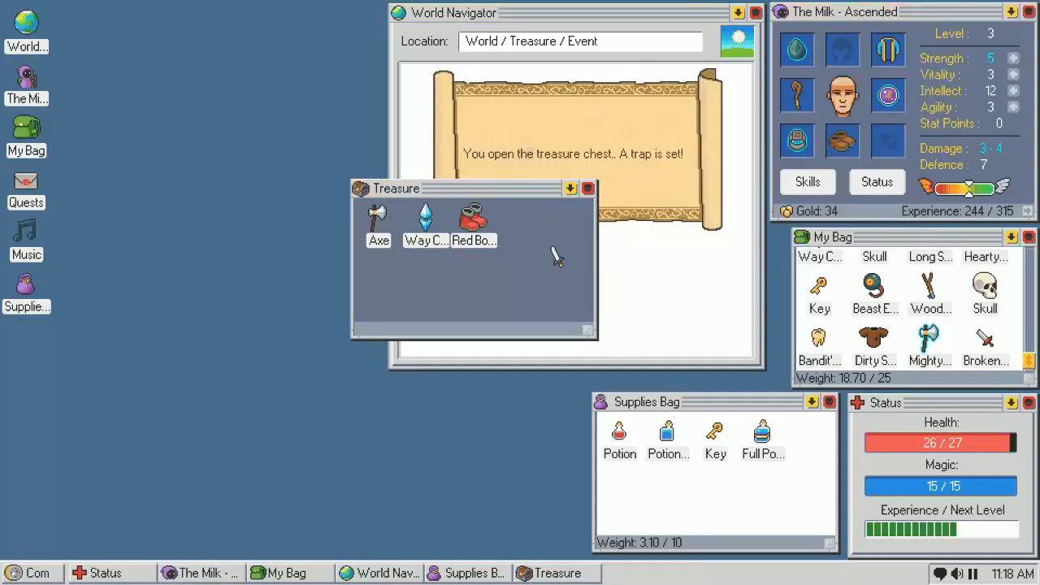
left_click(475, 219)
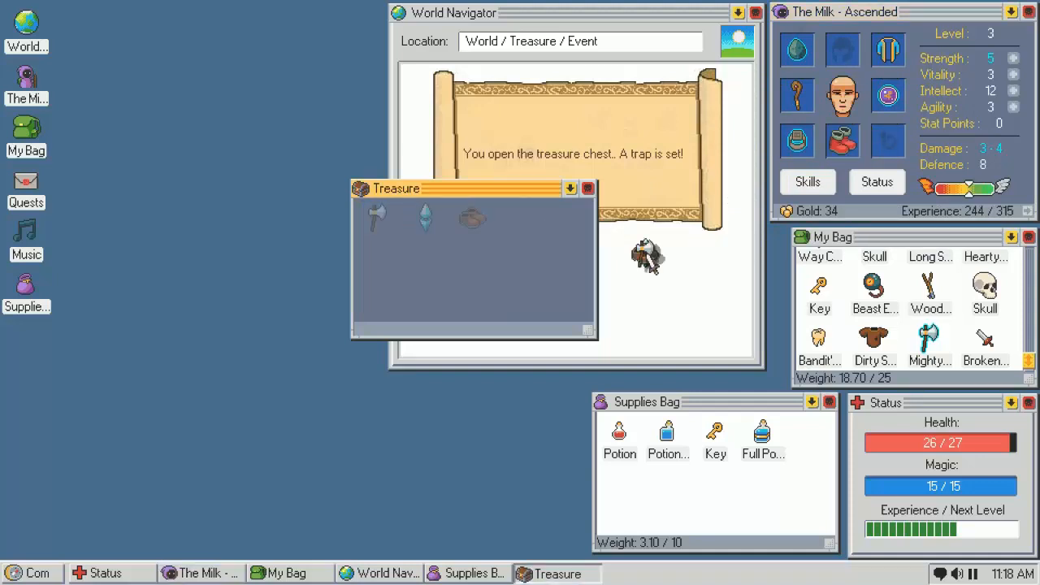
left_click(588, 188)
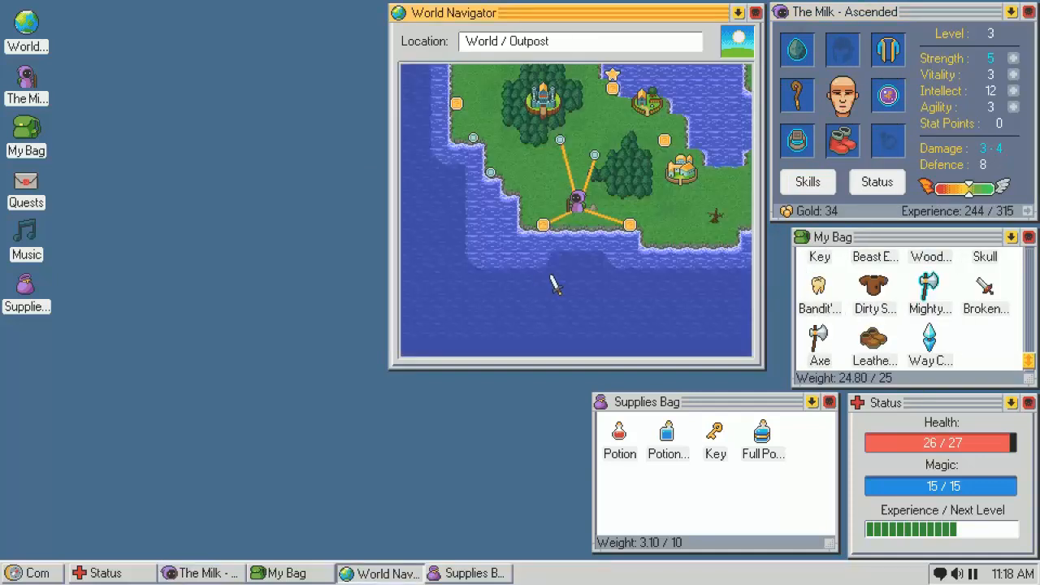
Travel onward, attack the Ascended until it falls and take its Beast Eye into Supplies
left_click(629, 225)
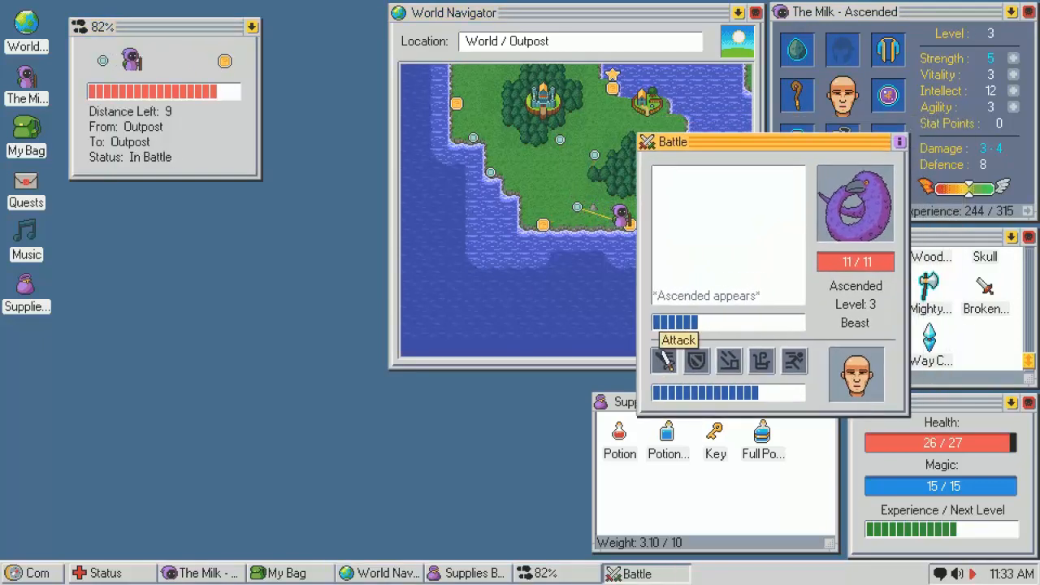
left_click(665, 361)
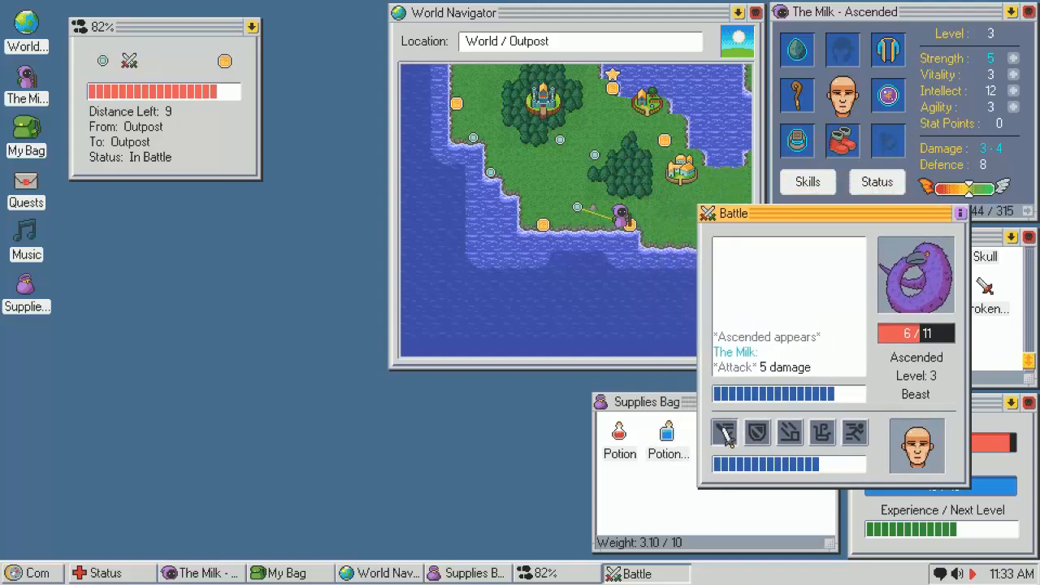
left_click(725, 433)
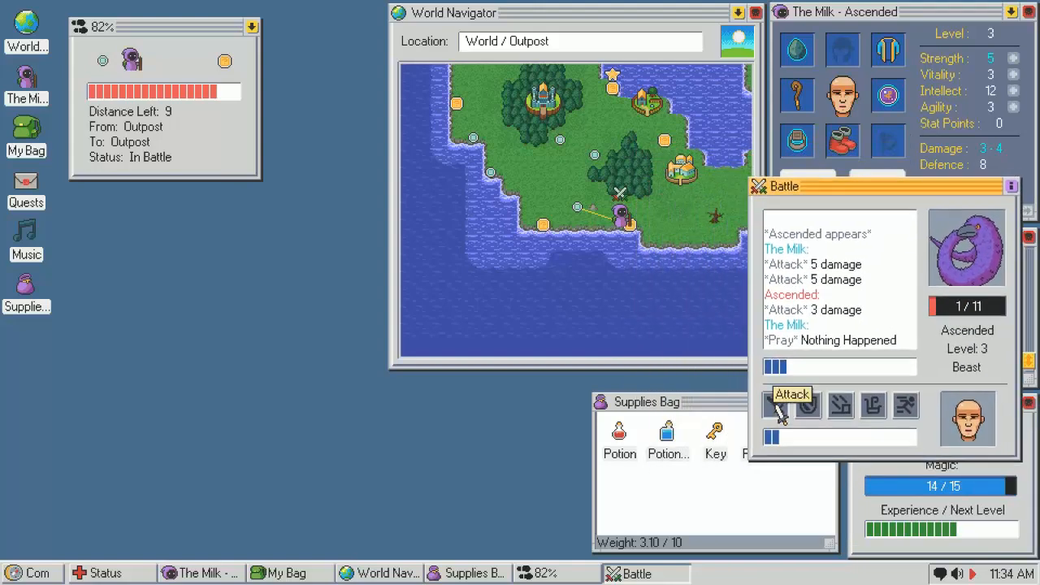
left_click(792, 395)
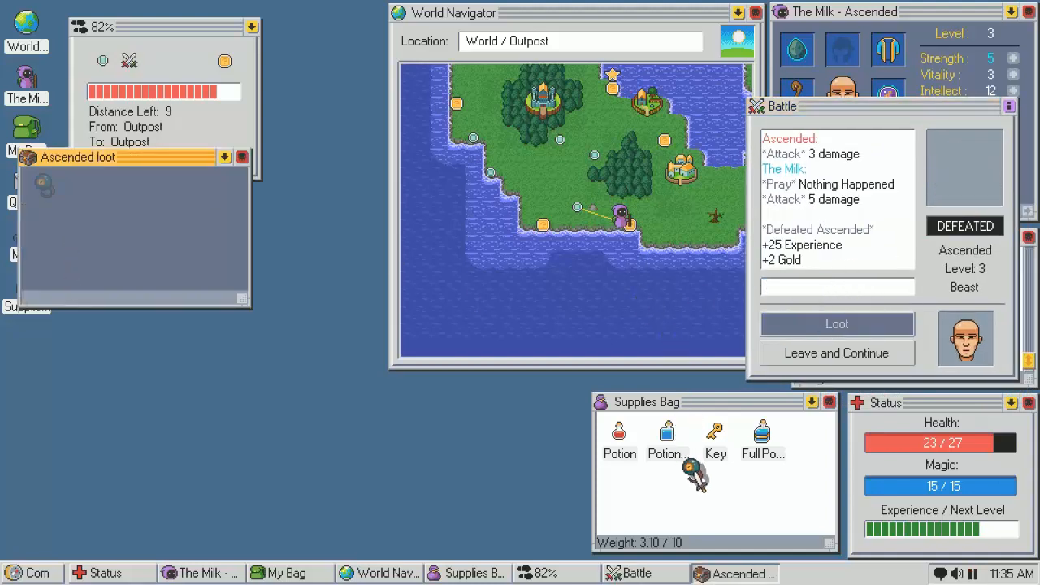
left_click(835, 324)
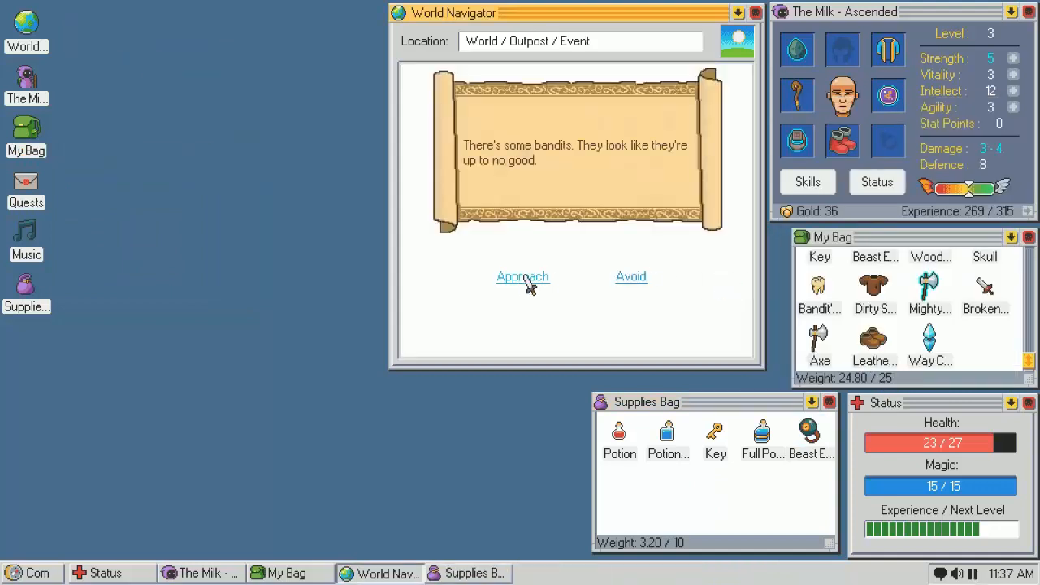
Approach the bandits, choose to fight and attack until they are beaten
left_click(524, 276)
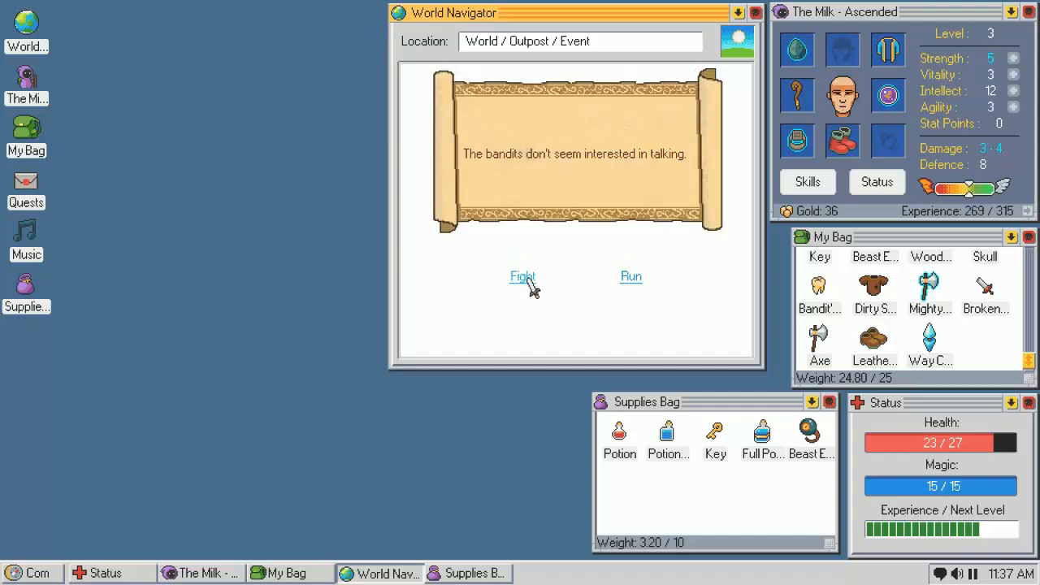
left_click(524, 276)
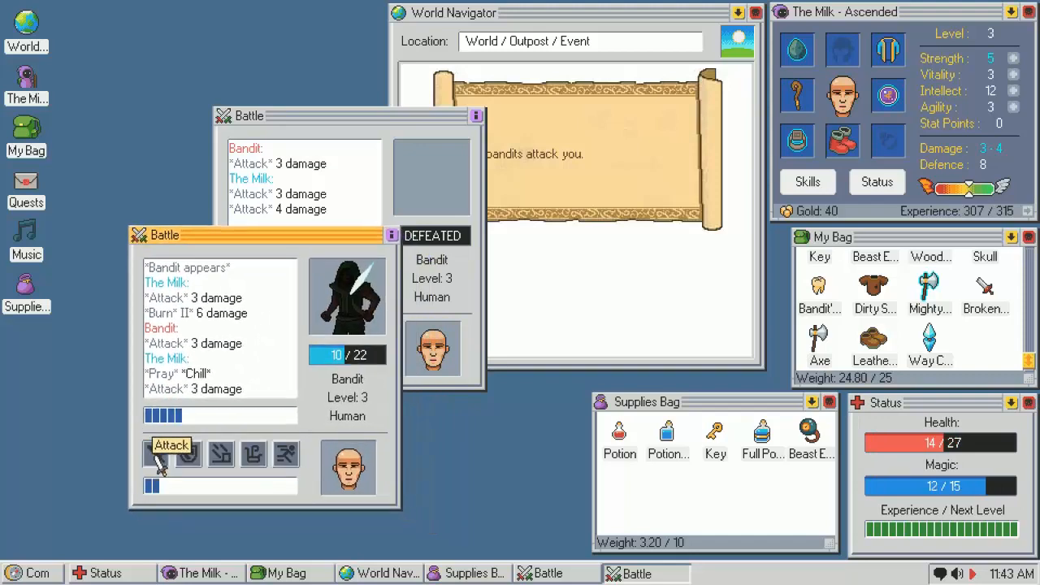
left_click(171, 446)
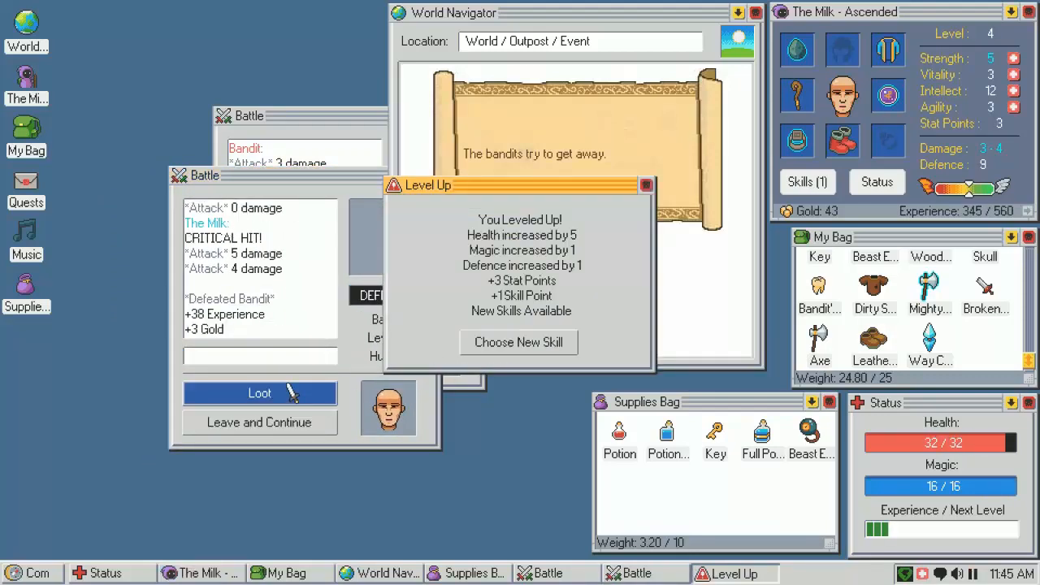
Loot both defeated bandits and inspect the Mighty Ring of Agility
left_click(260, 393)
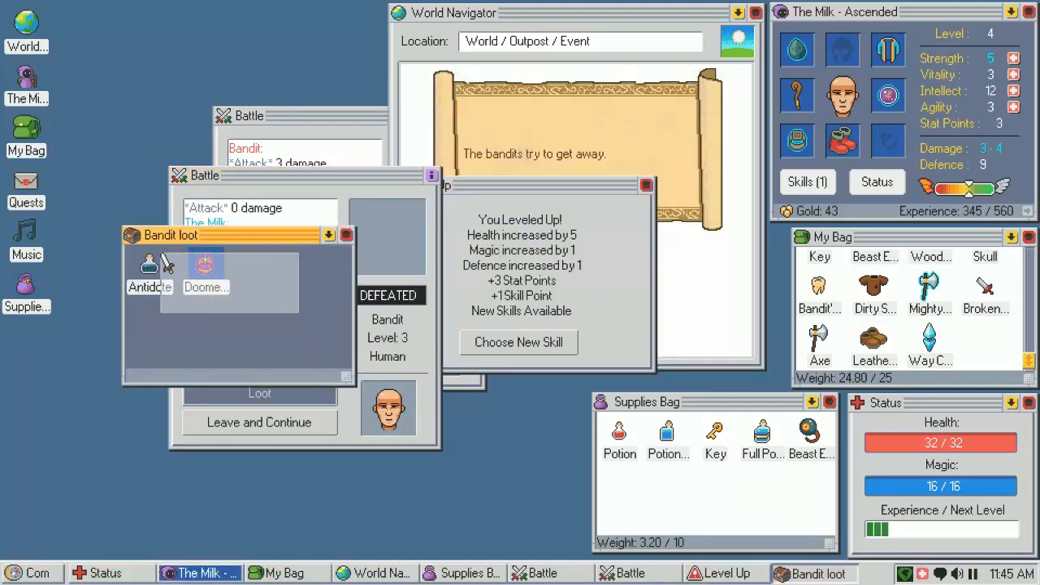
mouse_move(204, 267)
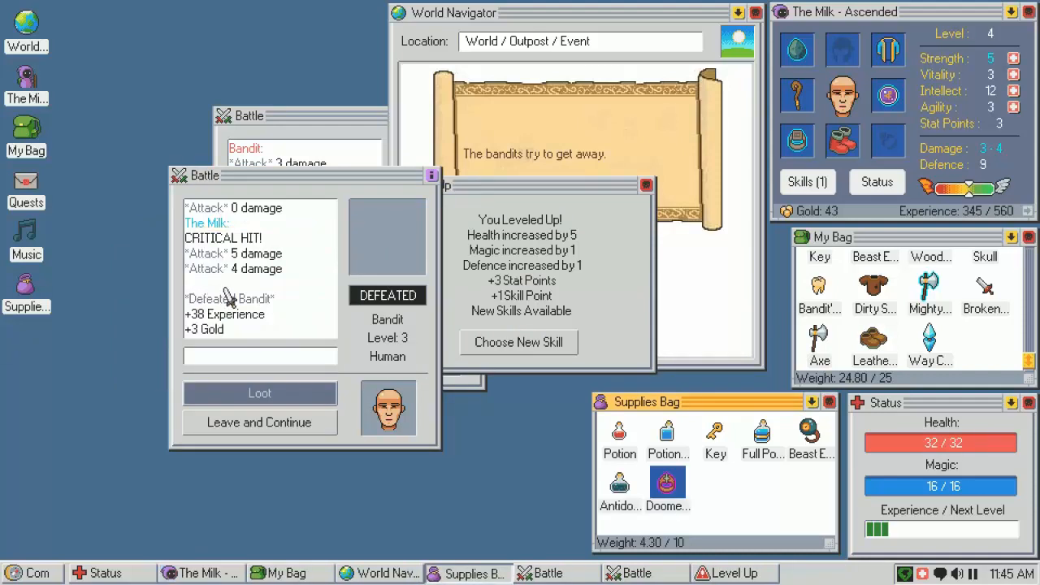
left_click(260, 392)
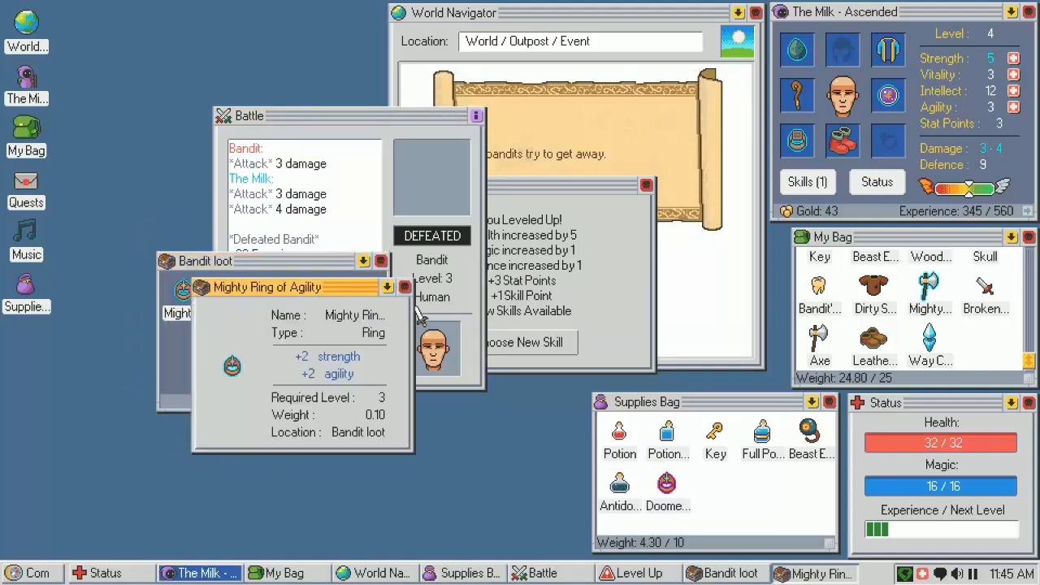
left_click(403, 286)
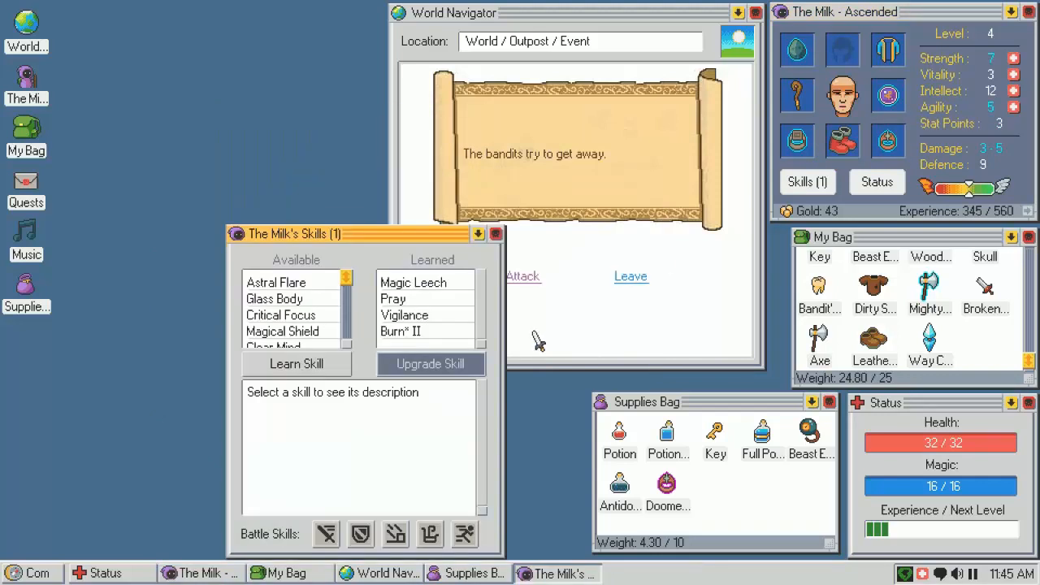
mouse_move(317, 312)
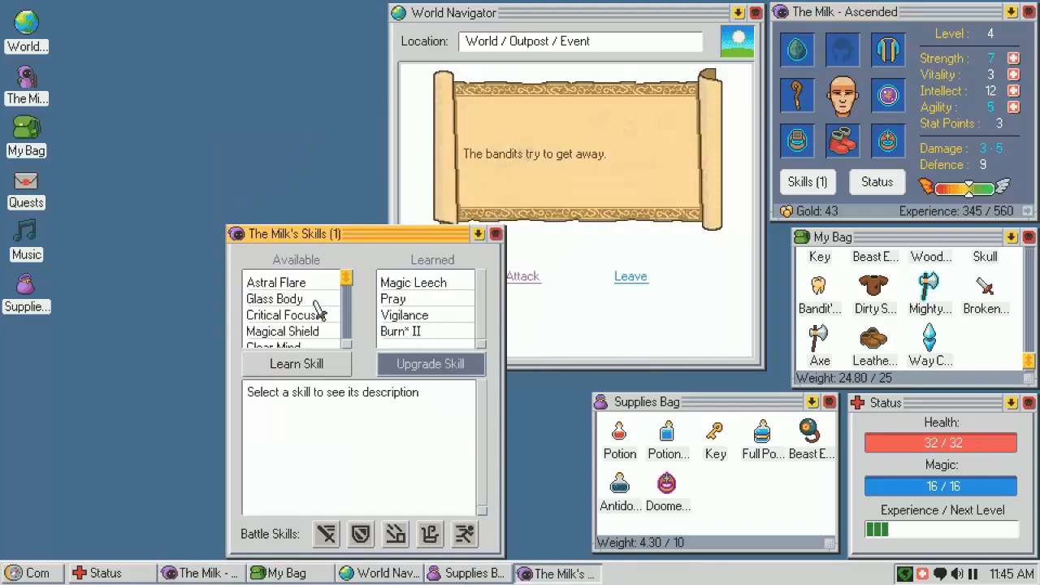
Browse Remove Enchantment, Clear Mind and Magical Shield, then learn Clear Mind
left_click(290, 335)
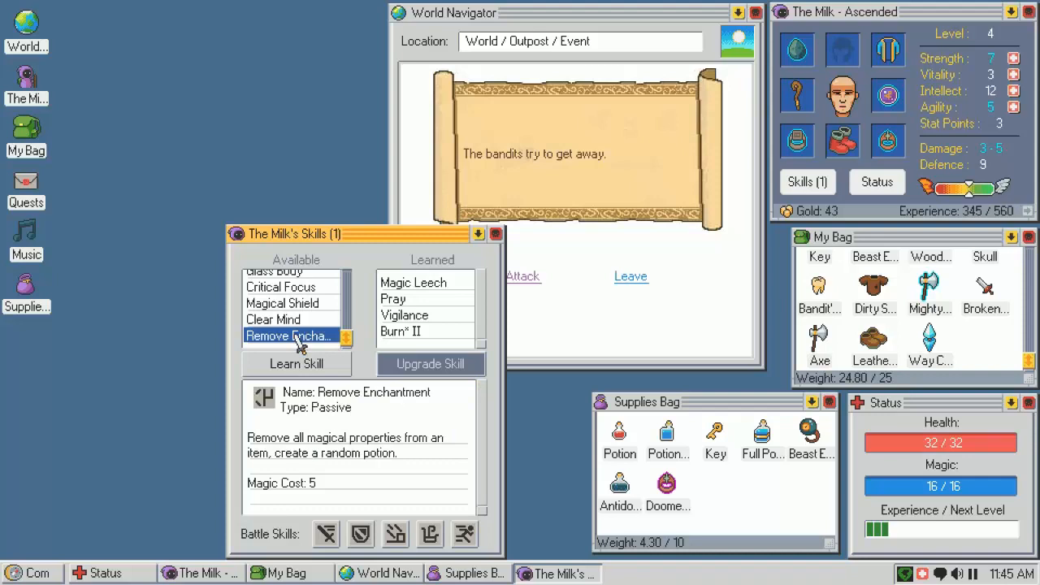
left_click(273, 319)
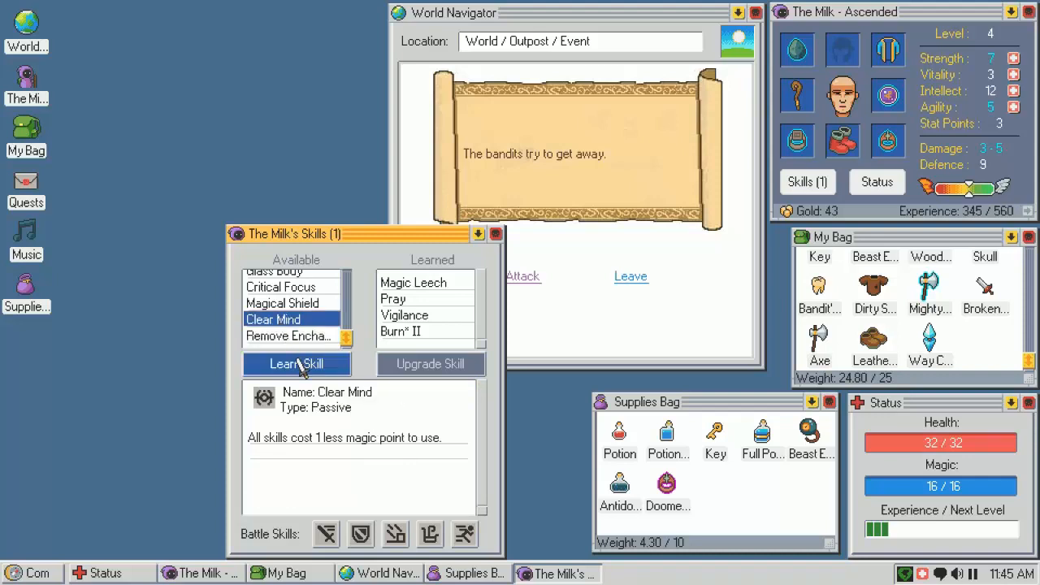
left_click(283, 302)
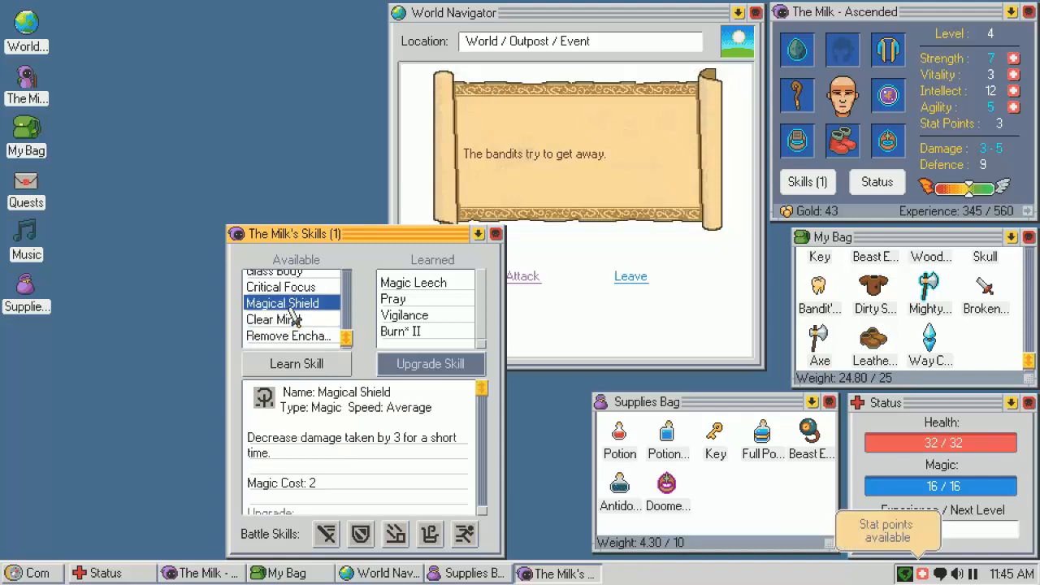
scroll("up", 3)
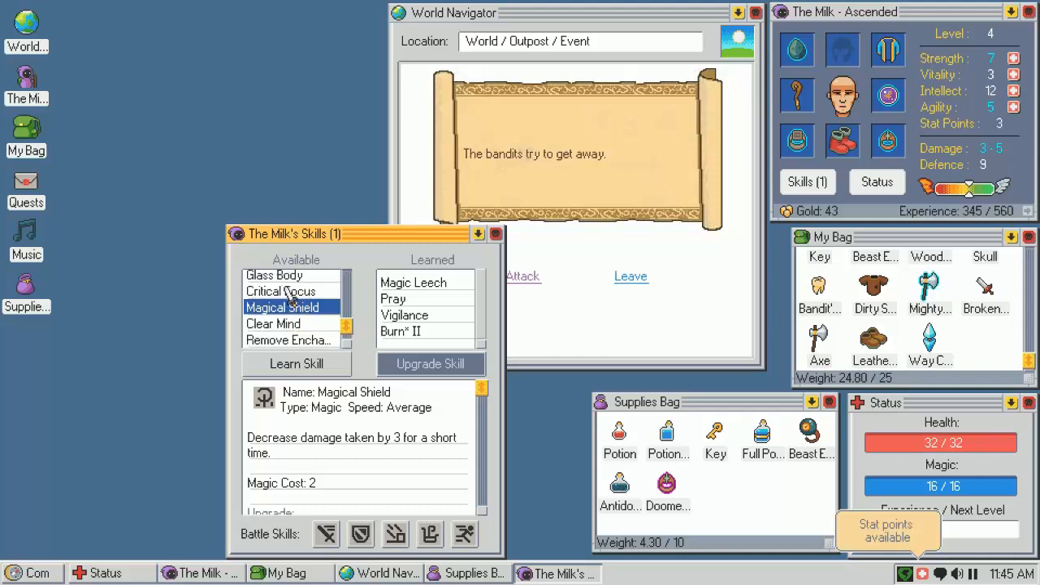
scroll("up", 3)
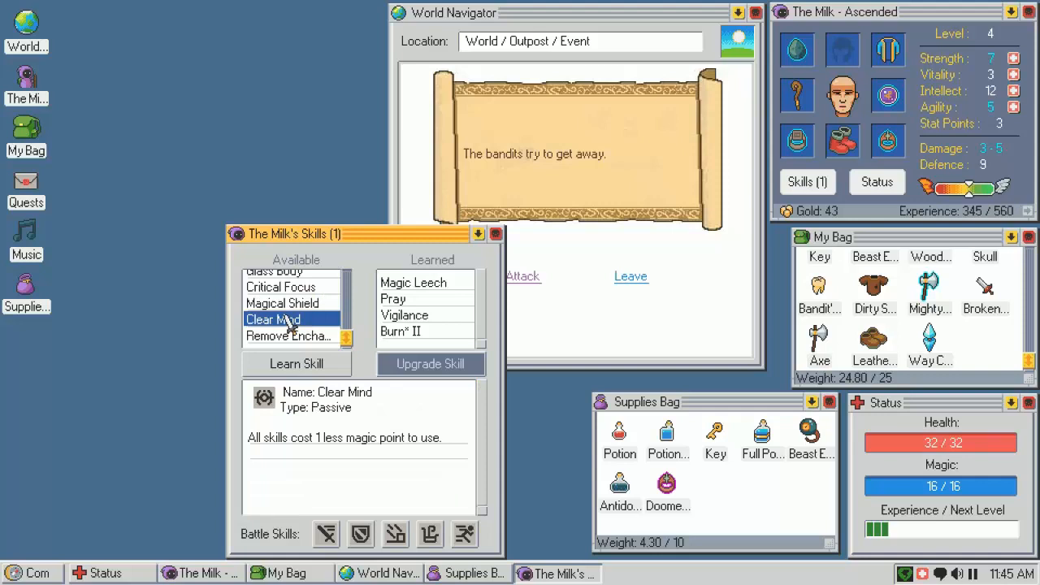
left_click(296, 364)
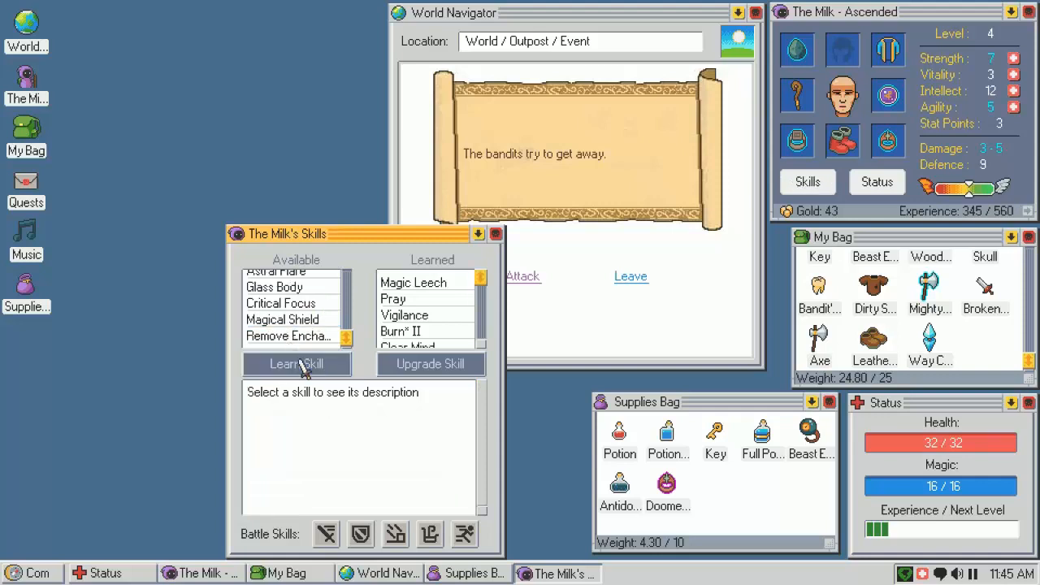
left_click(393, 299)
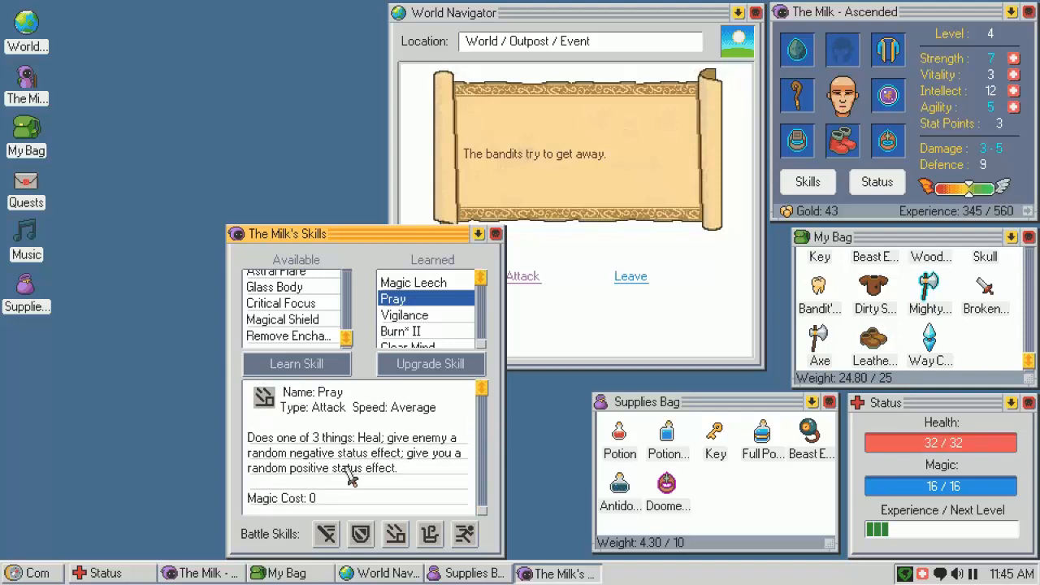
mouse_move(328, 414)
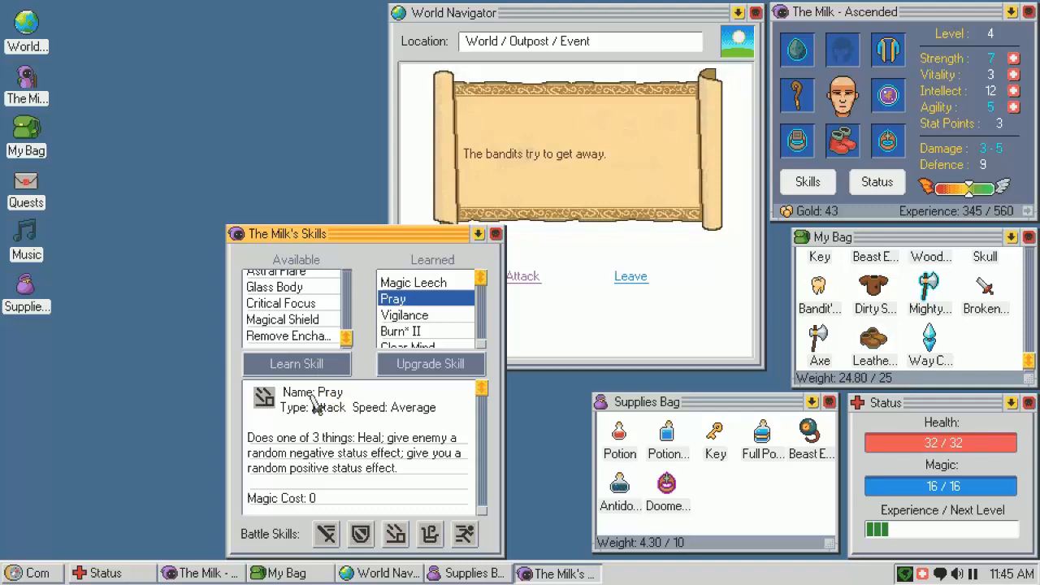
mouse_move(380, 486)
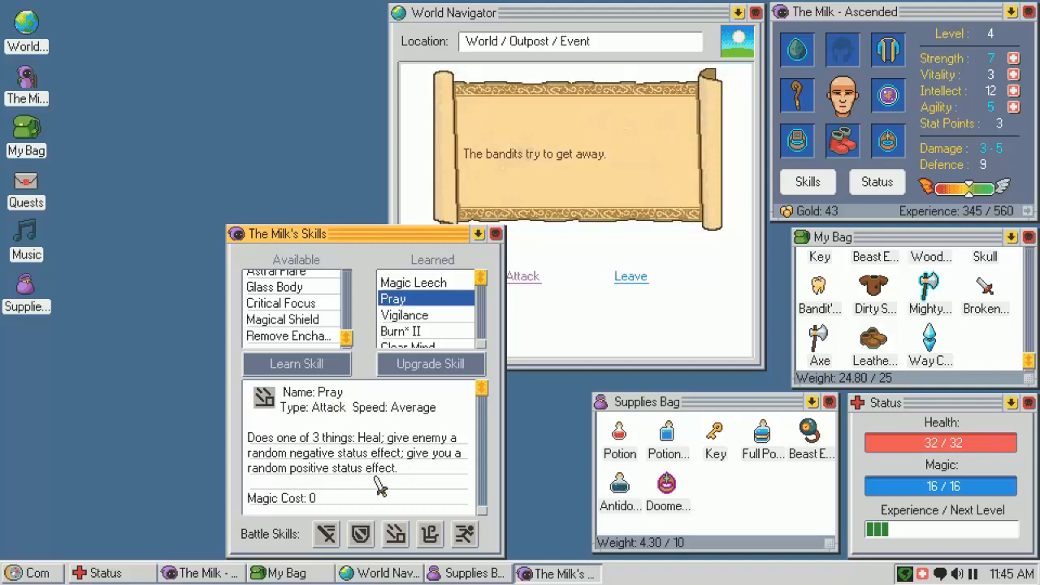
mouse_move(364, 478)
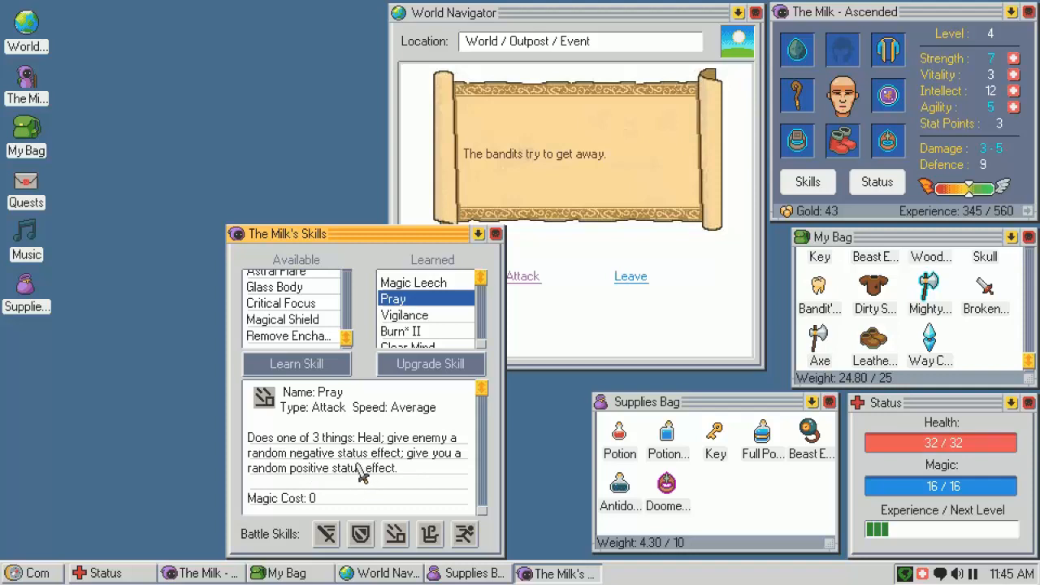
mouse_move(293, 317)
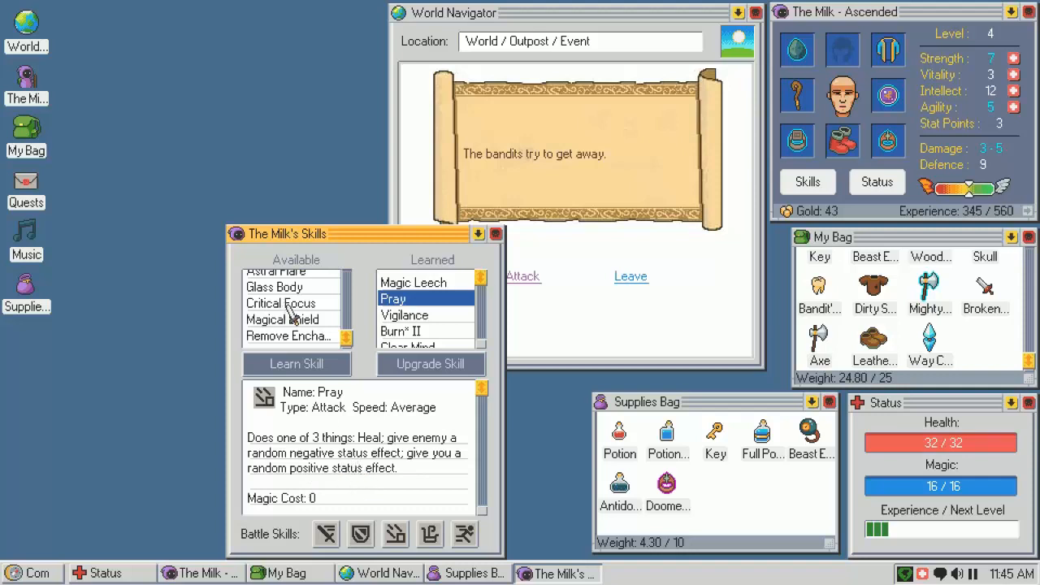
mouse_move(302, 348)
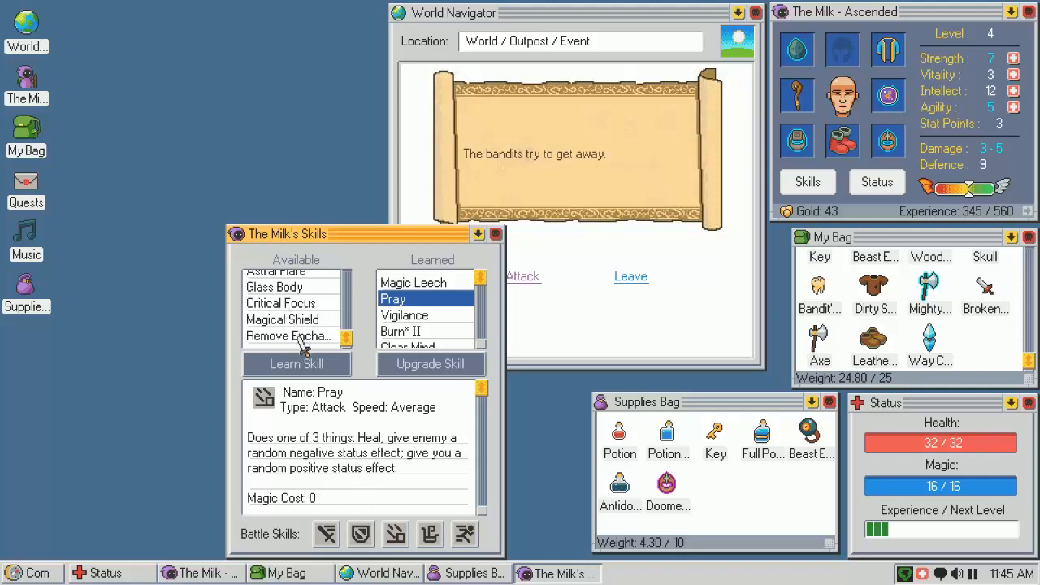
Review Remove Enchantment once more and close the skills list
left_click(290, 335)
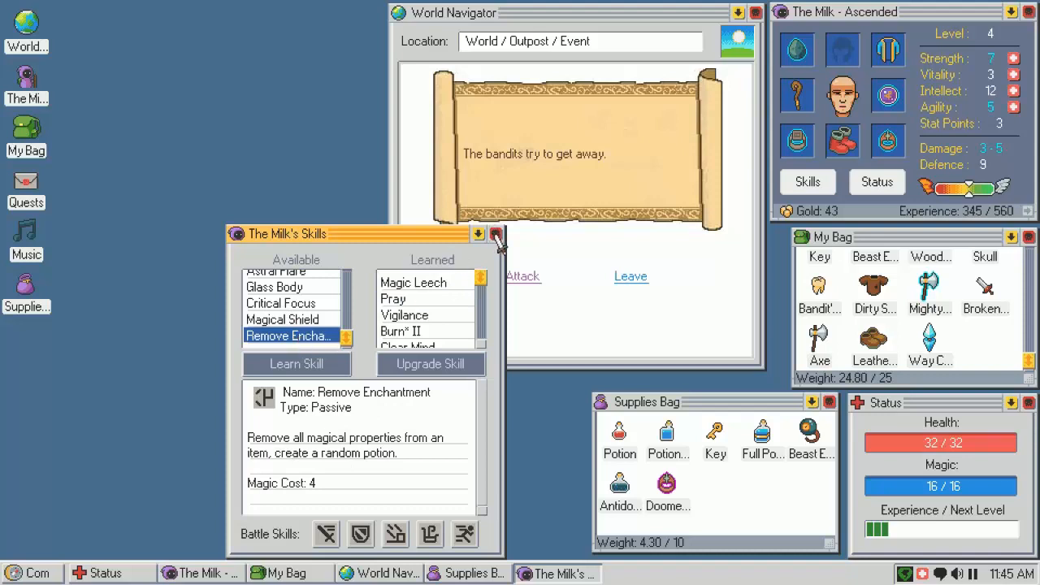
left_click(496, 234)
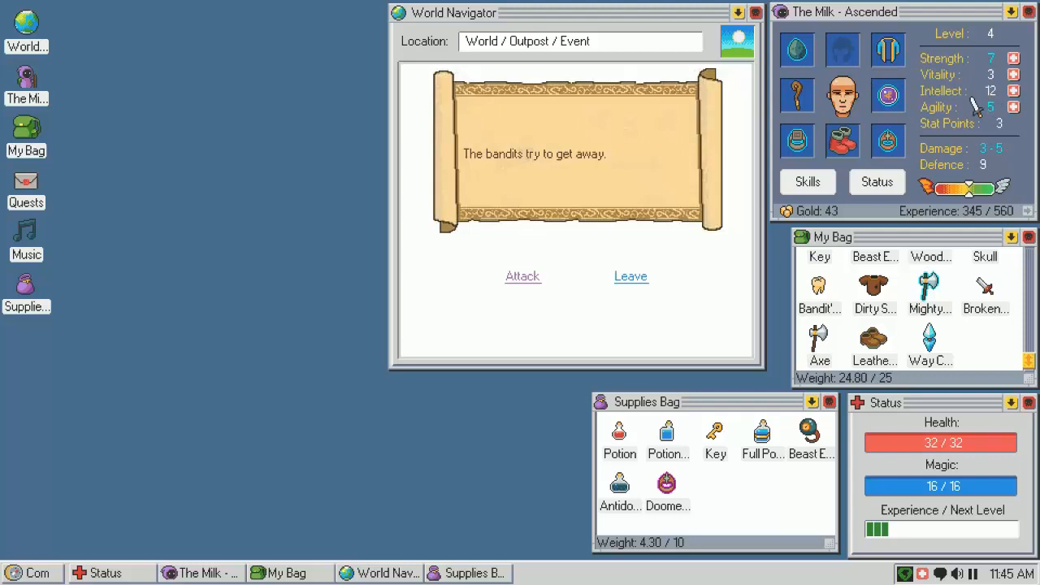
Raise Intellect to 15 with the spare stat points and start fighting the bandit
left_click(1014, 75)
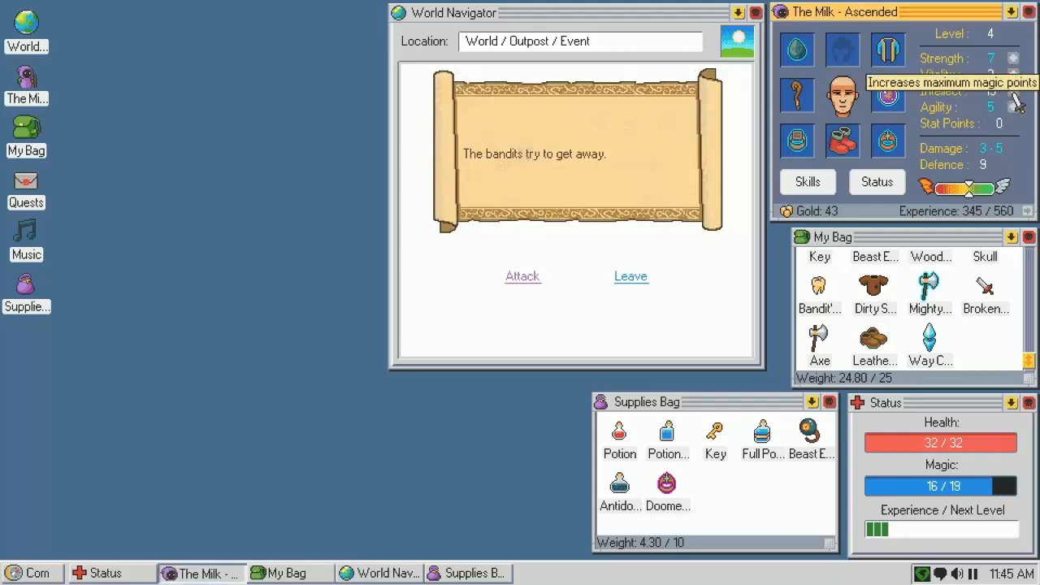
mouse_move(524, 276)
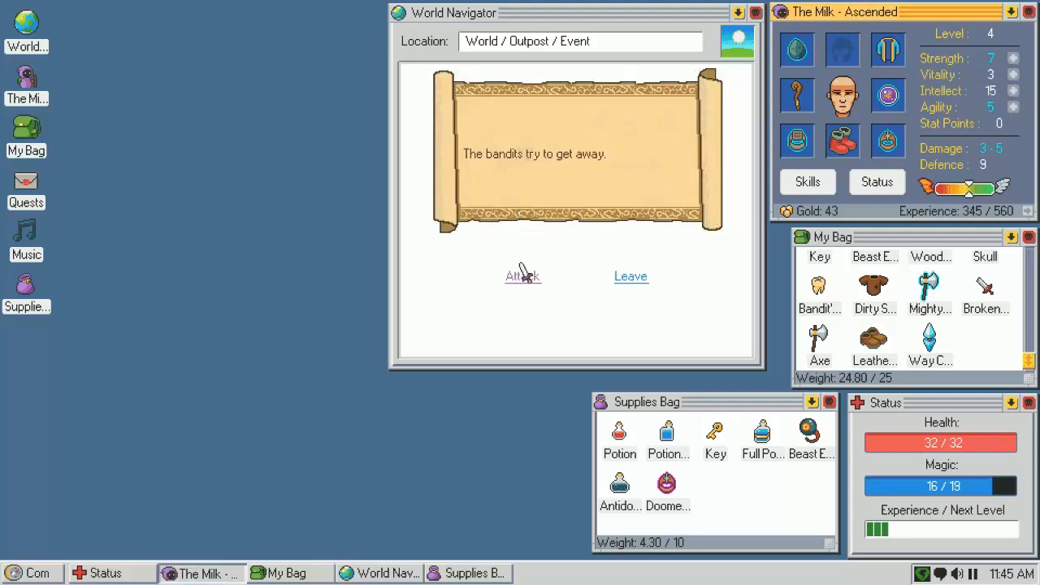
left_click(524, 276)
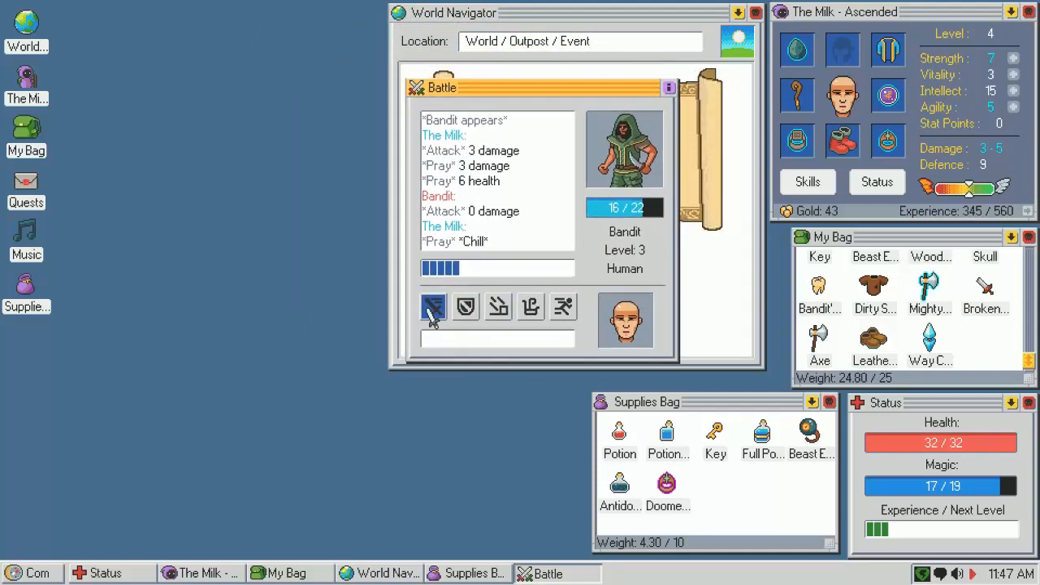
Attack and Pray until the level 3 bandit dies, then return to the event
left_click(432, 306)
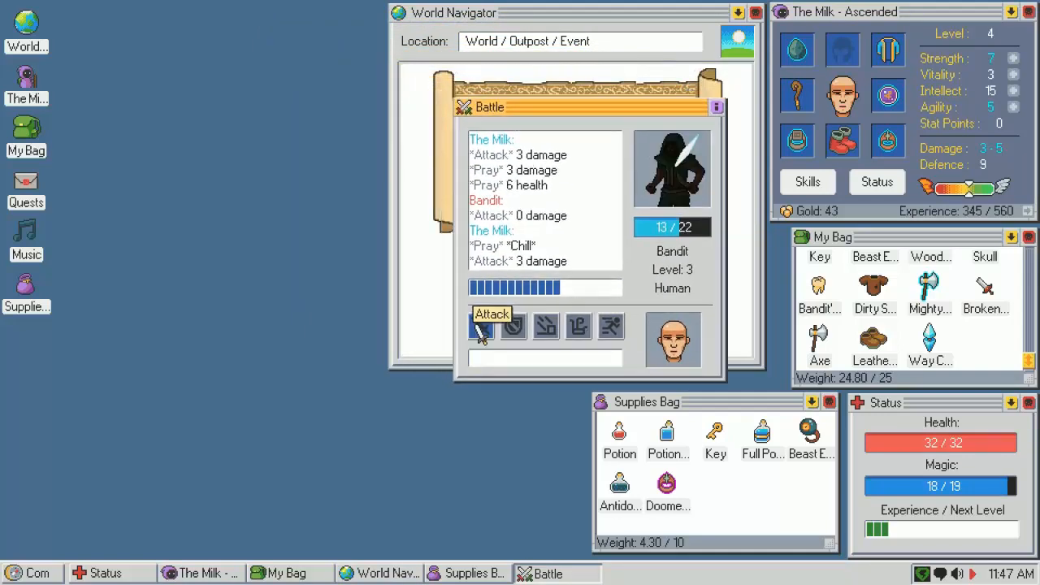
left_click(490, 325)
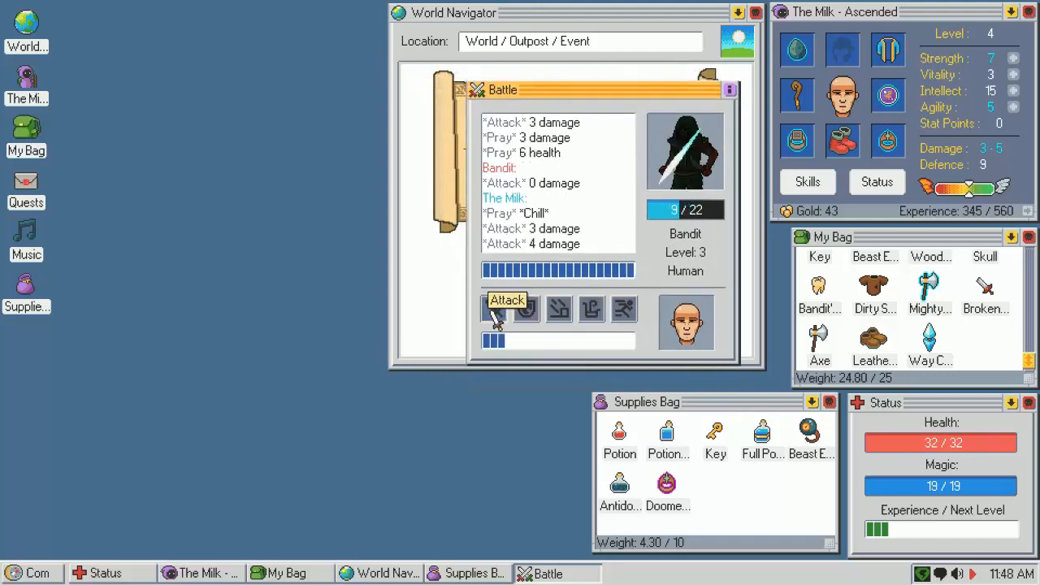
left_click(490, 312)
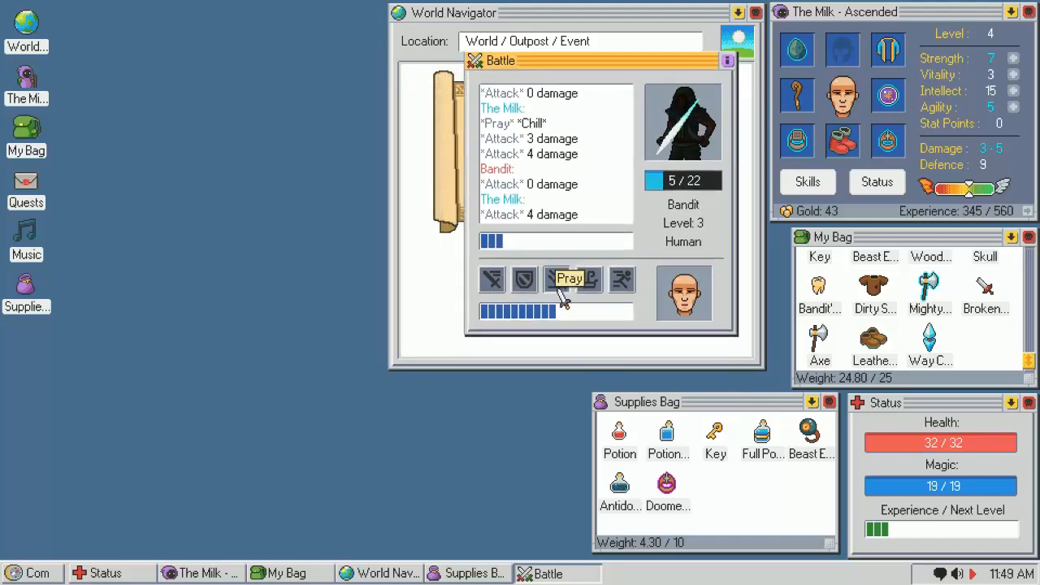
left_click(575, 278)
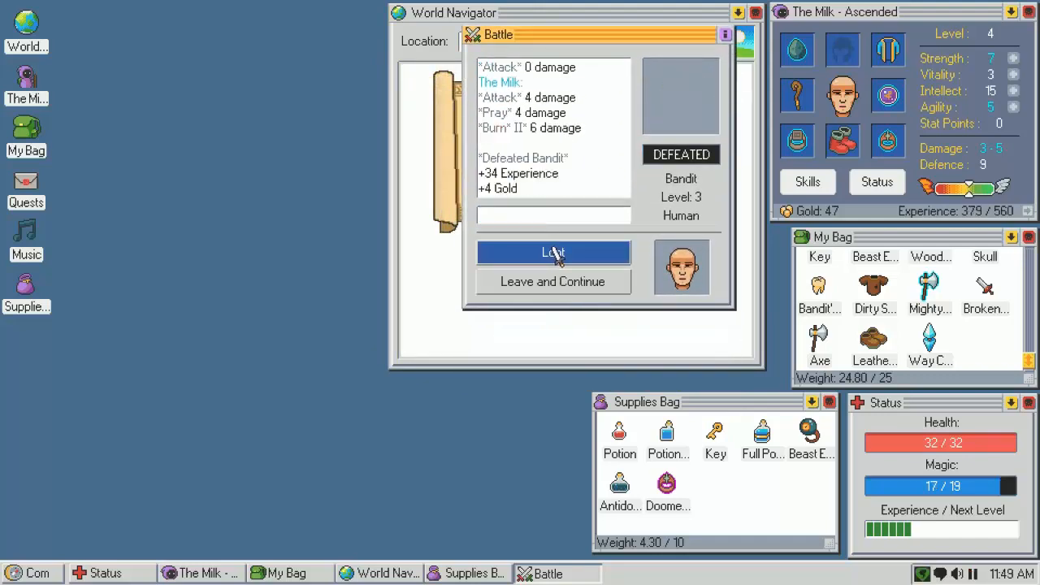
left_click(553, 252)
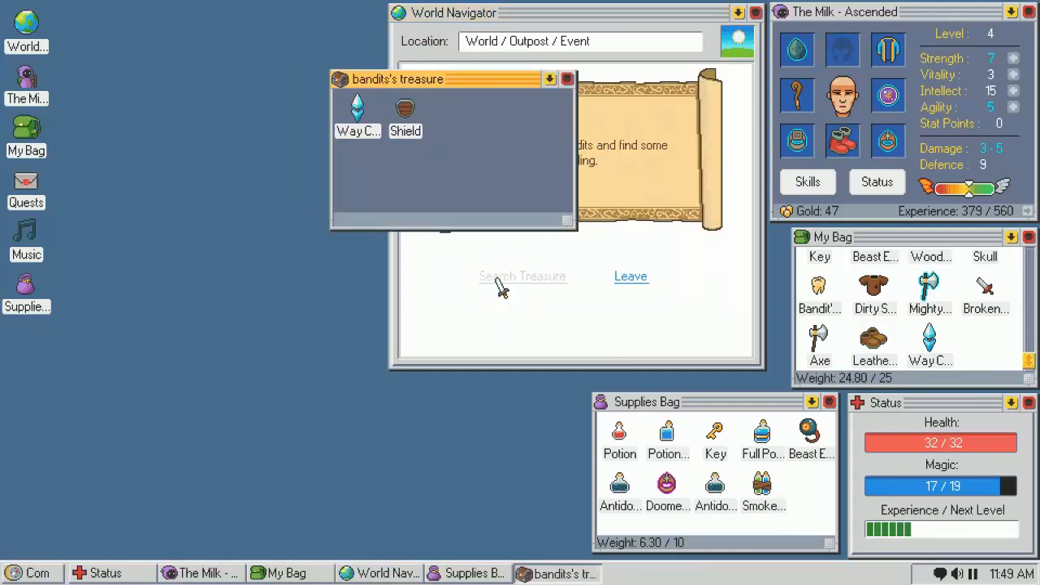
Compare the treasure Shield's stats with the equipped Mighty Orb of Stone, then close them
left_click(405, 118)
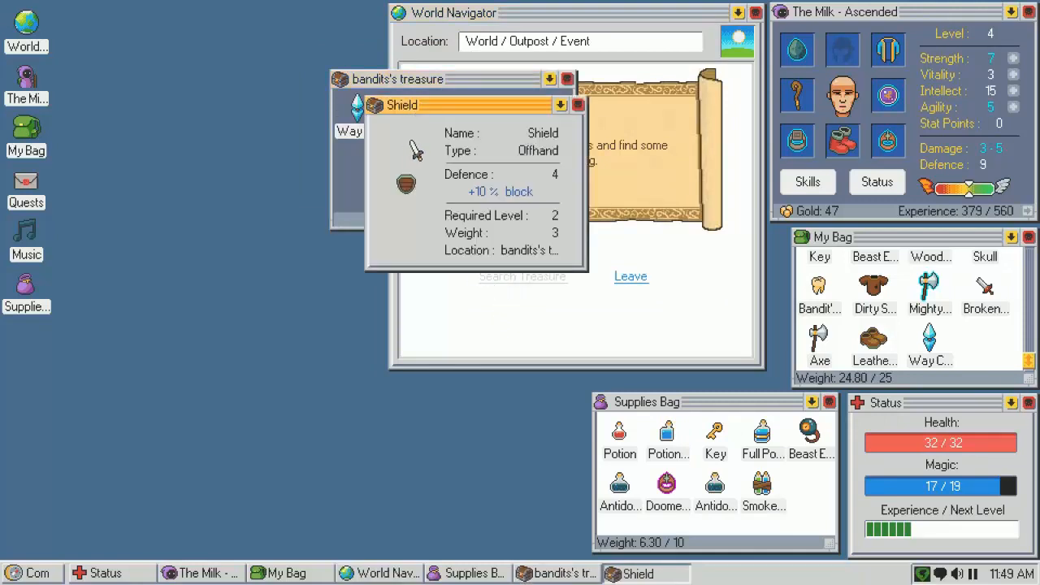
left_click(930, 293)
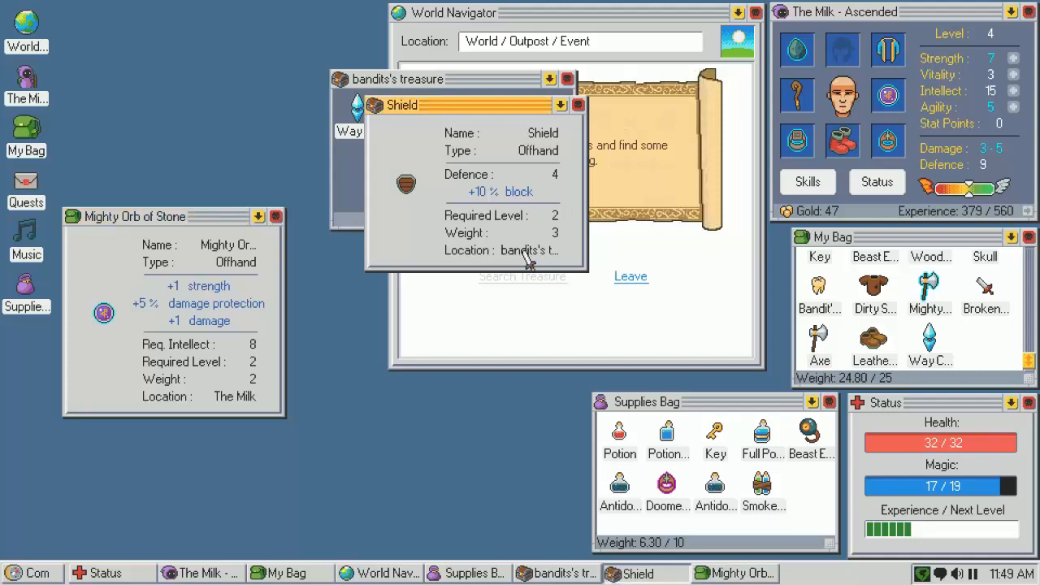
mouse_move(500, 263)
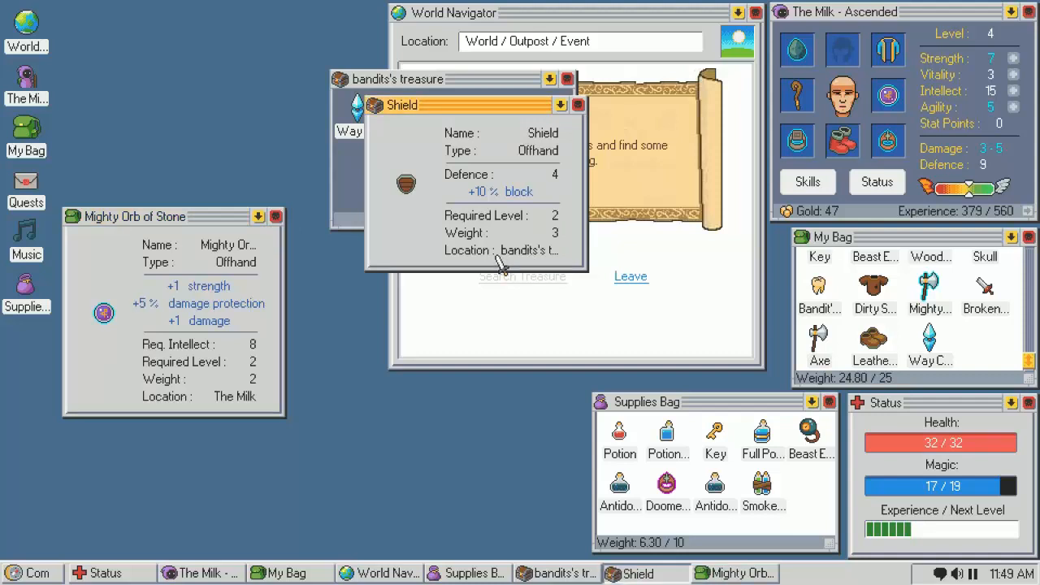
mouse_move(503, 211)
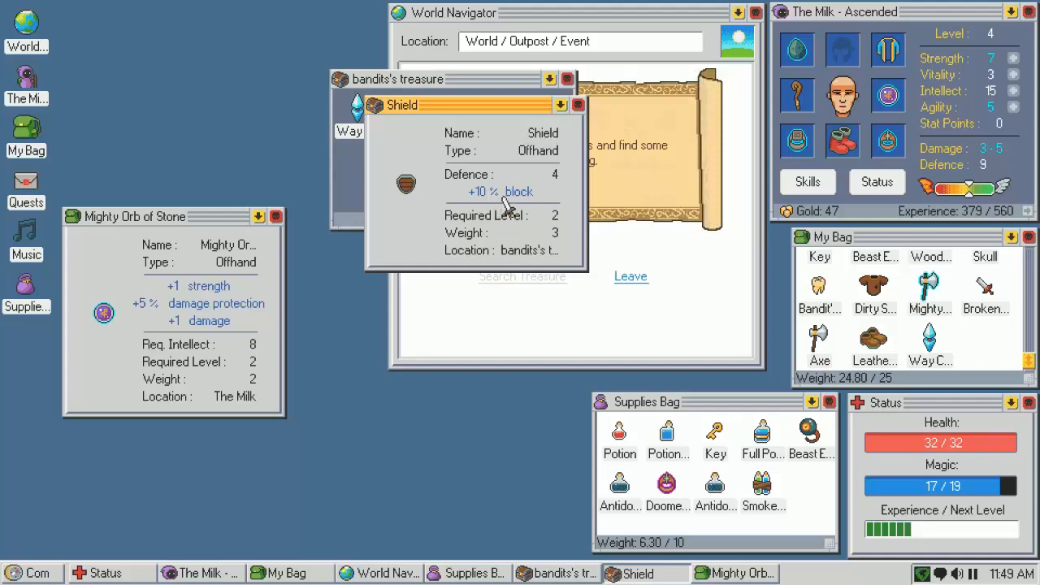
mouse_move(583, 134)
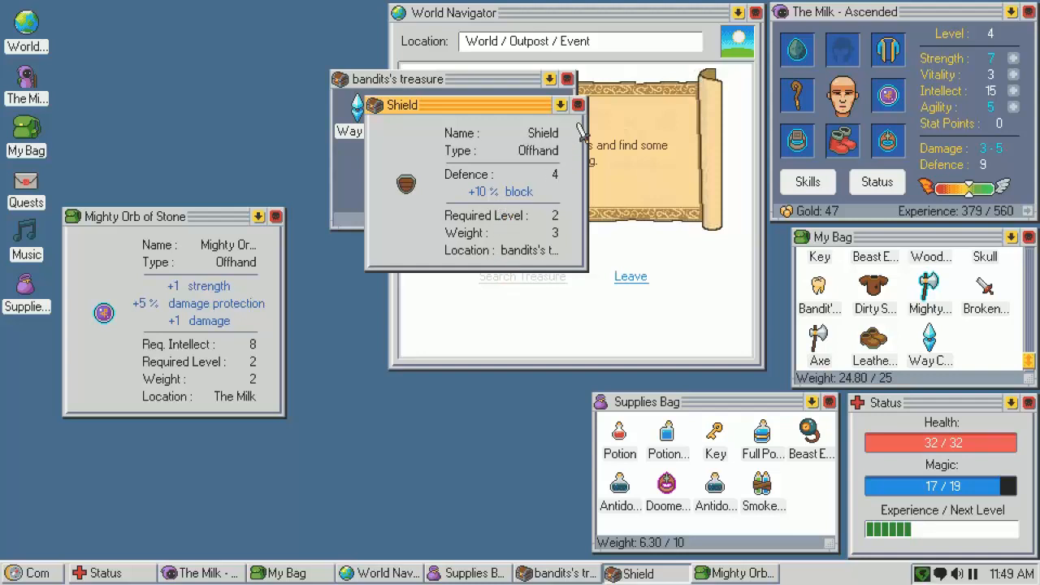
left_click(579, 104)
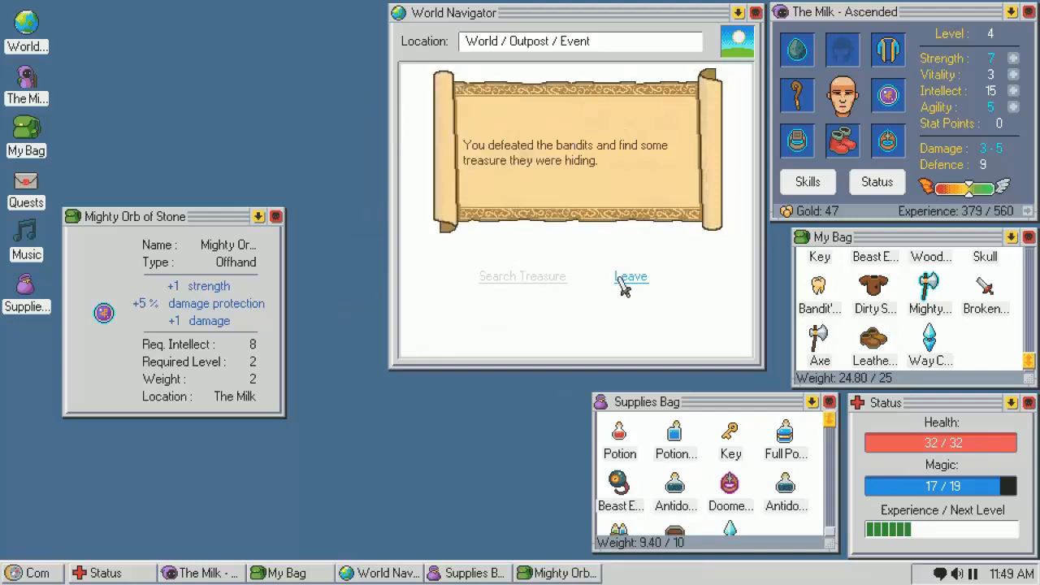
Leave the Outpost, check the fallen Ascended's empty loot and arrive at Carcykoorip Village
left_click(630, 276)
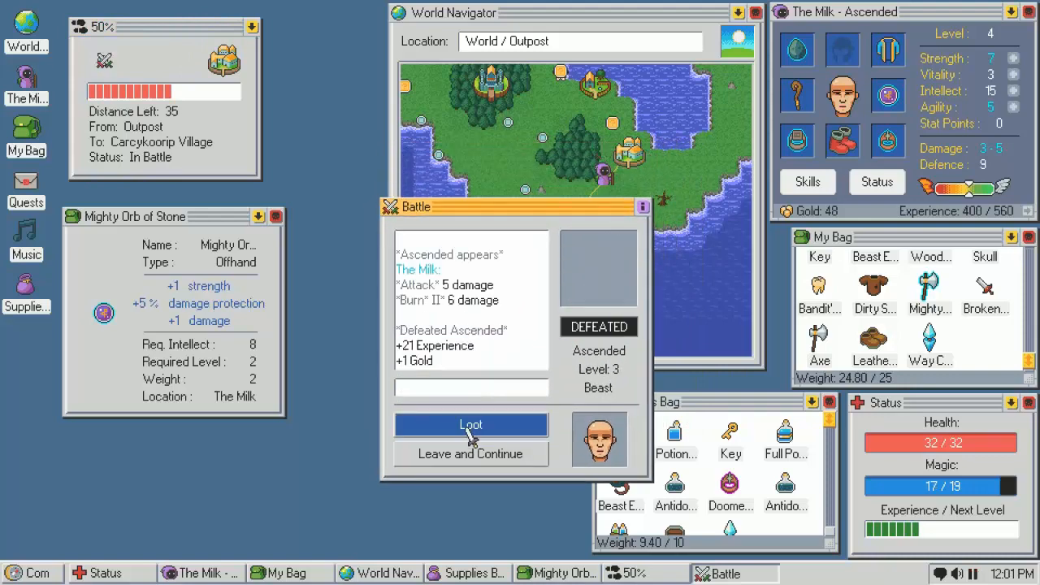
left_click(471, 425)
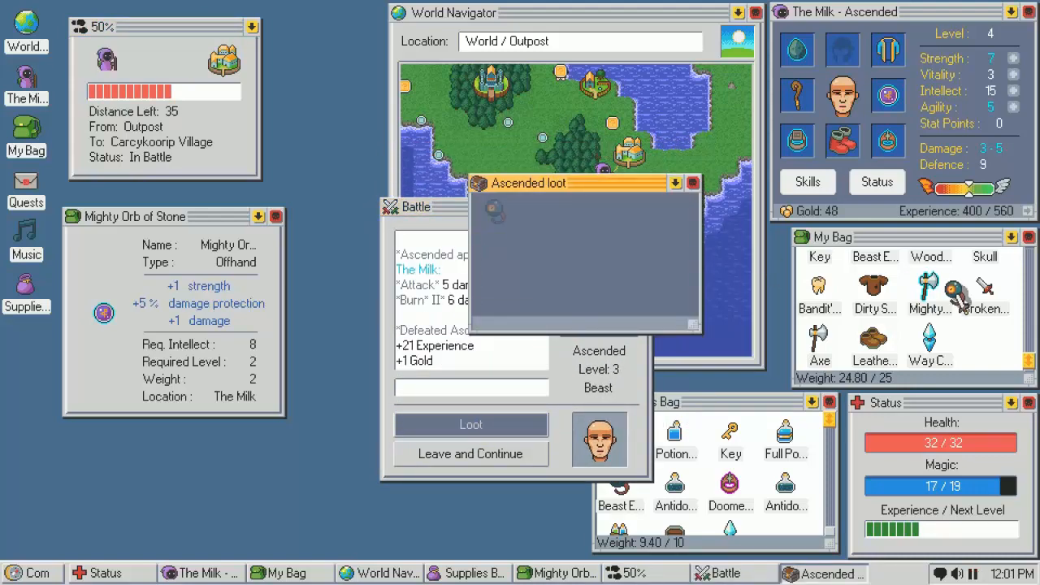
left_click(470, 454)
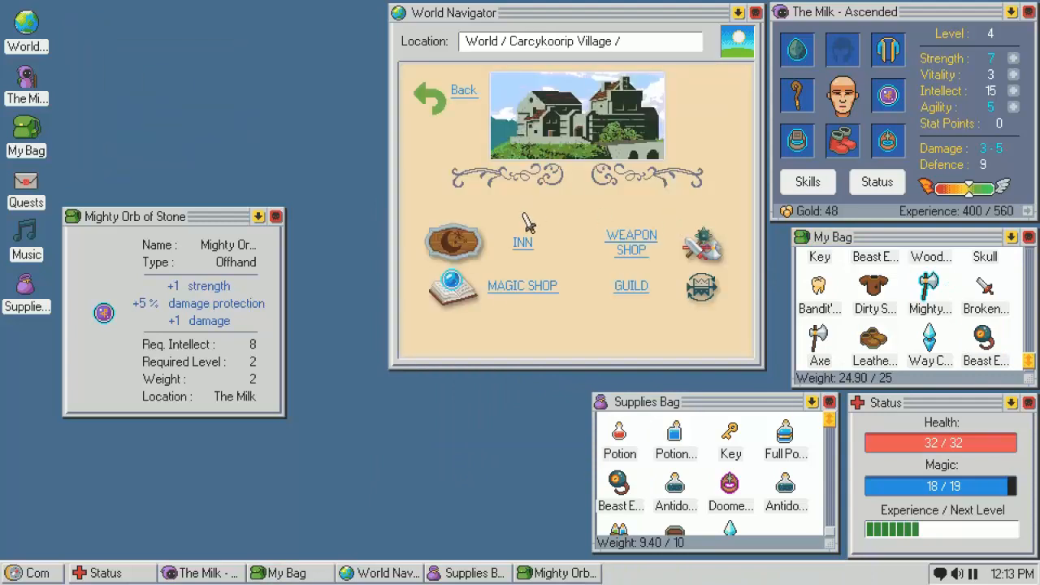
mouse_move(631, 251)
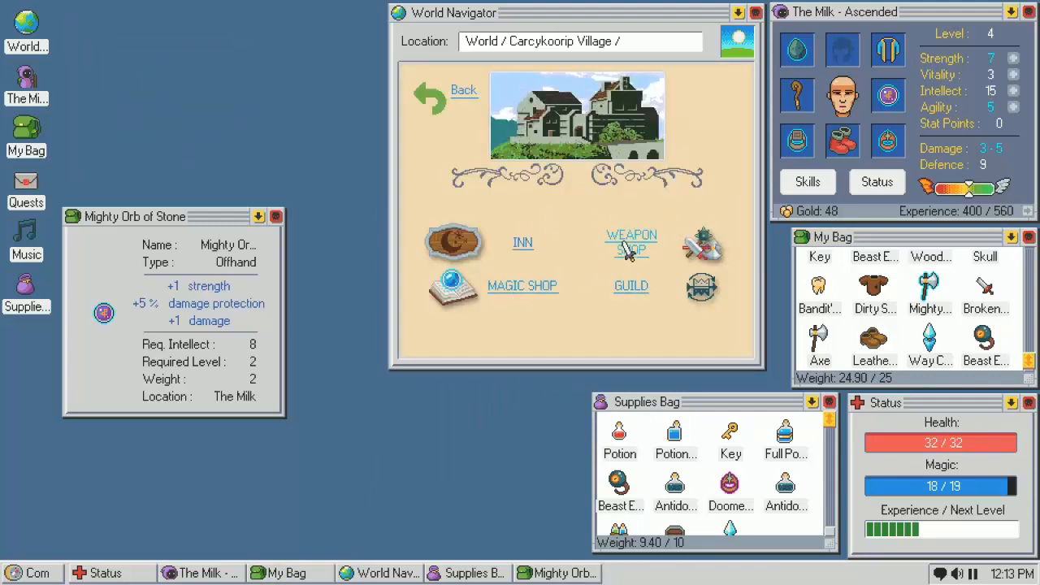
Enter the village Guild, view its storage and the Crude Pointy Hat of Strength
left_click(631, 286)
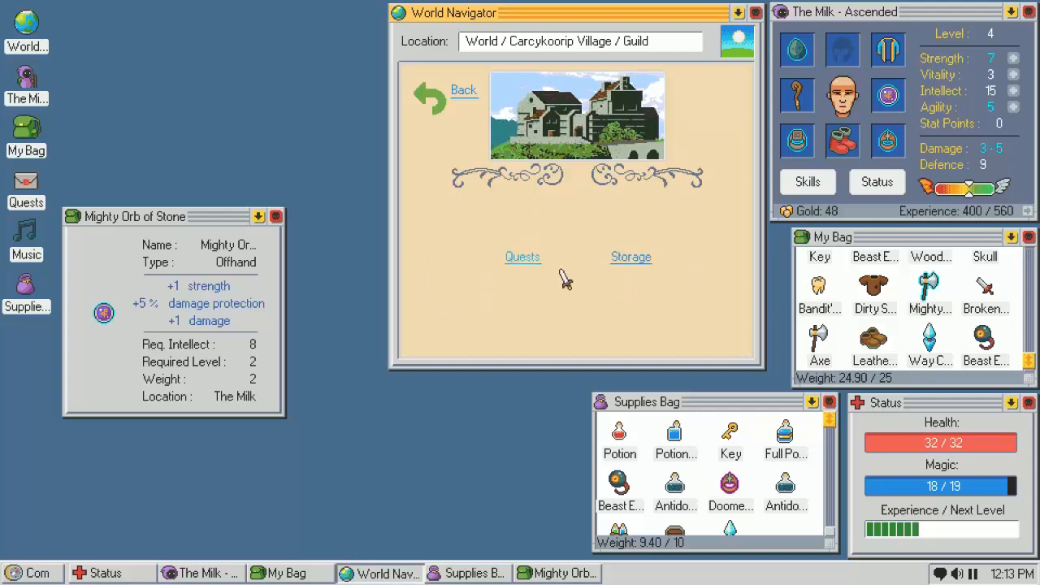
left_click(523, 257)
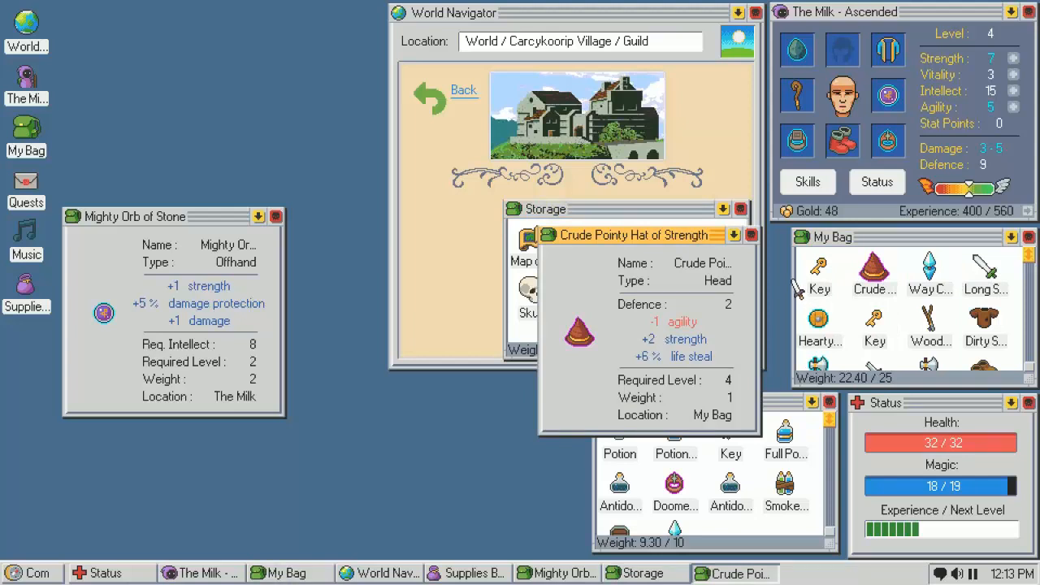
mouse_move(756, 276)
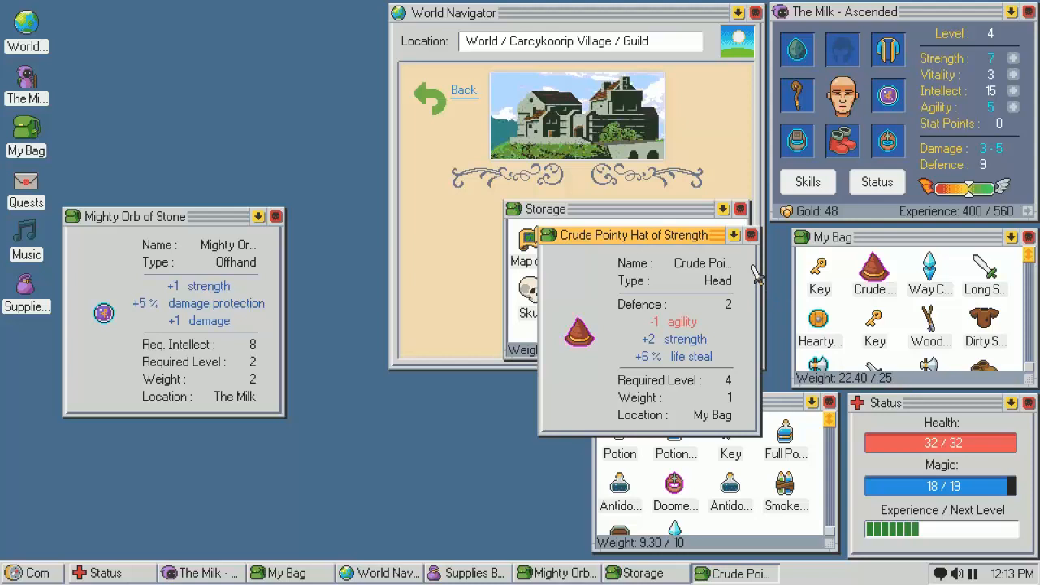
left_click(751, 234)
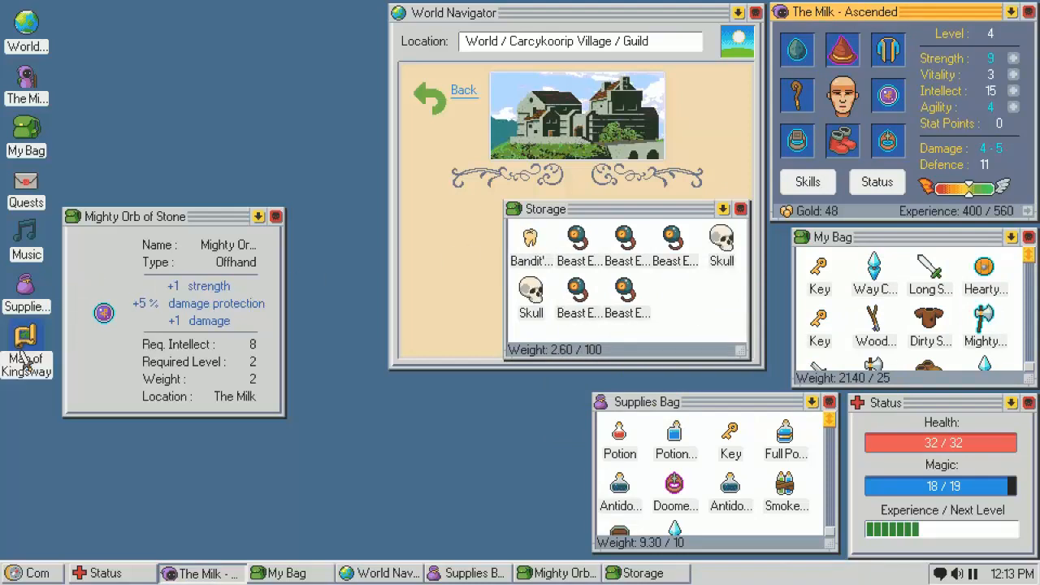
Glance at the map of Kingsway and go back to the village's list of places
left_click(26, 341)
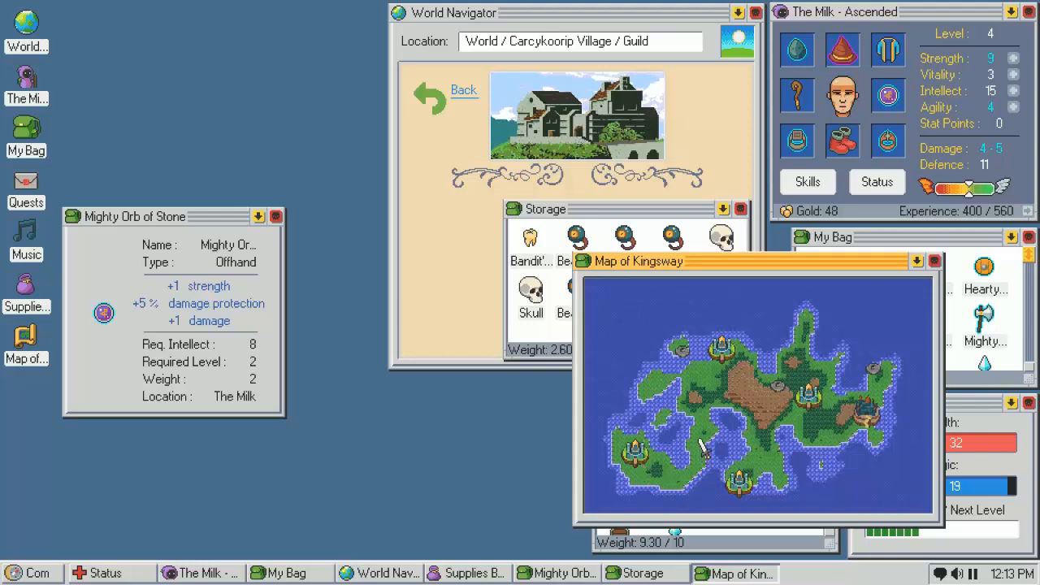
mouse_move(683, 354)
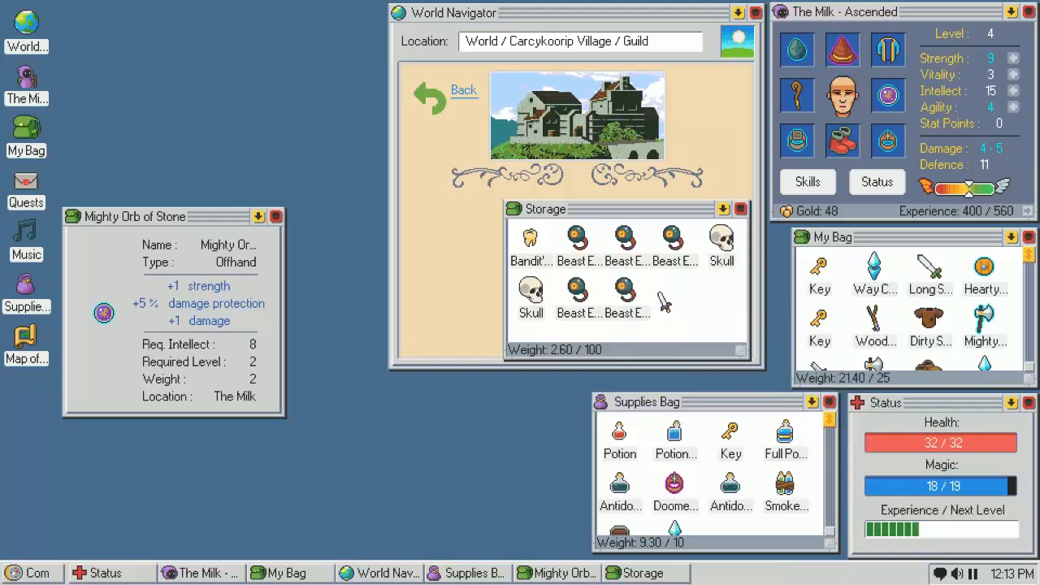
left_click(464, 91)
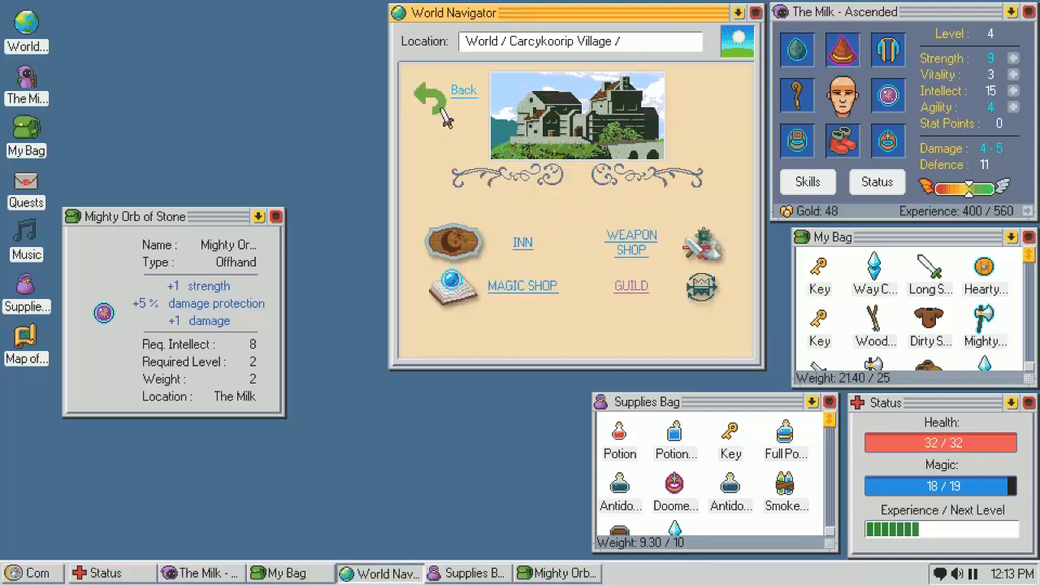
Visit the Magic Shop, then the Weapon Shop, and browse its stock
left_click(524, 286)
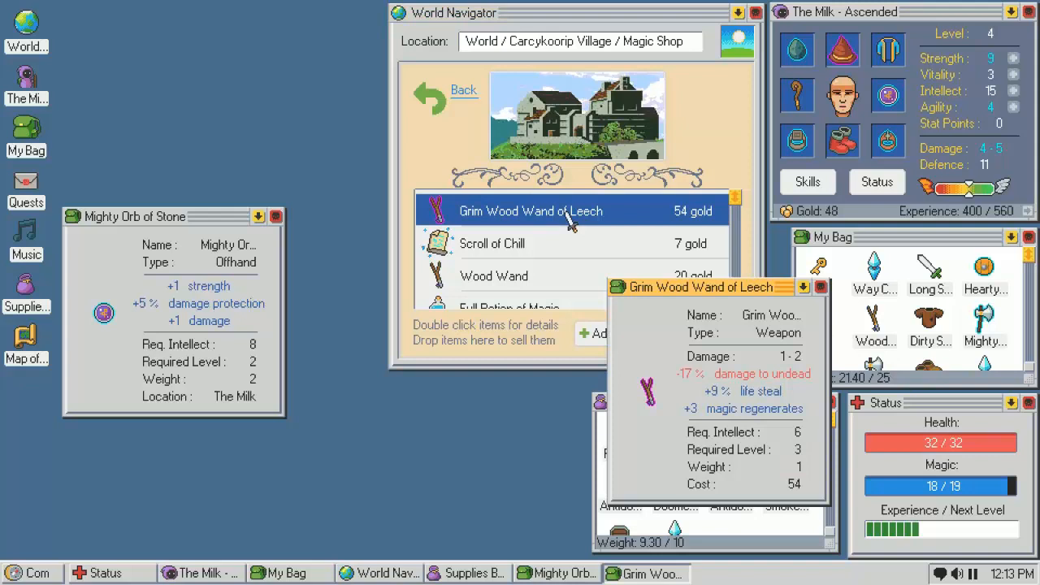
mouse_move(610, 307)
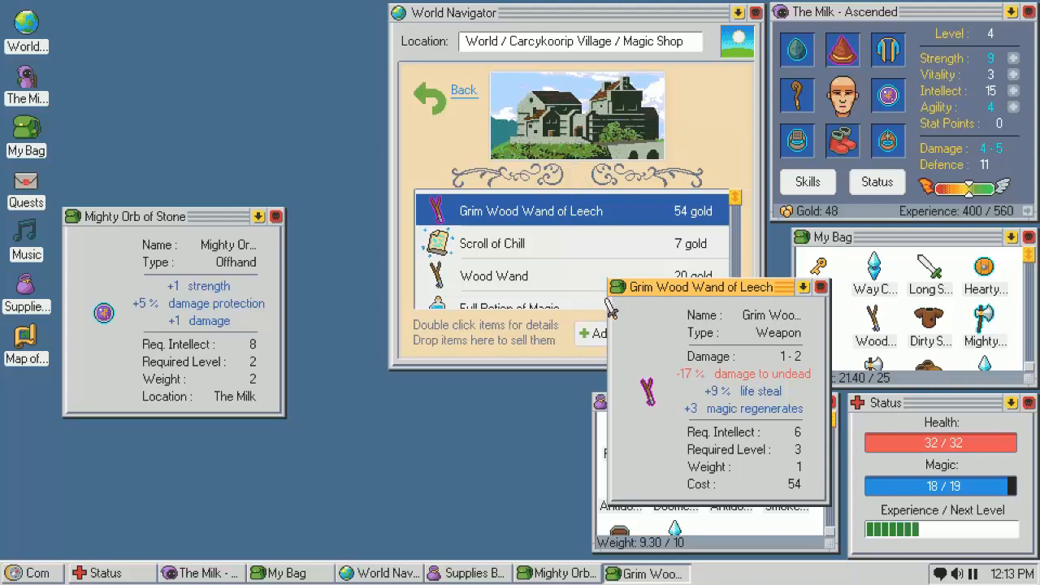
mouse_move(686, 306)
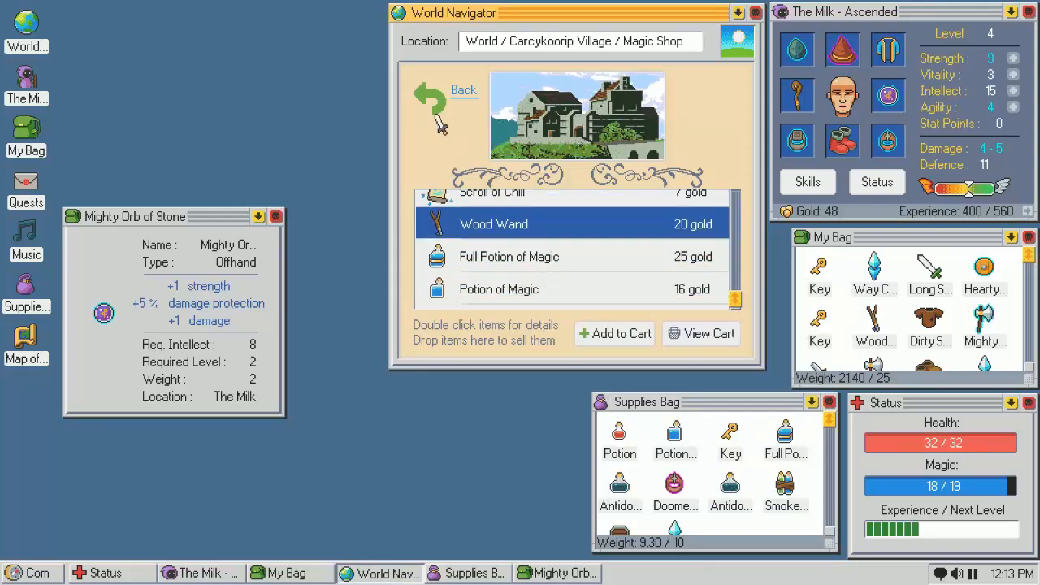
left_click(429, 97)
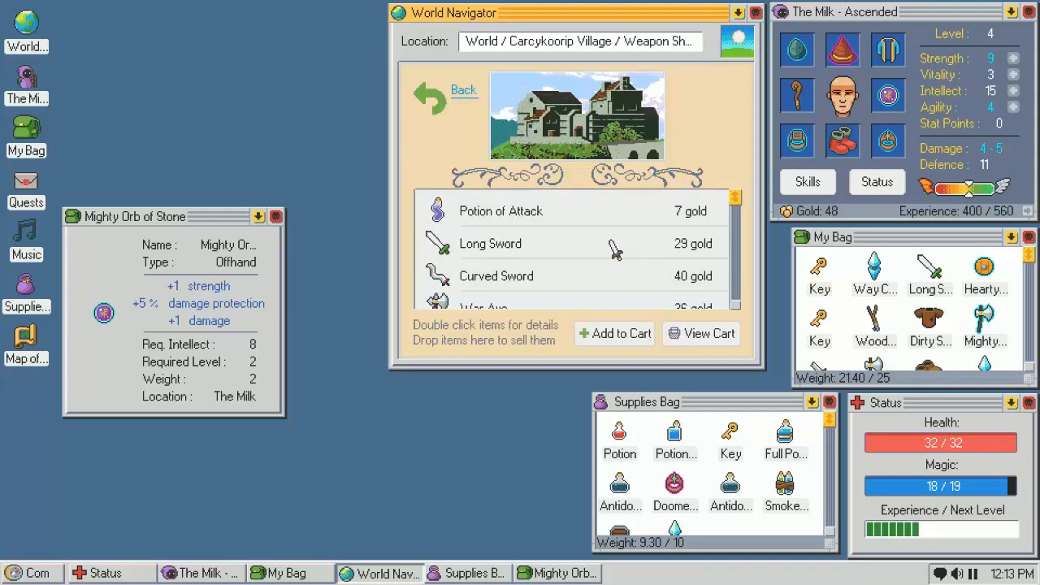
scroll("down", 3)
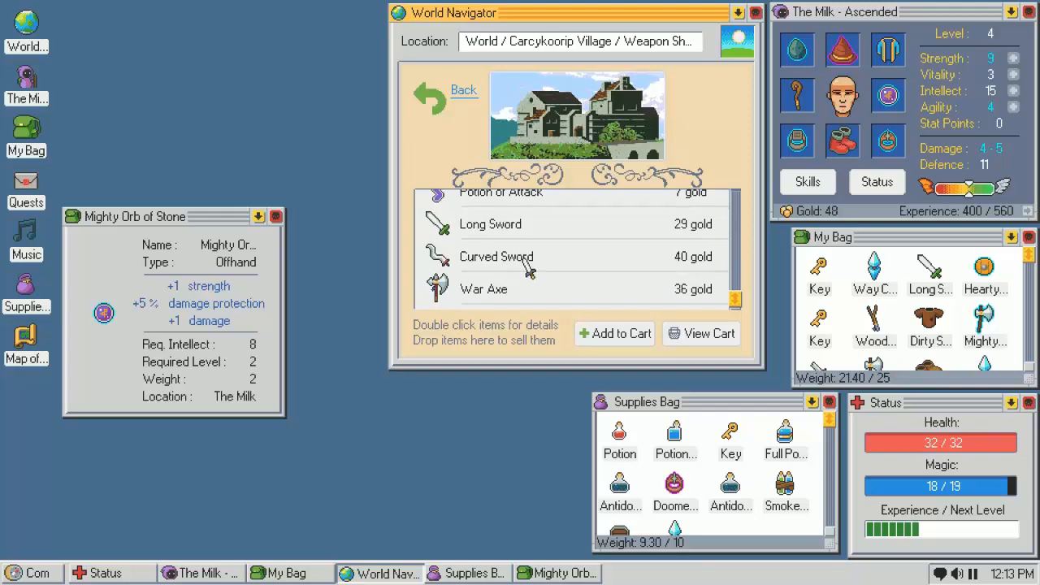
left_click(874, 322)
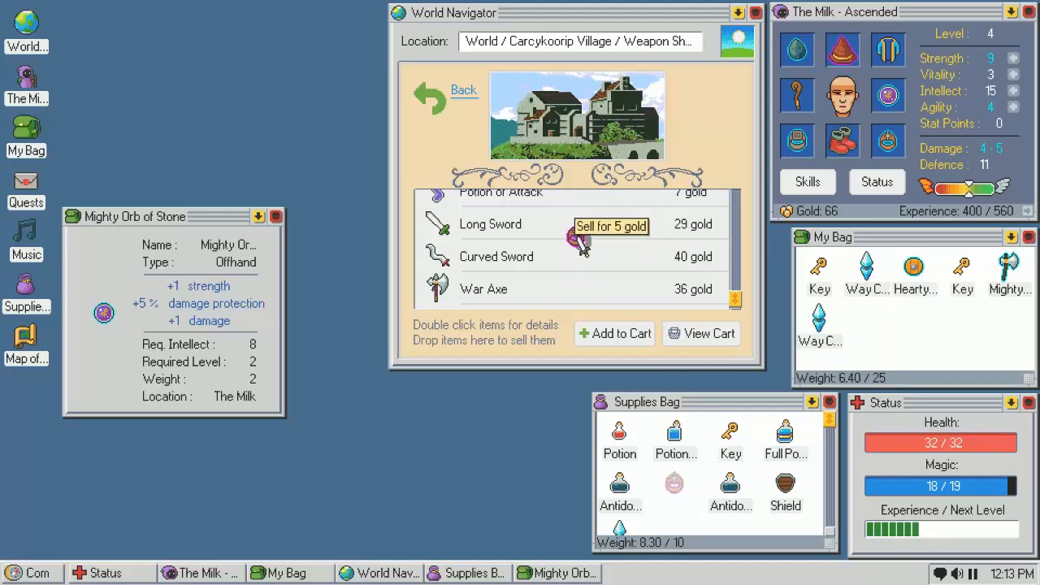
Sell surplus gear for gold up to 71 and leave the Weapon Shop
left_click(611, 225)
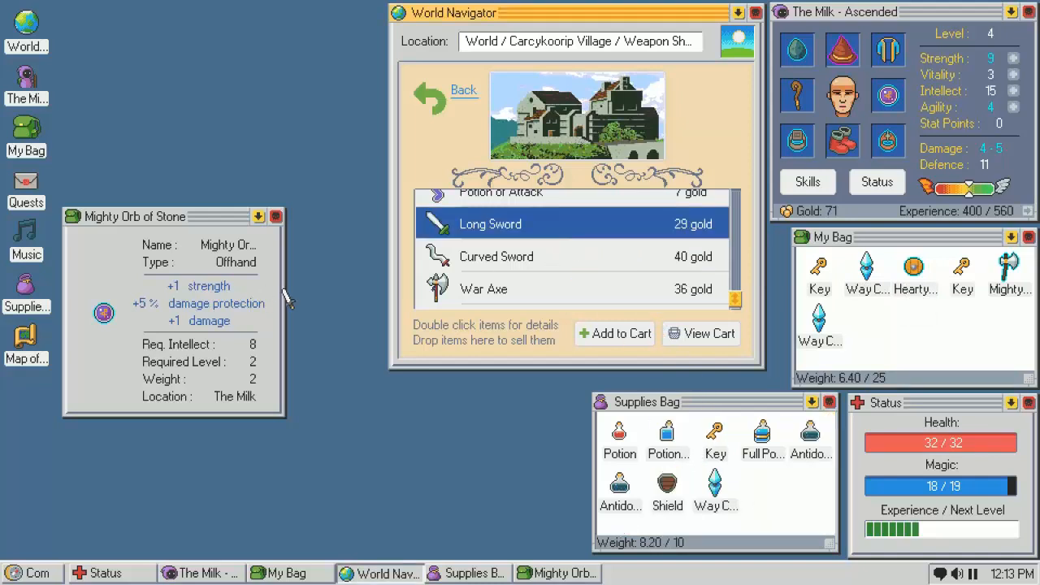
left_click(276, 216)
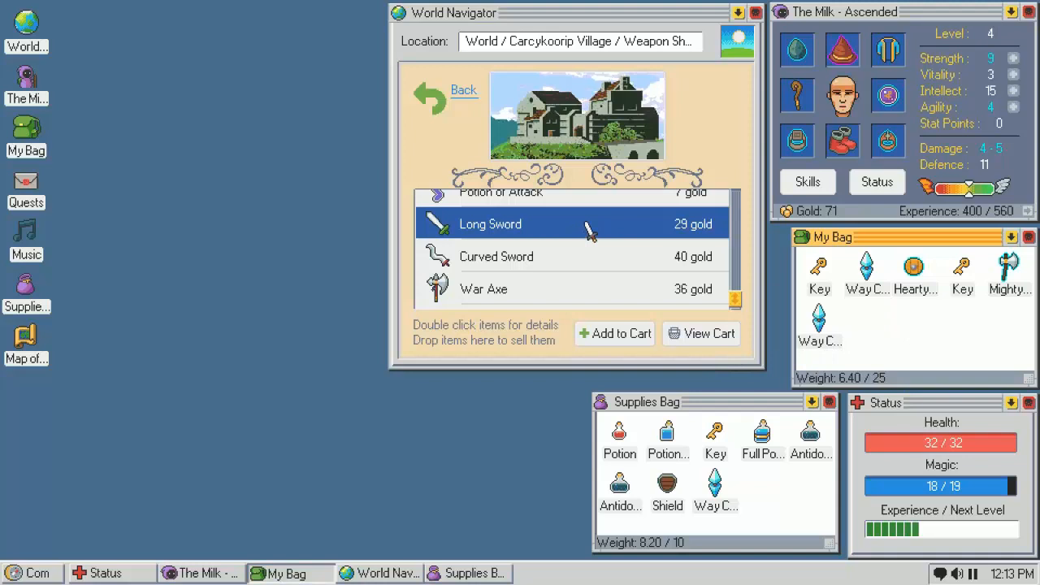
left_click(464, 91)
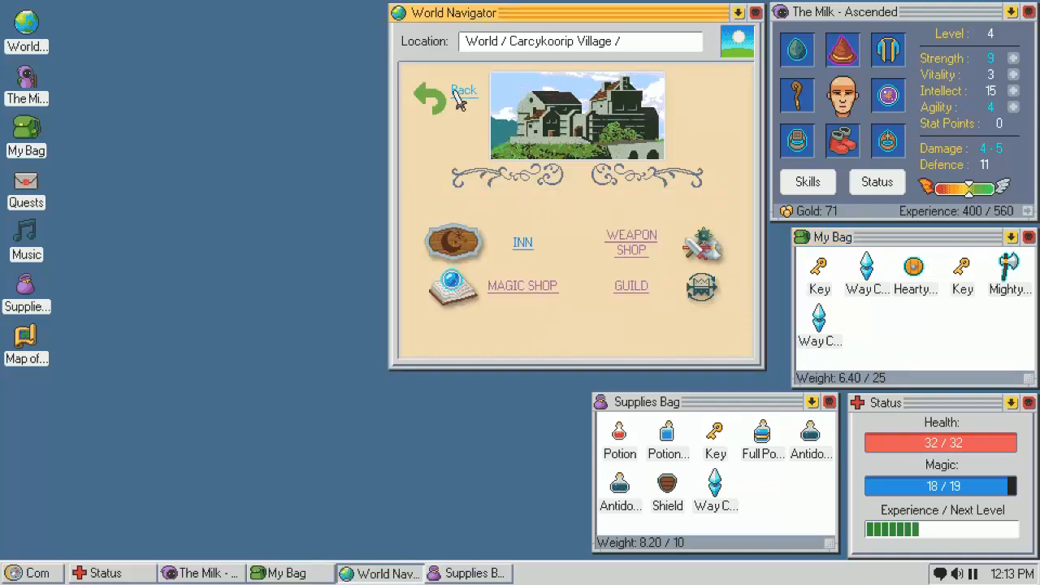
Set off from the region map toward the Outpost
left_click(465, 92)
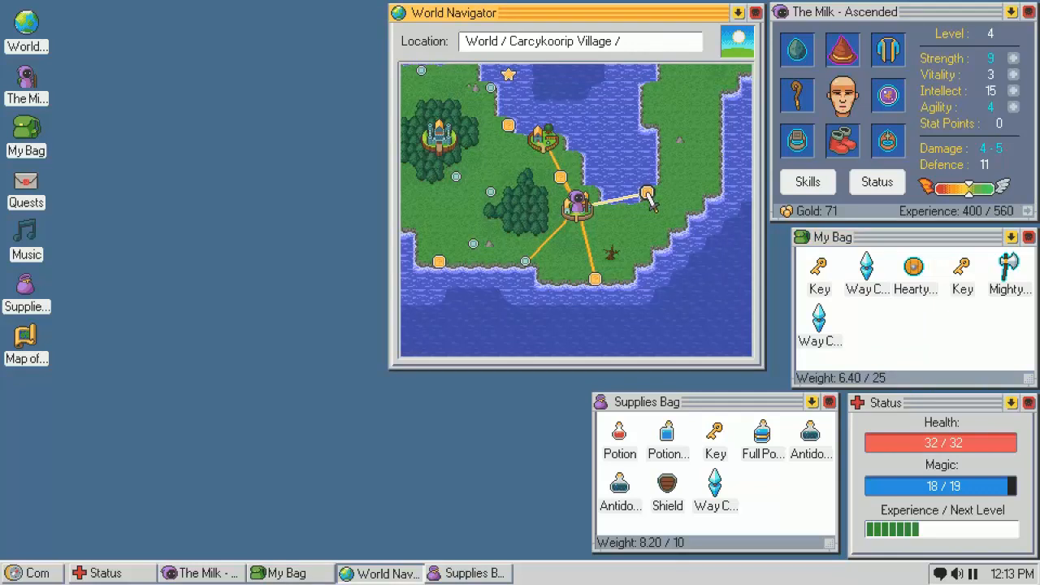
right_click(647, 194)
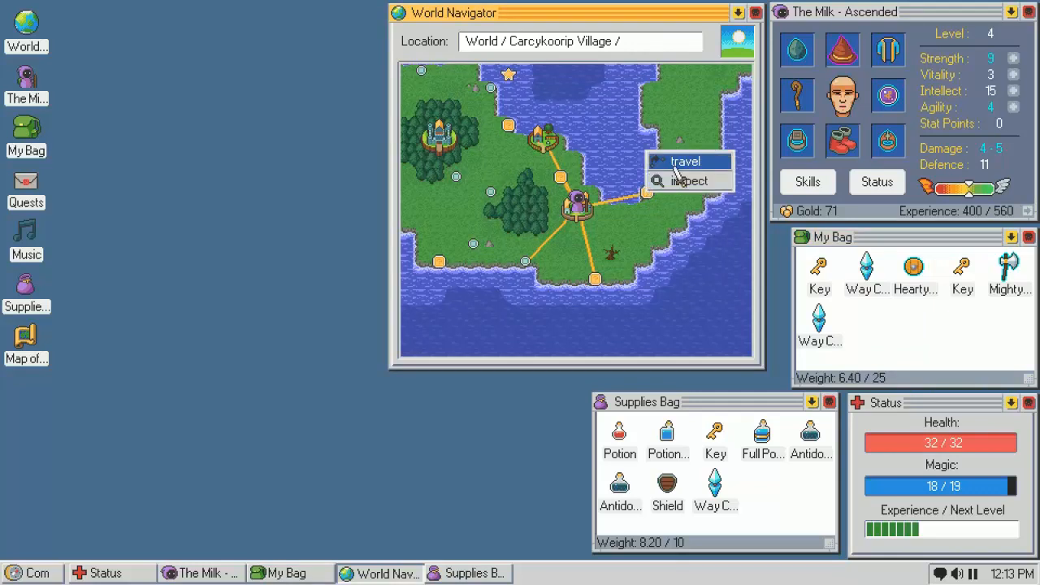
left_click(686, 161)
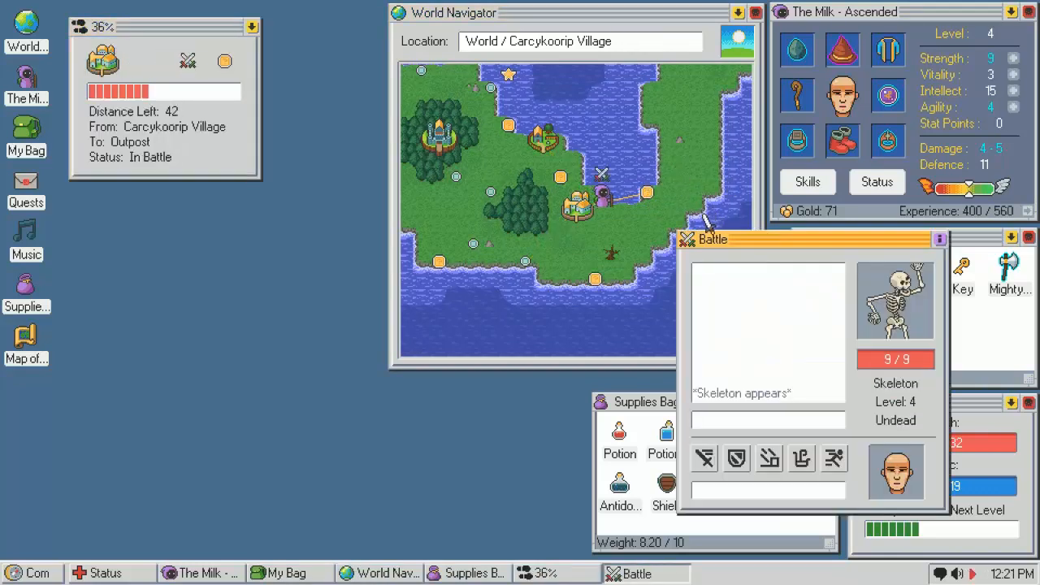
Kill the skeleton with Attack and Burn II and inspect its Deft Bone Club of Frenzy
left_click(706, 458)
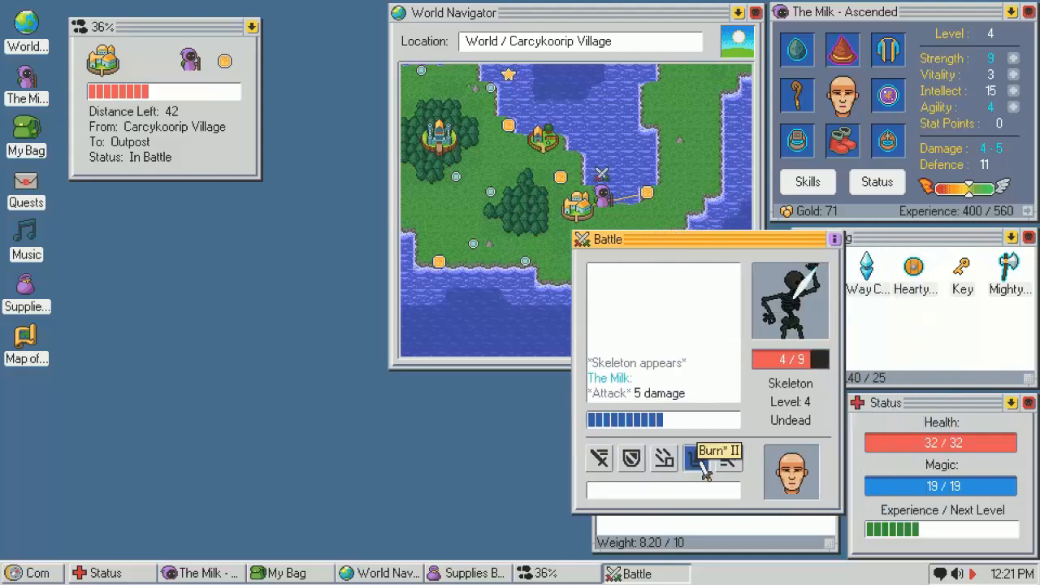
left_click(714, 458)
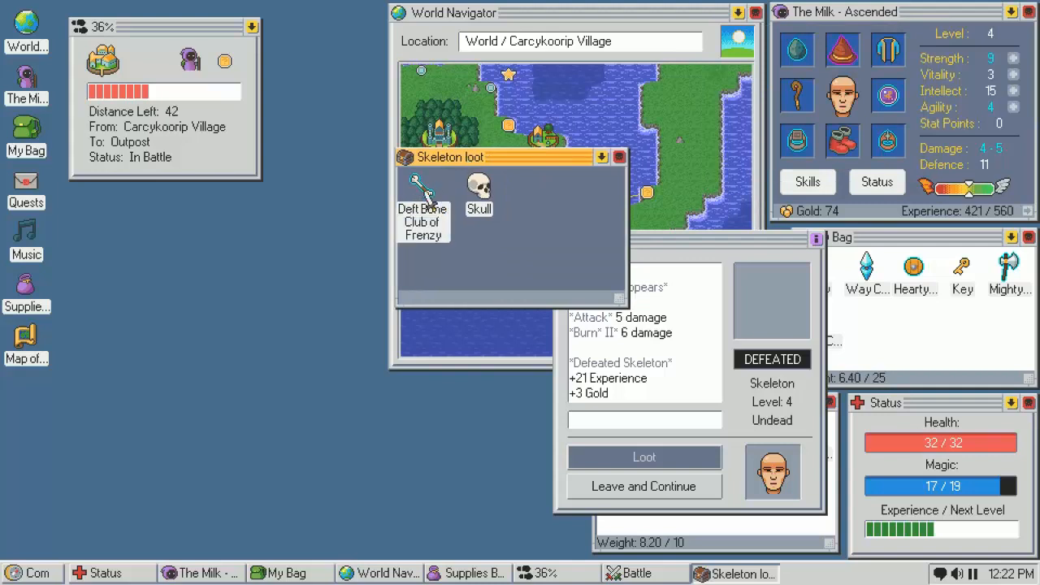
left_click(422, 192)
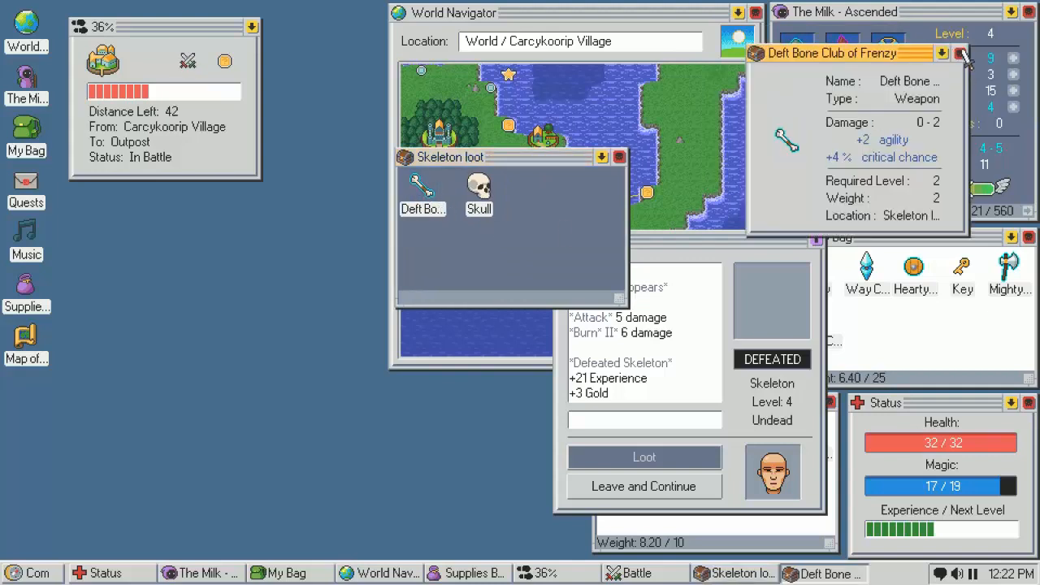
left_click(961, 52)
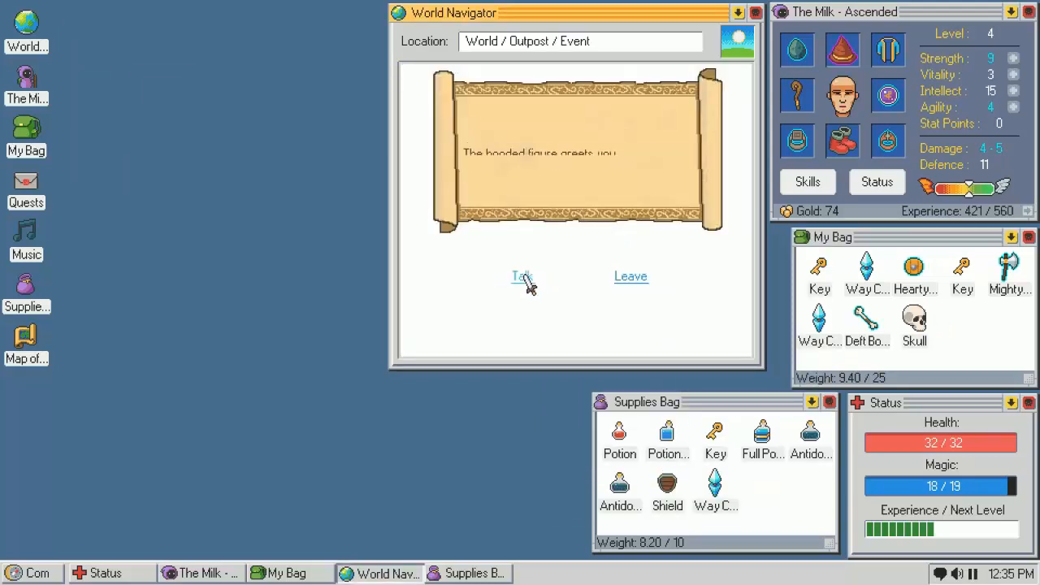
Talk to the hooded figure to trade an item for gold, then leave toward the Unburied
left_click(521, 277)
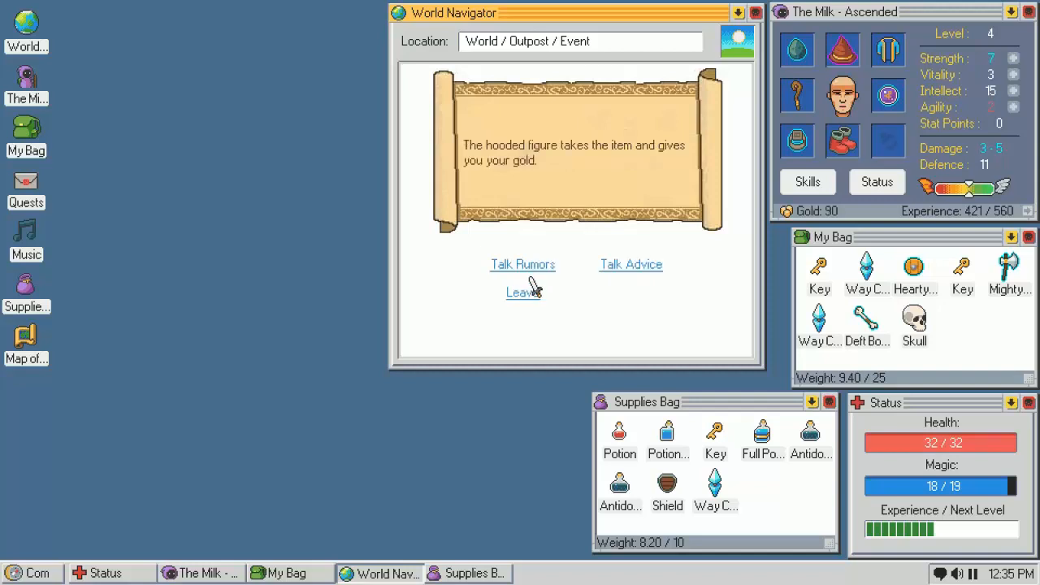
left_click(523, 293)
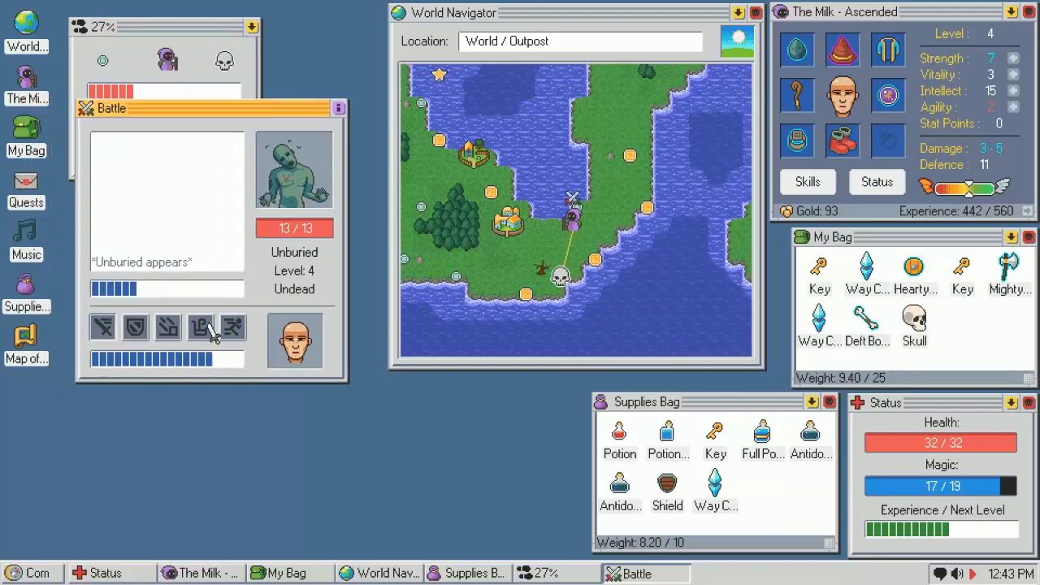
Attack the Unburied and collect its loot before facing the Blood Skeleton
left_click(201, 328)
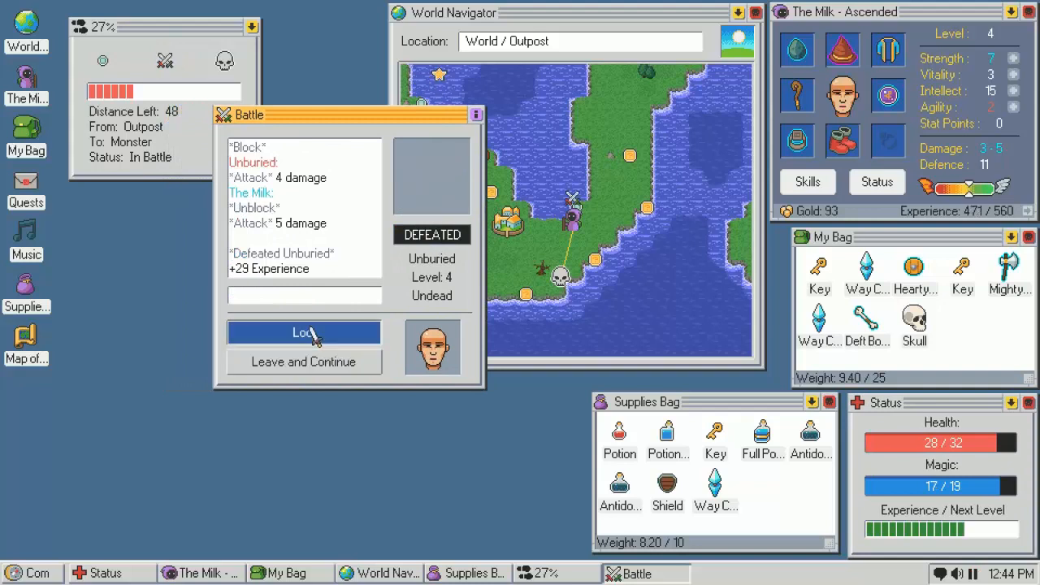
left_click(302, 361)
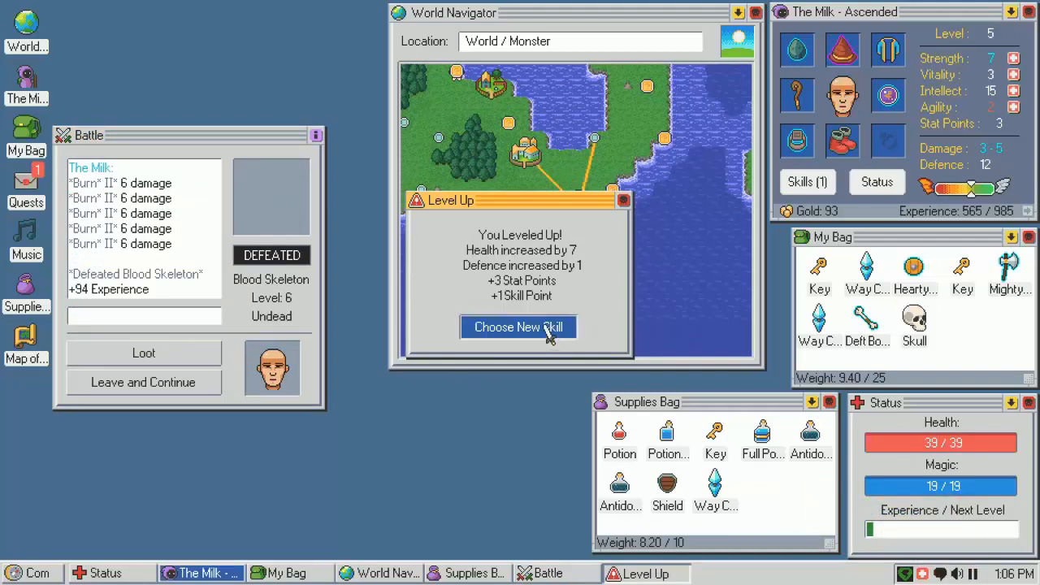
Read Vigilance, Critical Focus, Remove Enchantment, Magical Shield and Glass Body in the skill list
left_click(517, 327)
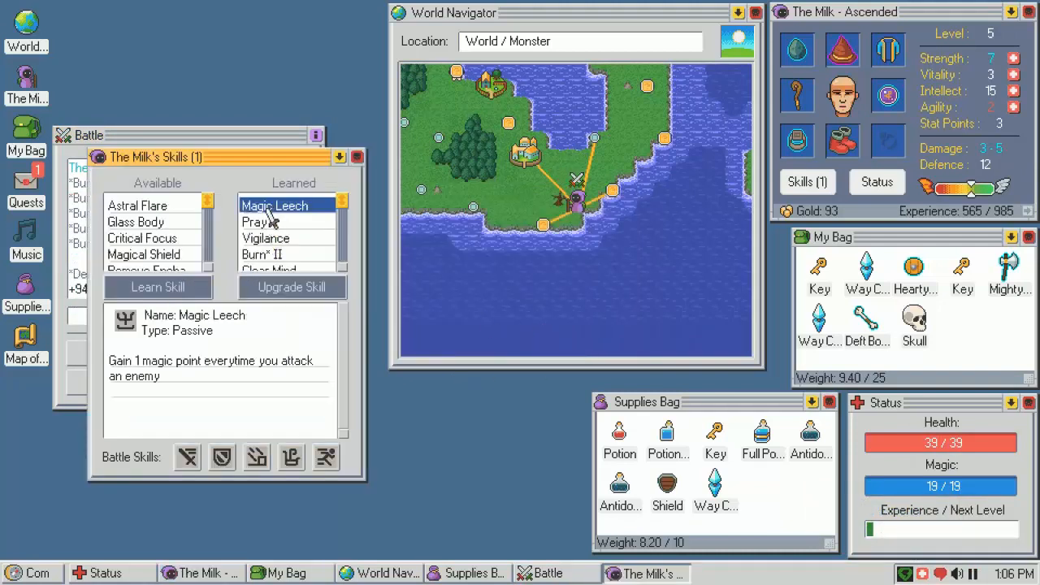
left_click(267, 236)
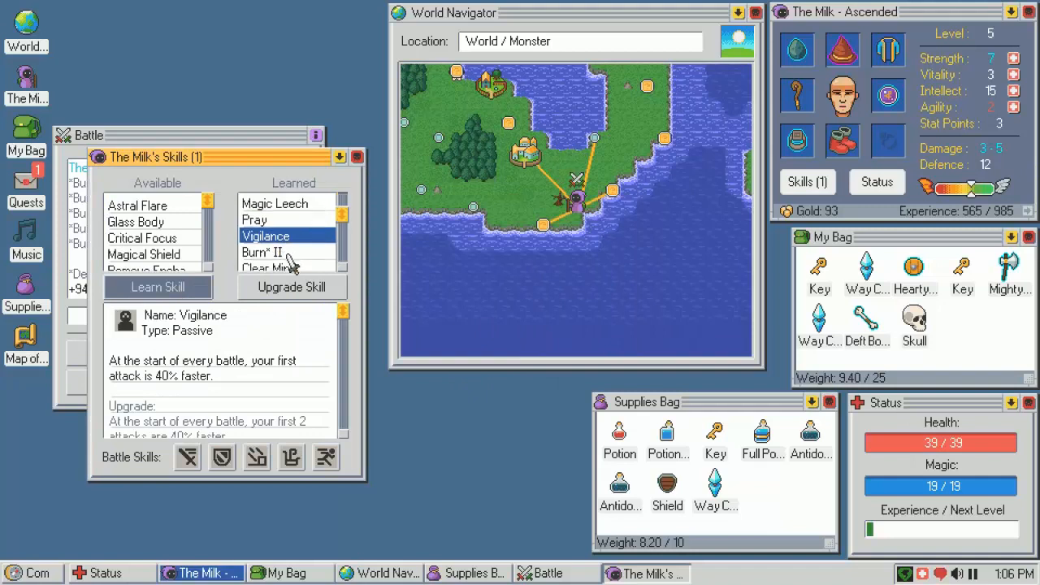
left_click(144, 237)
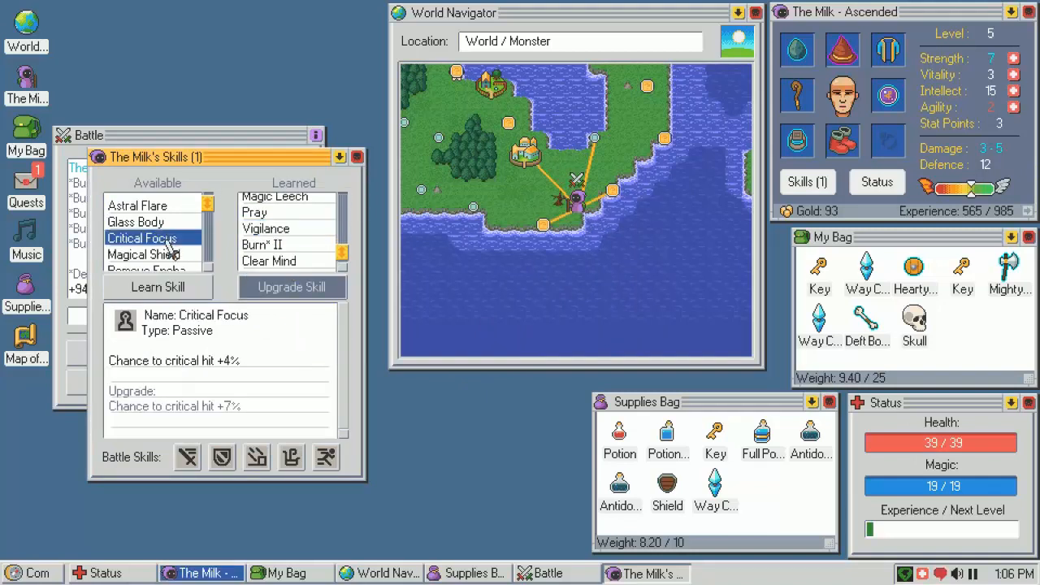
left_click(150, 259)
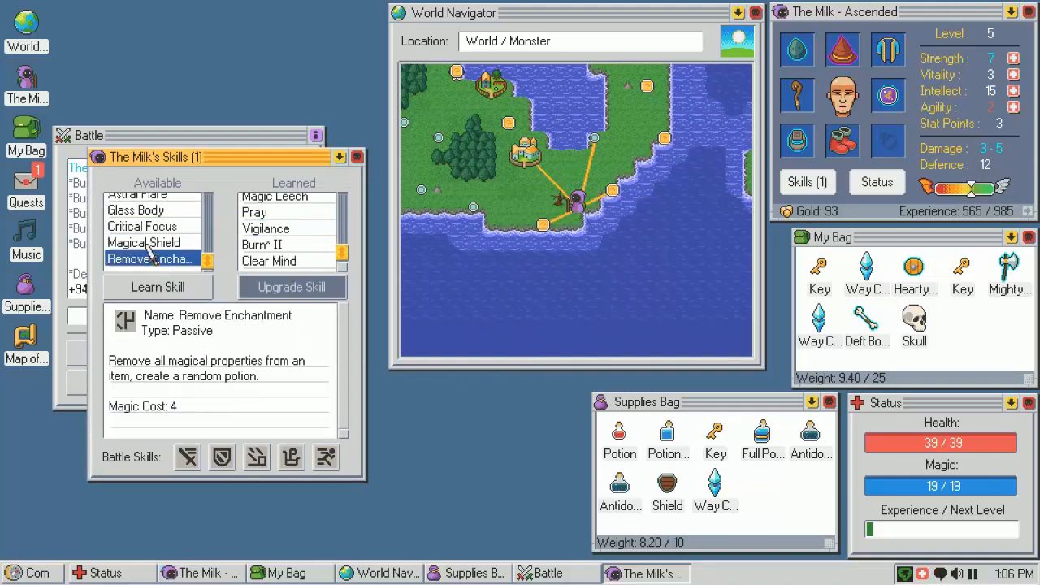
left_click(143, 242)
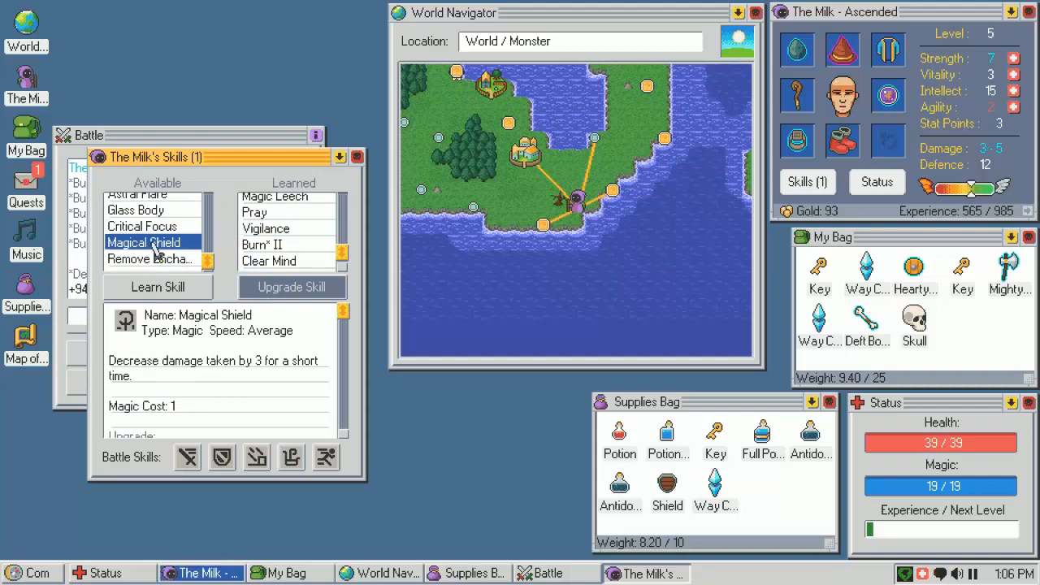
scroll("down", 3)
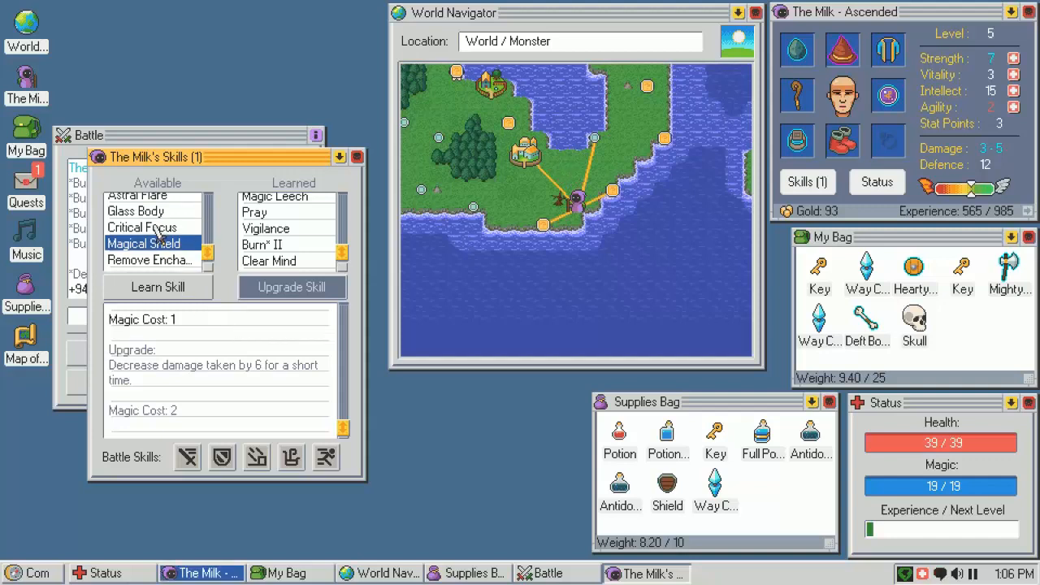
left_click(136, 220)
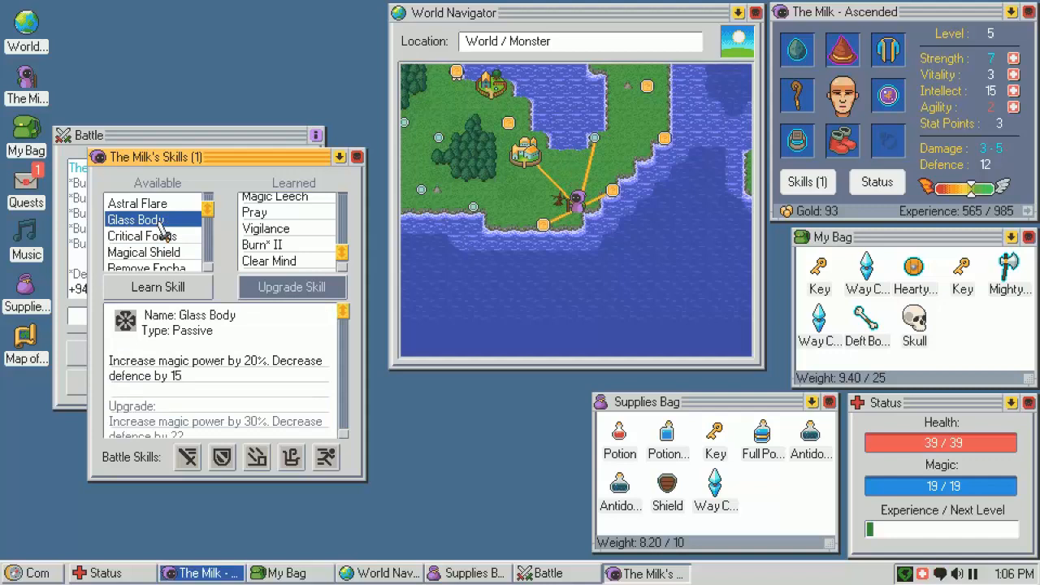
left_click(143, 242)
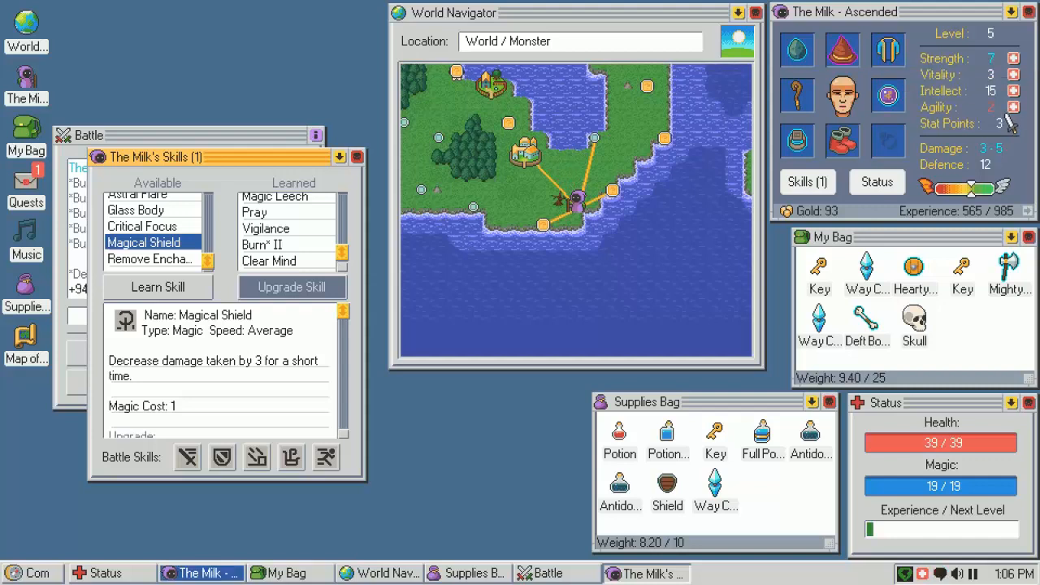
mouse_move(959, 114)
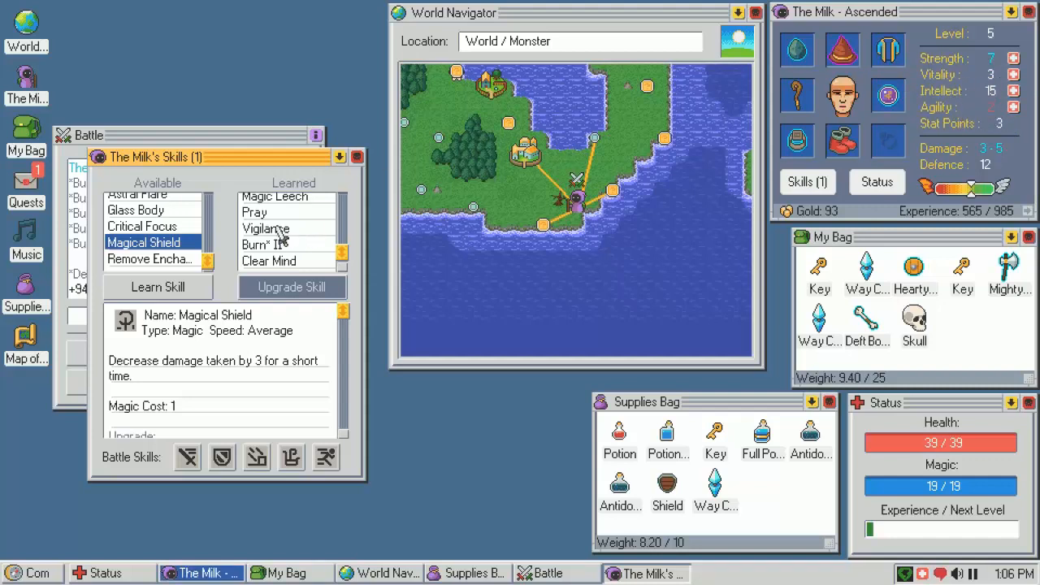
Re-compare the skill descriptions and learn Magical Shield with the skill point
left_click(266, 227)
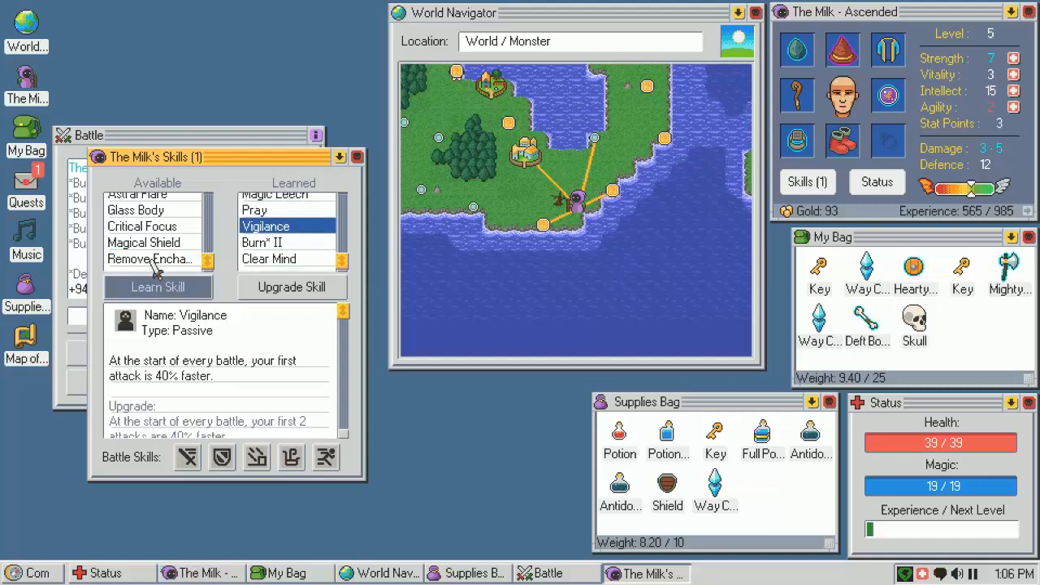
left_click(150, 259)
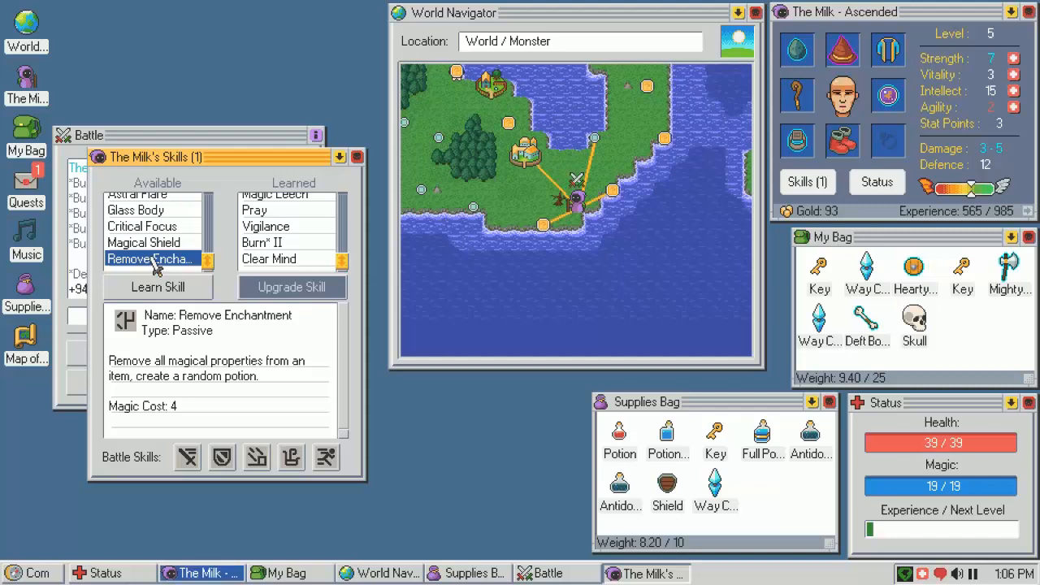
left_click(141, 226)
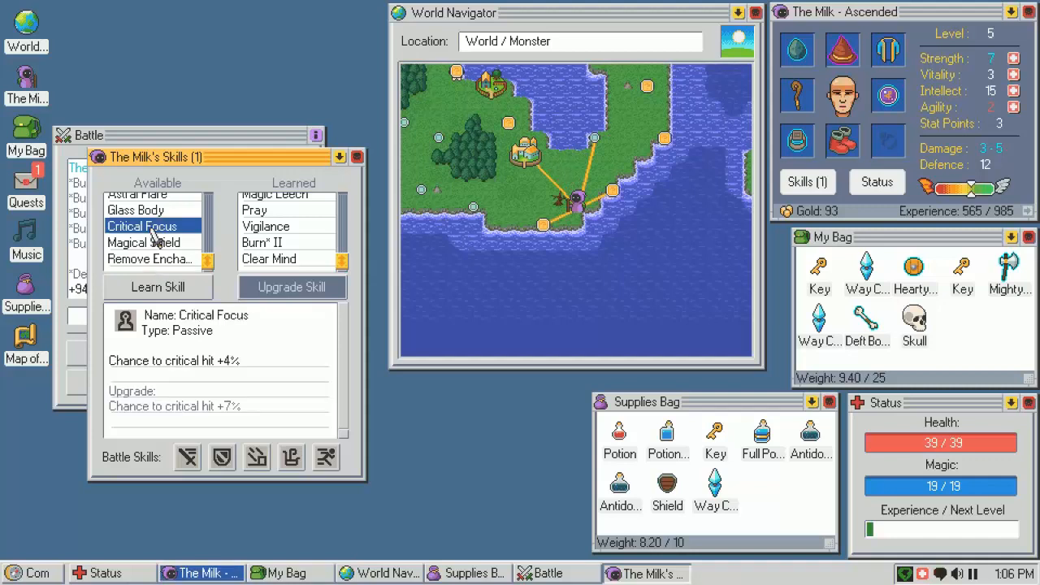
left_click(137, 210)
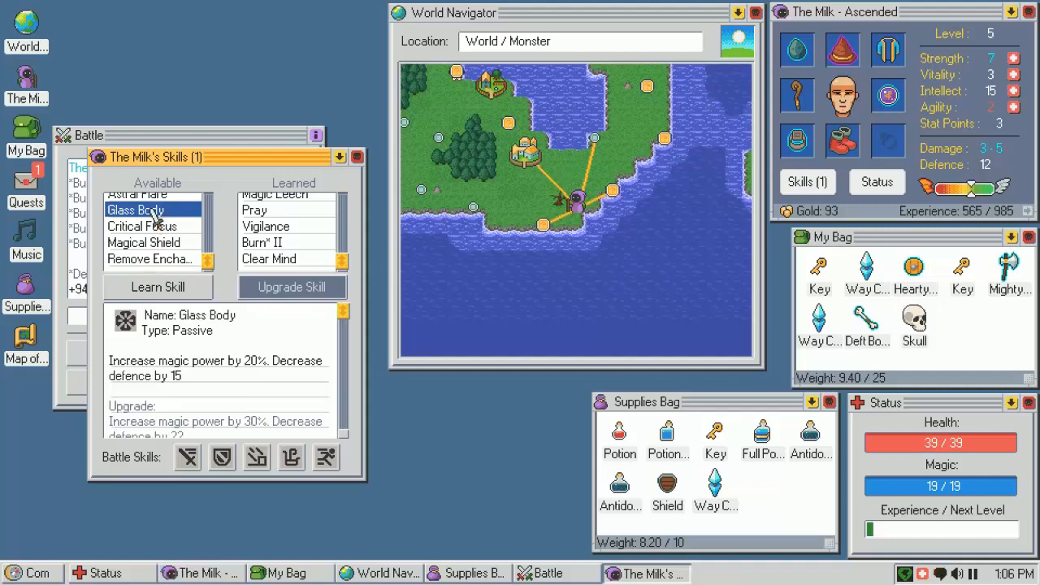
mouse_move(171, 250)
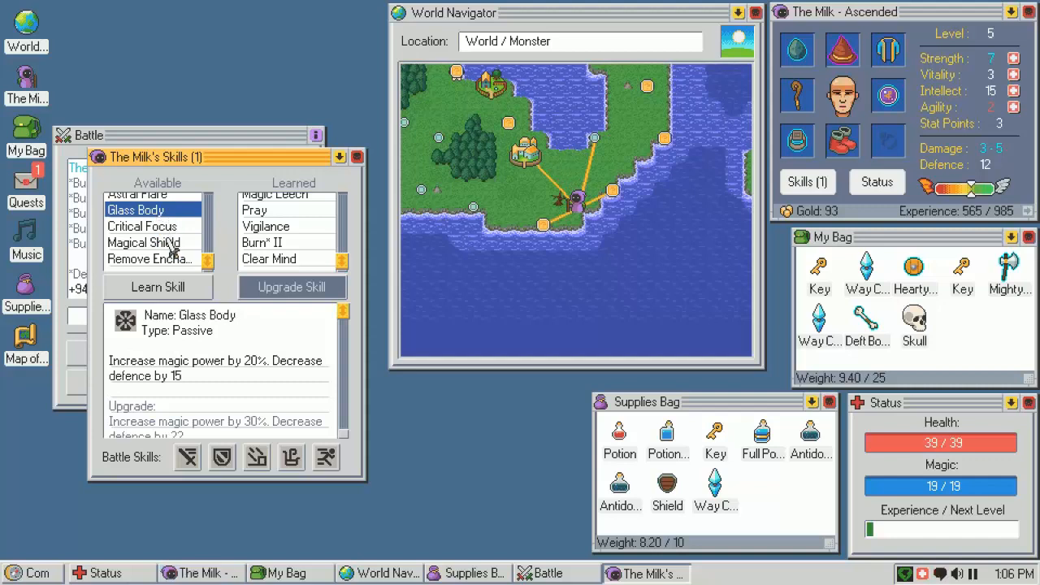
left_click(143, 242)
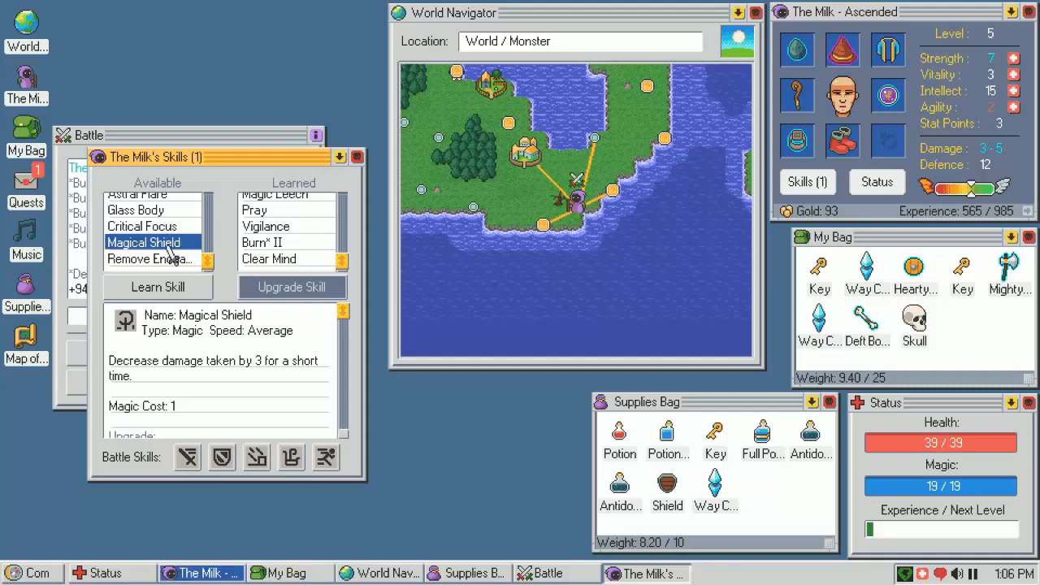
left_click(156, 286)
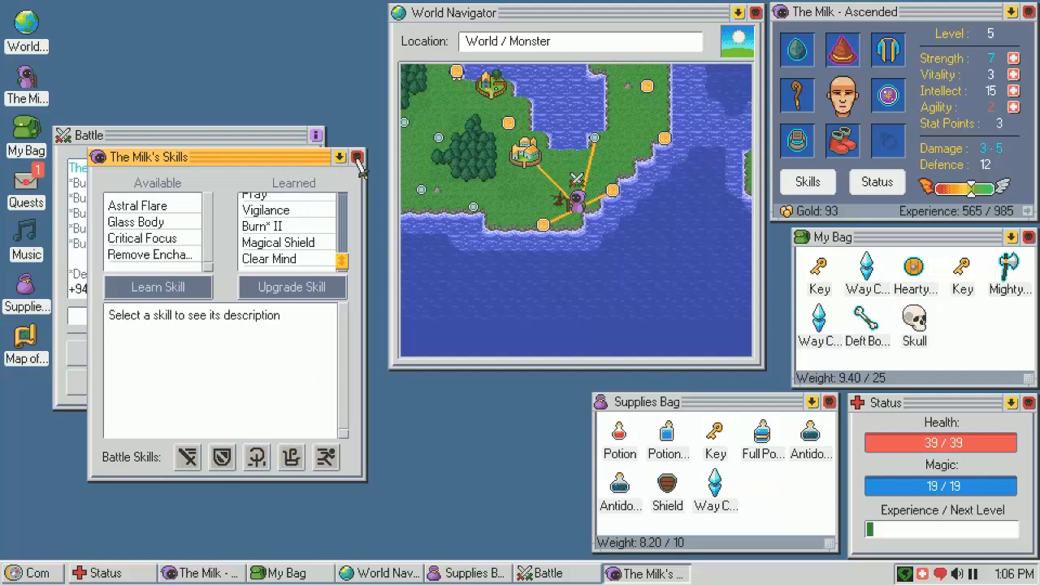
Loot the Blood Skeleton and leave the battle to continue travelling
left_click(358, 156)
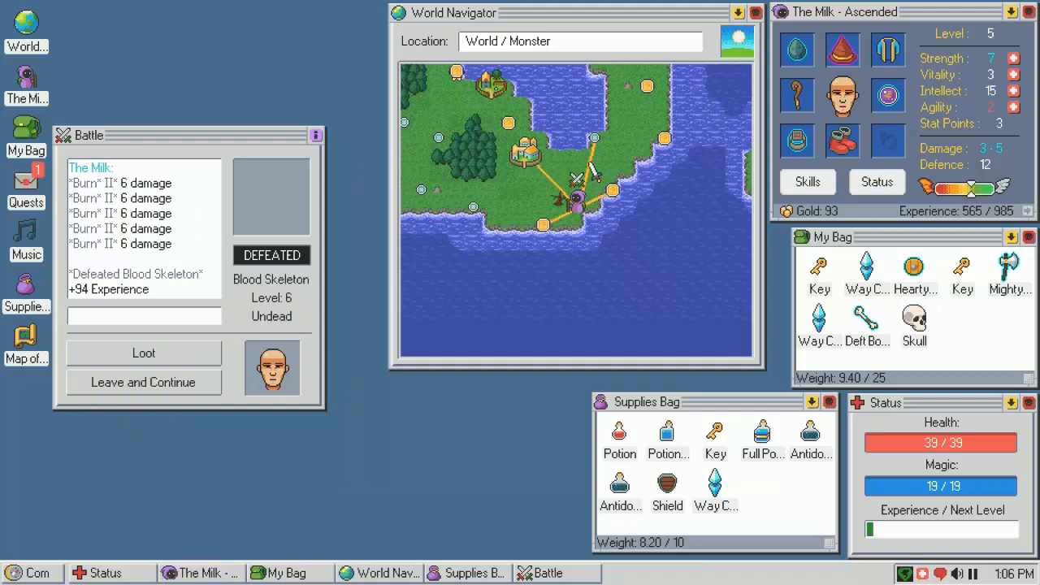
left_click(143, 353)
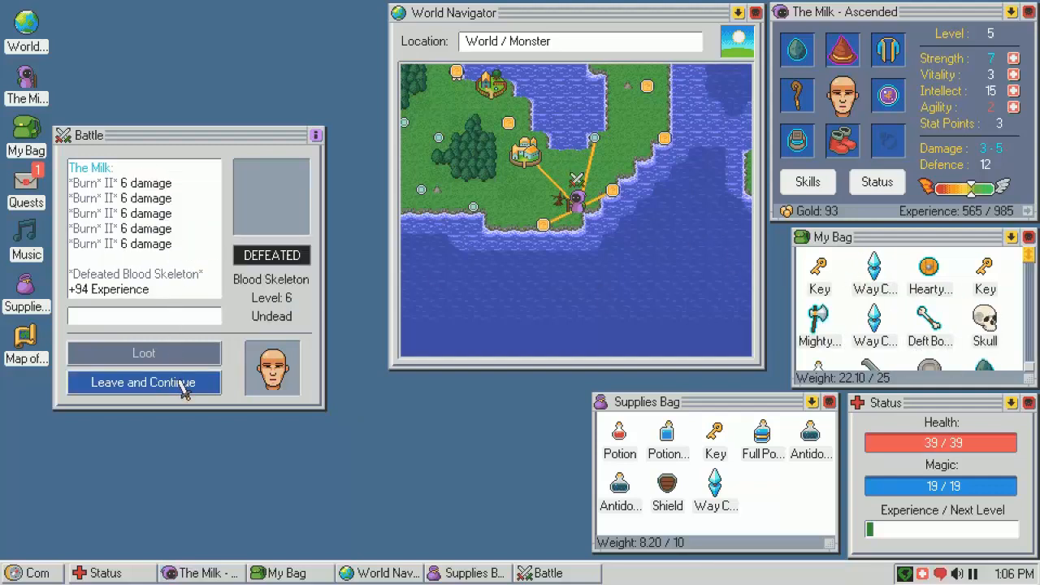
left_click(143, 382)
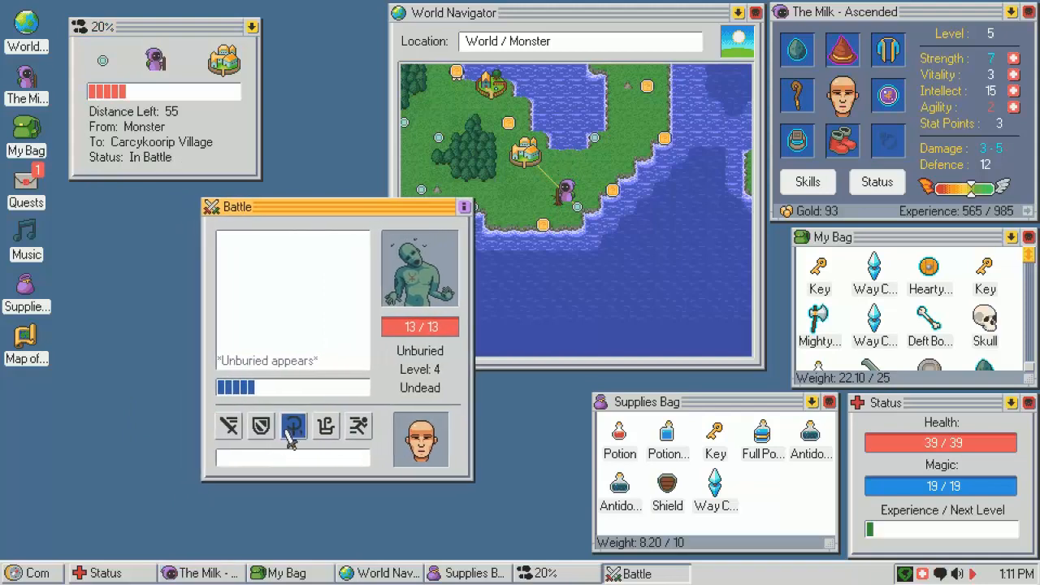
Defeat the Unburied with Magical Shield and Burn II, finding nothing to loot
left_click(292, 426)
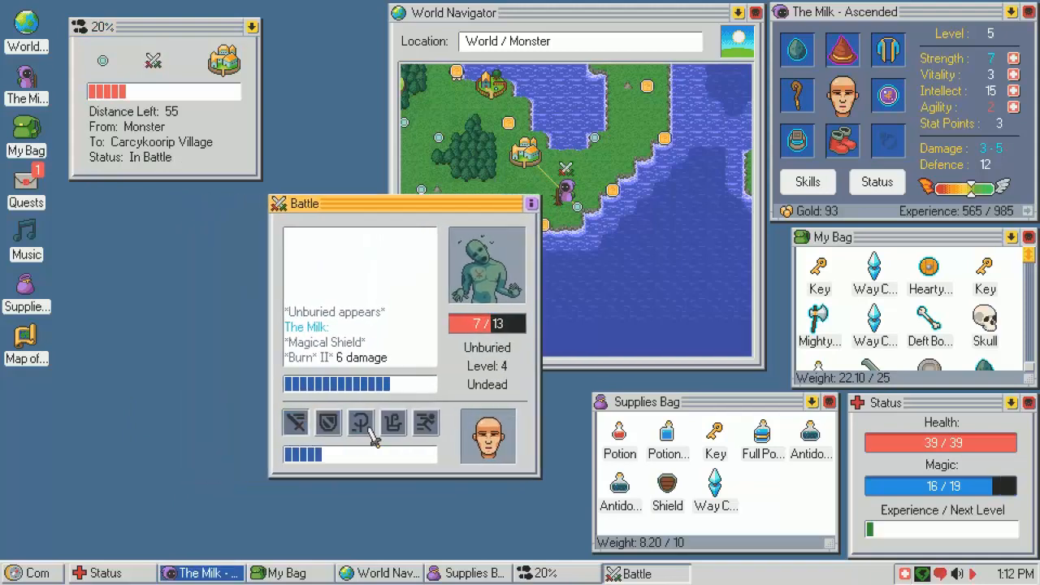
left_click(361, 423)
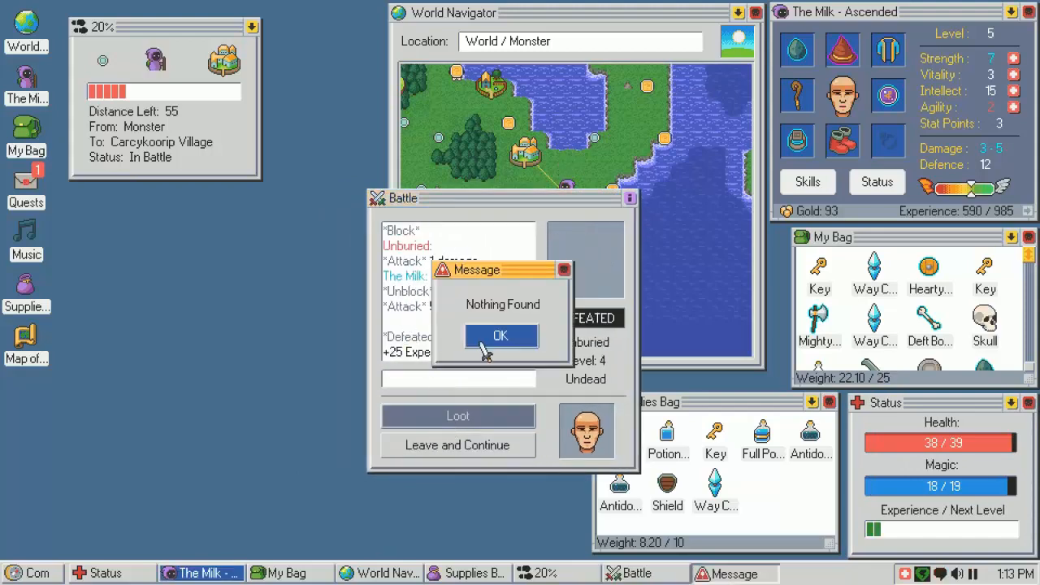
left_click(501, 335)
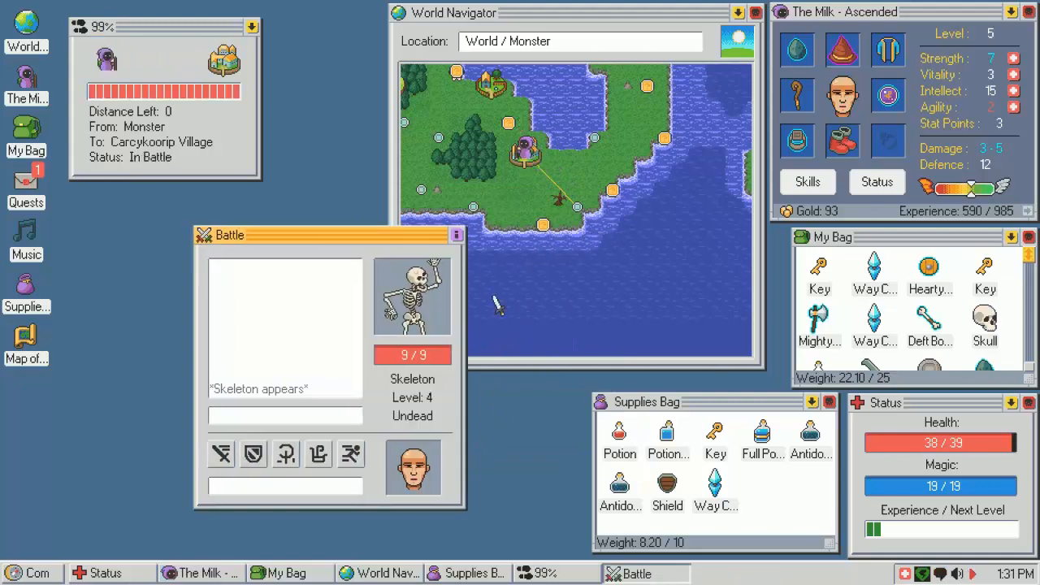
Defeat the Skeleton with Magical Shield, Burn II and an attack, then loot it with a full bag
left_click(221, 453)
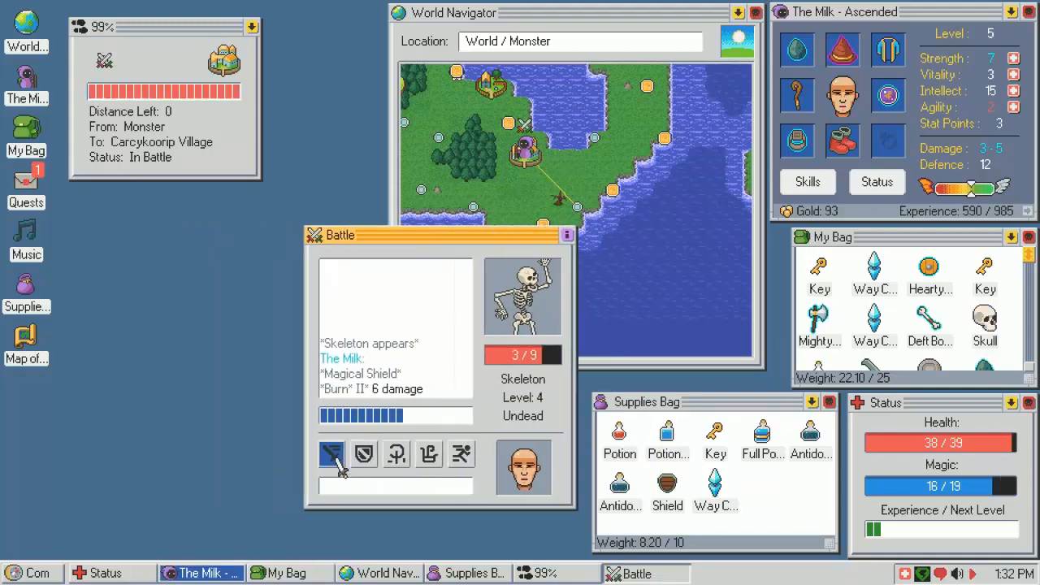
left_click(332, 455)
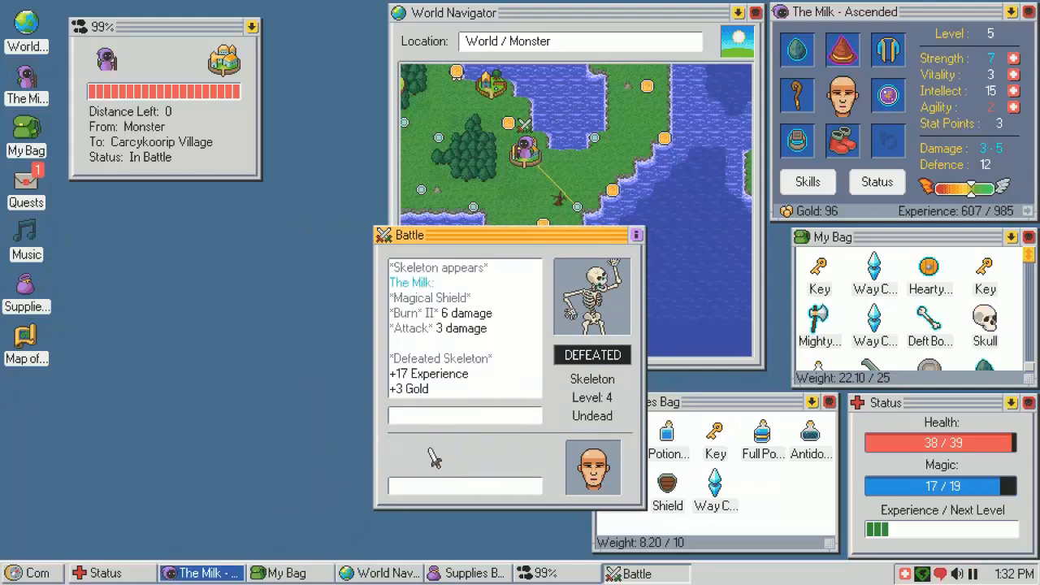
left_click(465, 452)
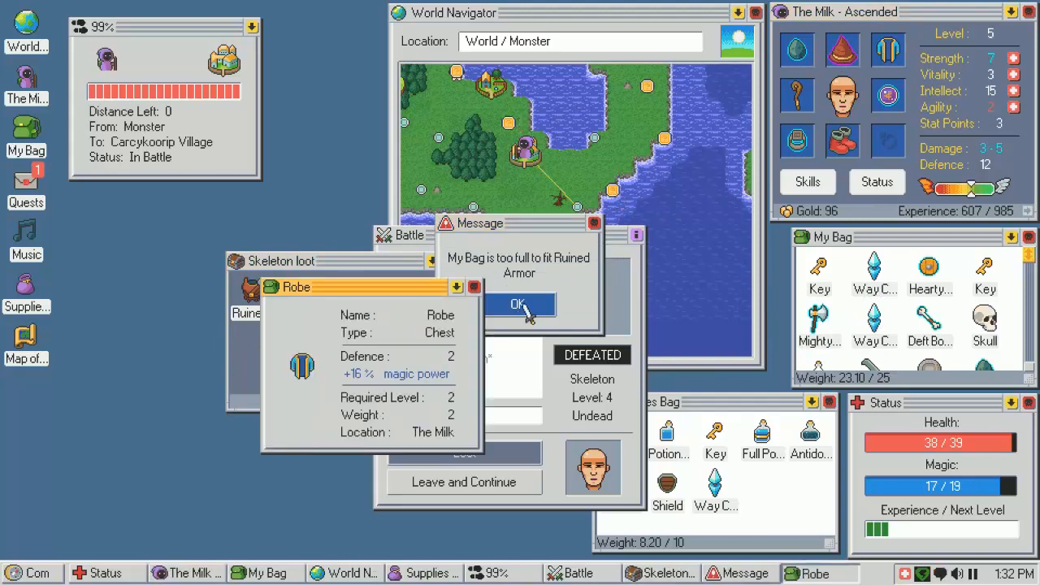
left_click(519, 304)
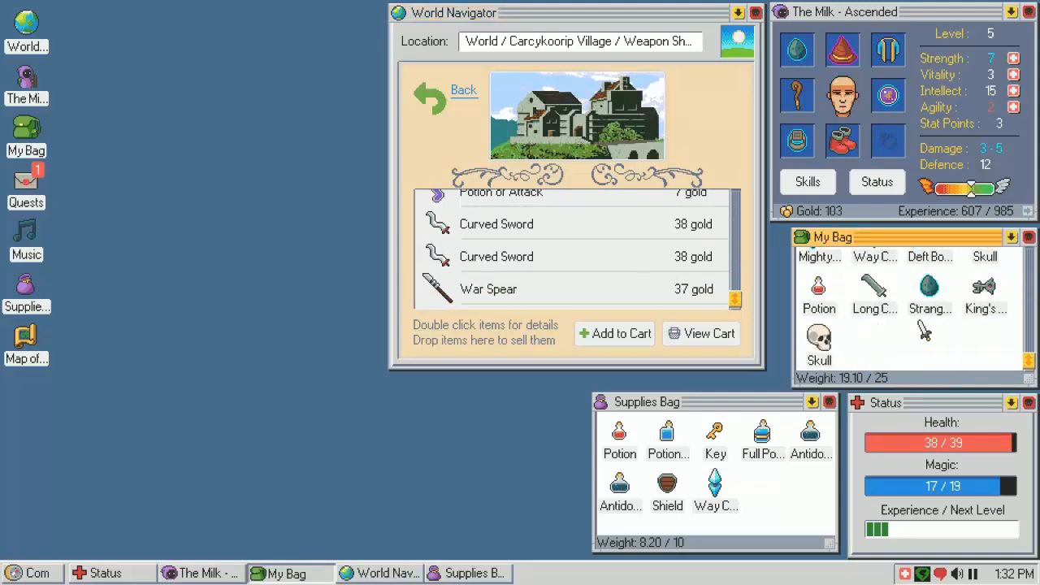
mouse_move(897, 322)
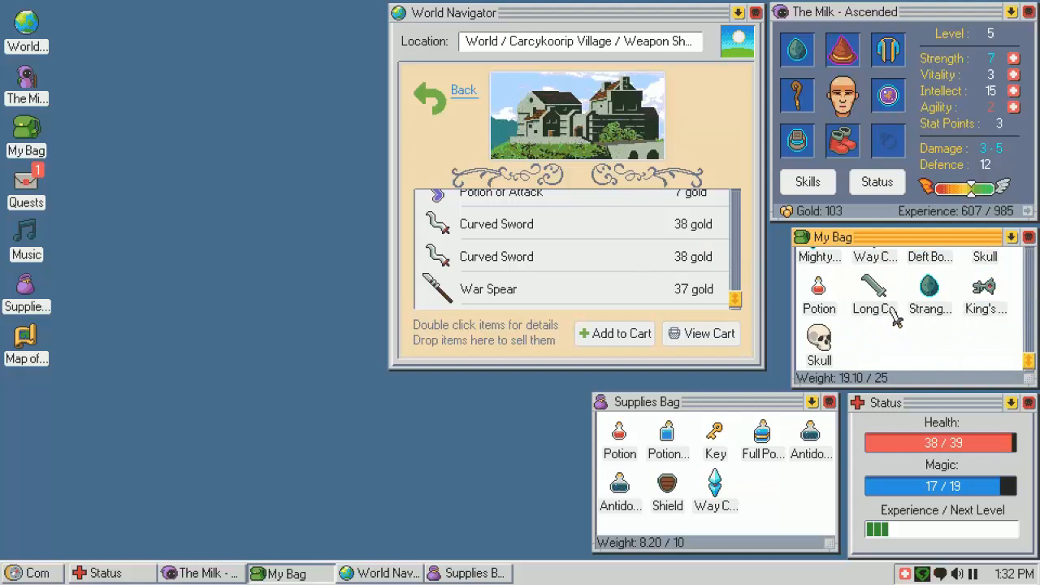
mouse_move(958, 96)
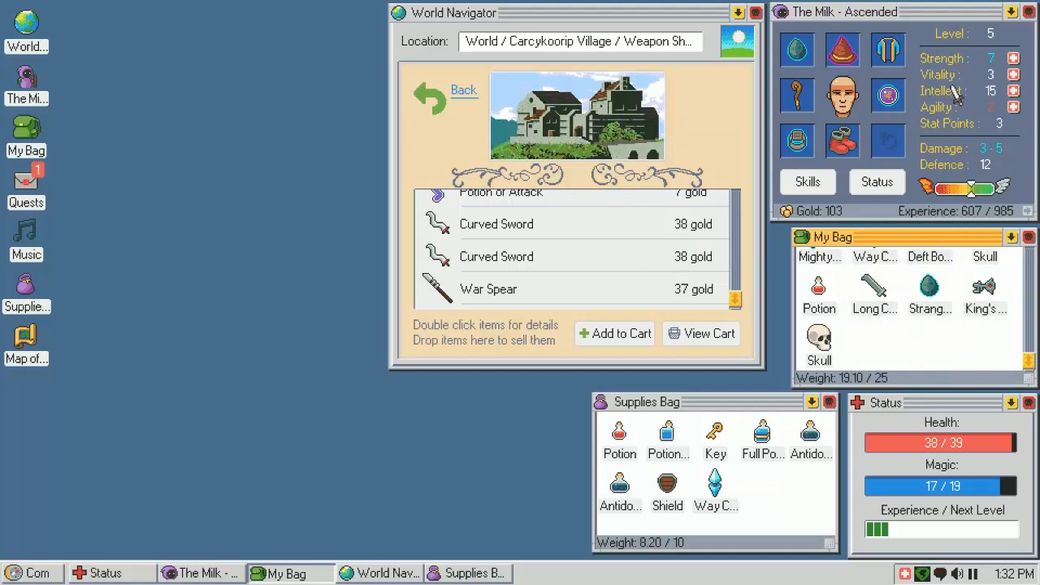
mouse_move(962, 97)
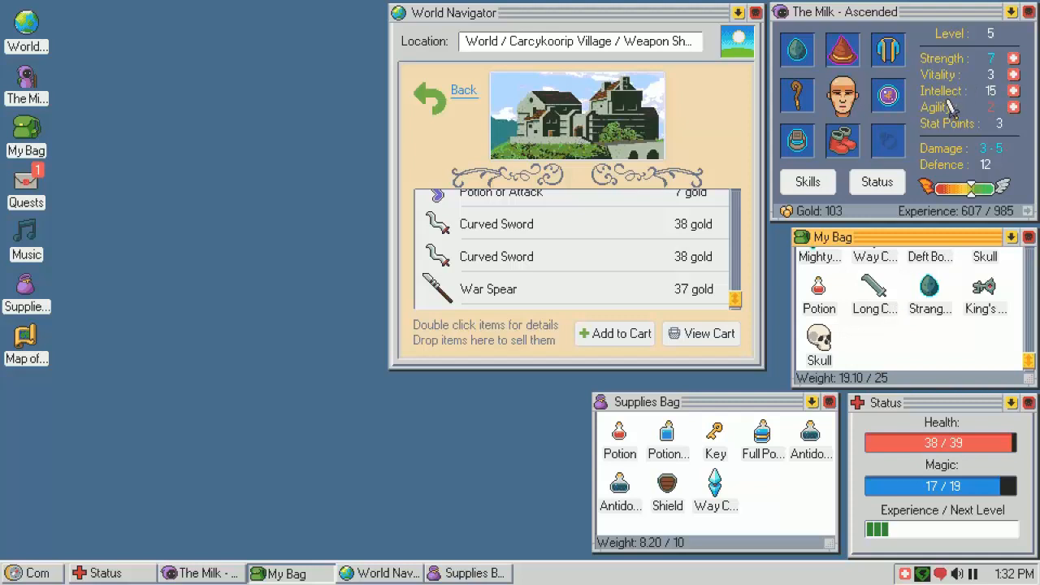
mouse_move(1001, 122)
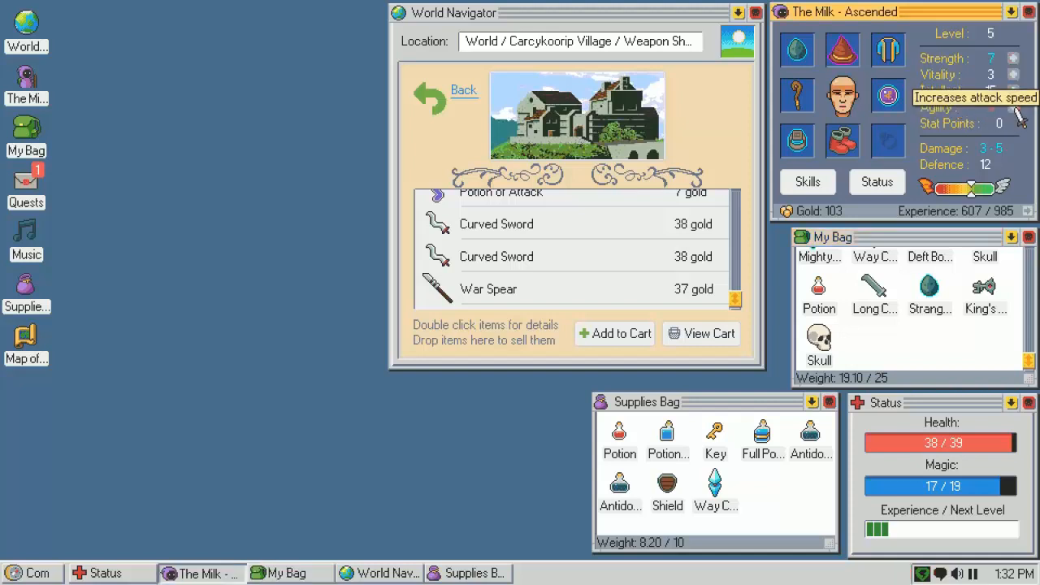
mouse_move(875, 277)
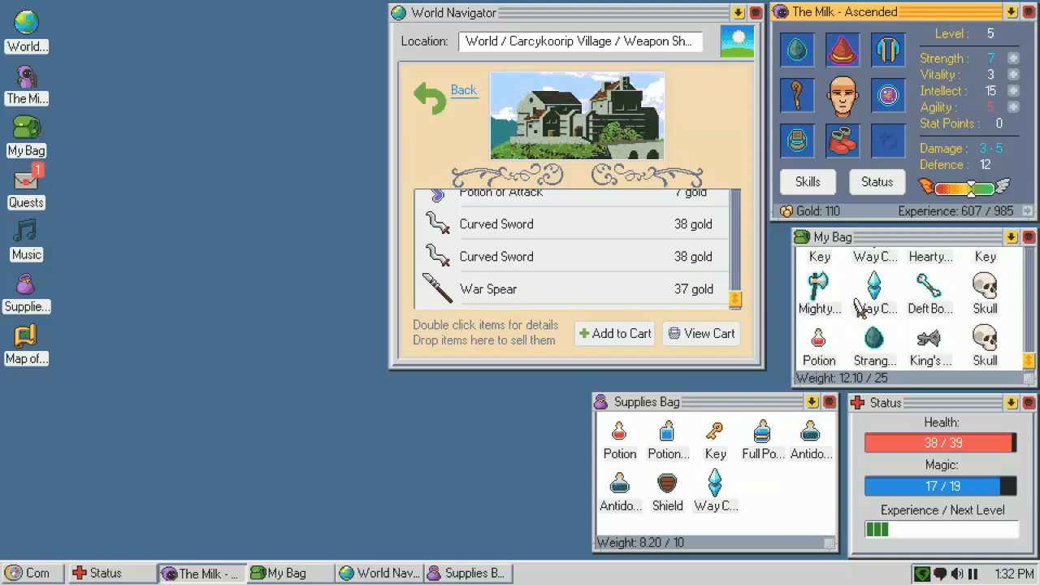
mouse_move(810, 170)
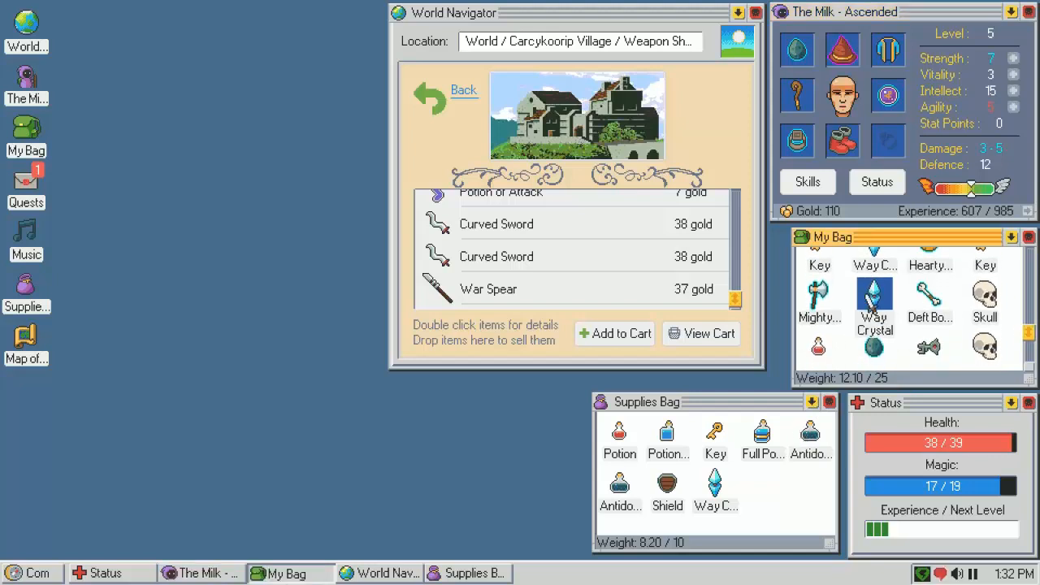
Scroll the weapon shop list while selling spare loot
scroll("down", 3)
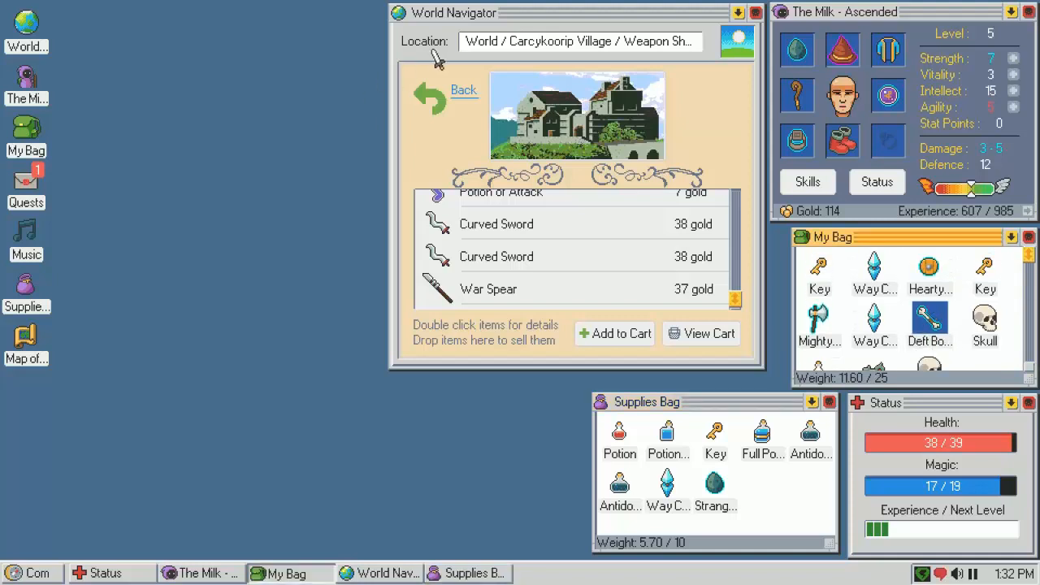
Visit the village guild and check its storage
left_click(463, 90)
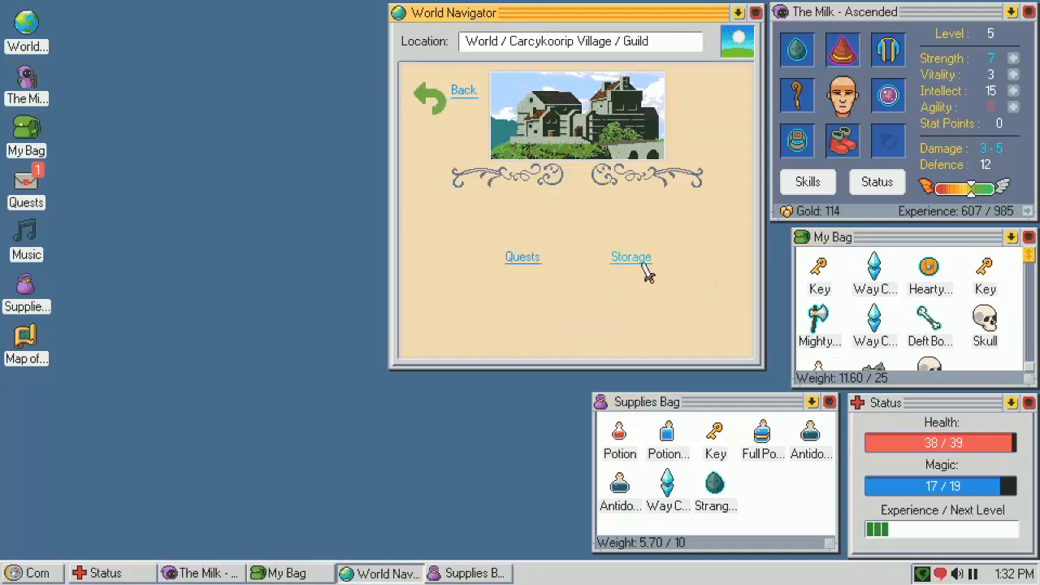
left_click(630, 257)
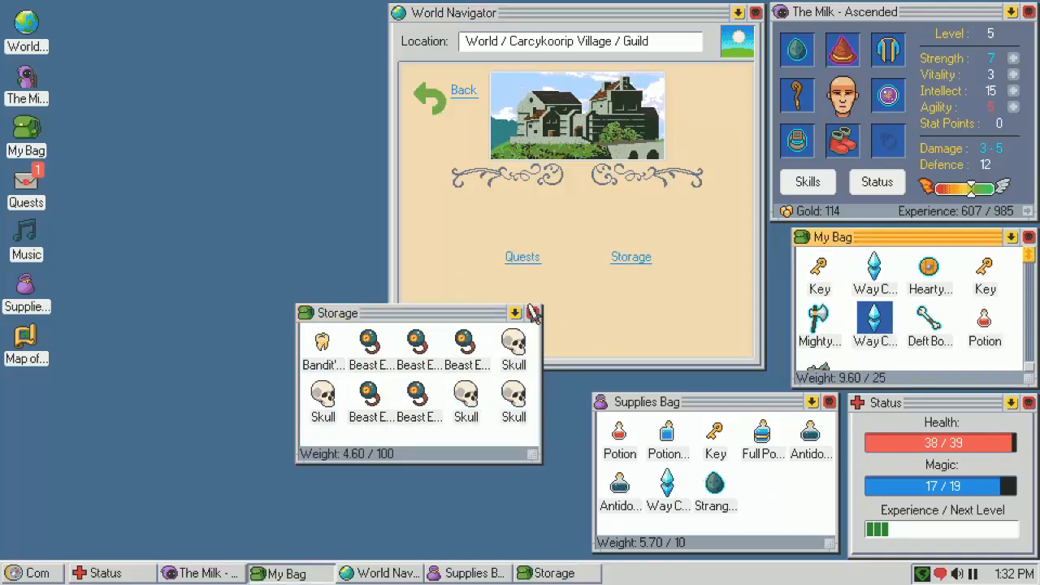
left_click(533, 312)
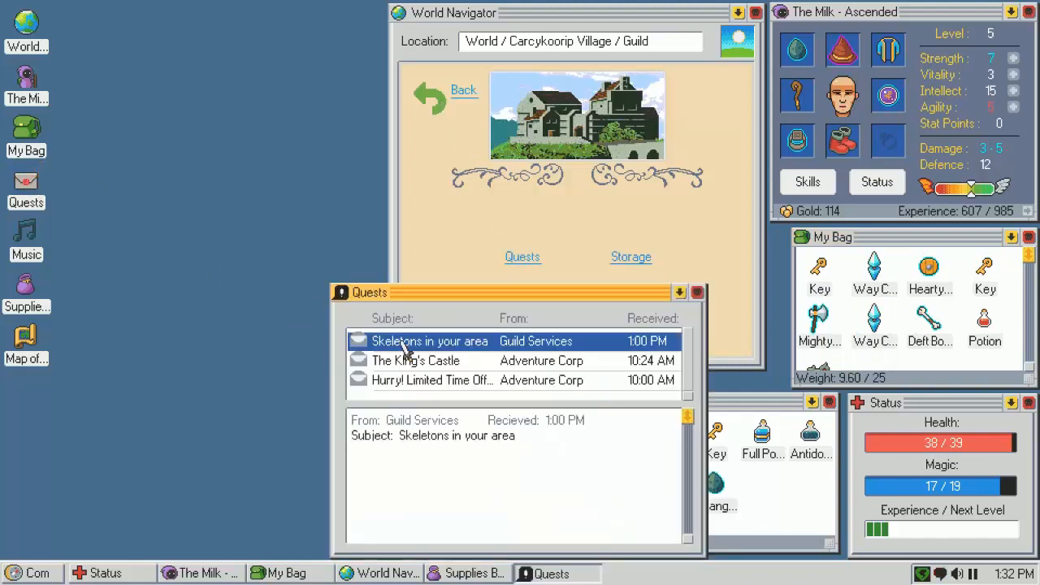
Hand in the Skeletons in your area quest for 350 experience and dismiss the reward
left_click(697, 293)
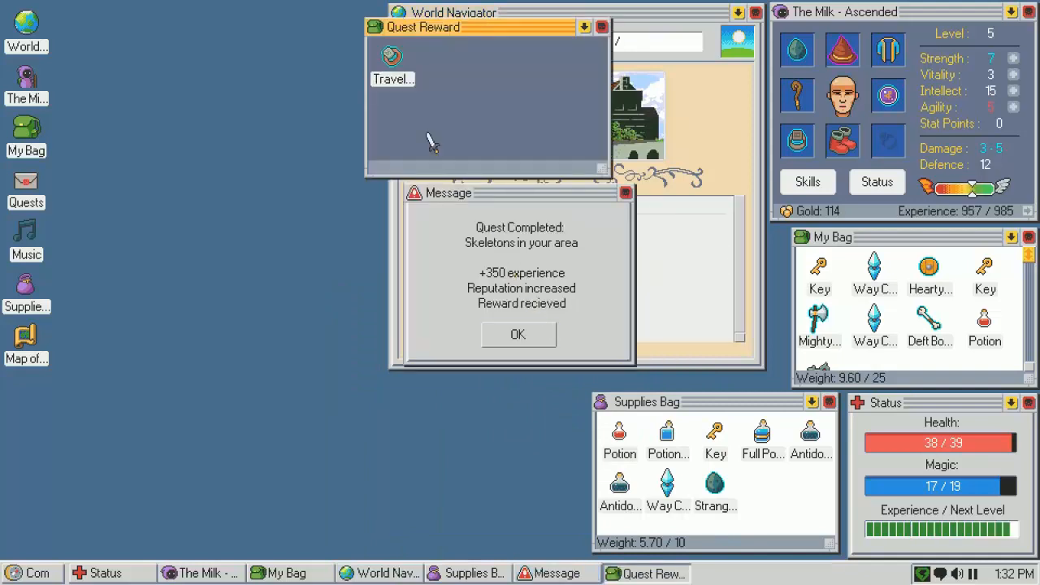
left_click(602, 26)
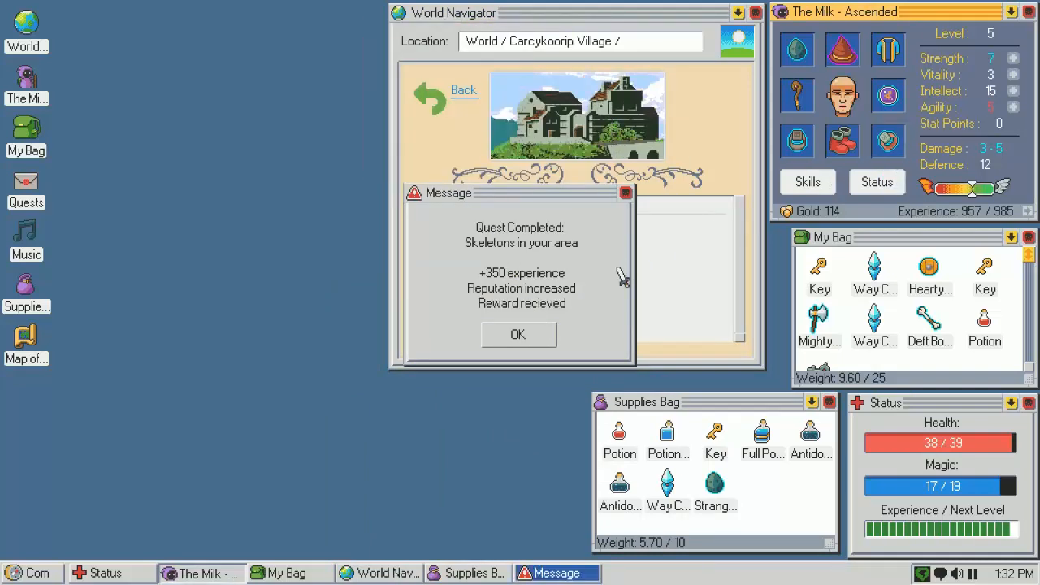
left_click(517, 335)
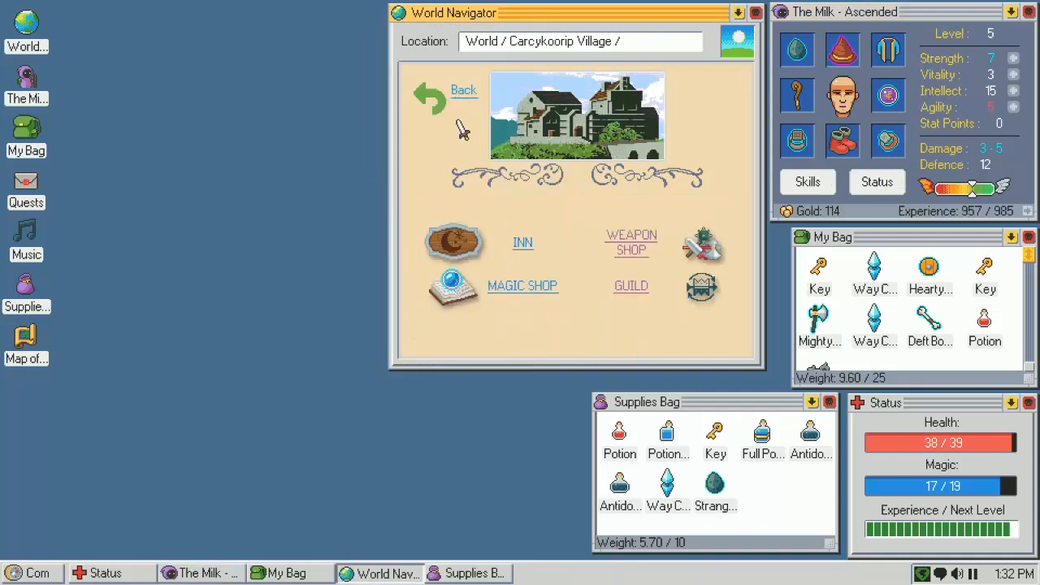
Return to the world map and travel toward the Outpost node
left_click(463, 89)
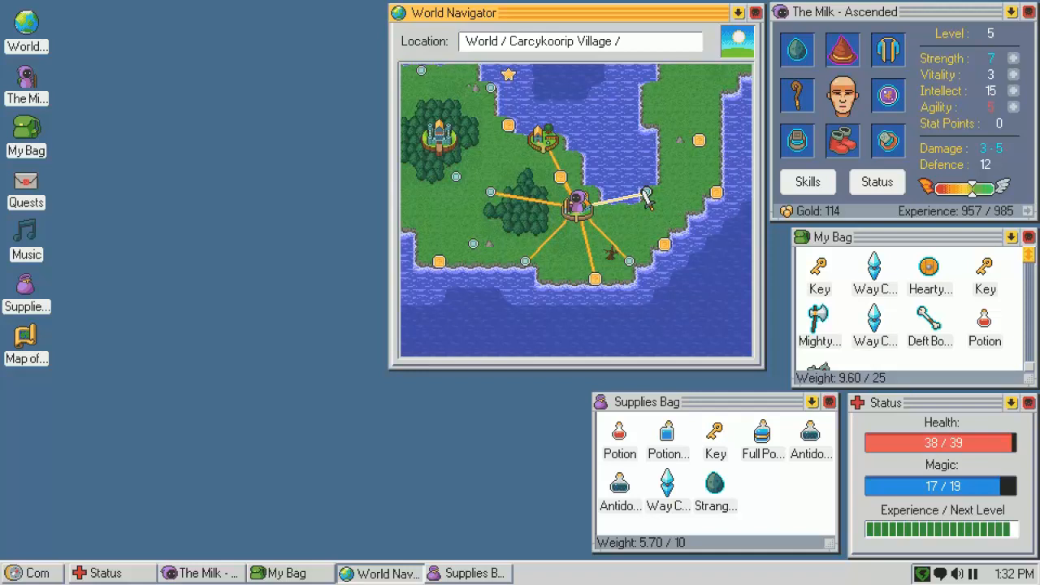
right_click(647, 195)
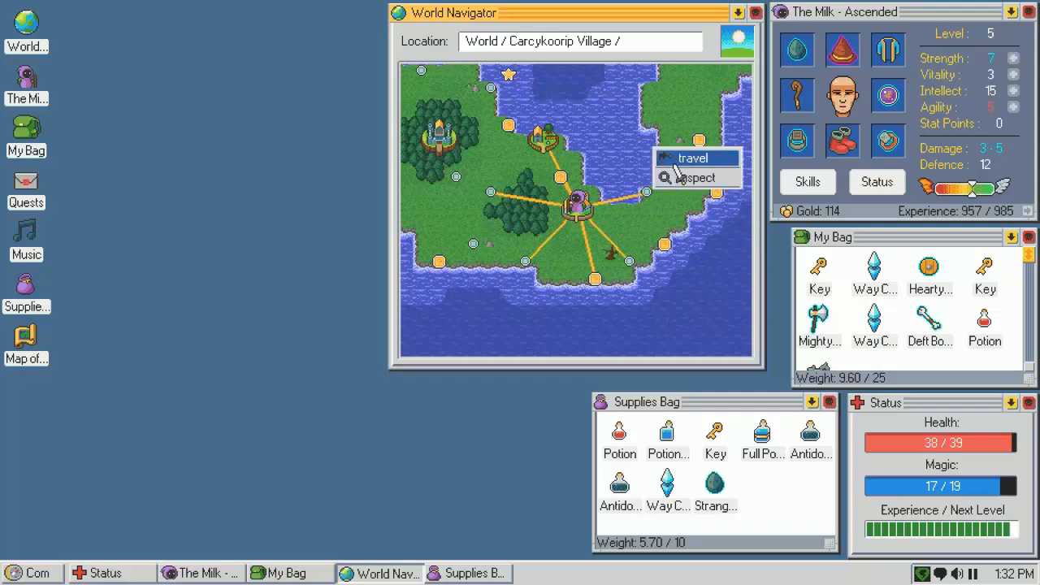
left_click(693, 158)
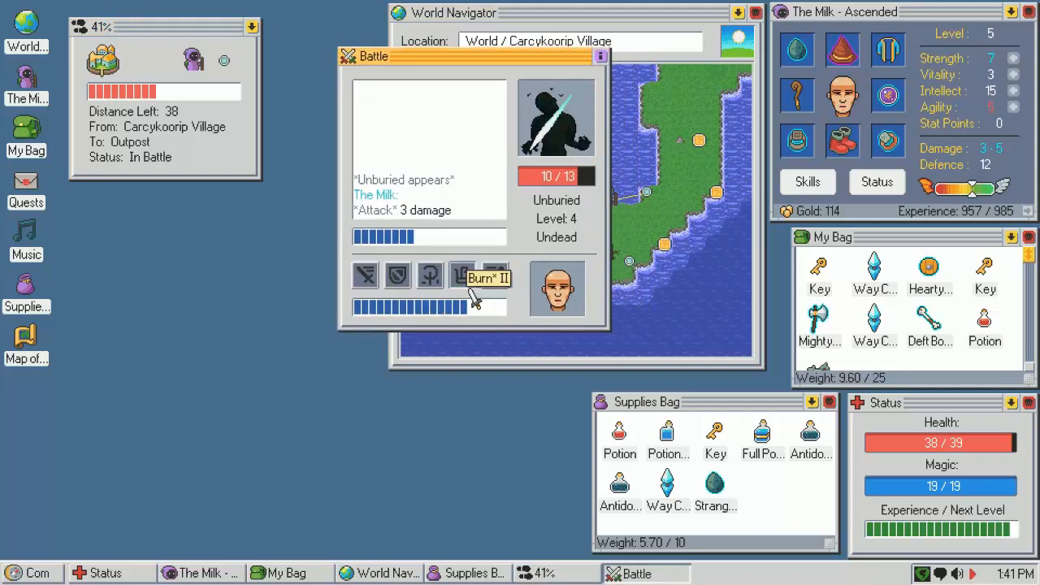
Defeat the Unburied and the Skeleton on the road with Burn II and attacks
left_click(464, 274)
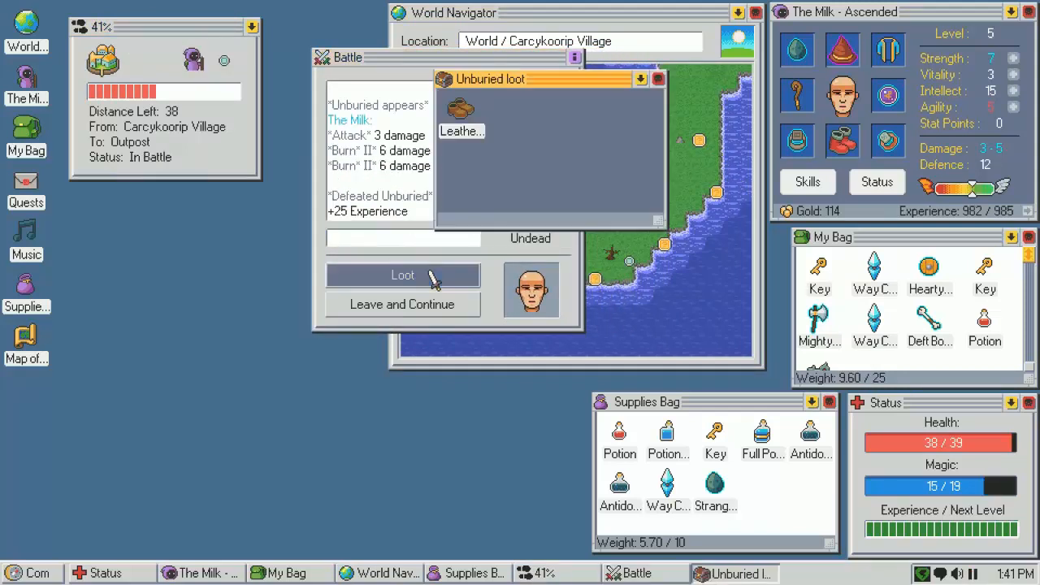
left_click(462, 114)
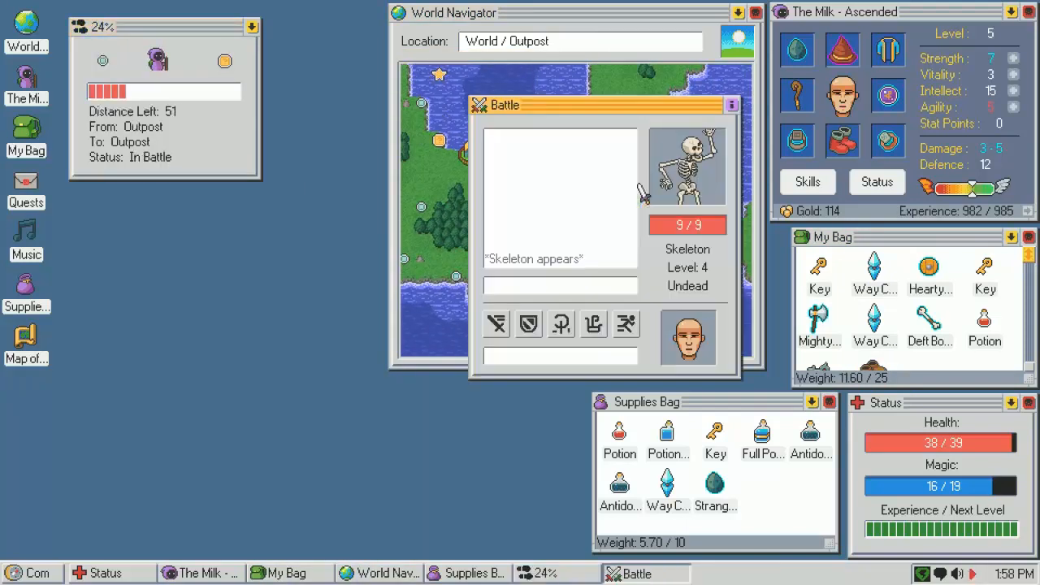
left_click(423, 323)
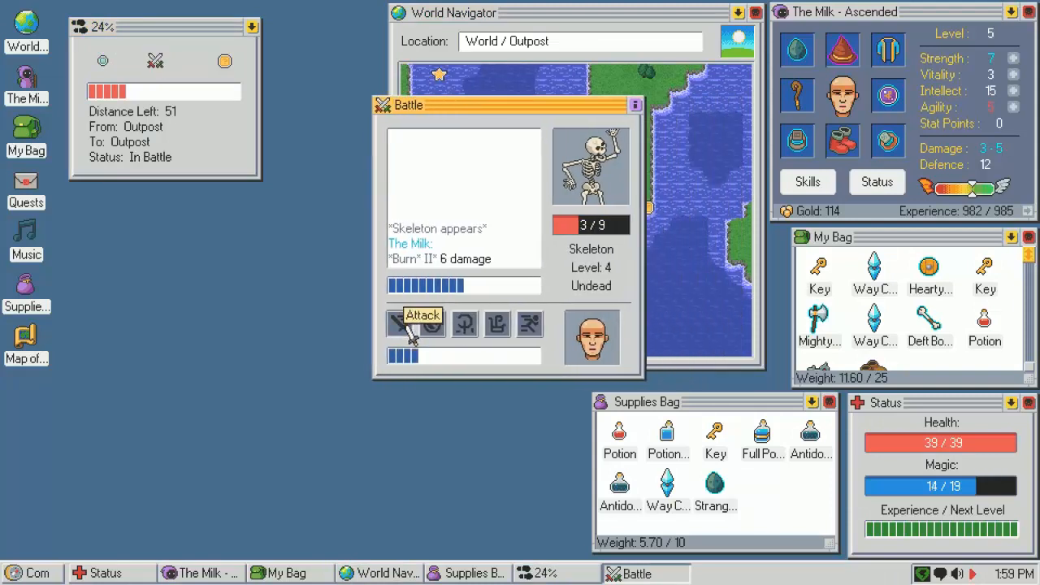
left_click(423, 324)
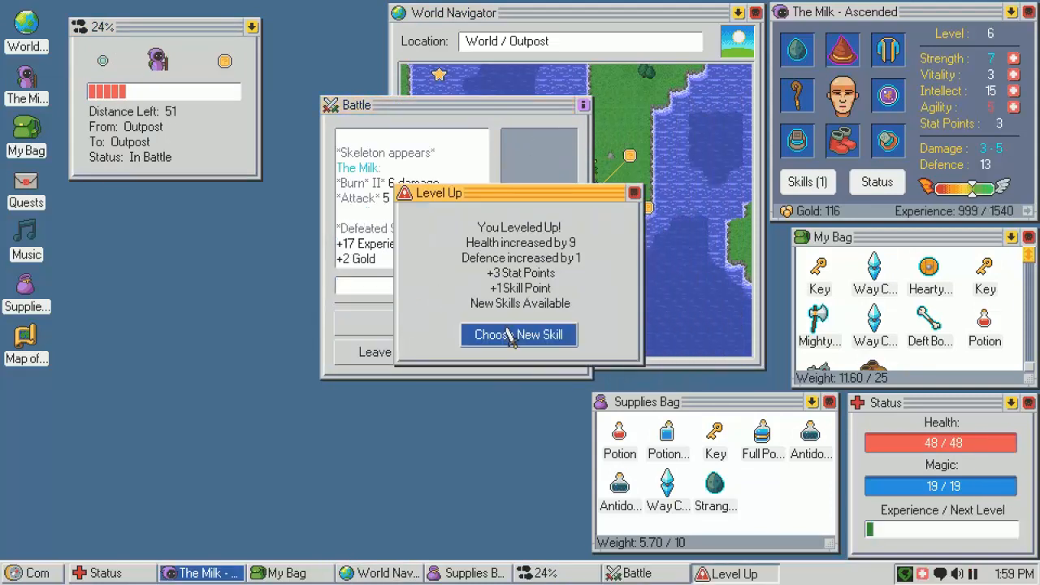
Read Astral Storm, Teleport, Astral Flare, Glass Body and Remove Enchantment after levelling up
left_click(519, 334)
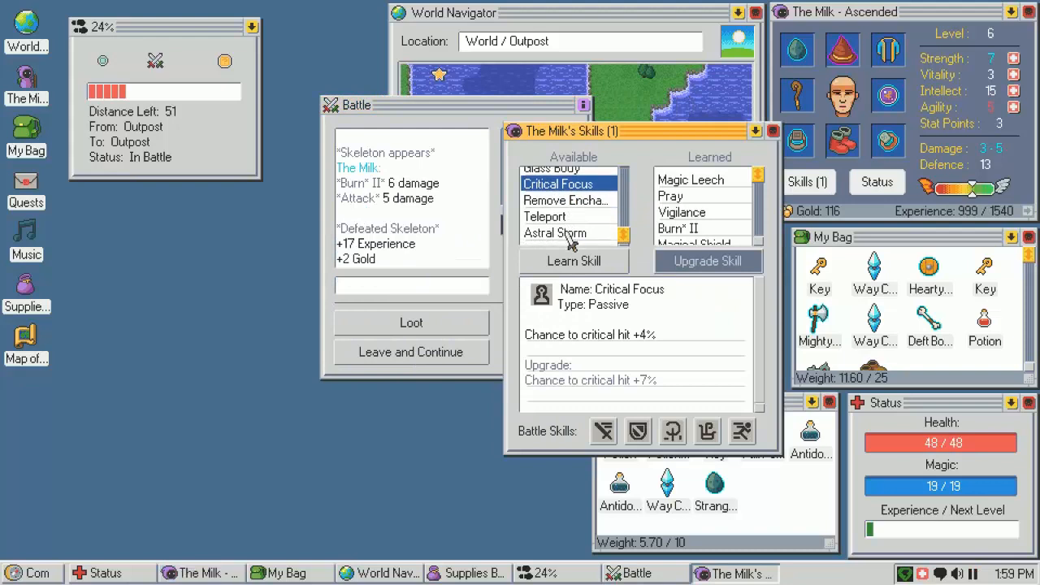
left_click(556, 232)
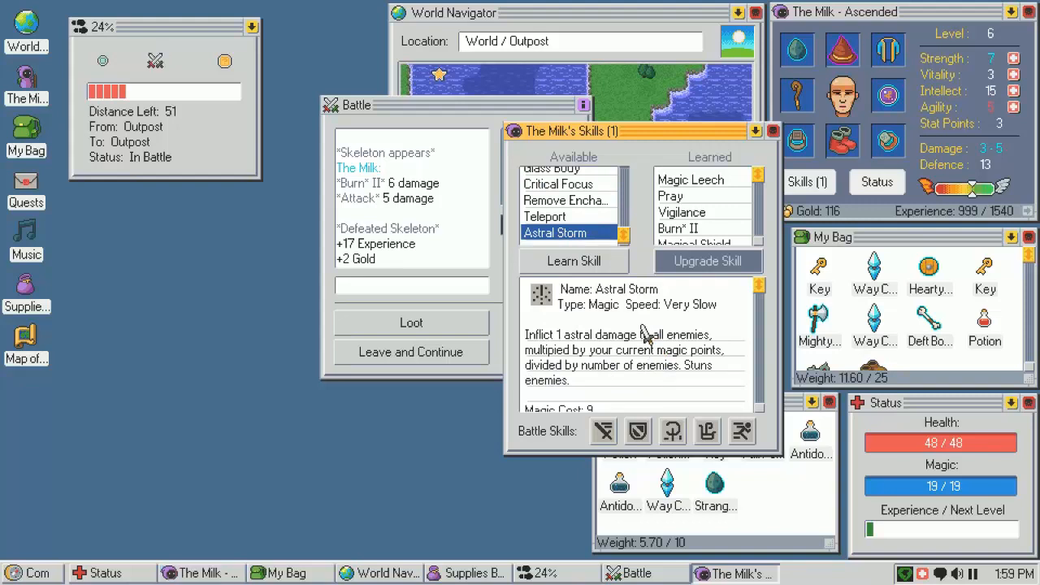
scroll("down", 3)
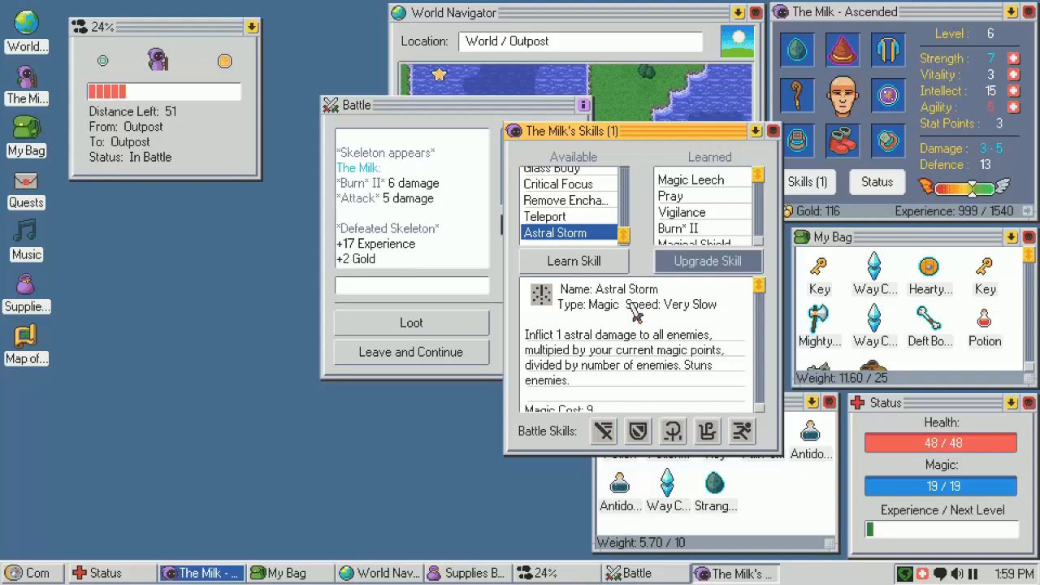
left_click(545, 216)
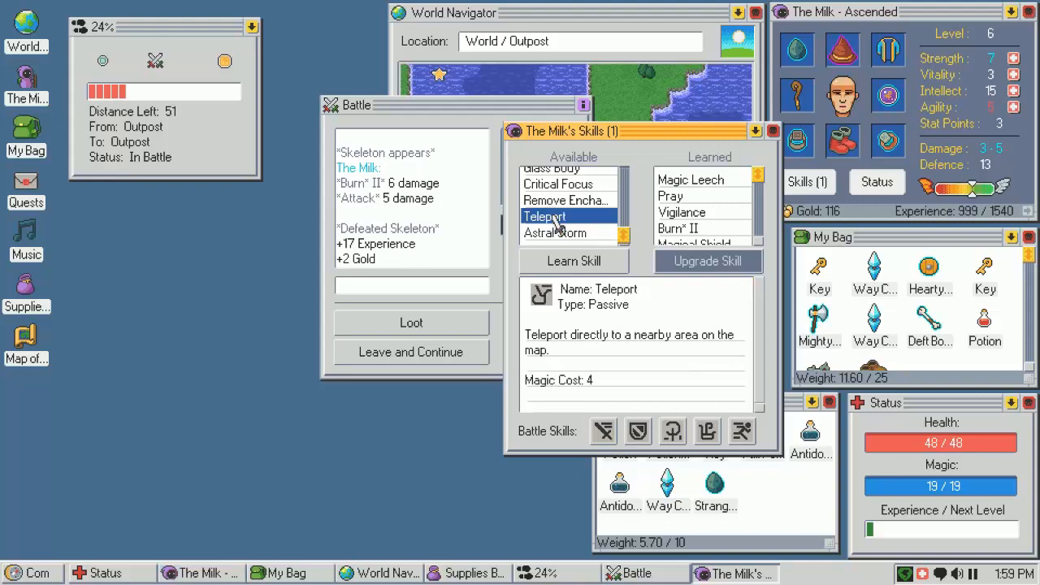
scroll("up", 3)
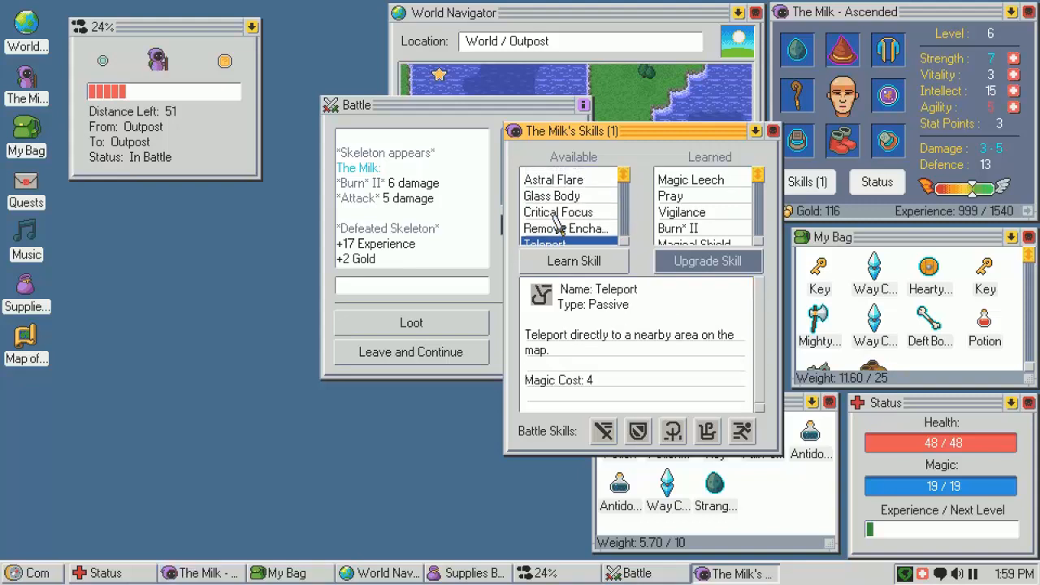
left_click(553, 179)
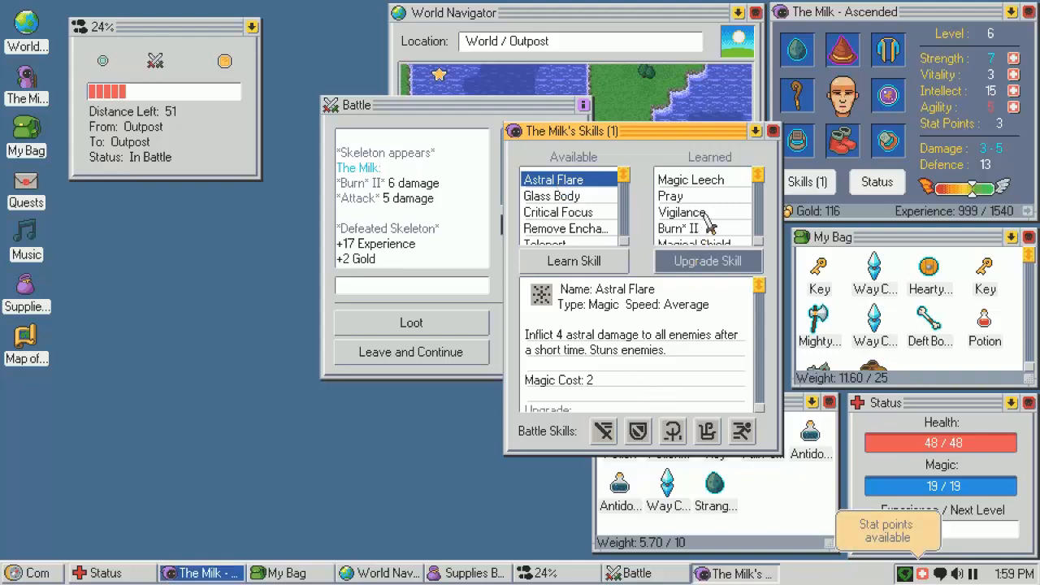
mouse_move(673, 432)
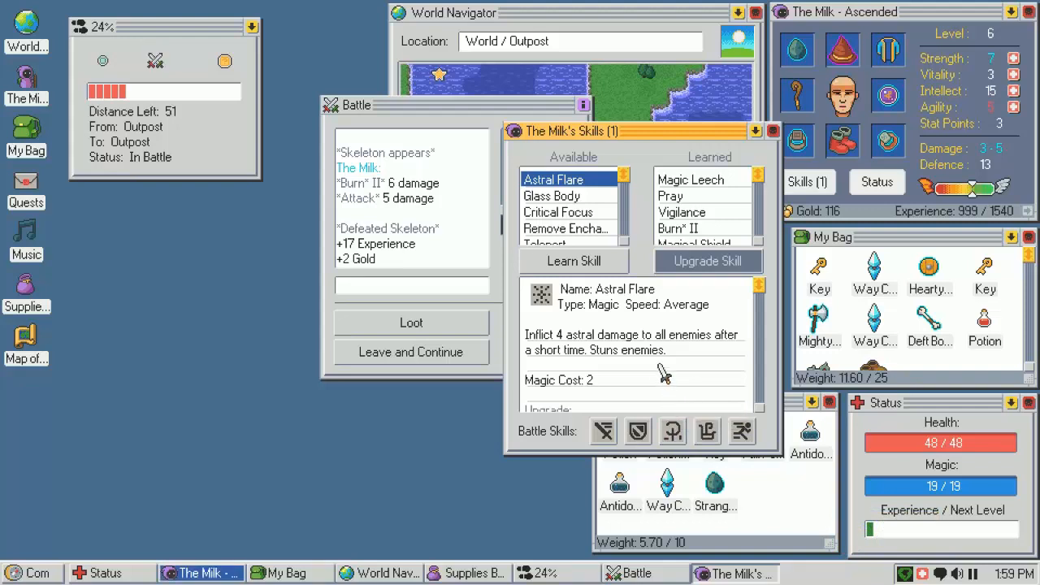
mouse_move(594, 227)
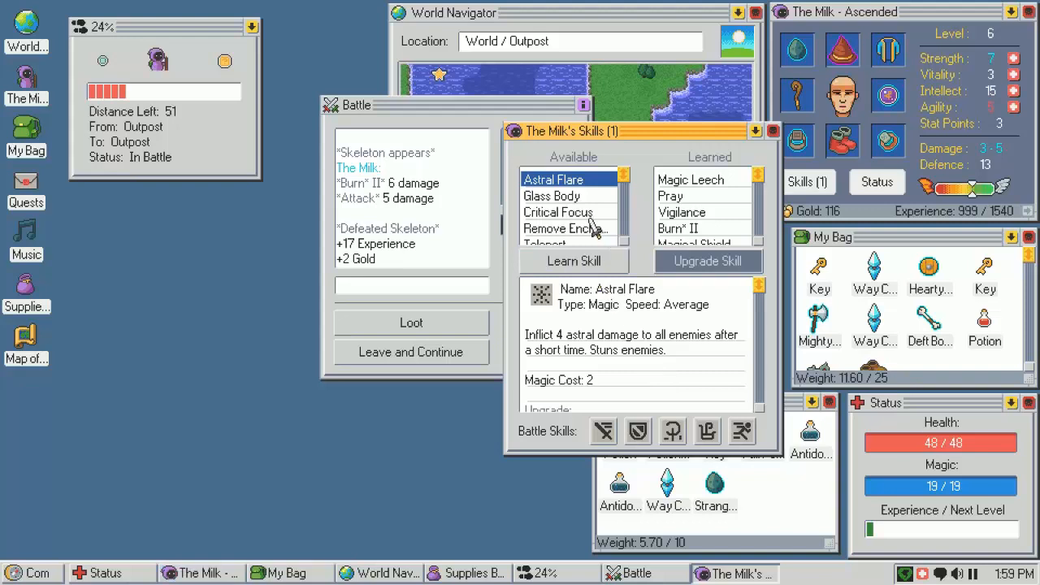
left_click(553, 195)
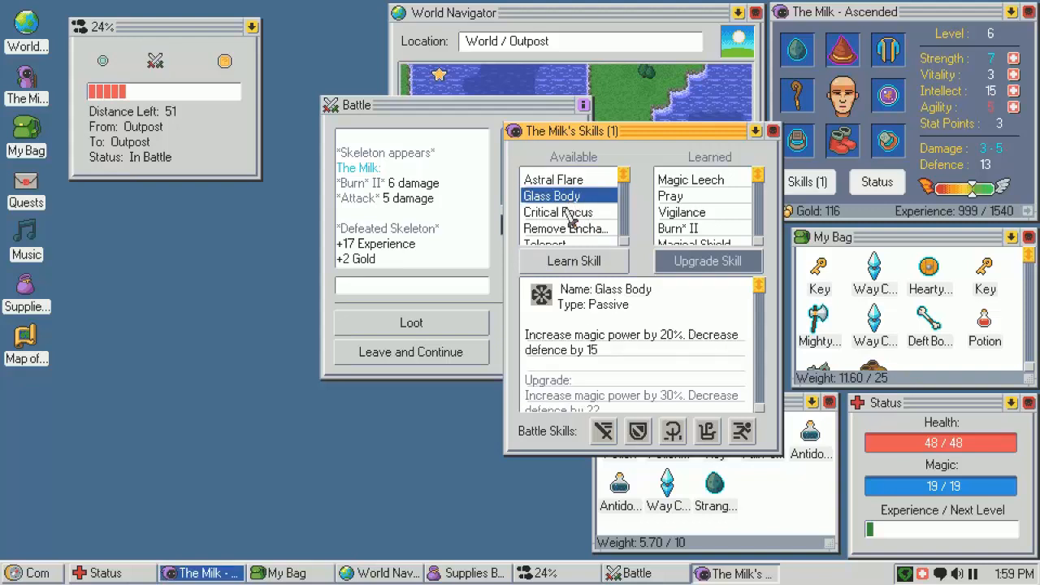
left_click(553, 178)
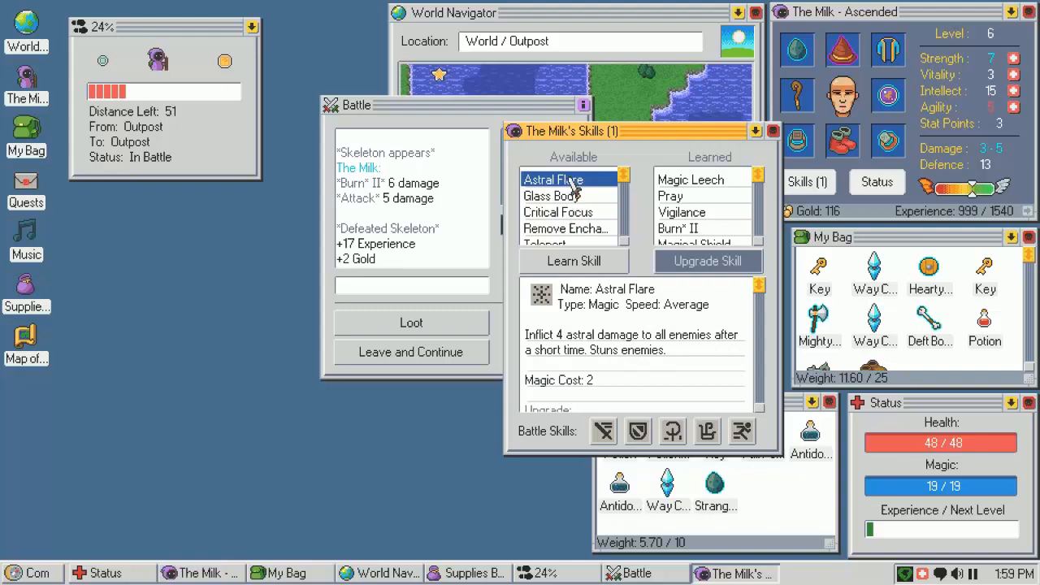
left_click(566, 205)
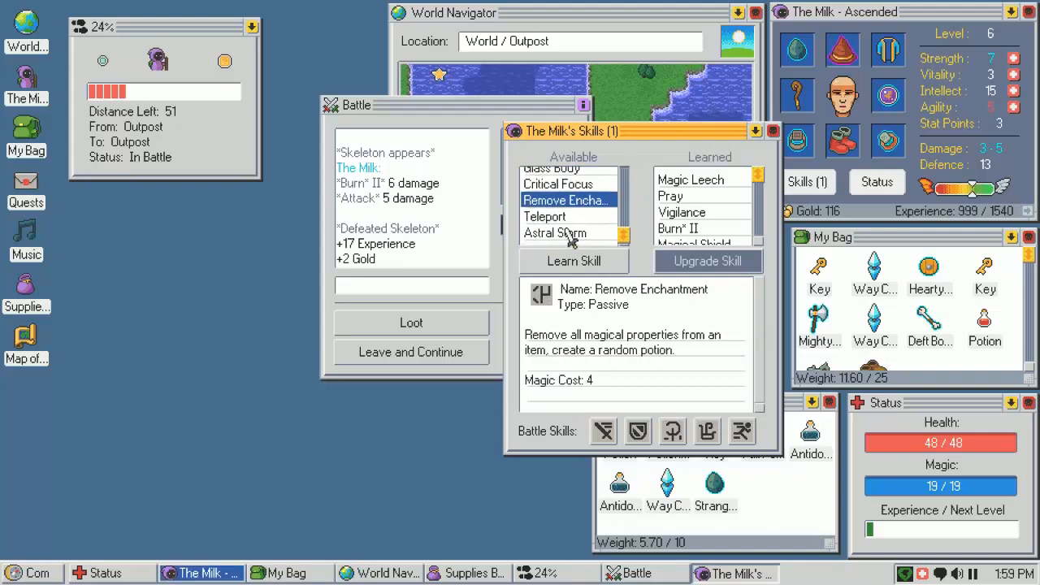
Compare Vigilance, Teleport, Astral Storm and Astral Flare descriptions once more
scroll("up", 3)
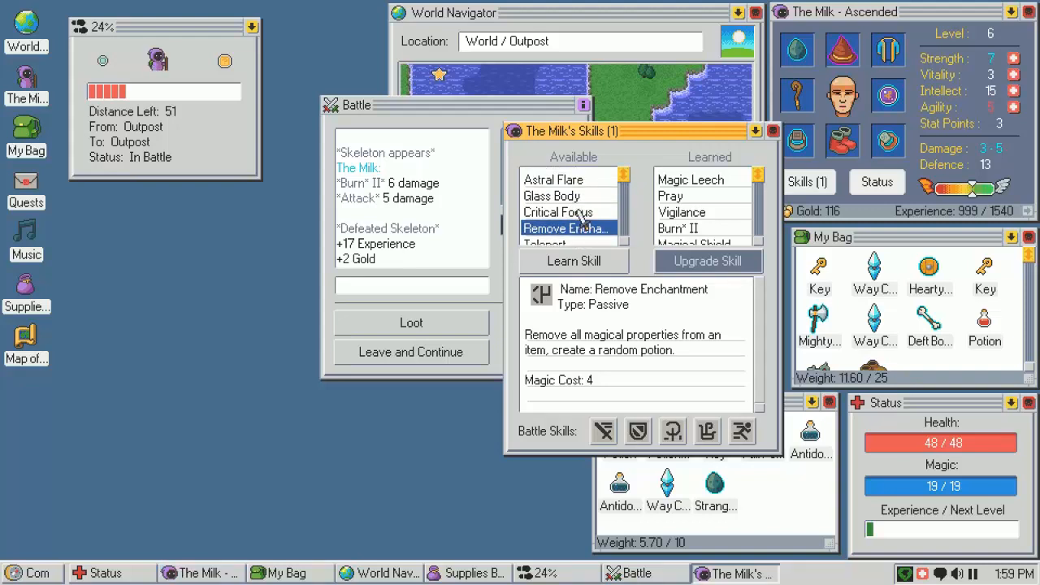
scroll("down", 3)
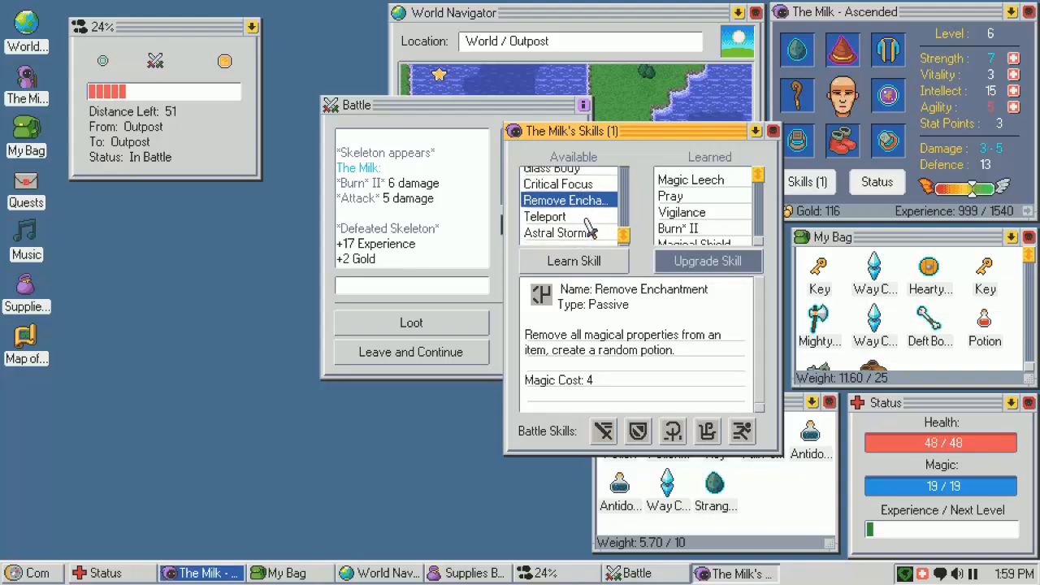
left_click(683, 211)
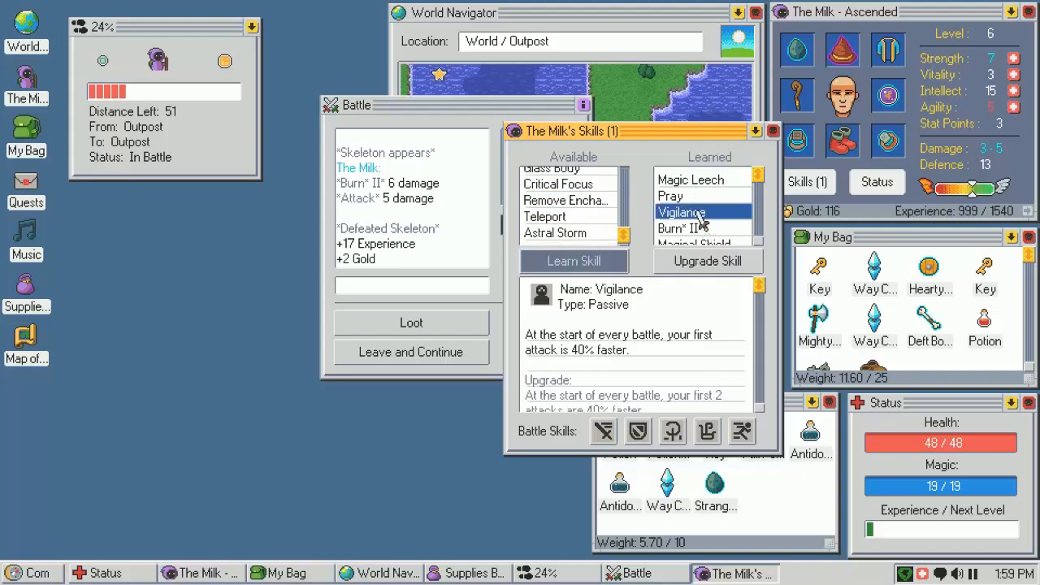
left_click(545, 216)
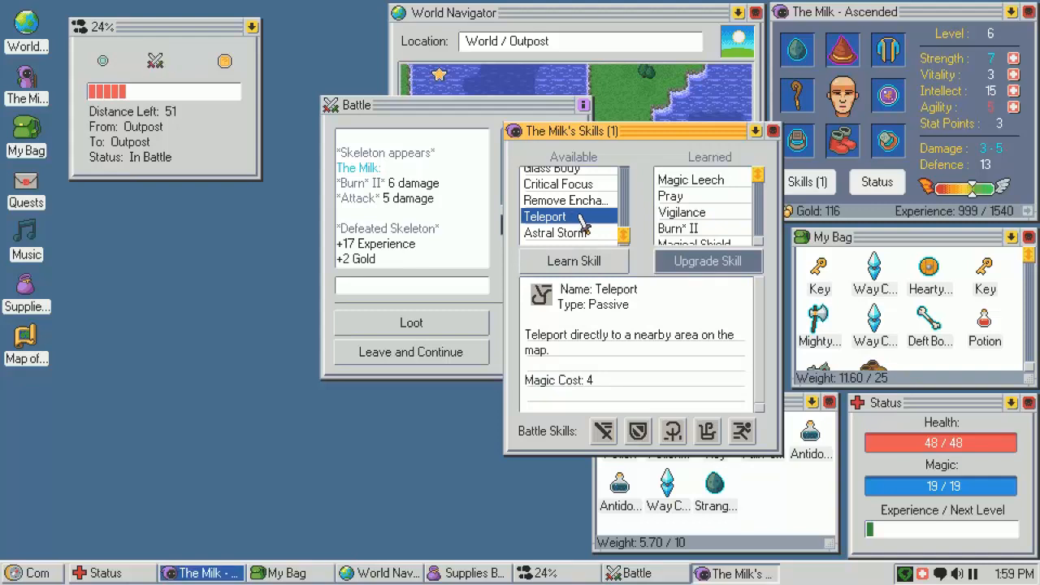
left_click(556, 232)
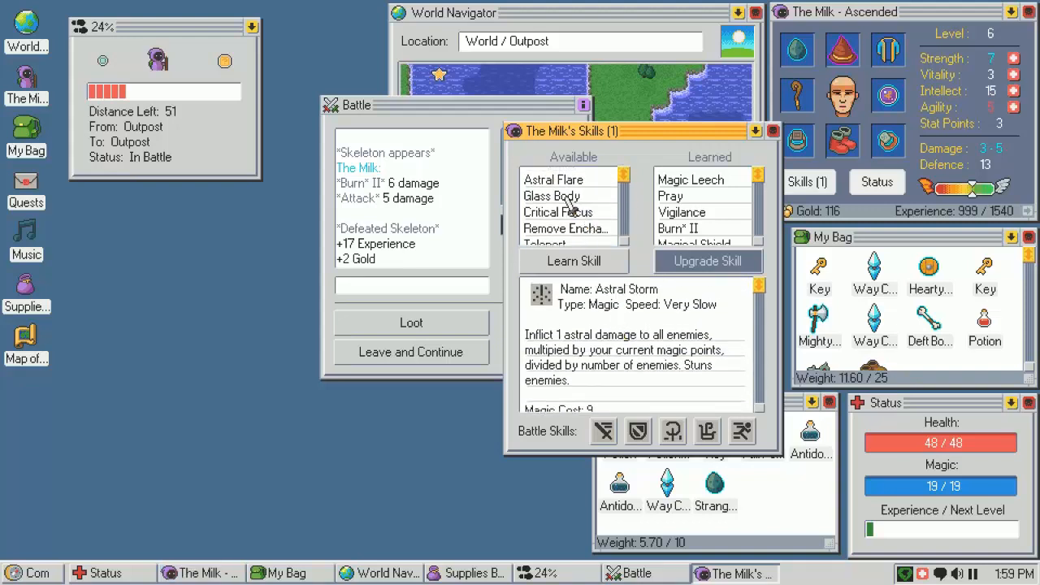
mouse_move(566, 198)
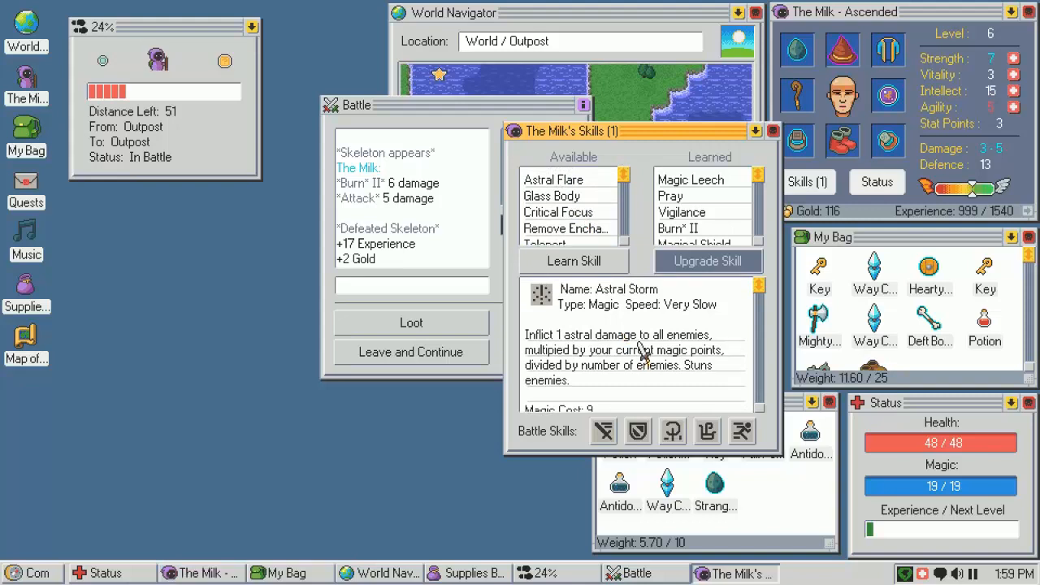
left_click(556, 233)
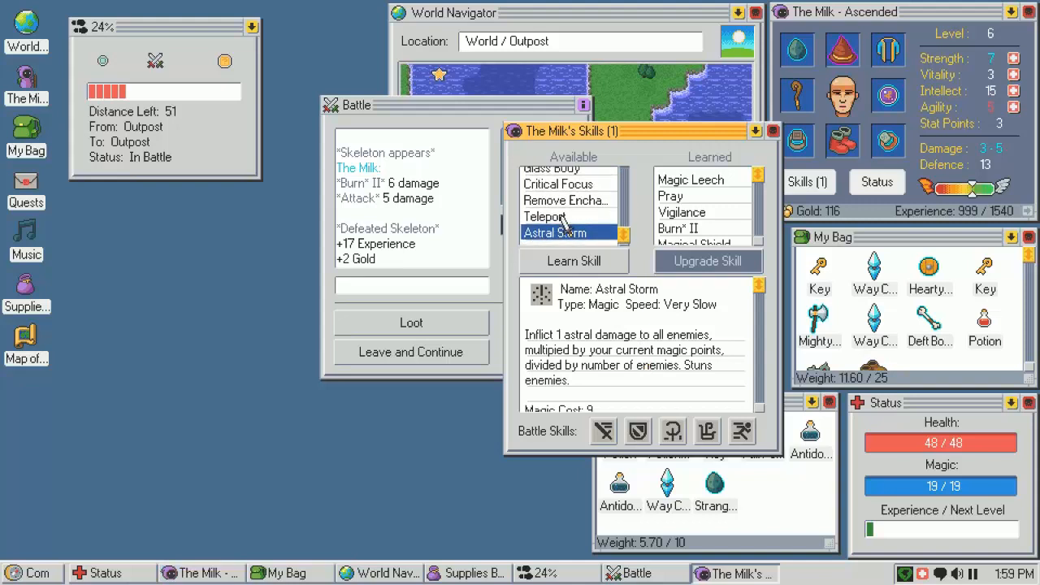
left_click(545, 216)
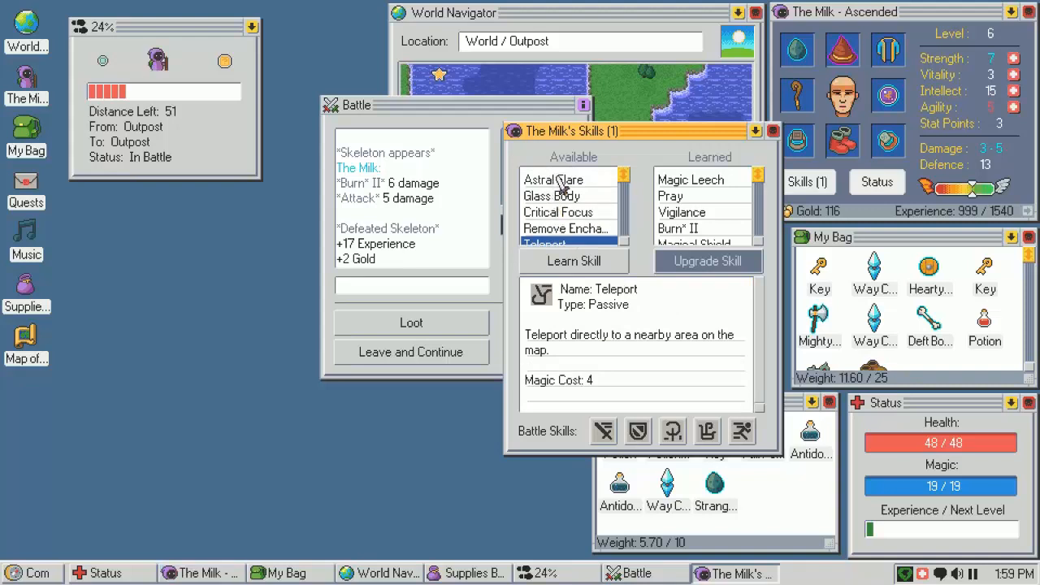
left_click(553, 179)
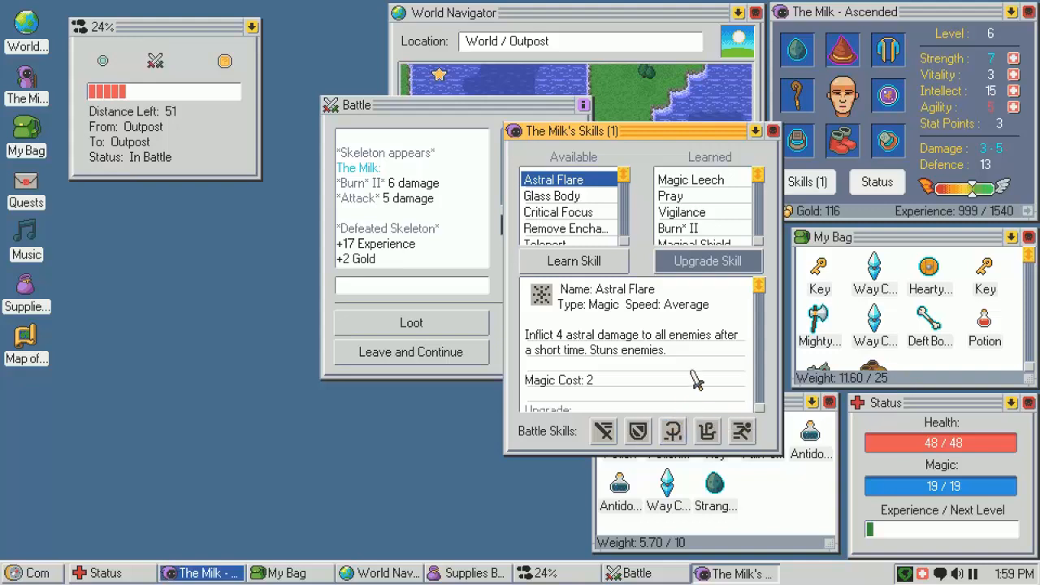
mouse_move(709, 432)
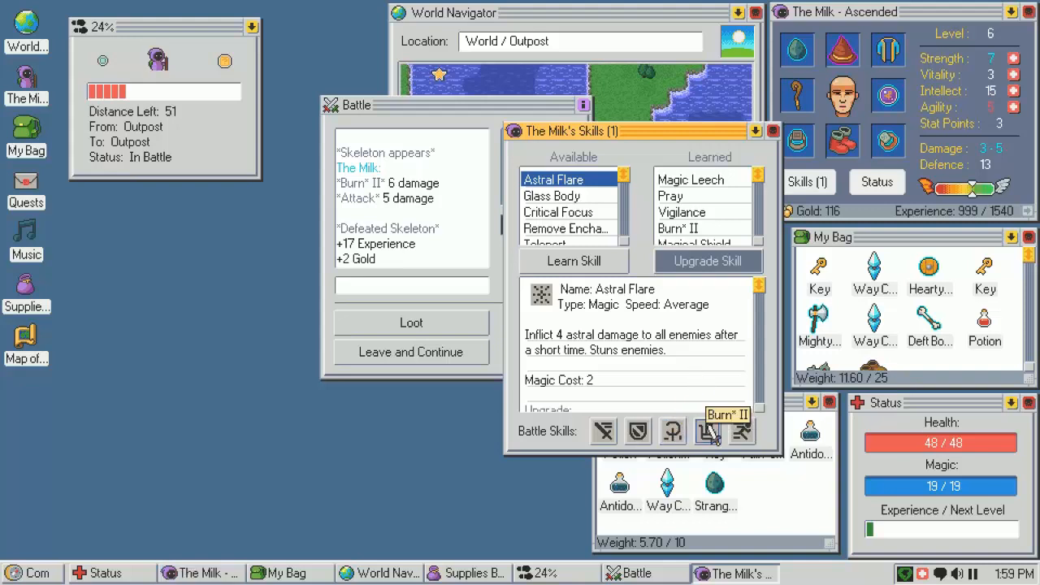
mouse_move(741, 431)
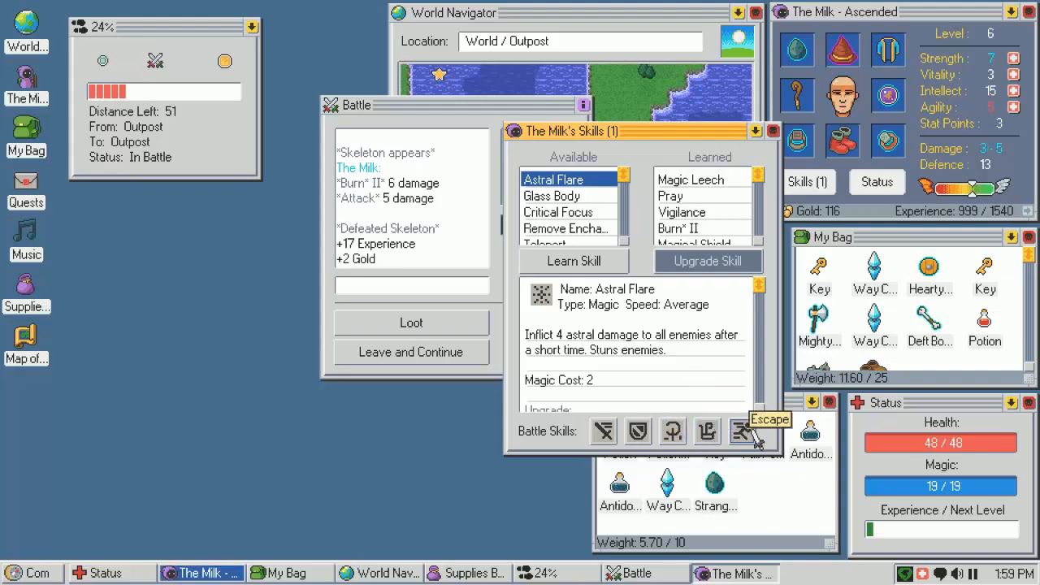
Swap Astral Flare into the Escape battle-skill slot and resume travel to the Outpost
left_click(573, 260)
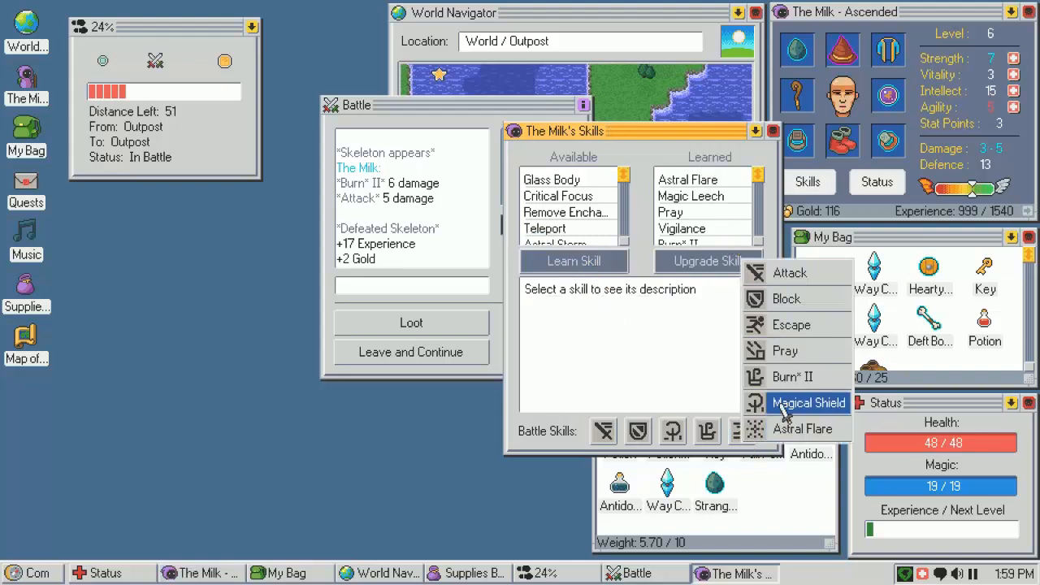
left_click(809, 403)
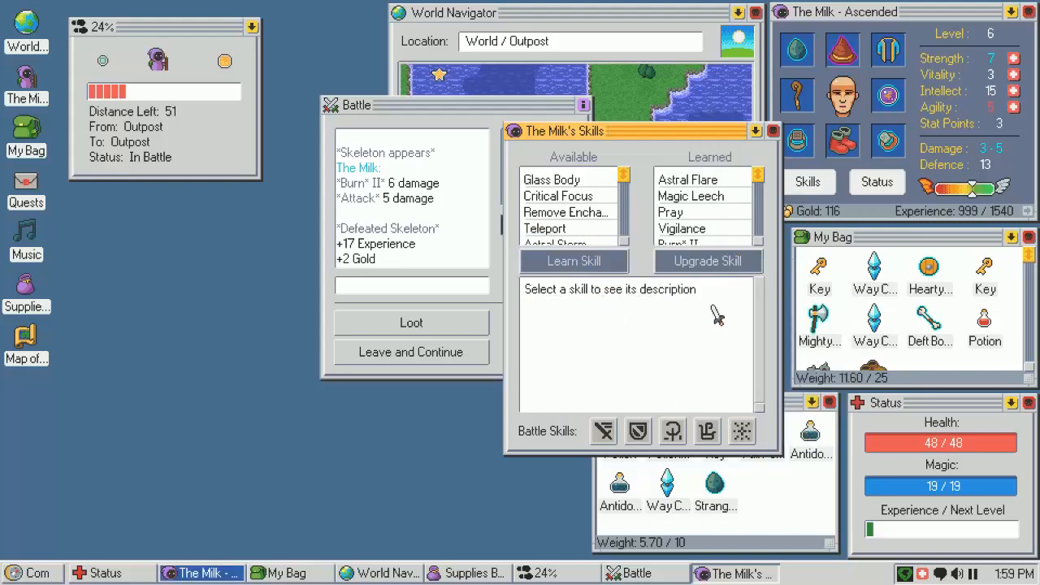
left_click(409, 322)
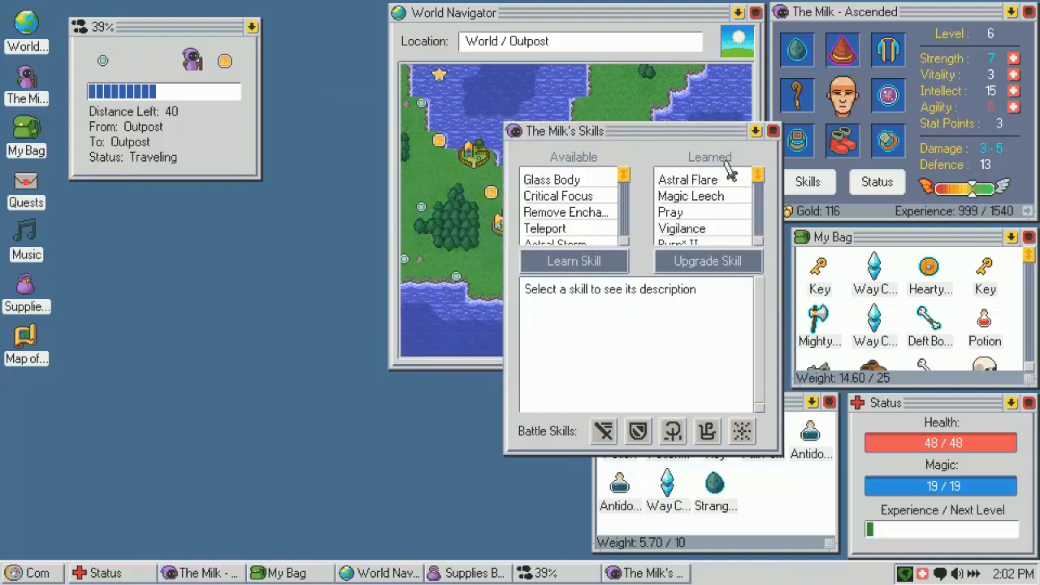
left_click(774, 130)
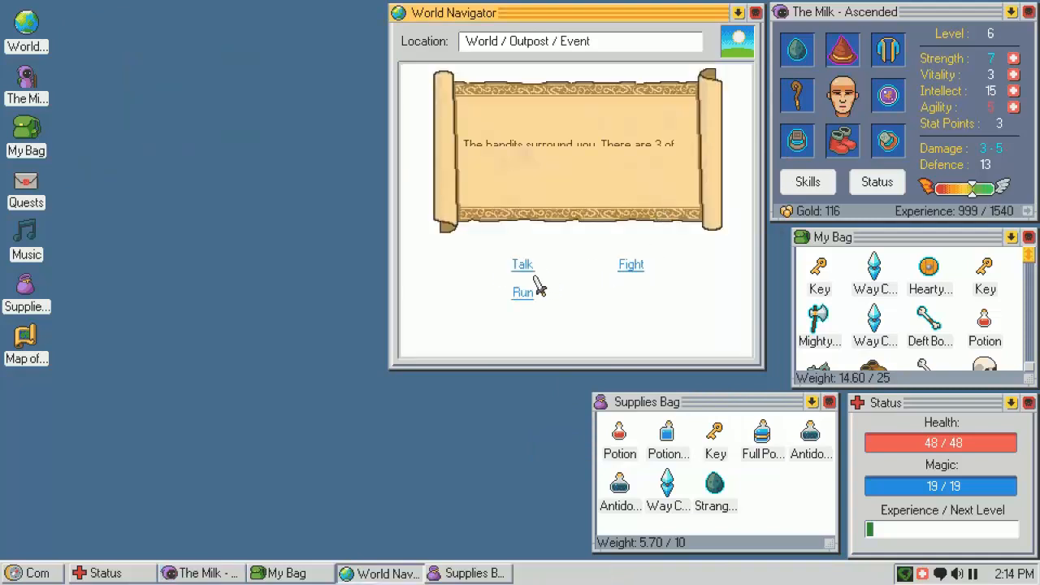
Attack the first bandits with strikes and a skill
left_click(631, 263)
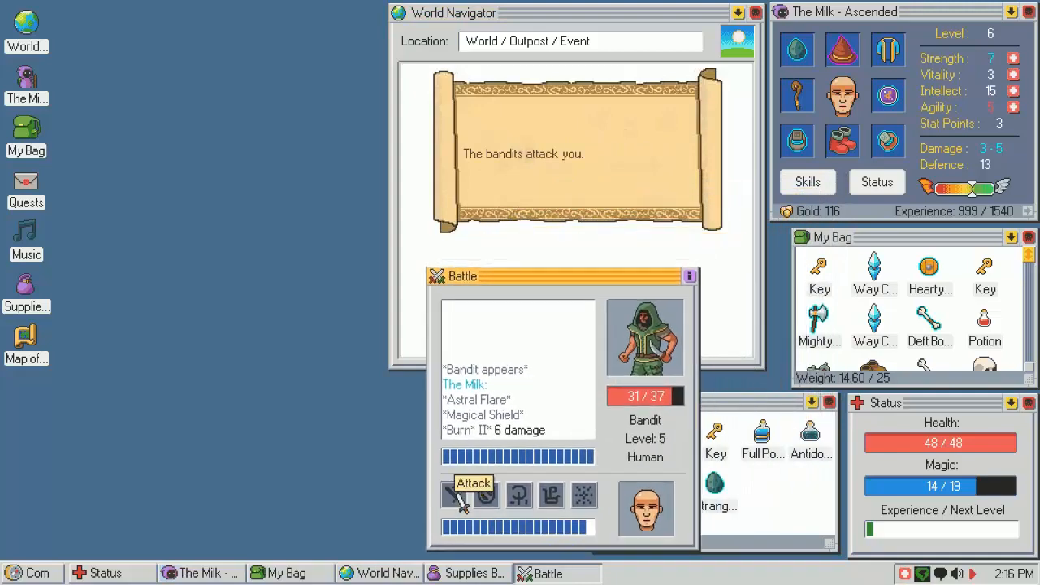
left_click(461, 494)
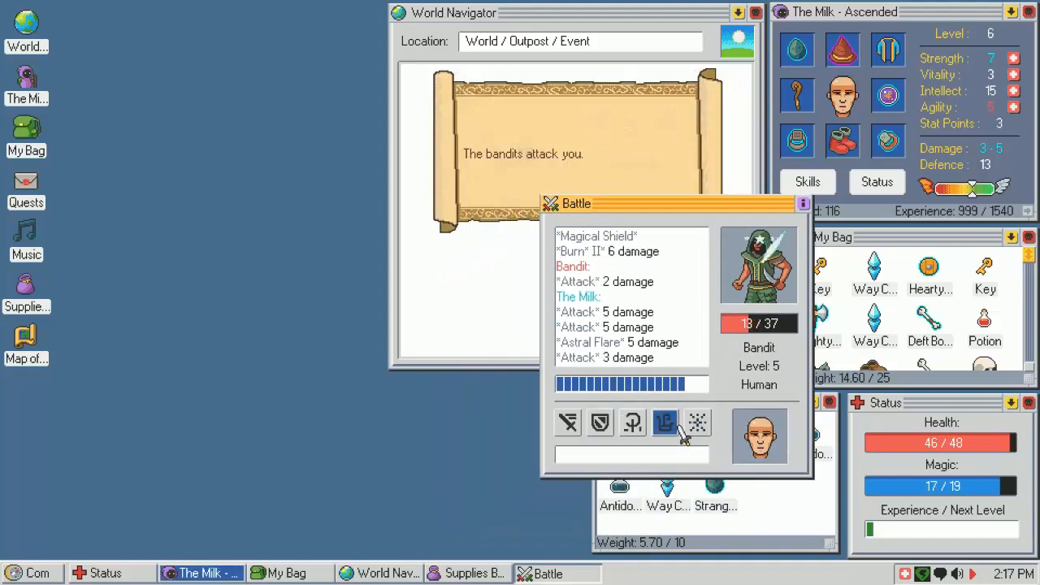
left_click(567, 422)
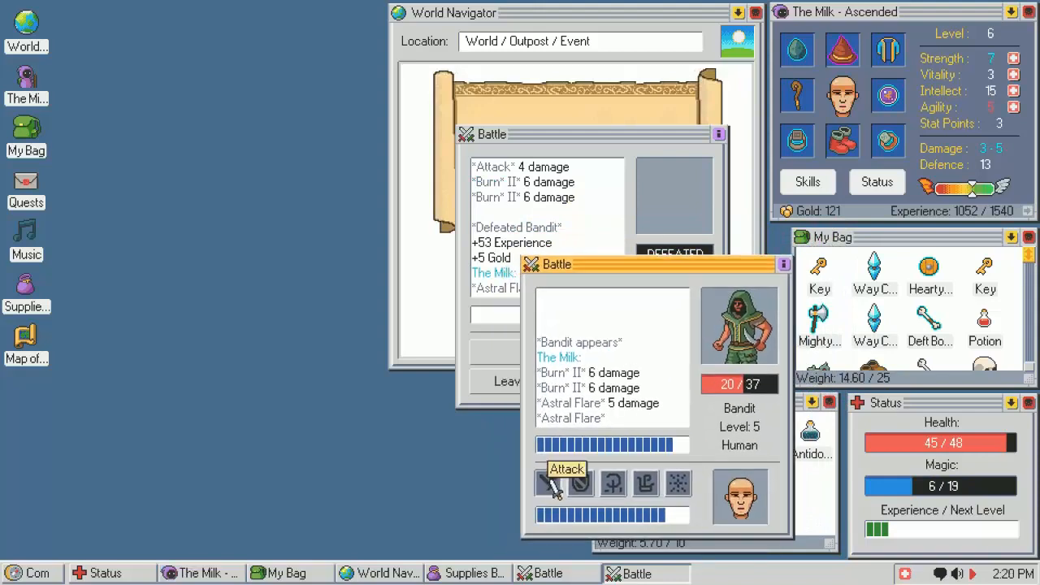
left_click(565, 468)
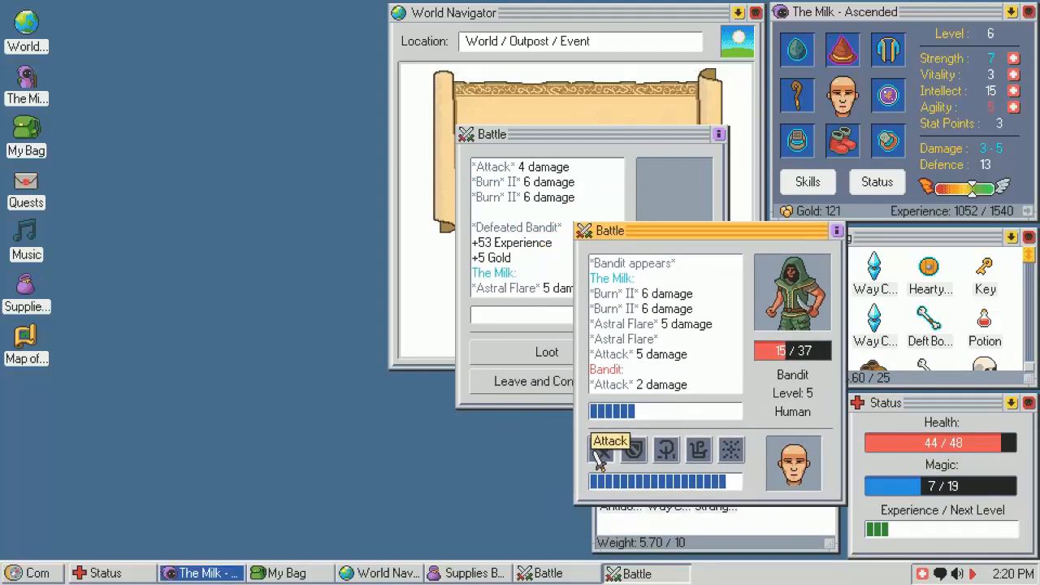
left_click(610, 441)
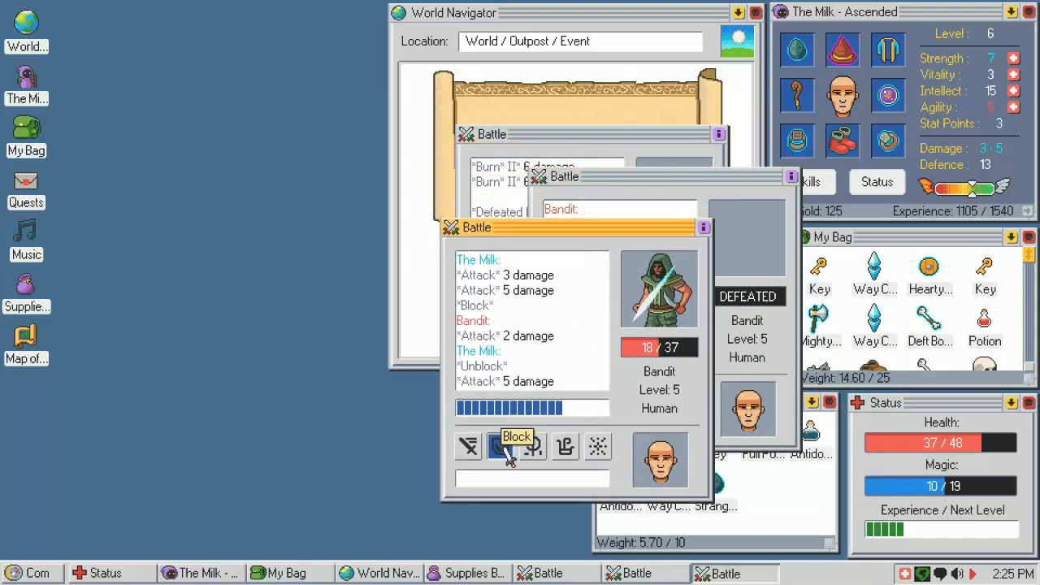
Block, avoid the thrown bomb, and attack until the last bandit is defeated
left_click(517, 445)
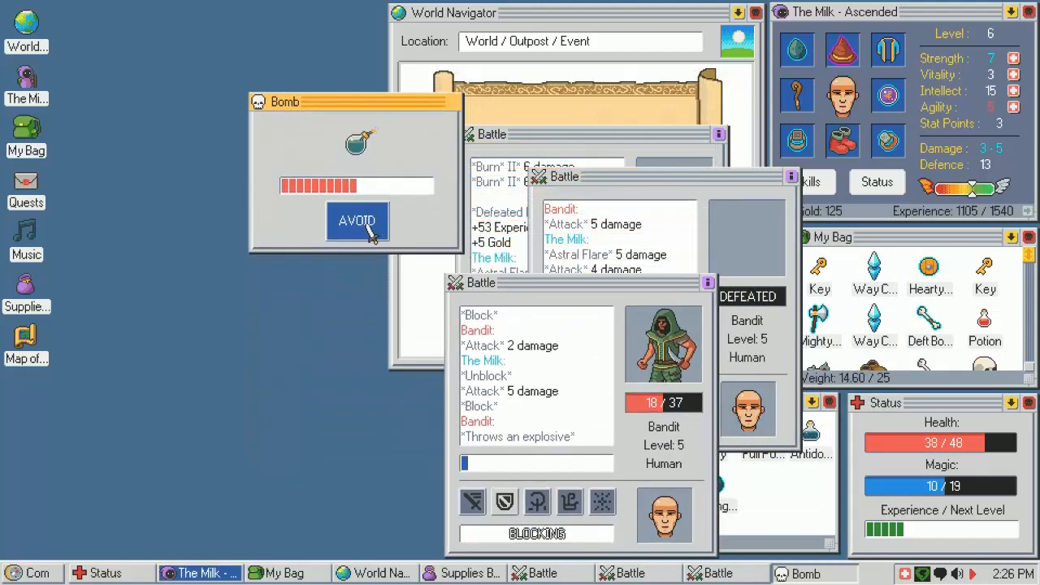
left_click(358, 221)
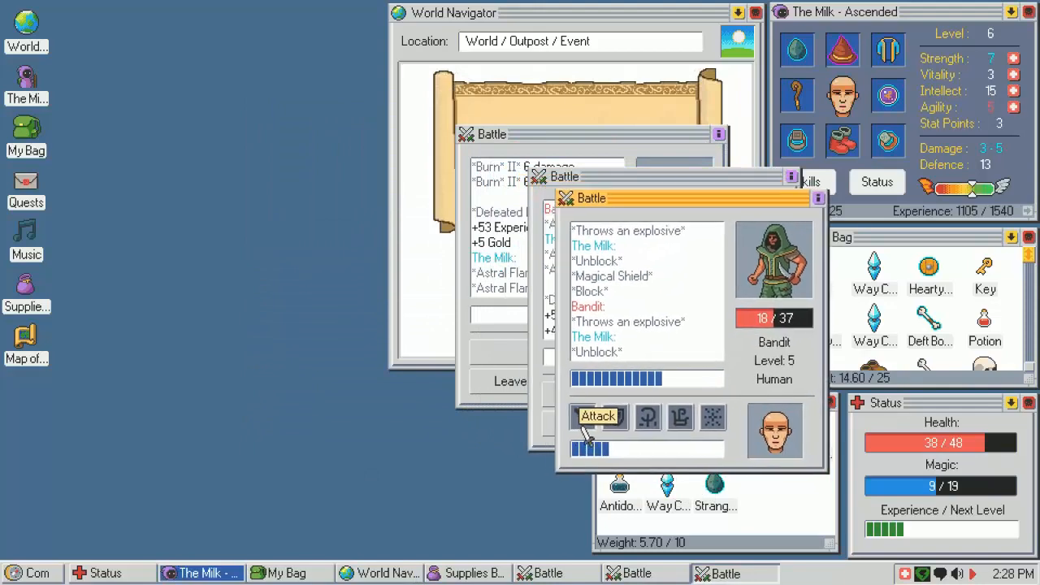
left_click(599, 416)
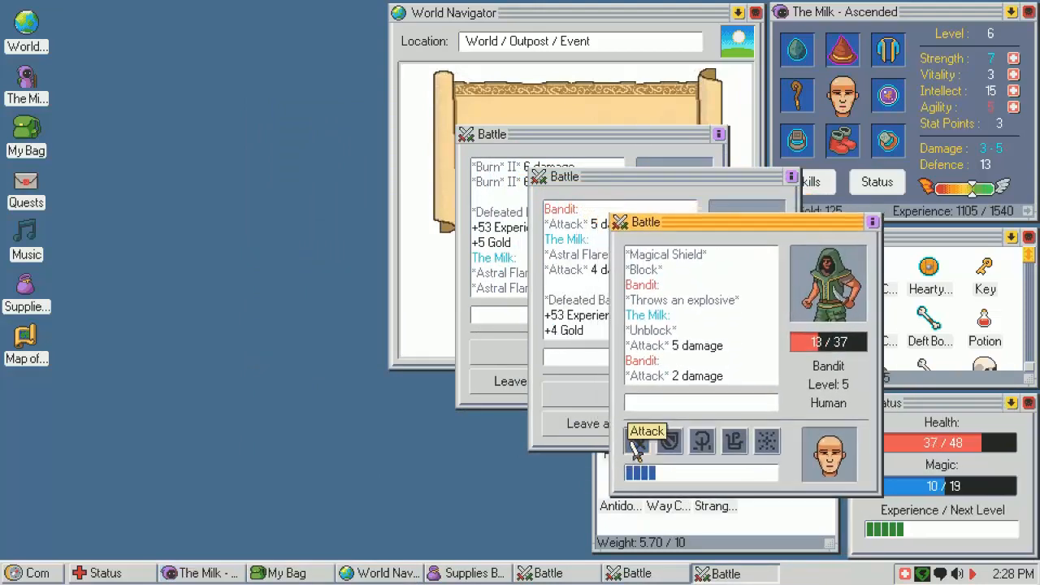
left_click(646, 431)
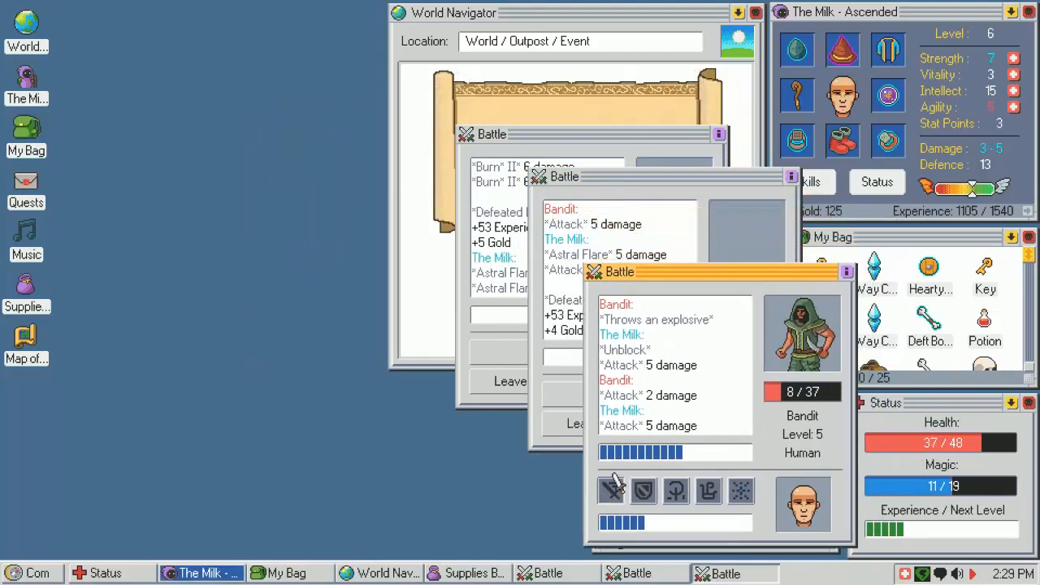
left_click(647, 478)
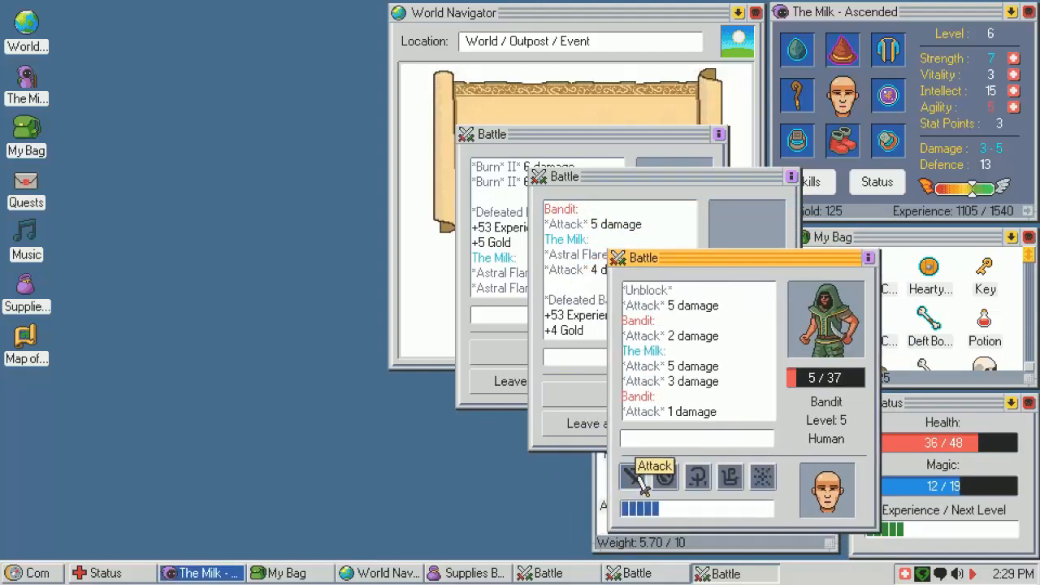
left_click(644, 478)
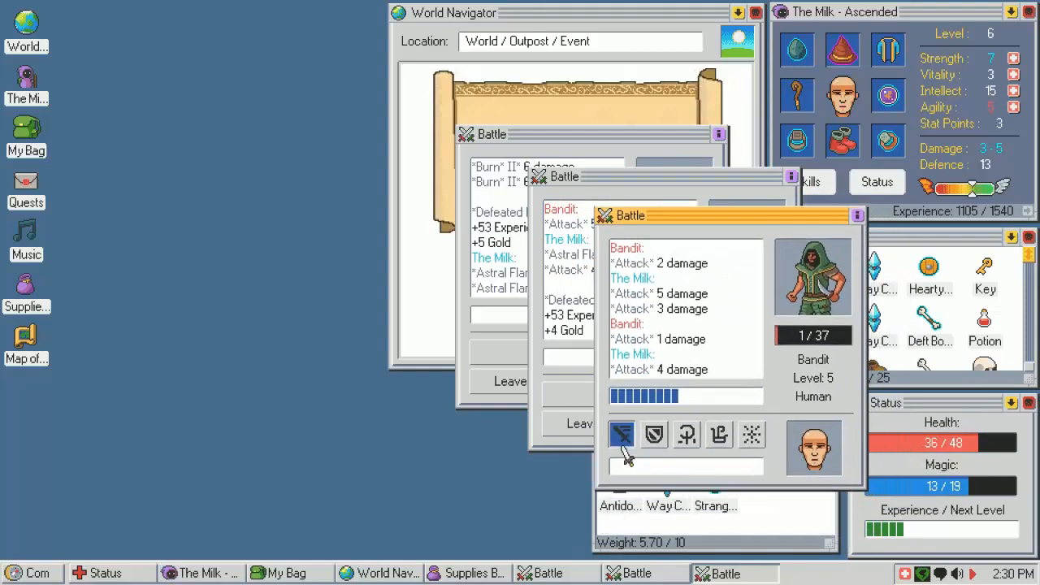
left_click(621, 435)
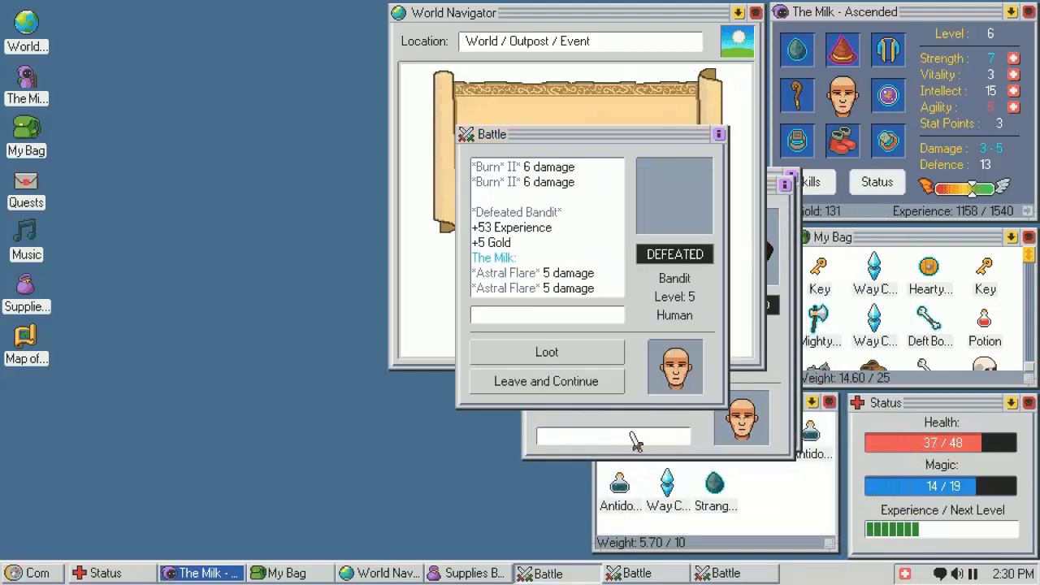
Loot the defeated bandits and leave each battle to continue
left_click(546, 351)
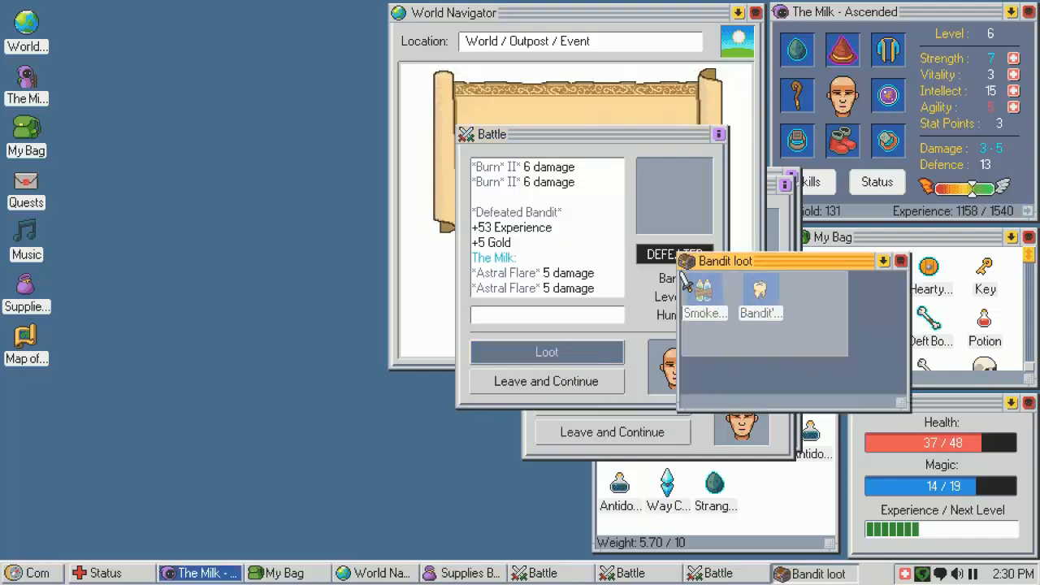
left_click(546, 351)
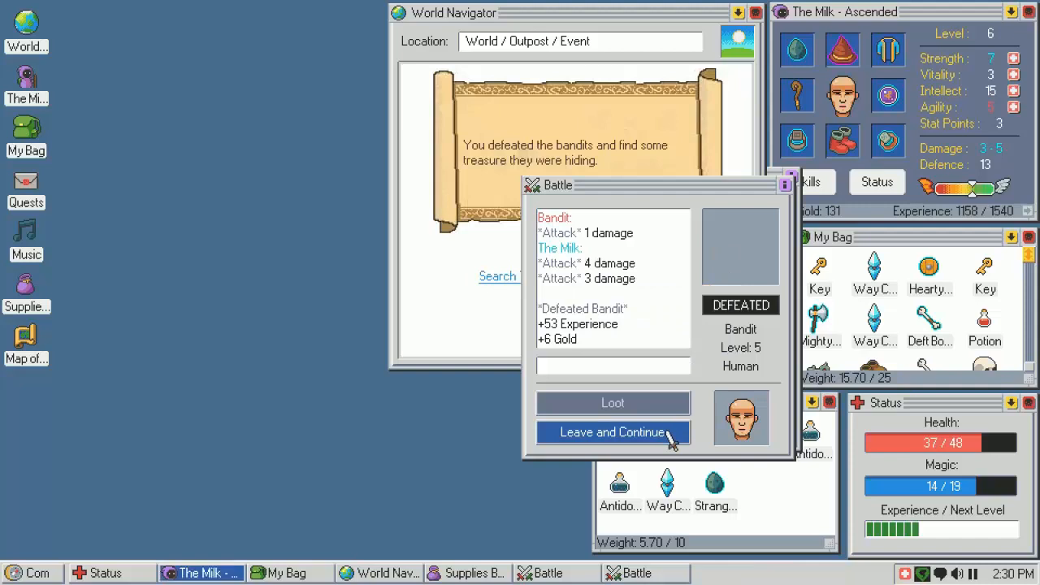
left_click(613, 403)
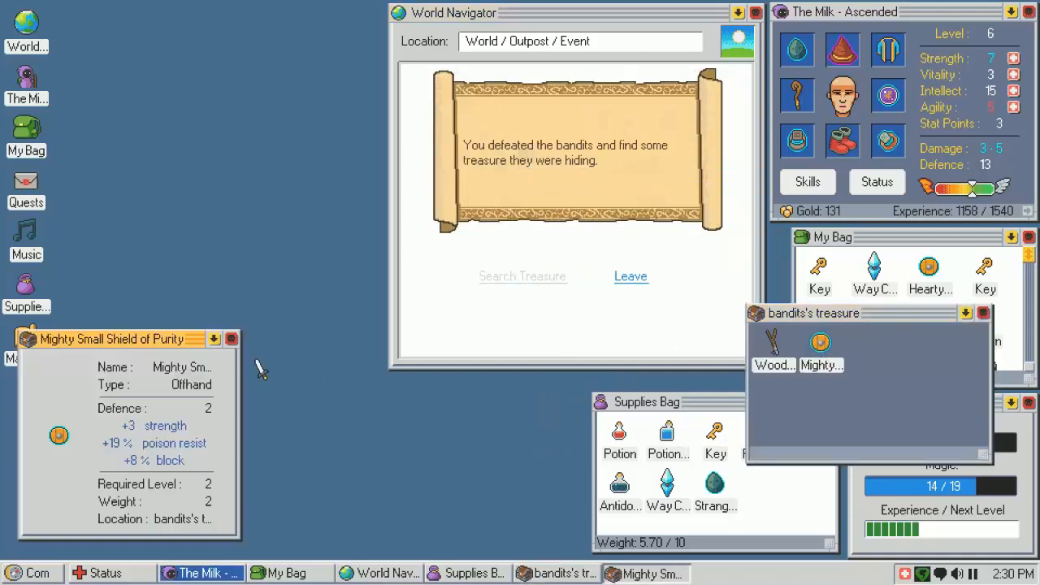
mouse_move(257, 371)
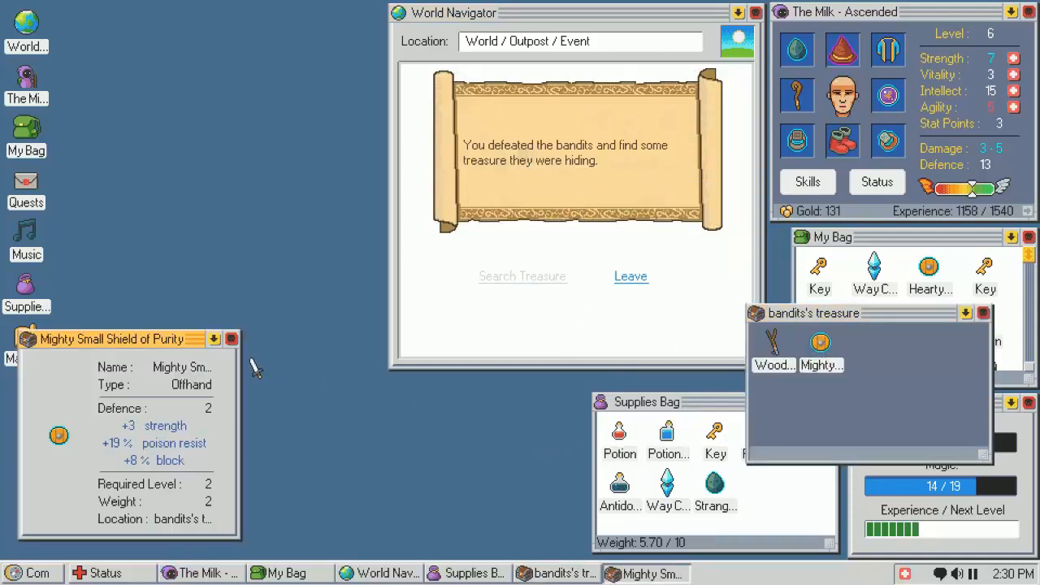
Inspect the Mighty Small Shield of Purity in the bandits' hidden treasure
left_click(231, 340)
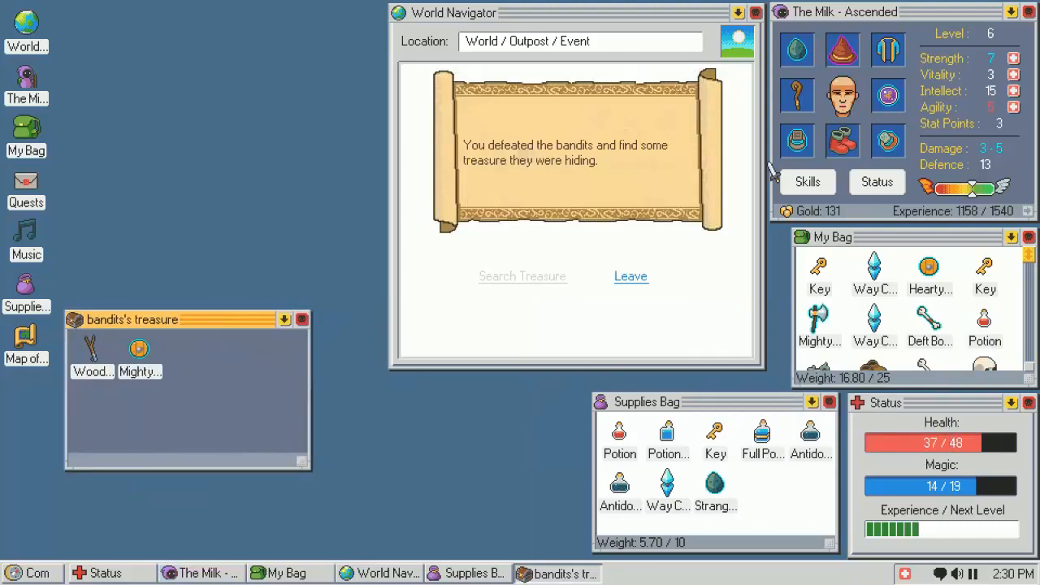
left_click(138, 357)
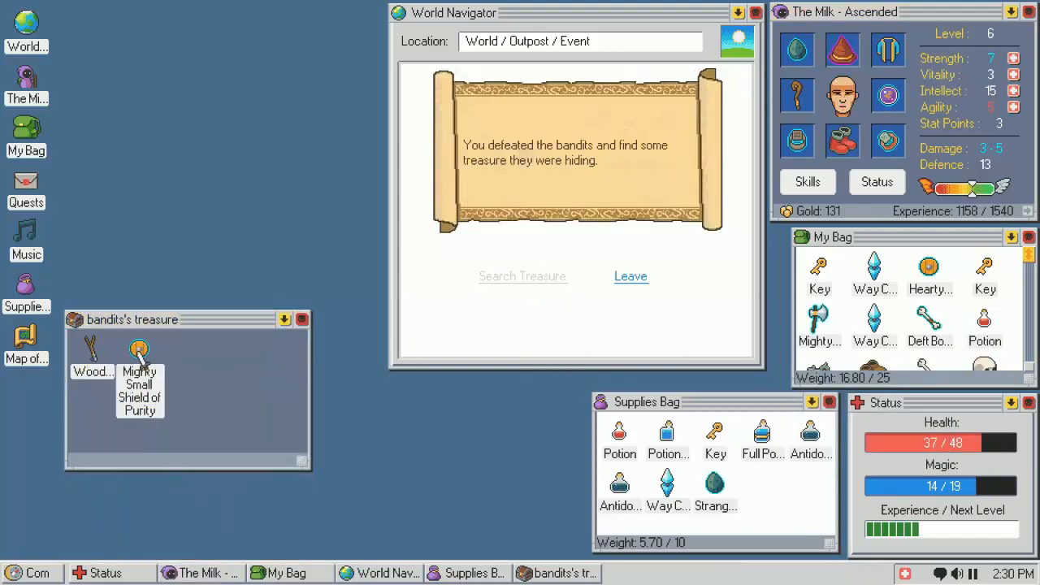
left_click(138, 357)
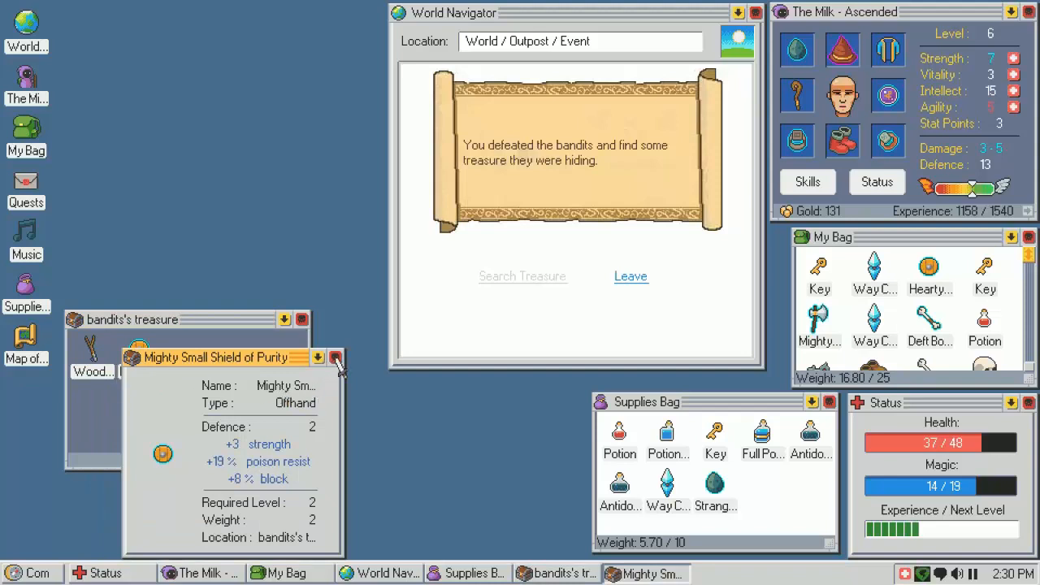
left_click(335, 357)
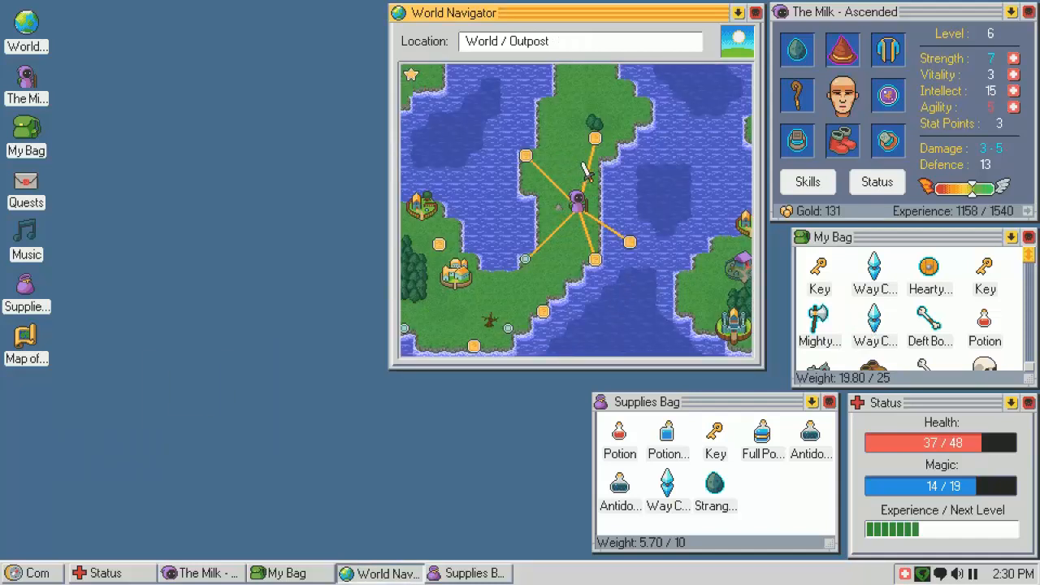
mouse_move(663, 182)
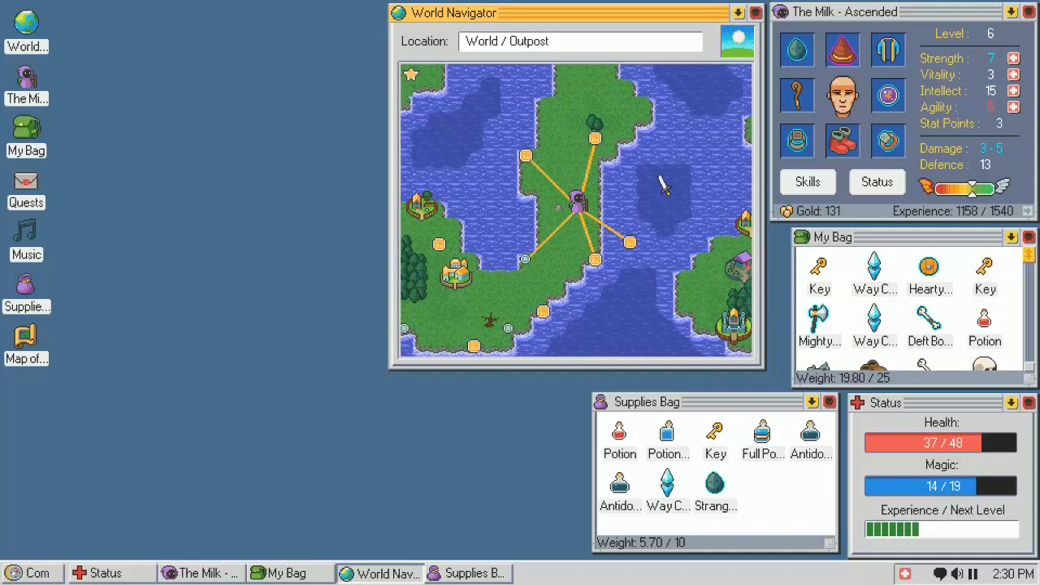